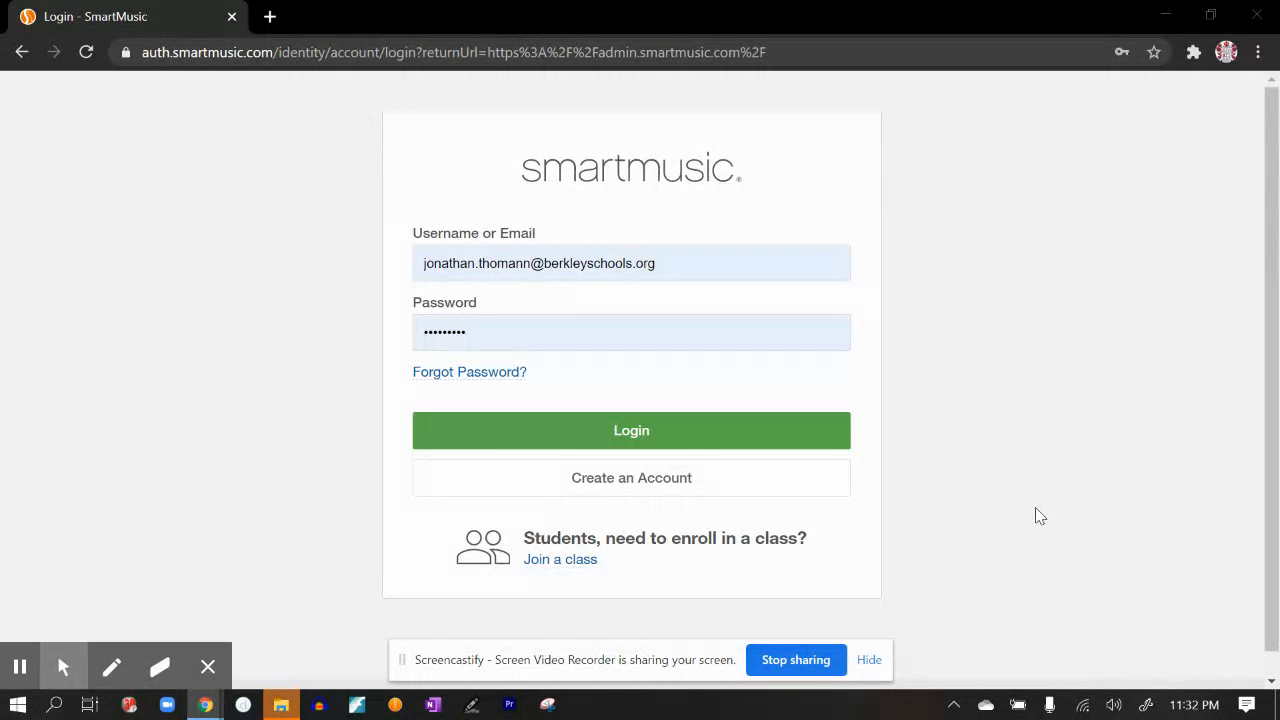
{"action": "mouse_move", "coordinate": [1027, 518]}
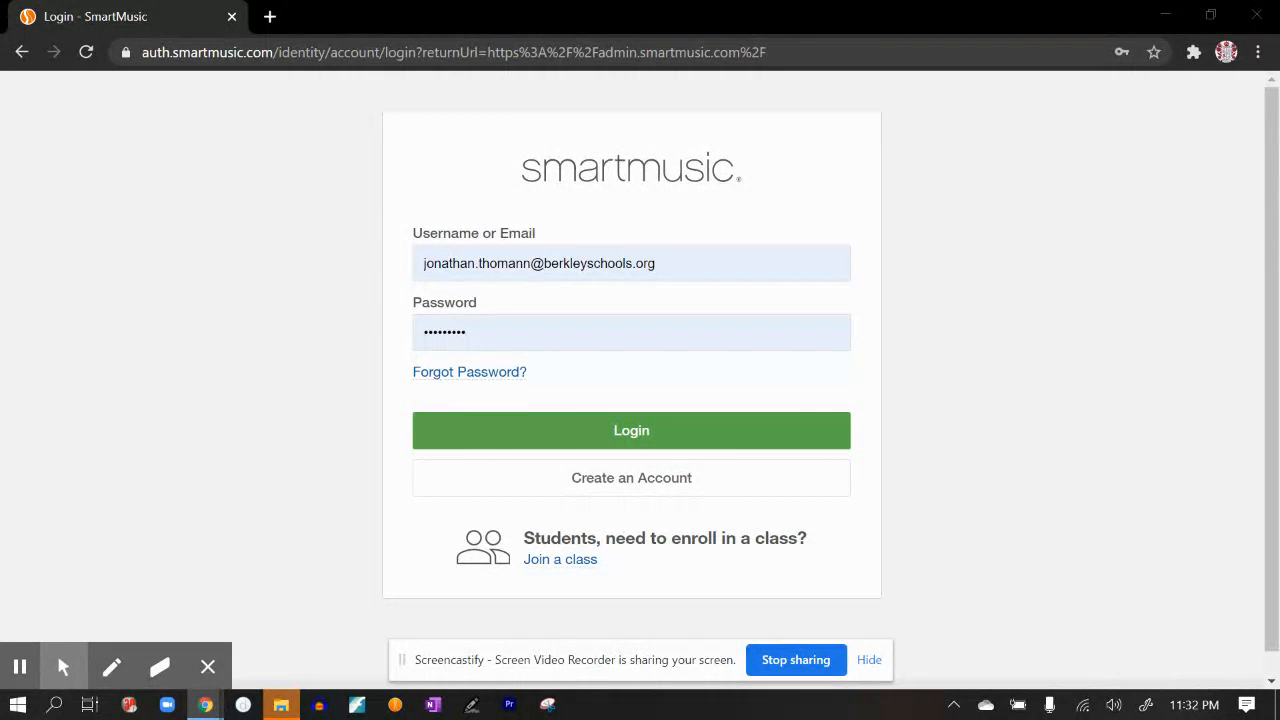
{"action": "mouse_move", "coordinate": [884, 335]}
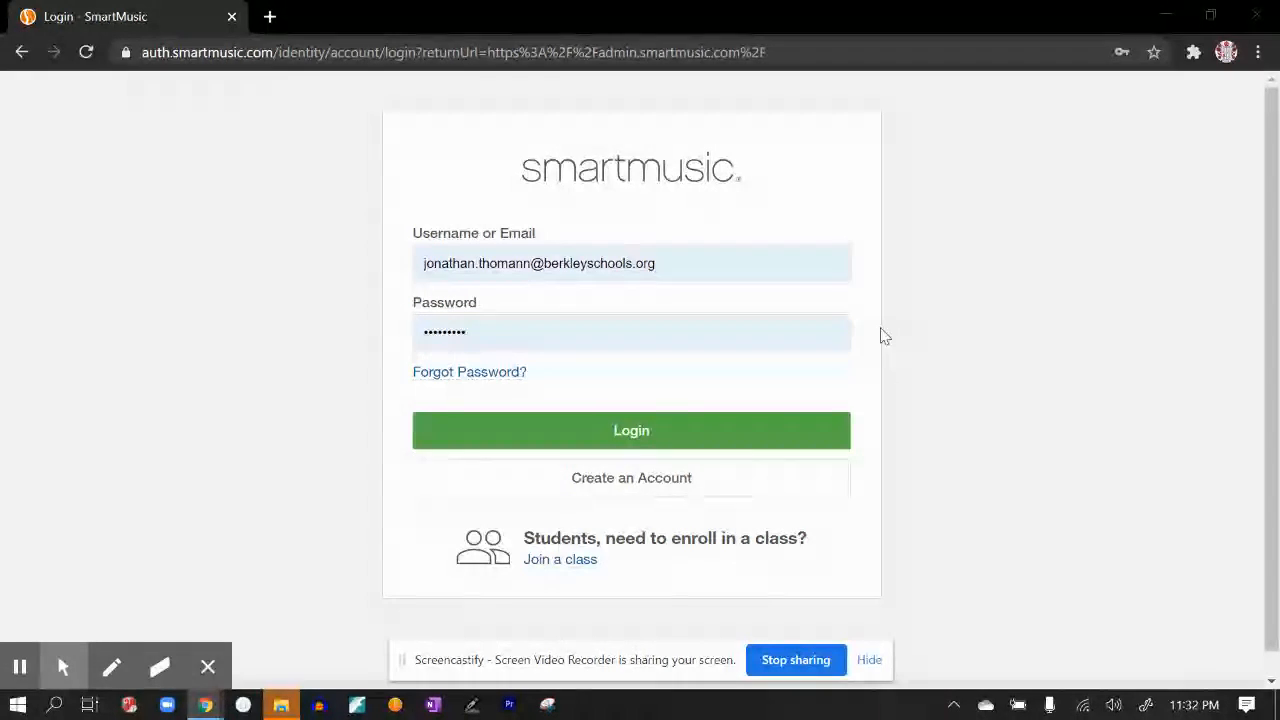
Log in to the teacher account and land on the home page with the active classes.
{"action": "left_click", "coordinate": [631, 430]}
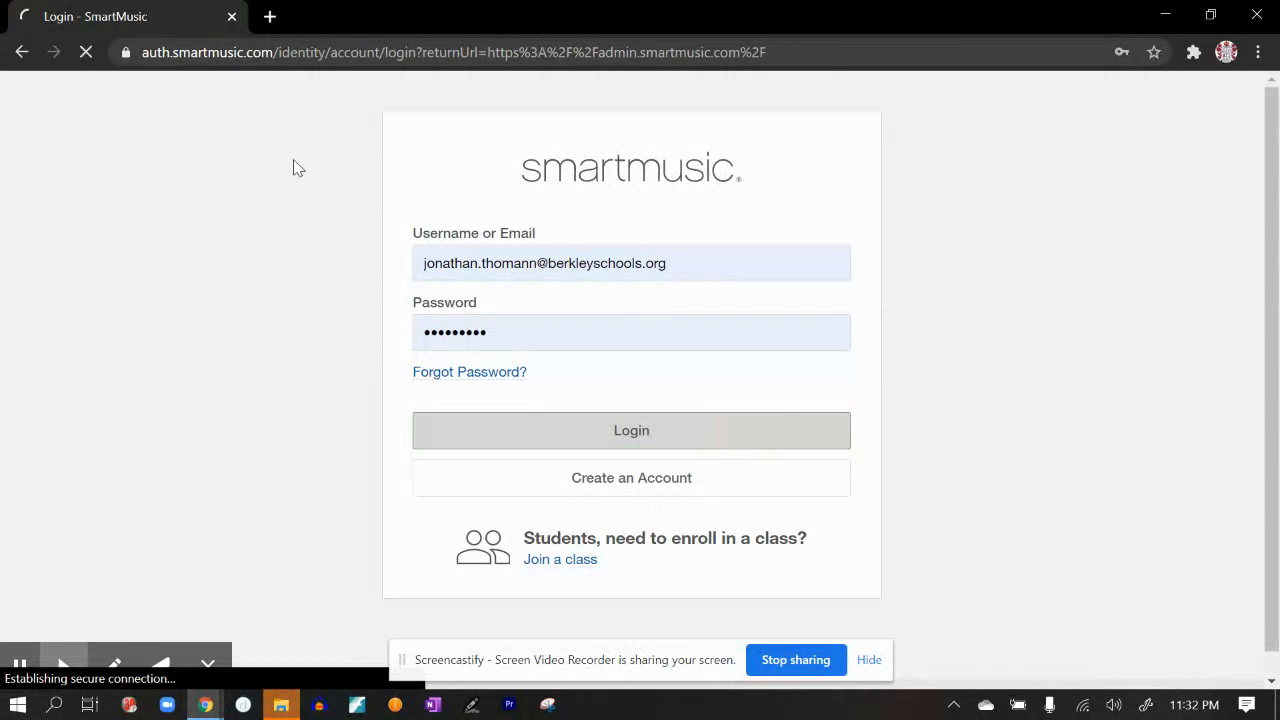
{"action": "left_click", "coordinate": [631, 430]}
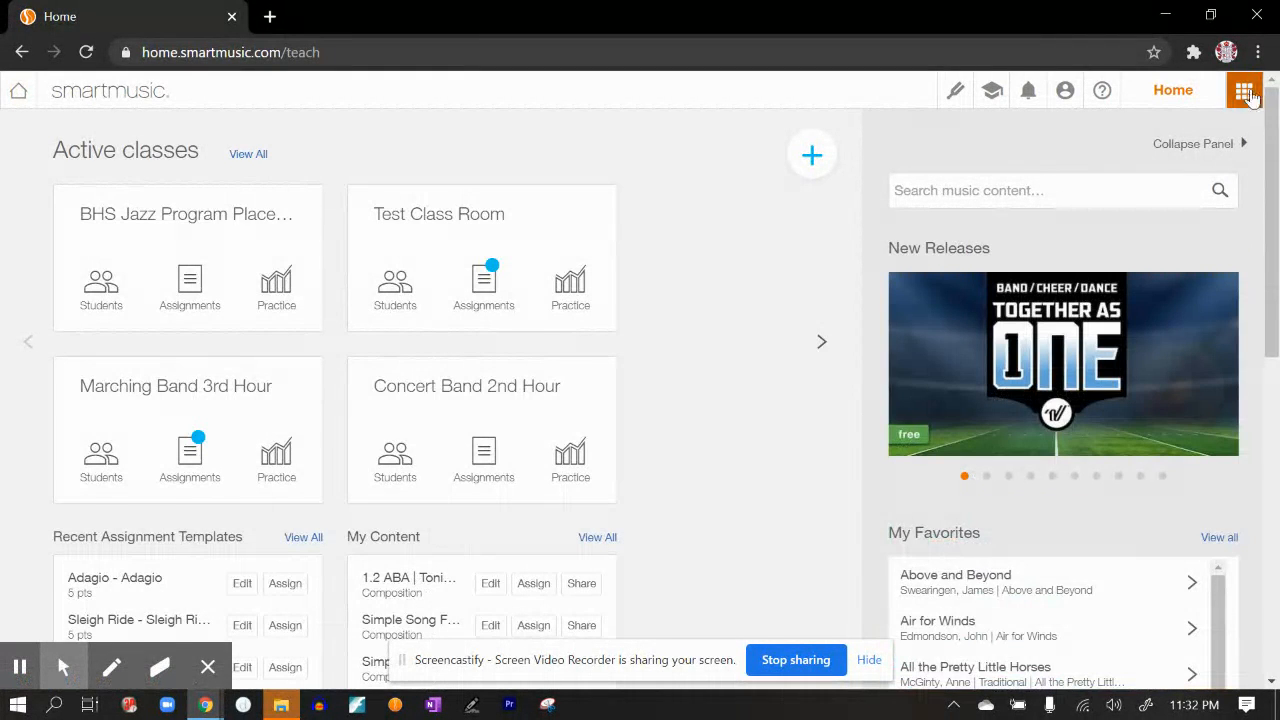
Launch Compose from the app grid and bring up the new-composition options.
{"action": "left_click", "coordinate": [1244, 90]}
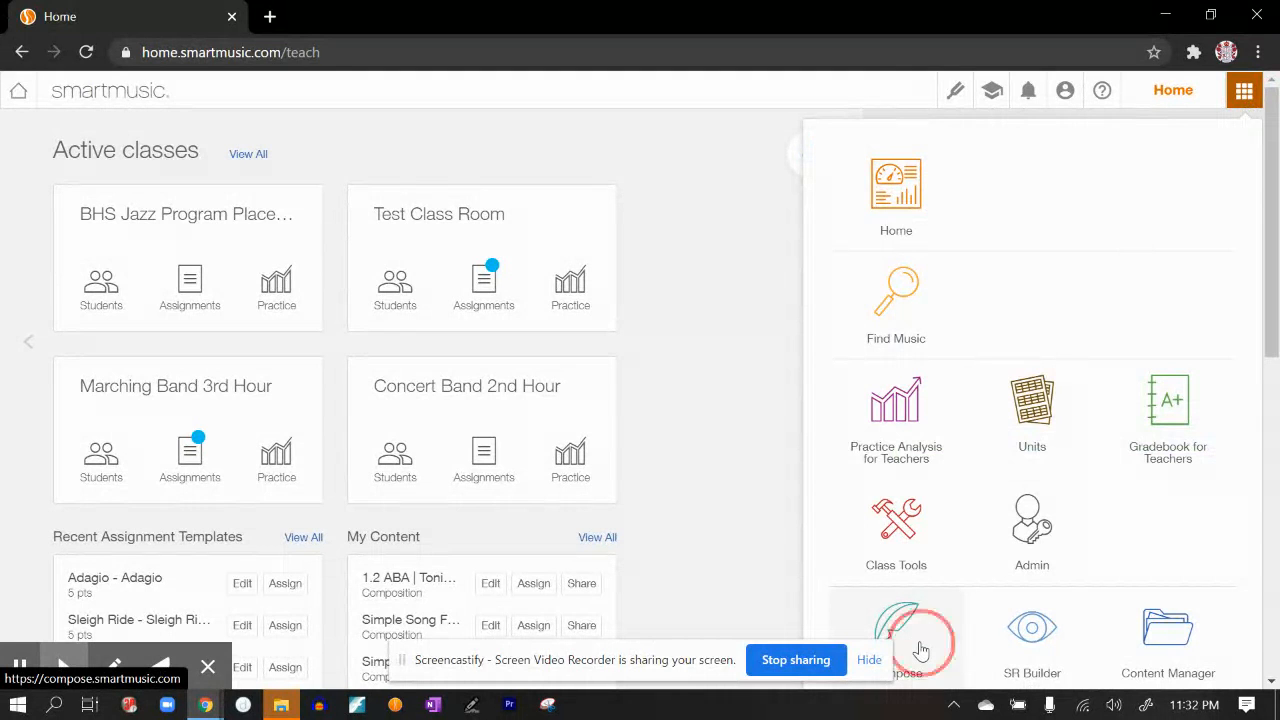
{"action": "left_click", "coordinate": [896, 635]}
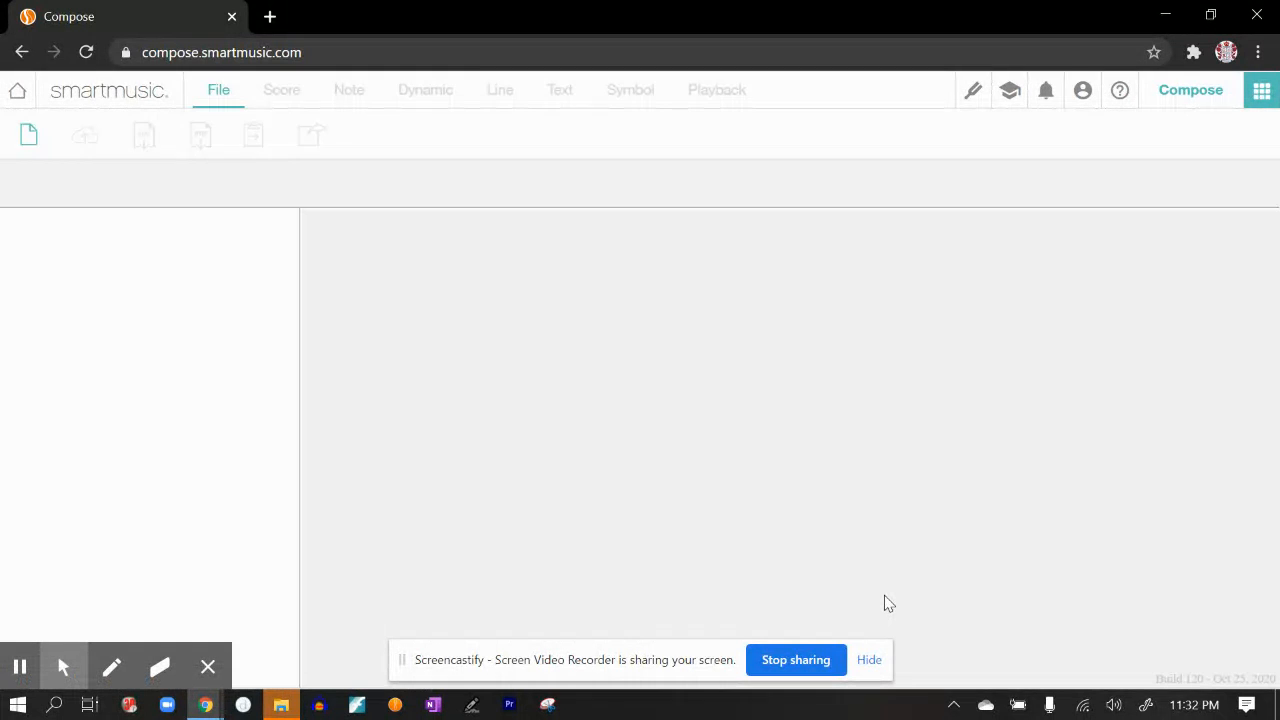
{"action": "left_click", "coordinate": [28, 134]}
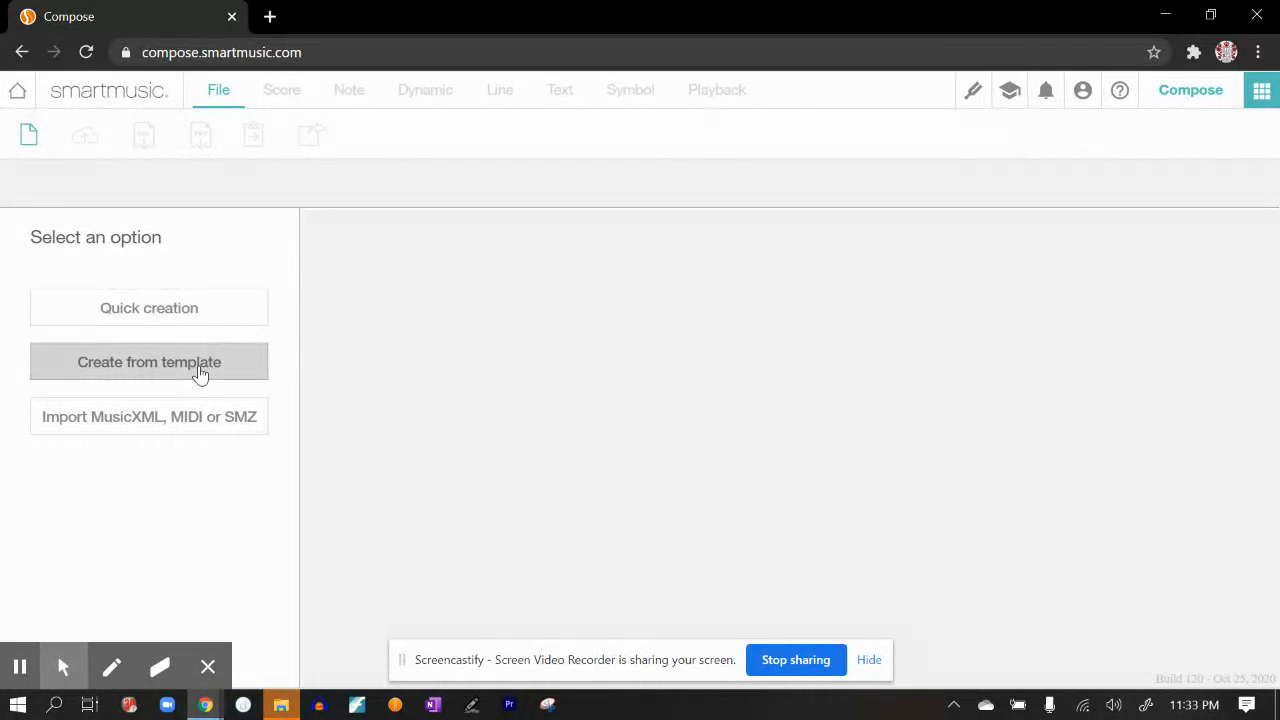
{"action": "mouse_move", "coordinate": [191, 442]}
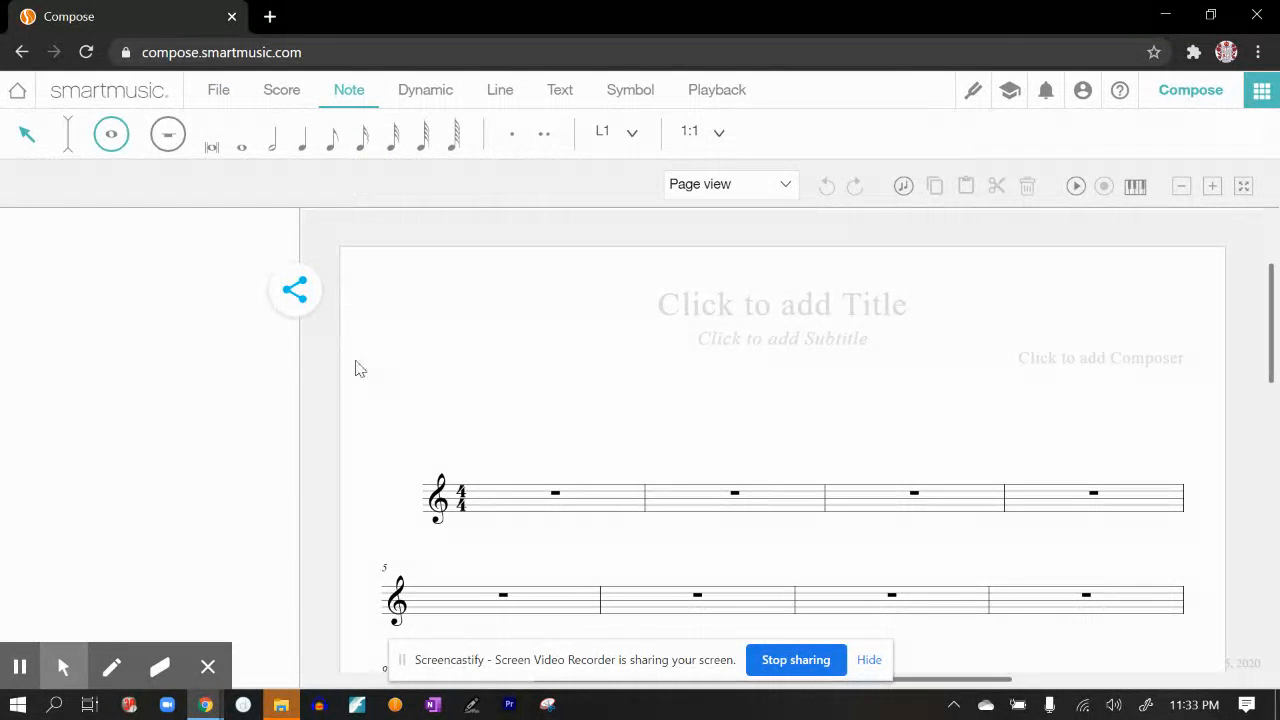
Enter the title 'Simple Song', subtitle '1.2' and composer credit 'Composer'.
{"action": "left_click", "coordinate": [782, 338]}
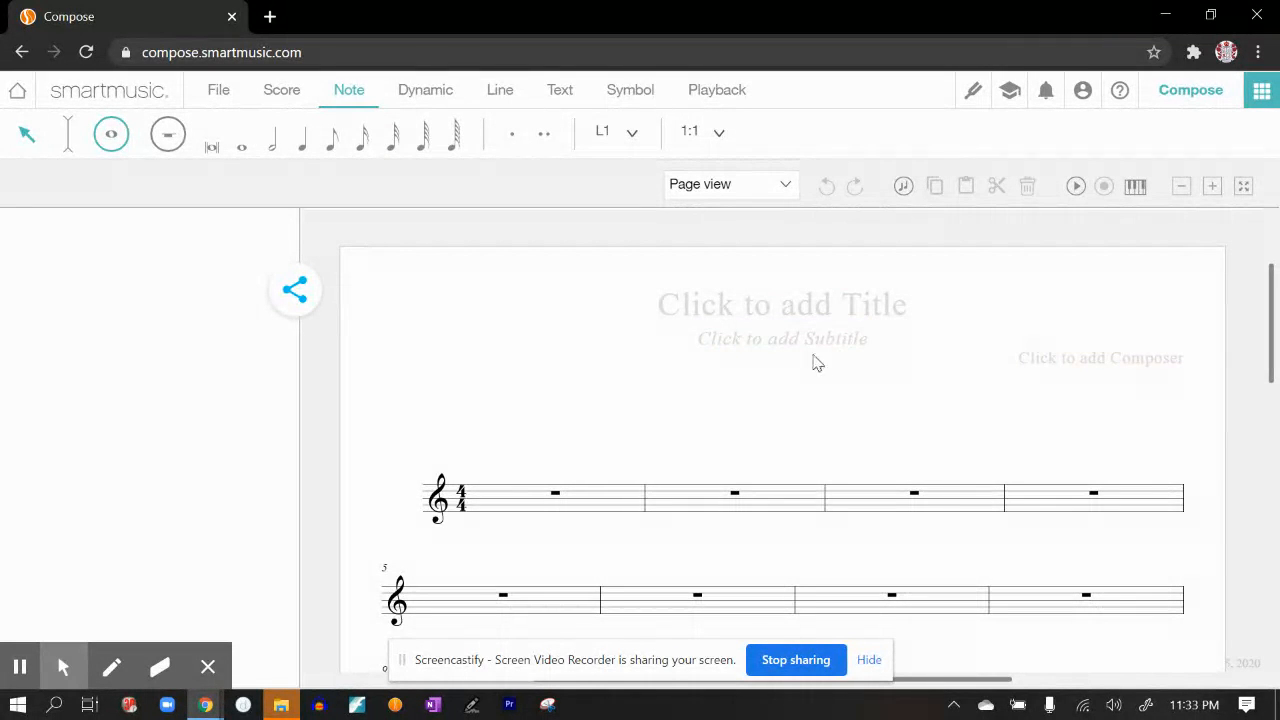
{"action": "left_click", "coordinate": [782, 305]}
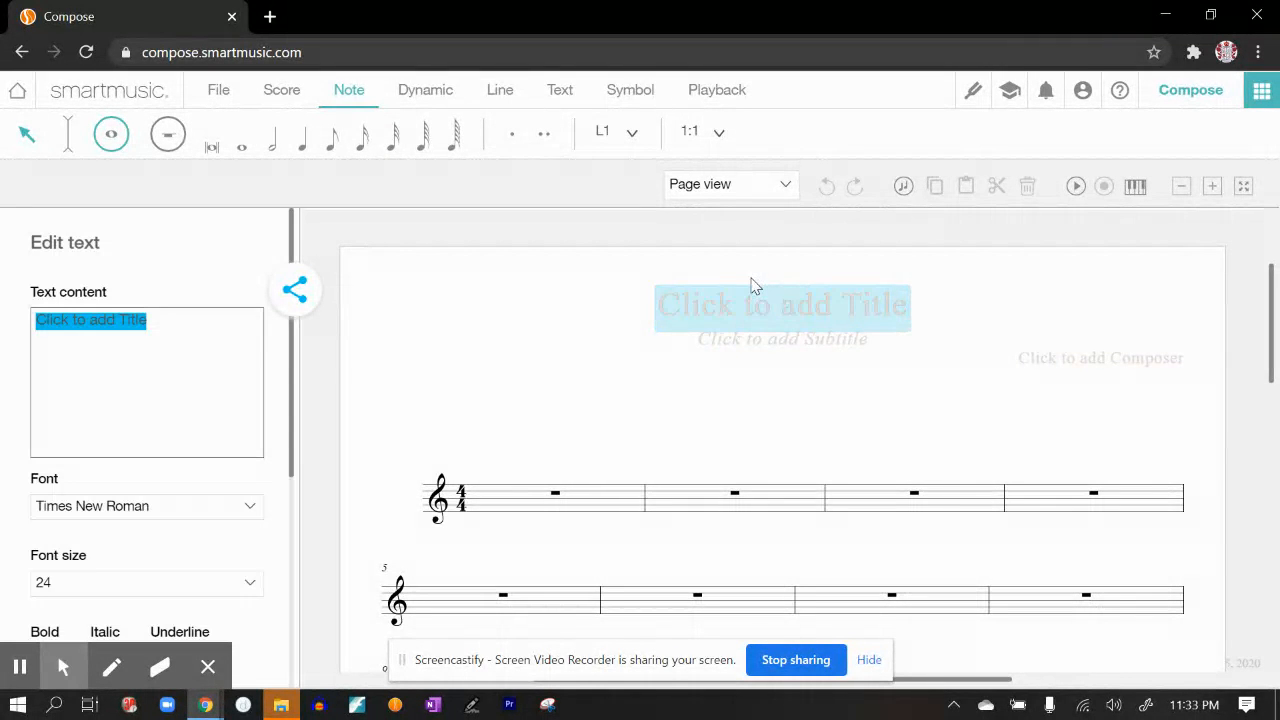
{"action": "type", "text": "Simple Song"}
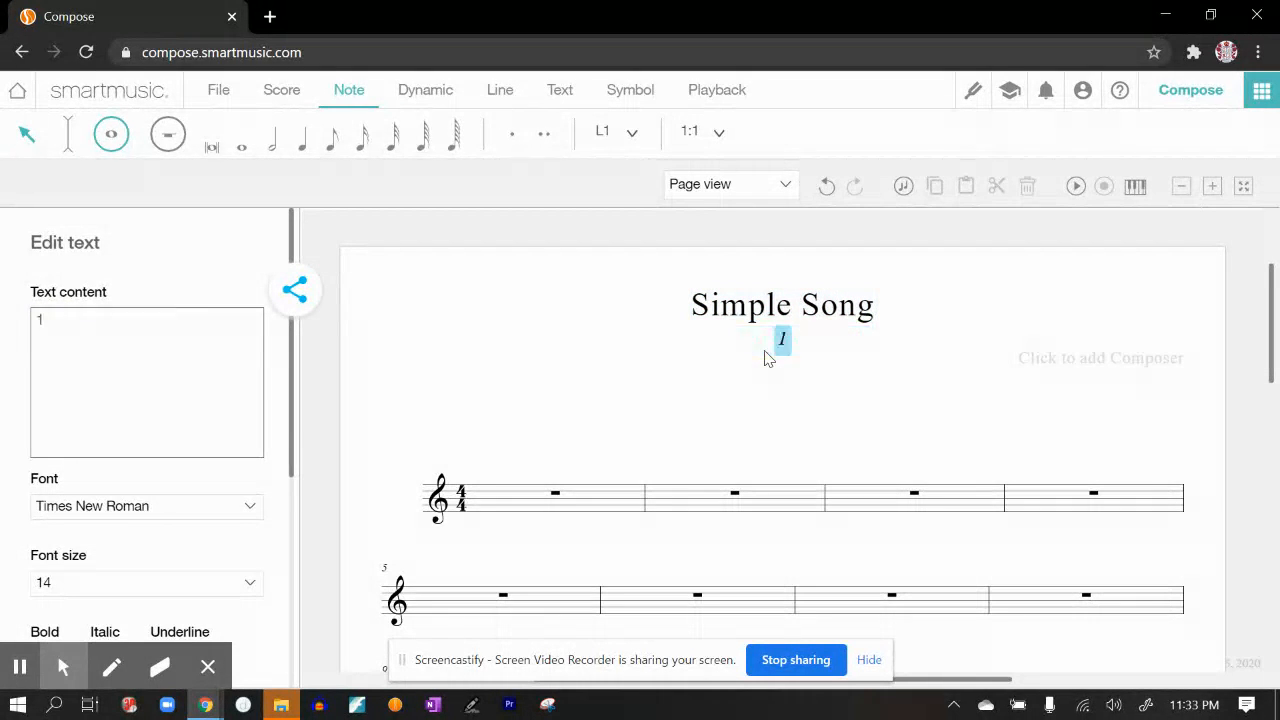
{"action": "type", "text": ".2"}
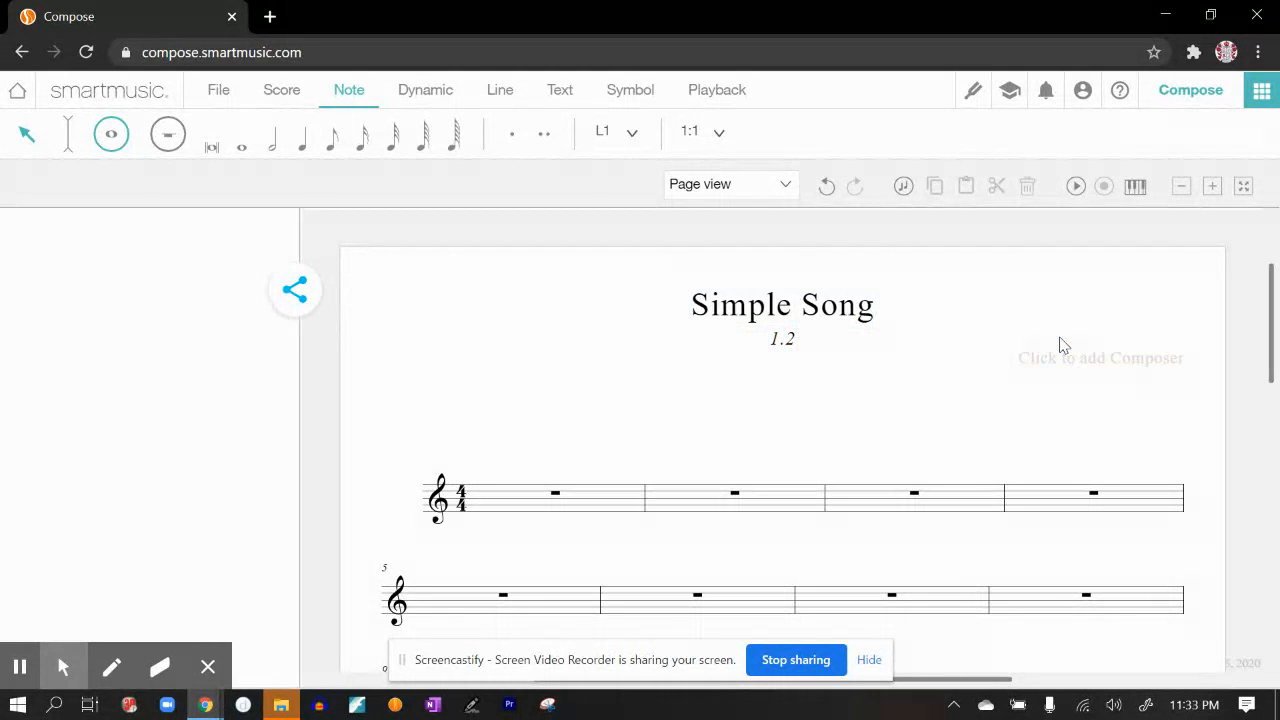
{"action": "type", "text": "Comp"}
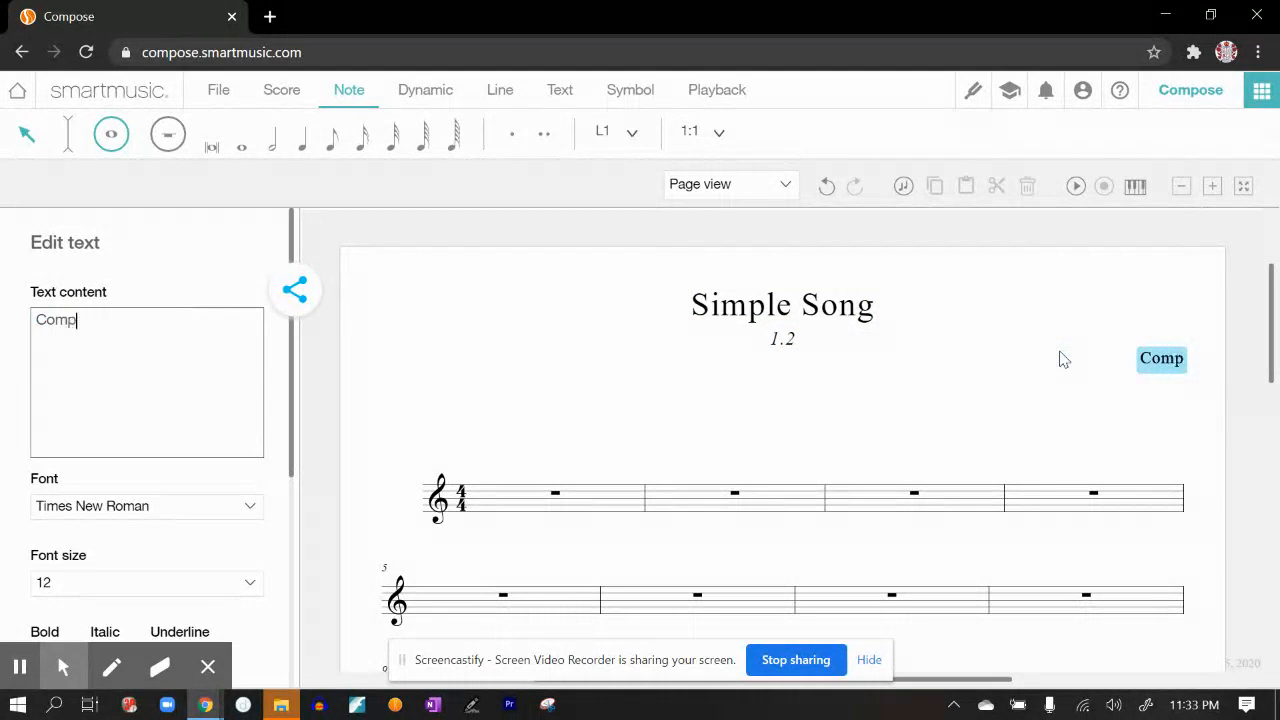
{"action": "type", "text": "oser"}
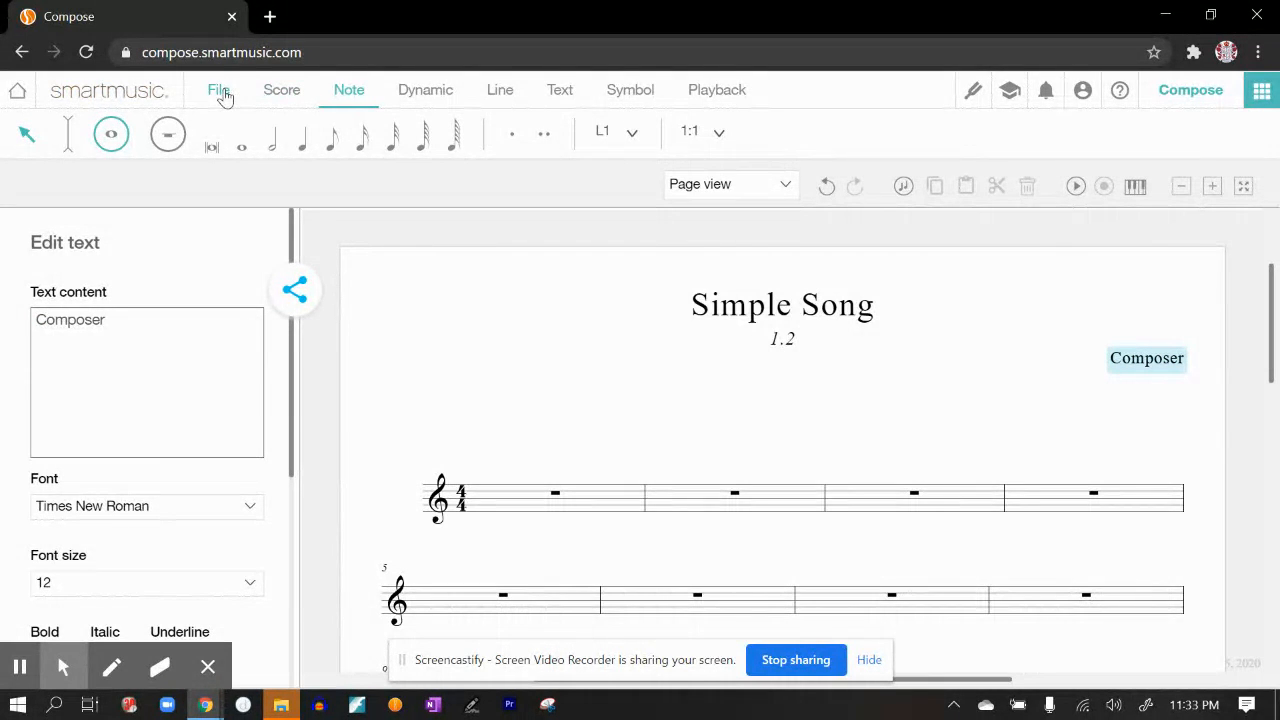
Save the composition under a name ending in '1.2' and continue composing.
{"action": "left_click", "coordinate": [218, 89]}
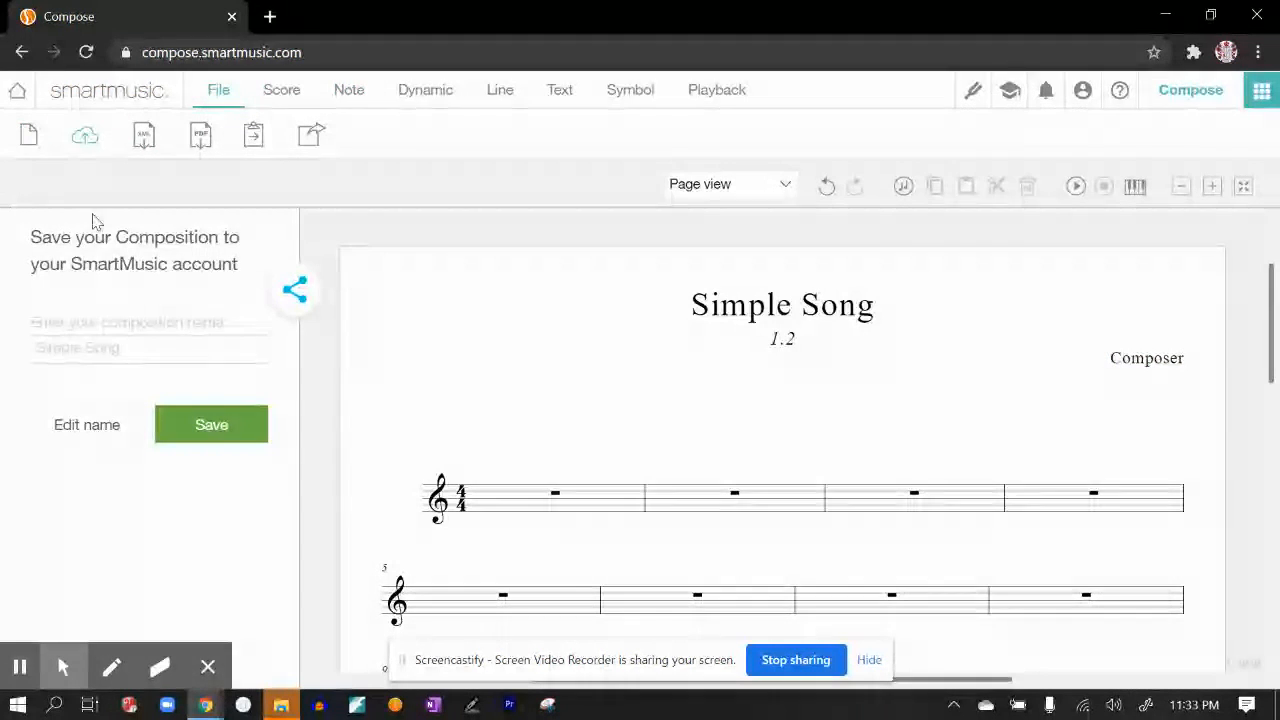
{"action": "left_click", "coordinate": [149, 348]}
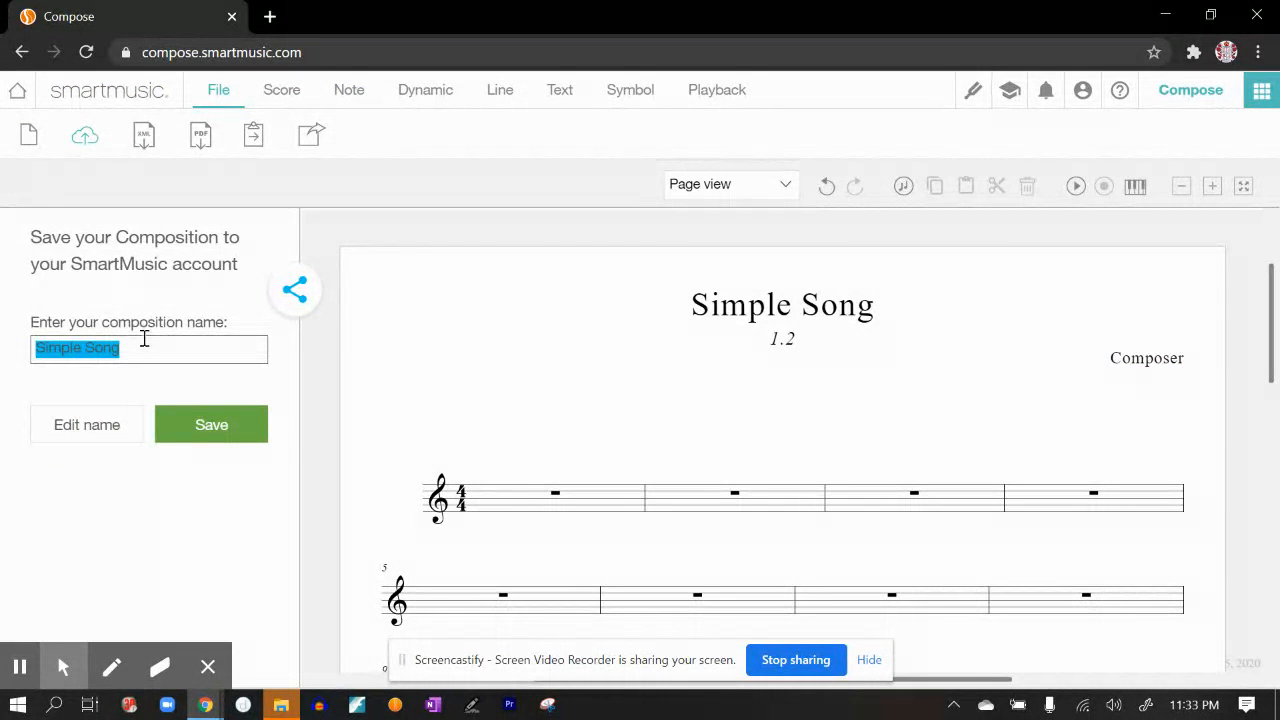
{"action": "left_click", "coordinate": [130, 348]}
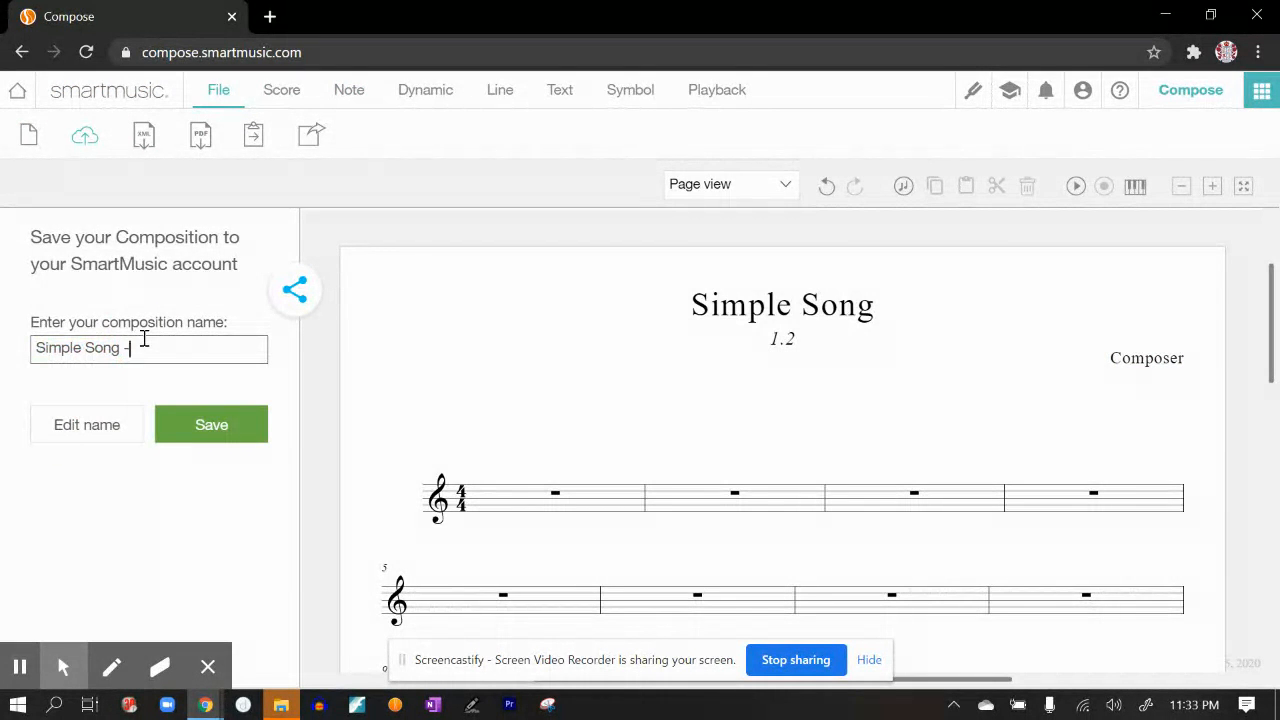
{"action": "type", "text": "1.2"}
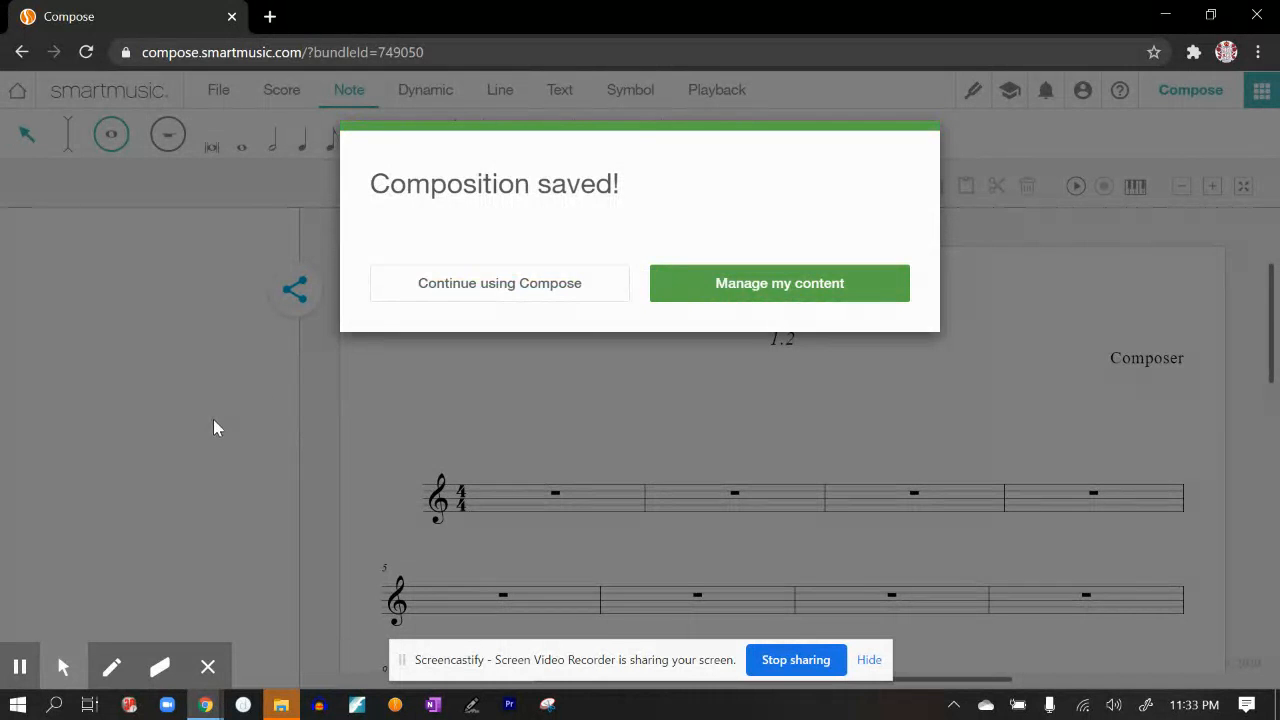
{"action": "left_click", "coordinate": [499, 283]}
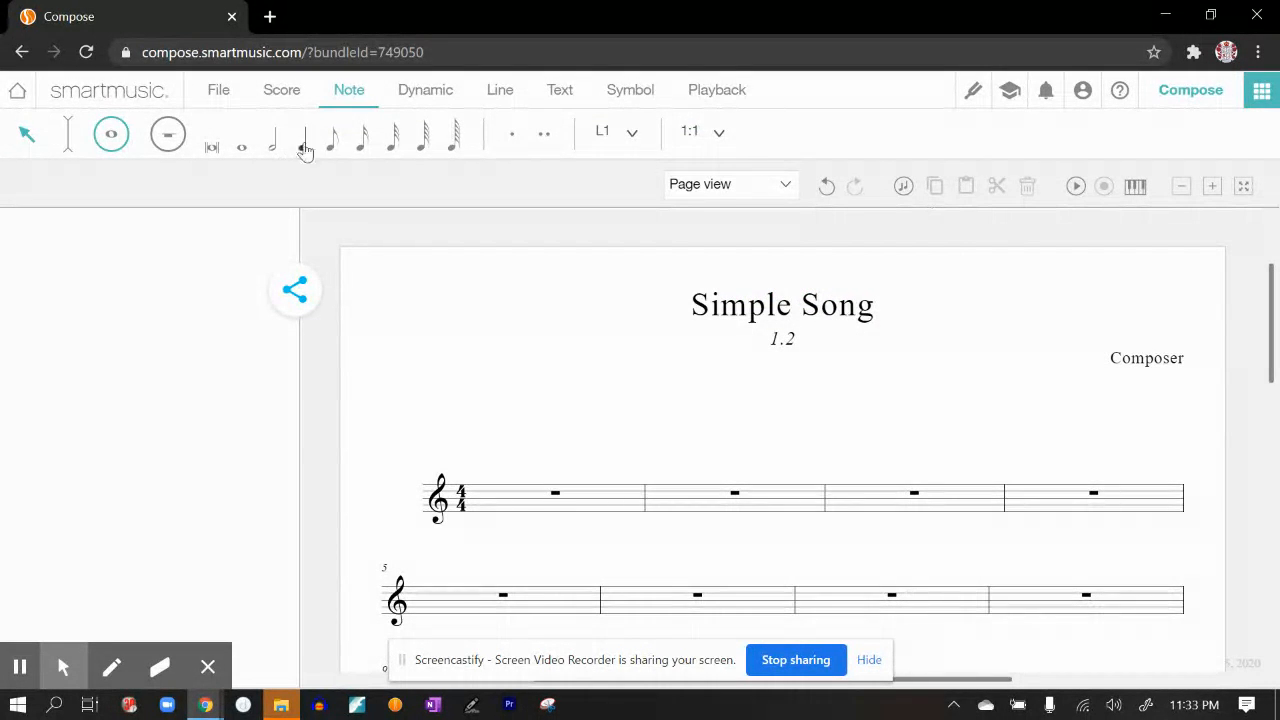
{"action": "mouse_move", "coordinate": [330, 148]}
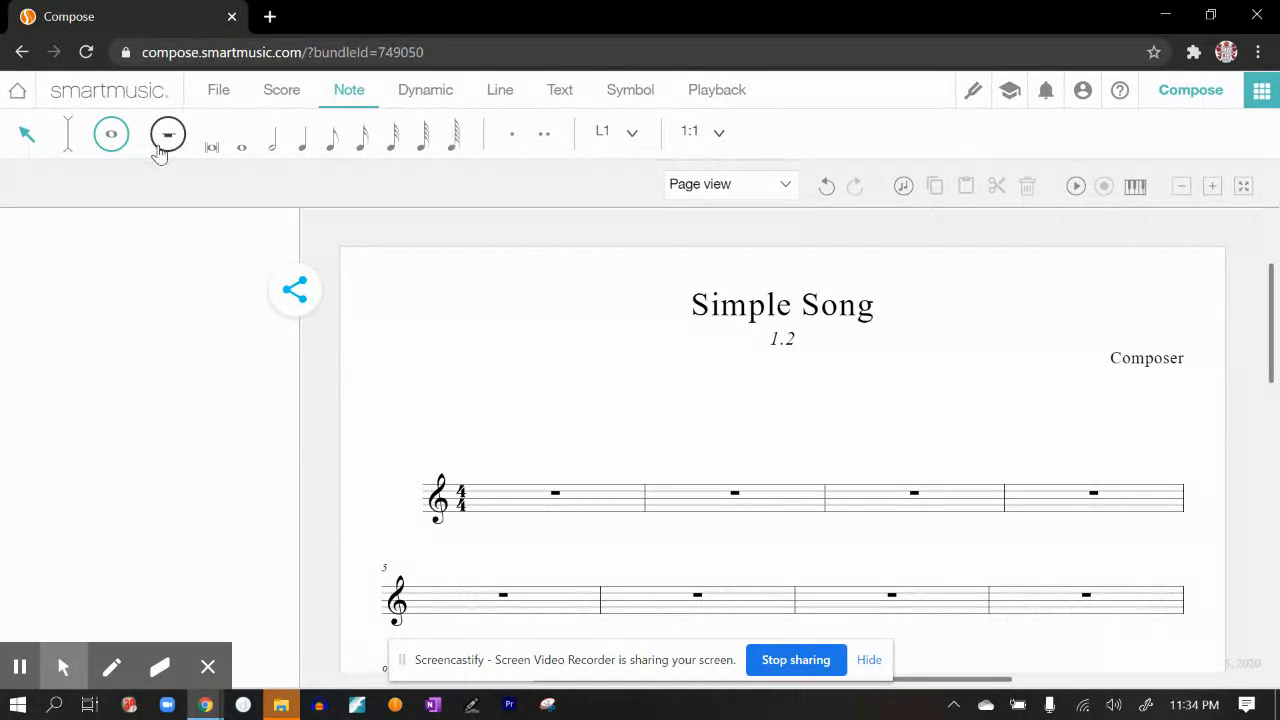
{"action": "left_click", "coordinate": [111, 134]}
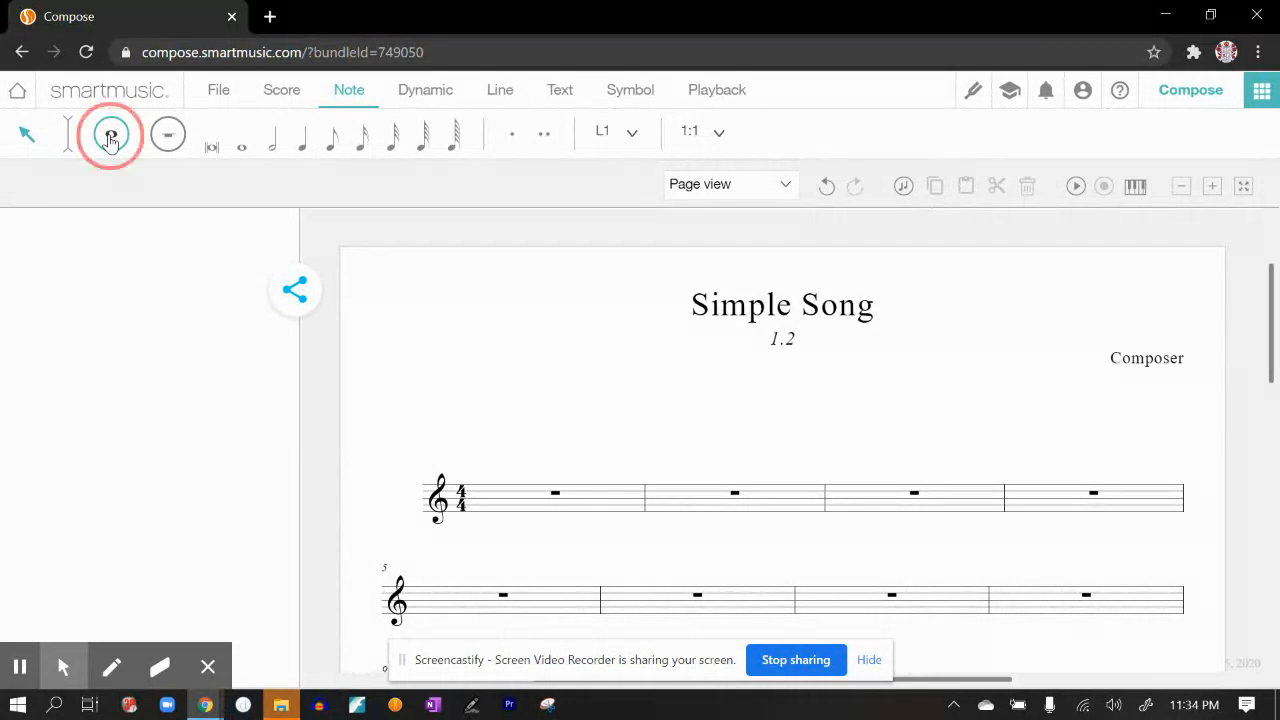
{"action": "mouse_move", "coordinate": [110, 135]}
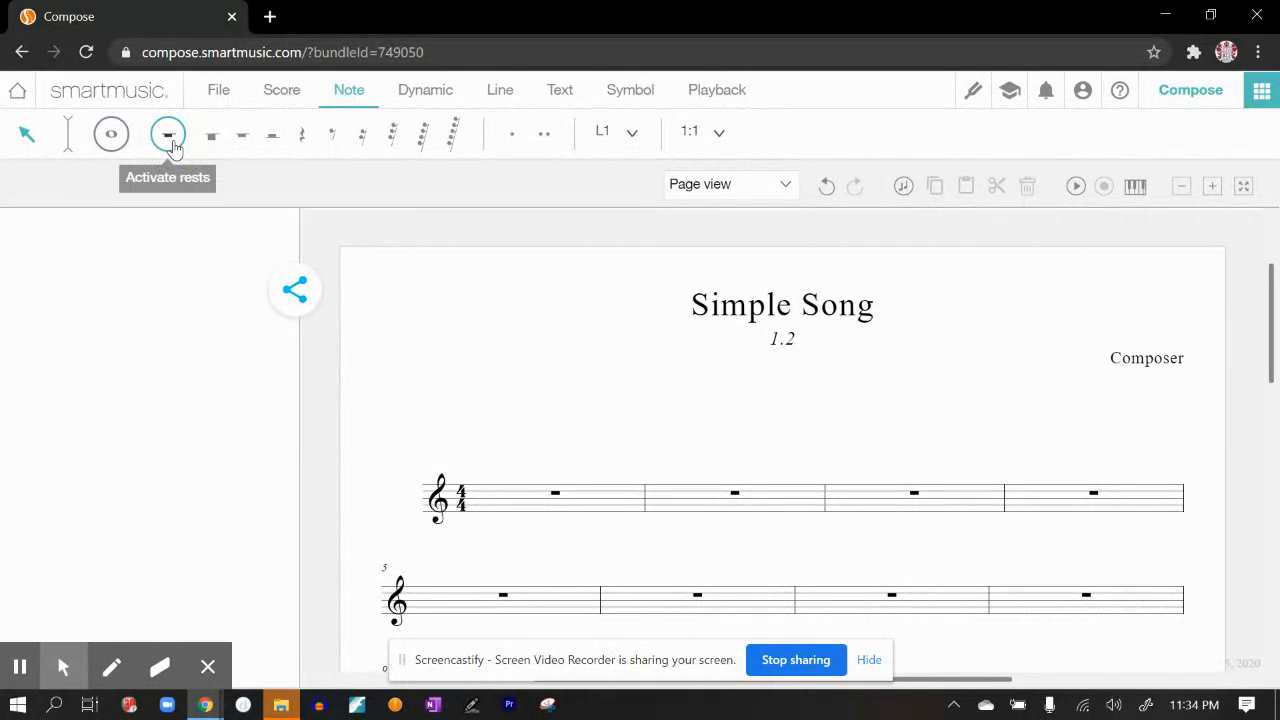
{"action": "left_click", "coordinate": [168, 134]}
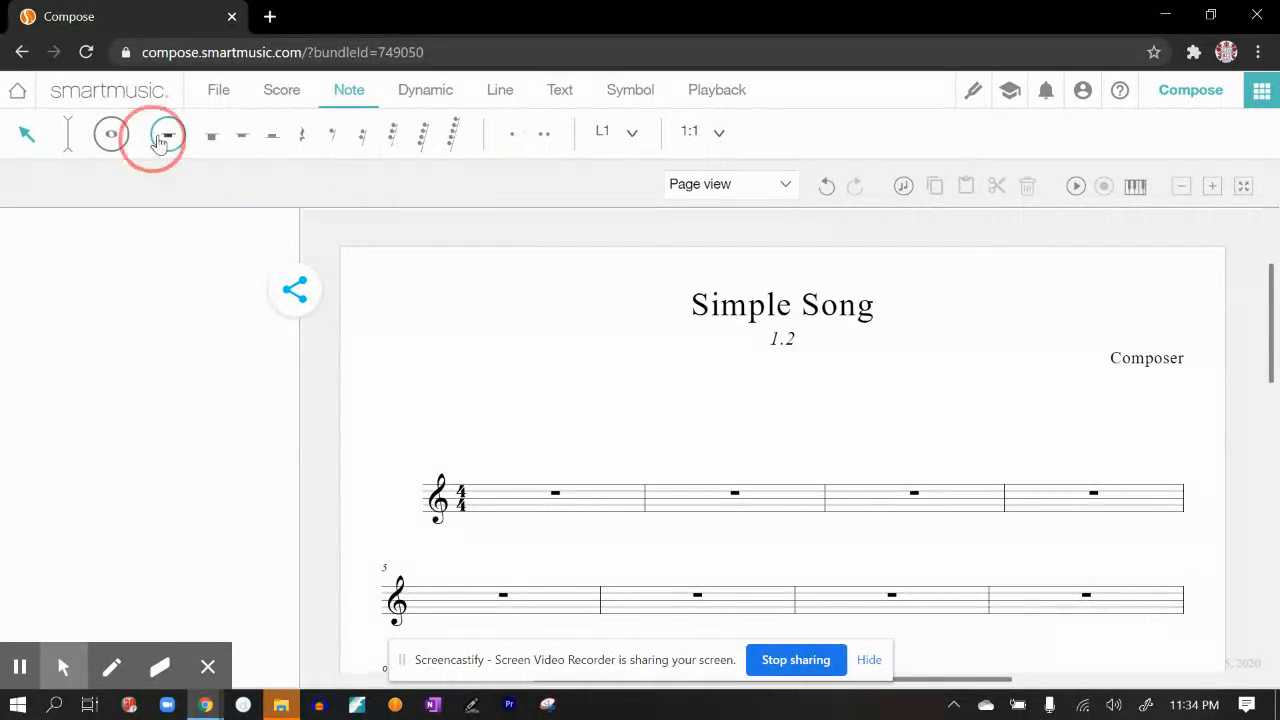
{"action": "left_click", "coordinate": [168, 134]}
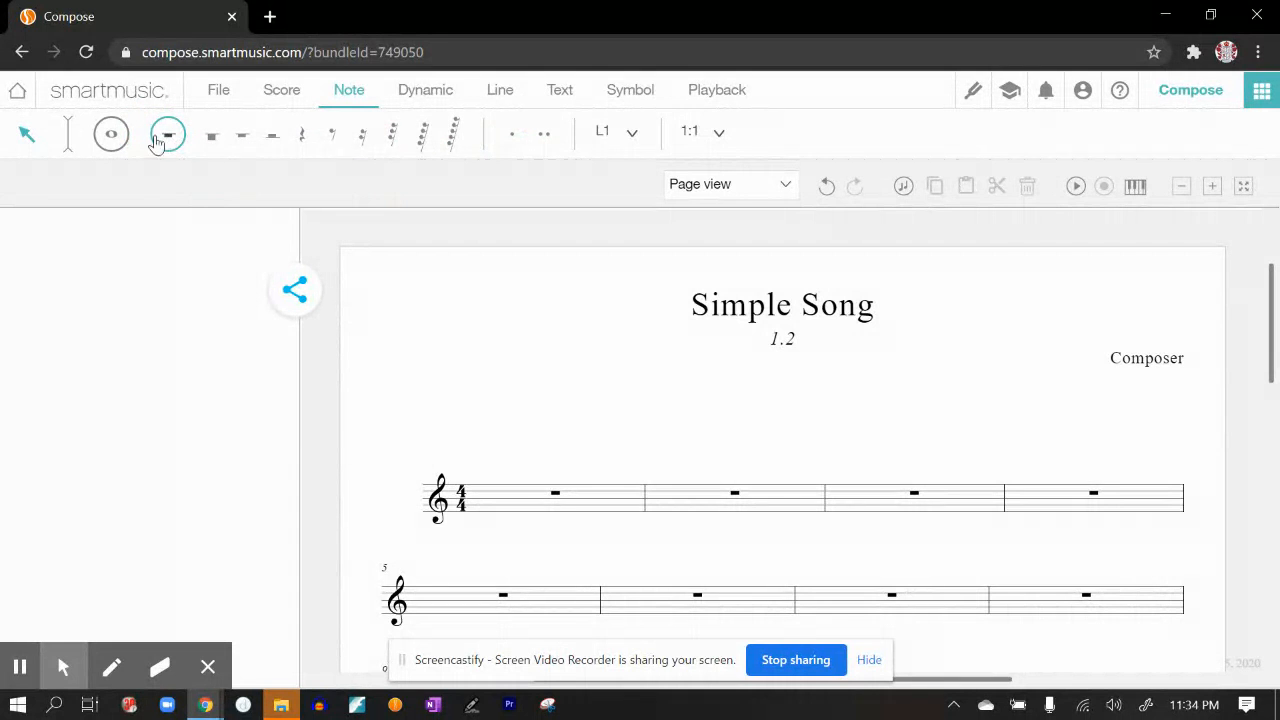
{"action": "left_click", "coordinate": [111, 134]}
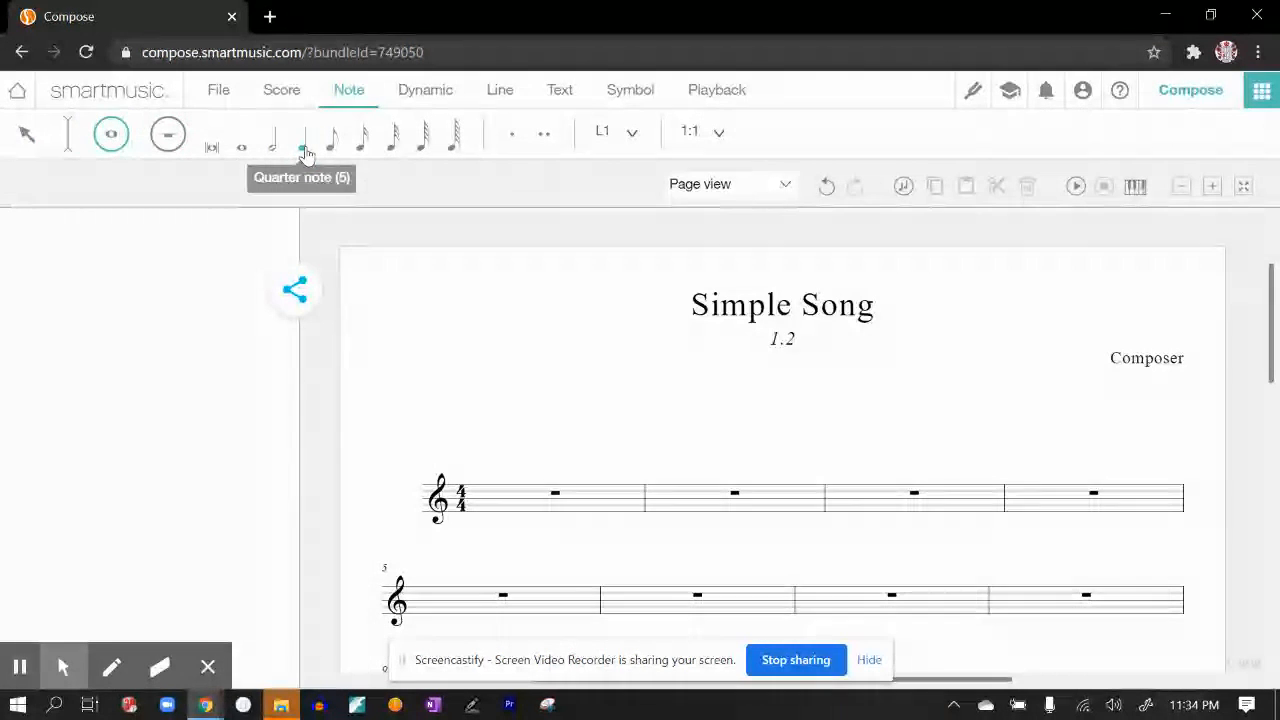
Enter rising C major scale quarter notes through measure 2, ending on the top C.
{"action": "left_click", "coordinate": [555, 491]}
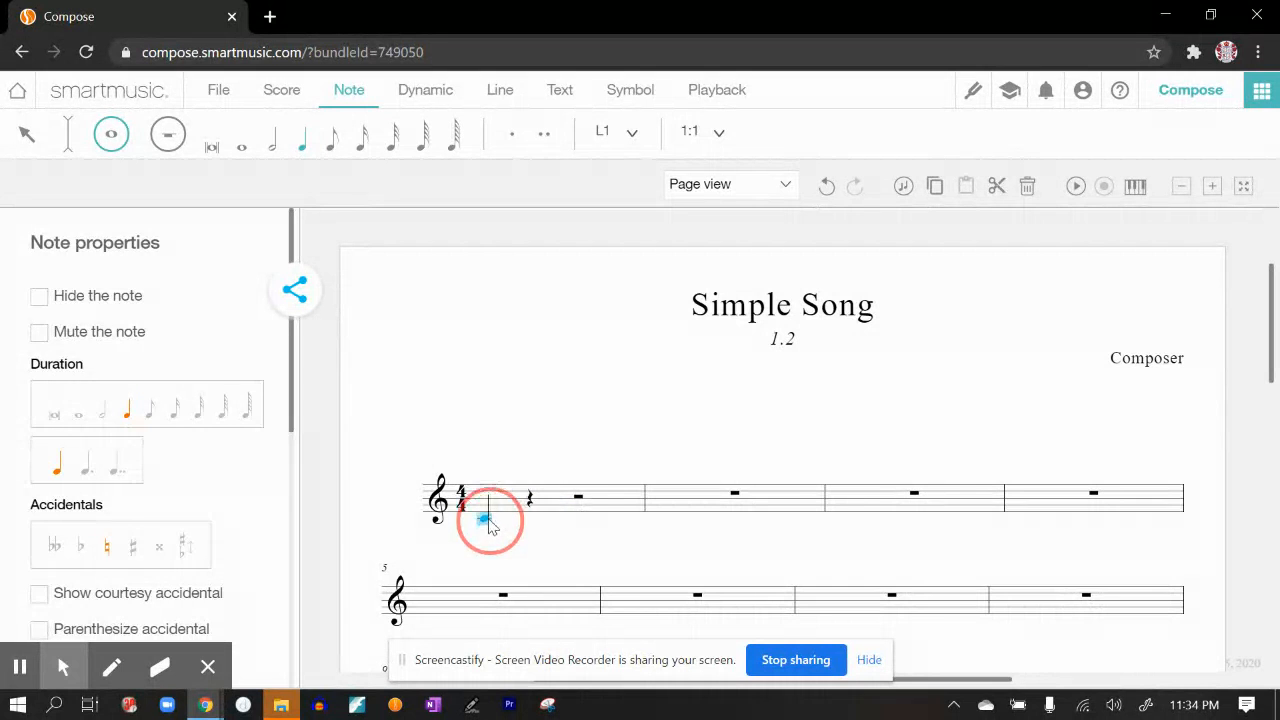
{"action": "left_click", "coordinate": [487, 510]}
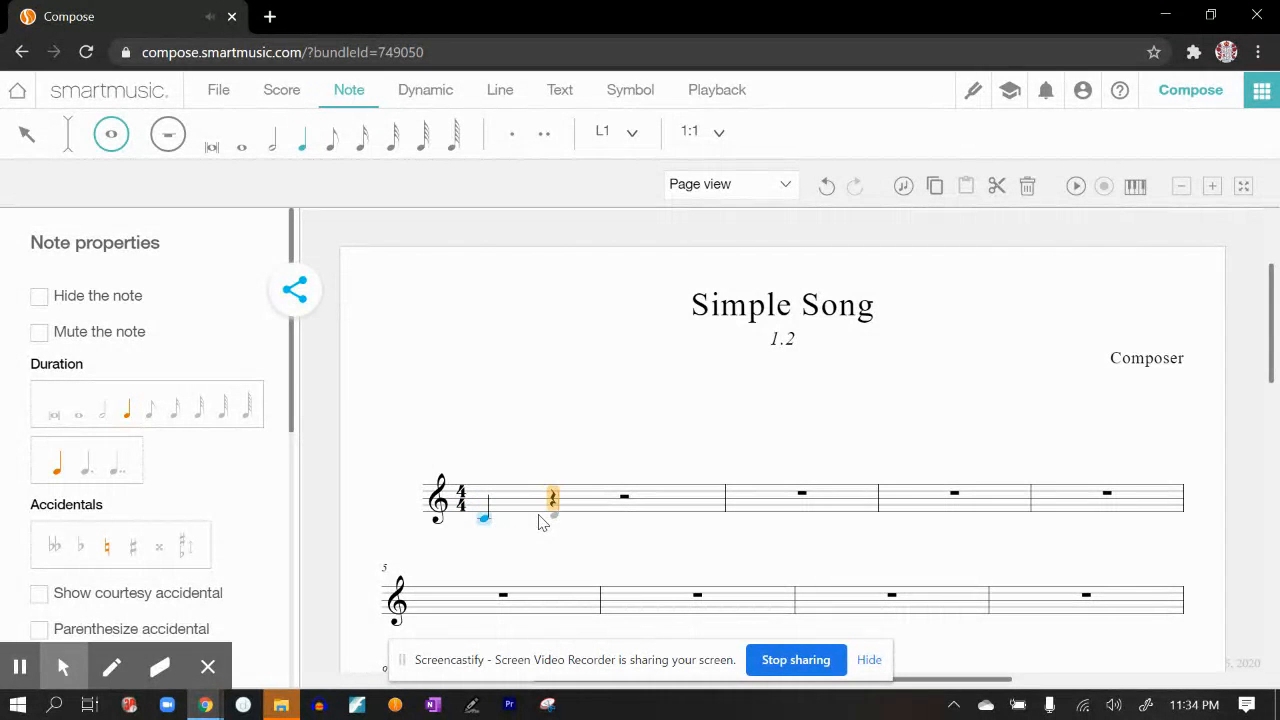
{"action": "left_click", "coordinate": [617, 510]}
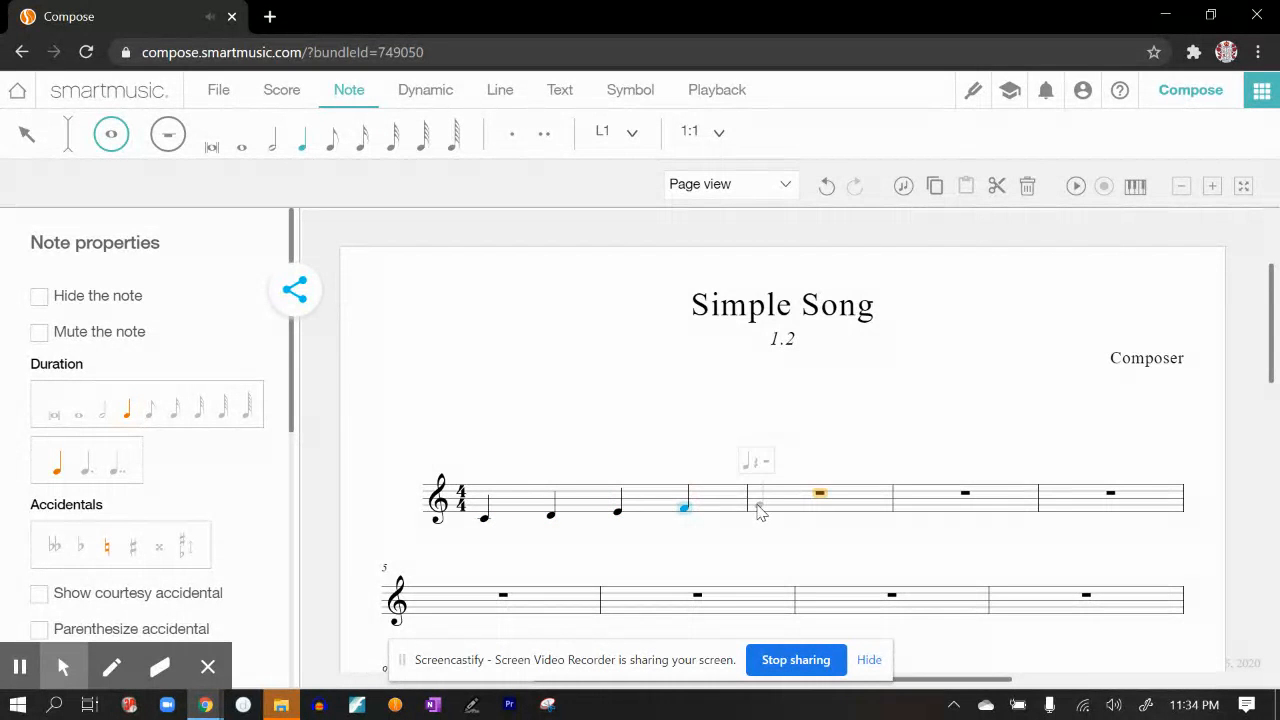
{"action": "left_click", "coordinate": [758, 505]}
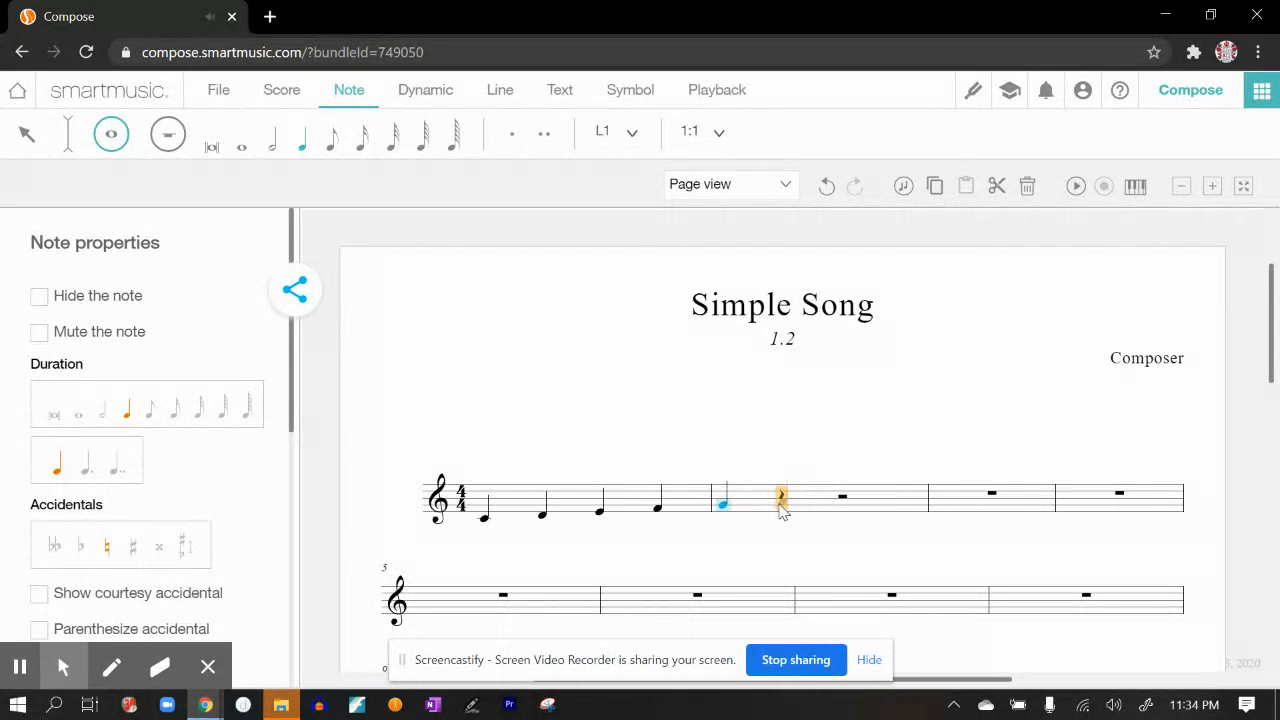
{"action": "left_click", "coordinate": [775, 500]}
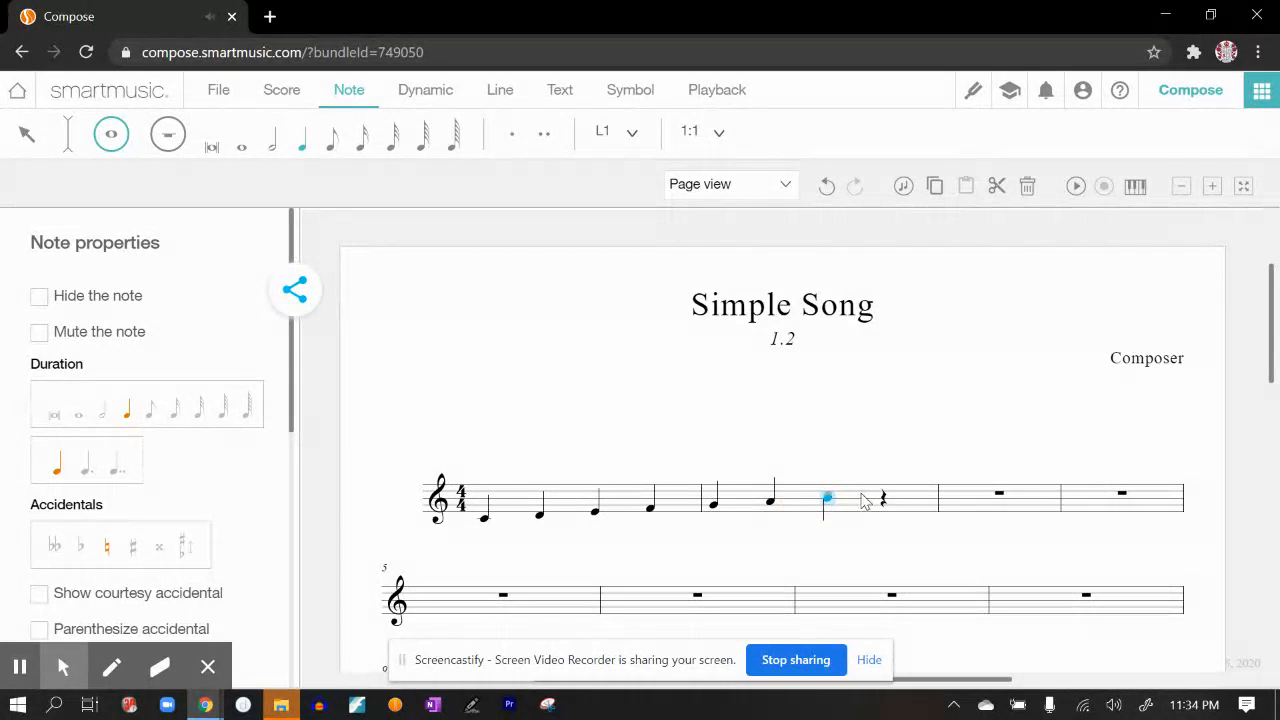
{"action": "left_click", "coordinate": [883, 497]}
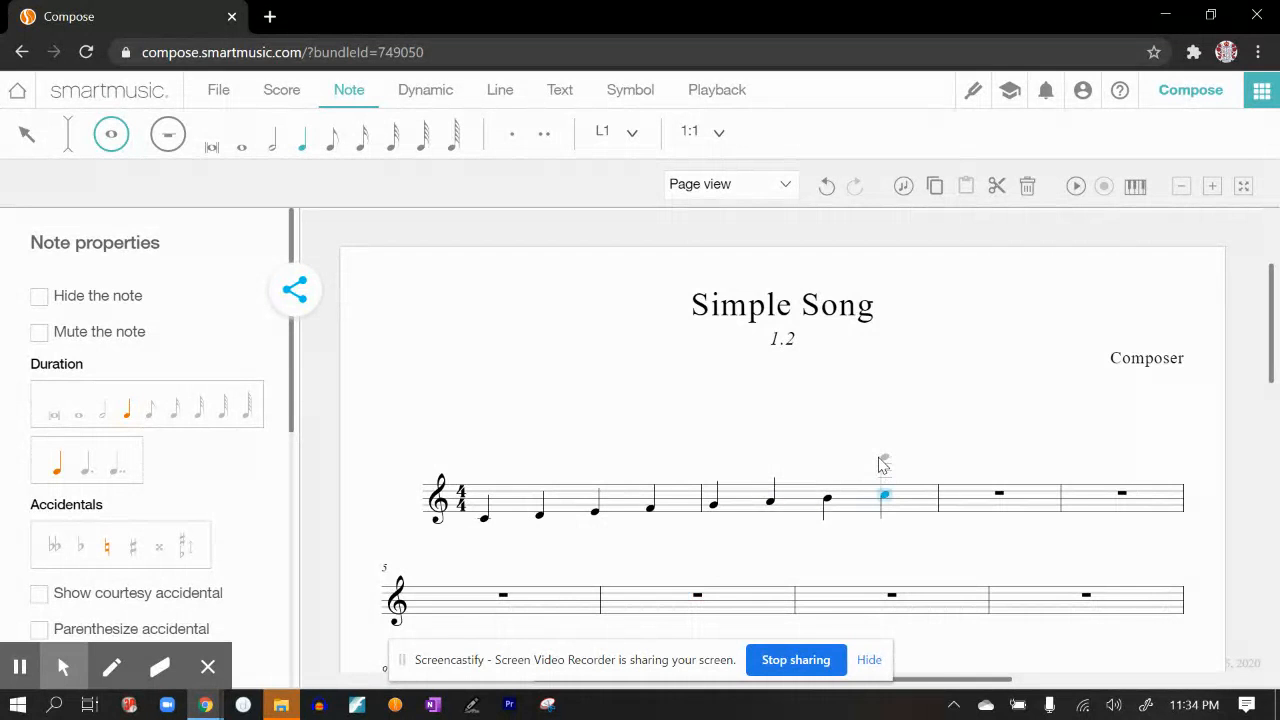
{"action": "mouse_move", "coordinate": [866, 485]}
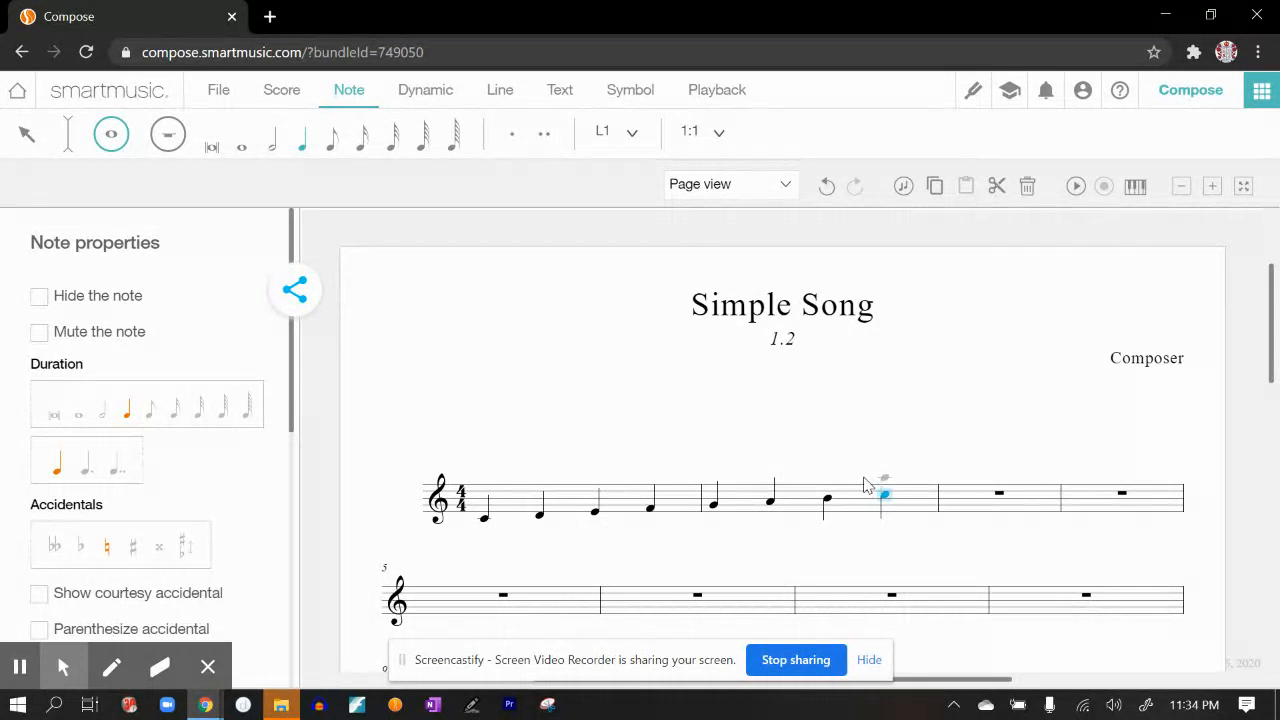
{"action": "left_click", "coordinate": [884, 495]}
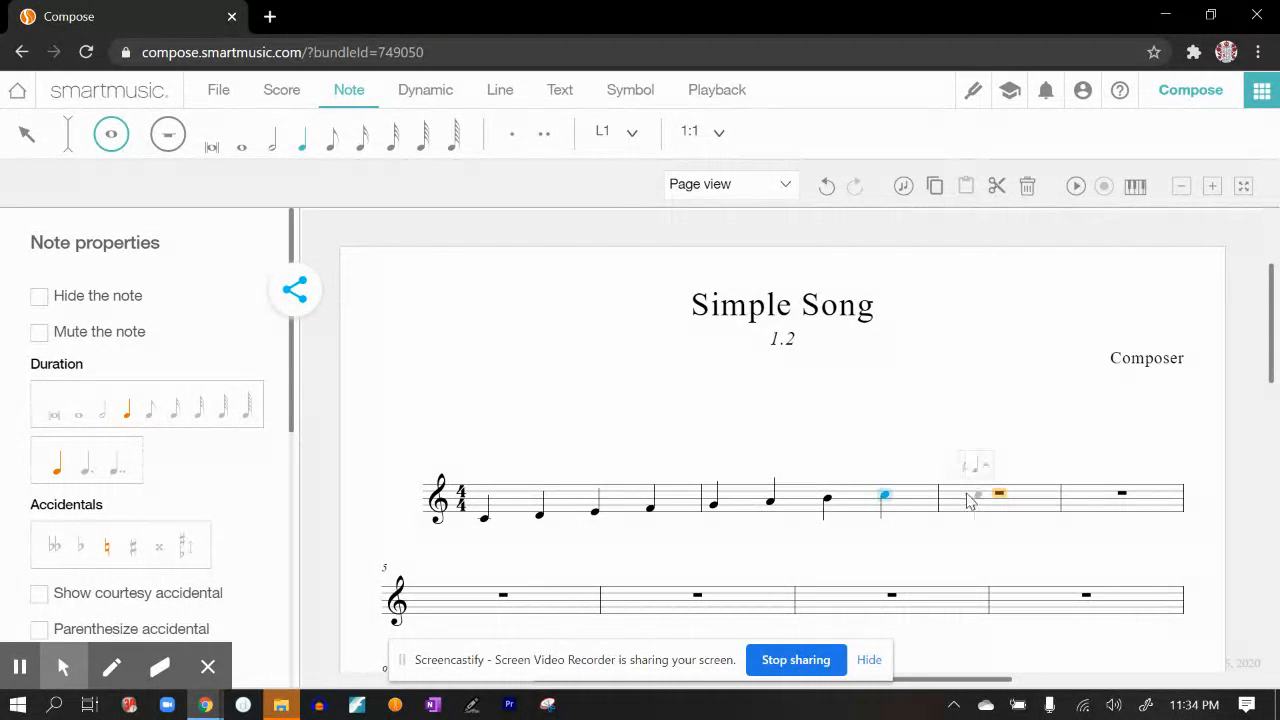
Enter the descending scale quarter notes from measure 3 back down to C.
{"action": "left_click", "coordinate": [950, 500]}
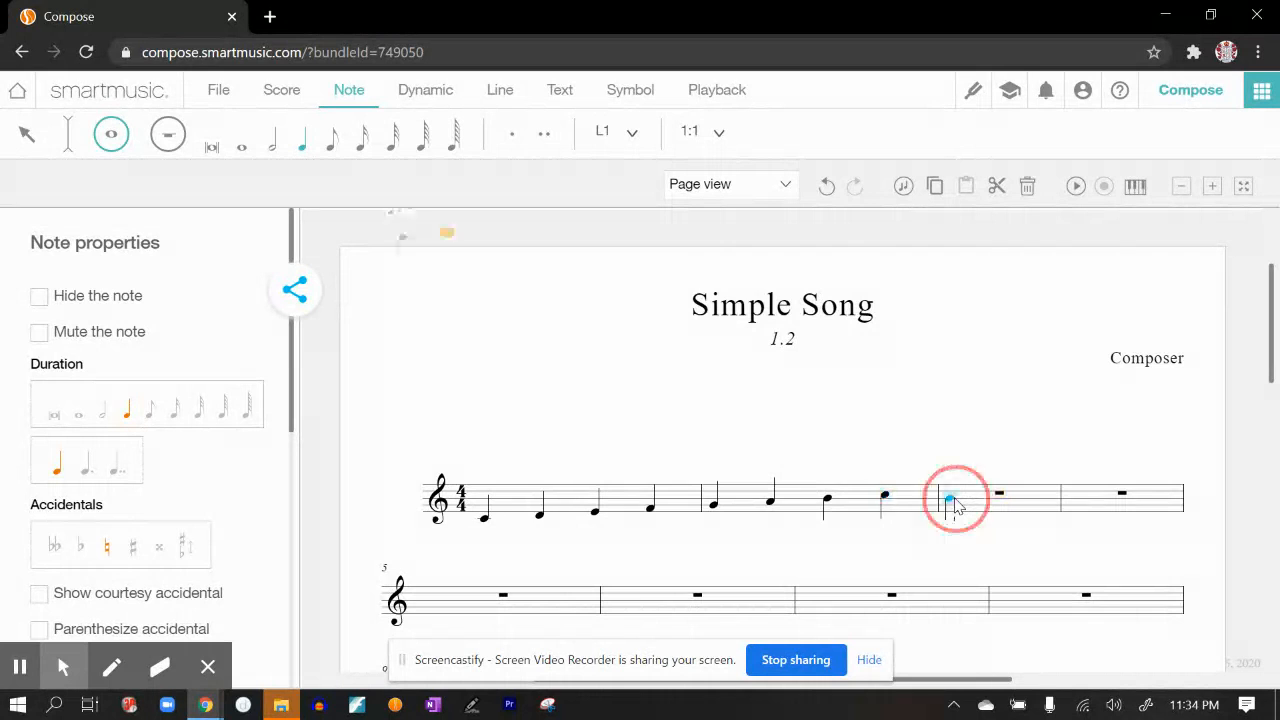
{"action": "left_click", "coordinate": [950, 500]}
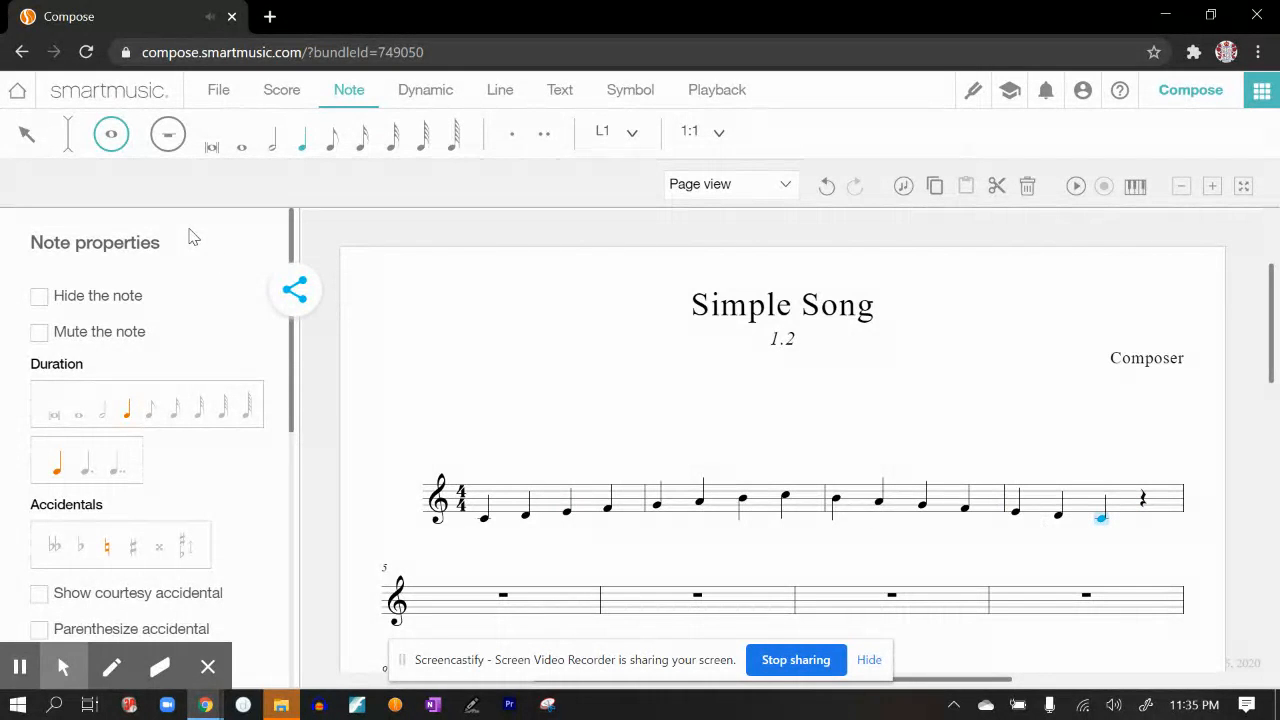
{"action": "mouse_move", "coordinate": [655, 185]}
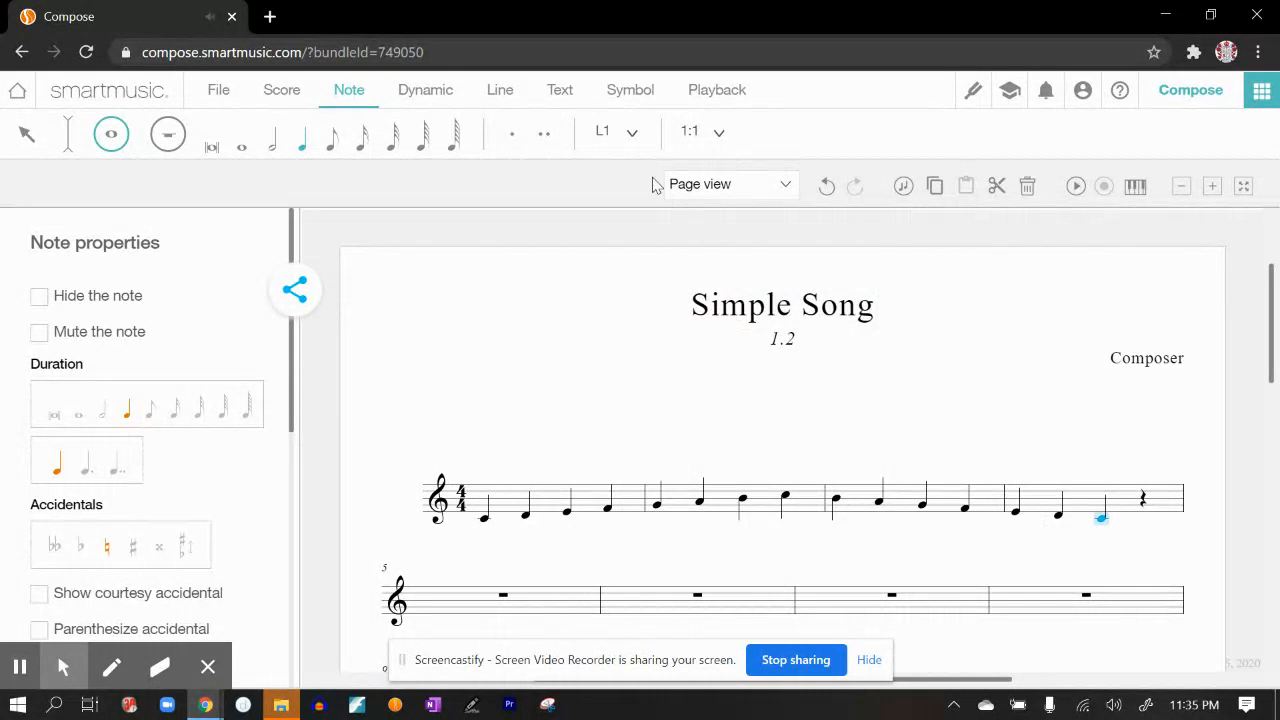
Add a 'C Major Scale' text label above measure 1.
{"action": "left_click", "coordinate": [559, 90]}
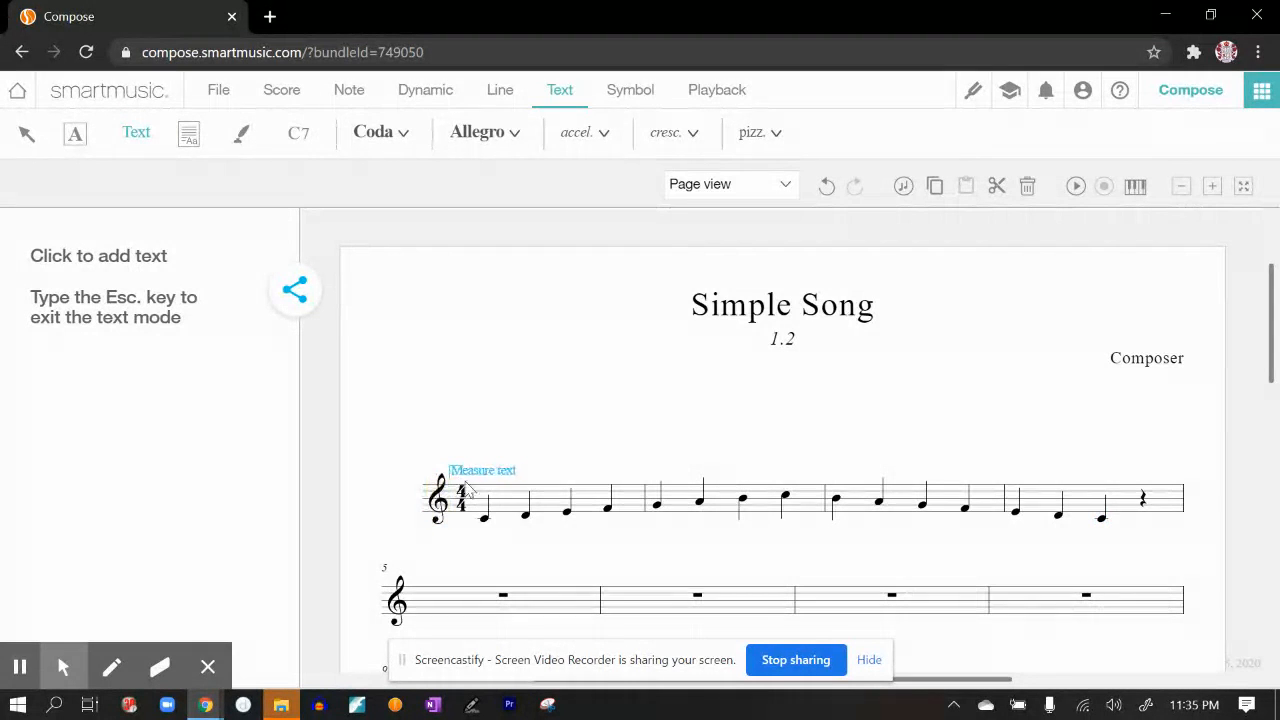
{"action": "left_click_drag", "start_coordinate": [483, 470], "coordinate": [512, 507]}
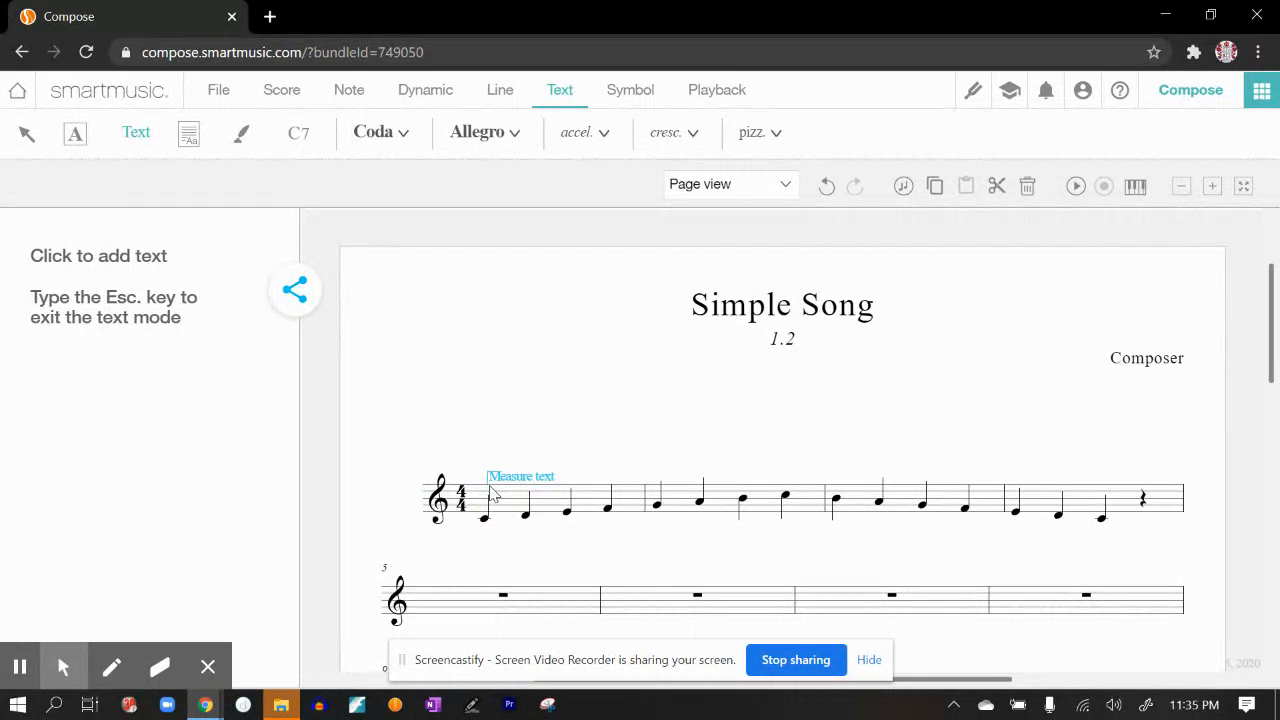
{"action": "left_click", "coordinate": [487, 465]}
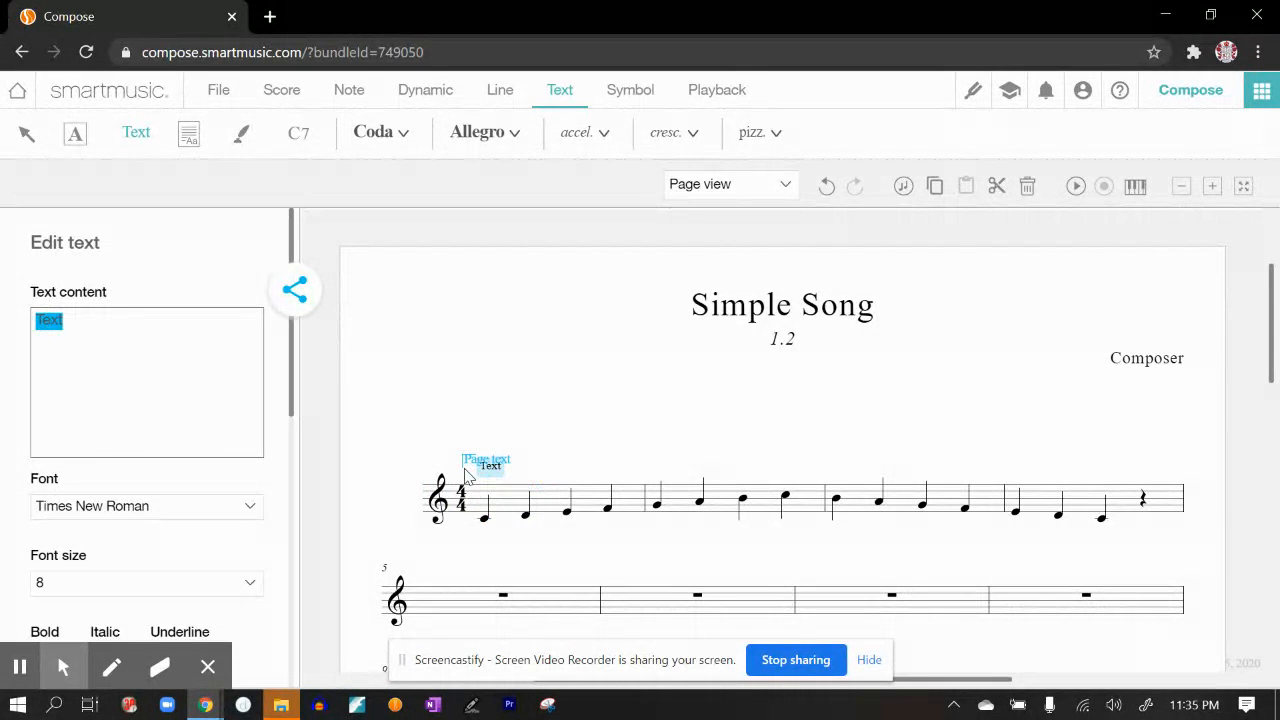
{"action": "type", "text": "C m"}
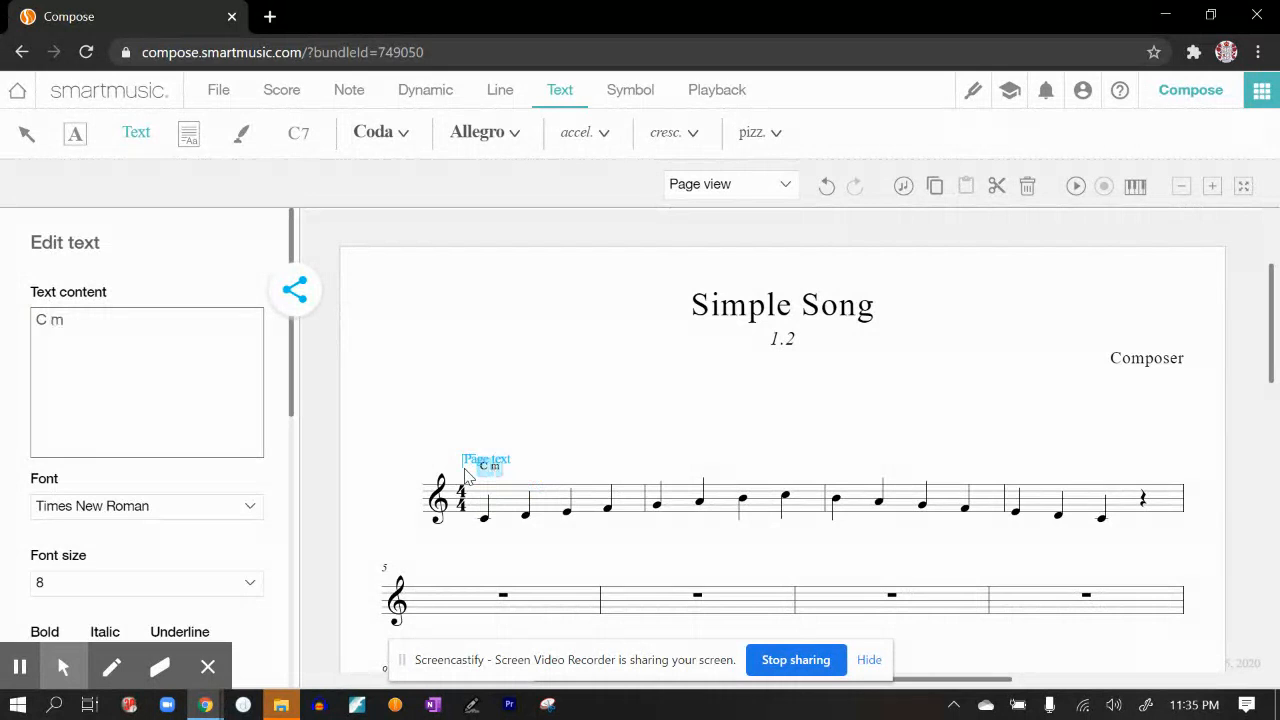
{"action": "key", "text": "Backspace"}
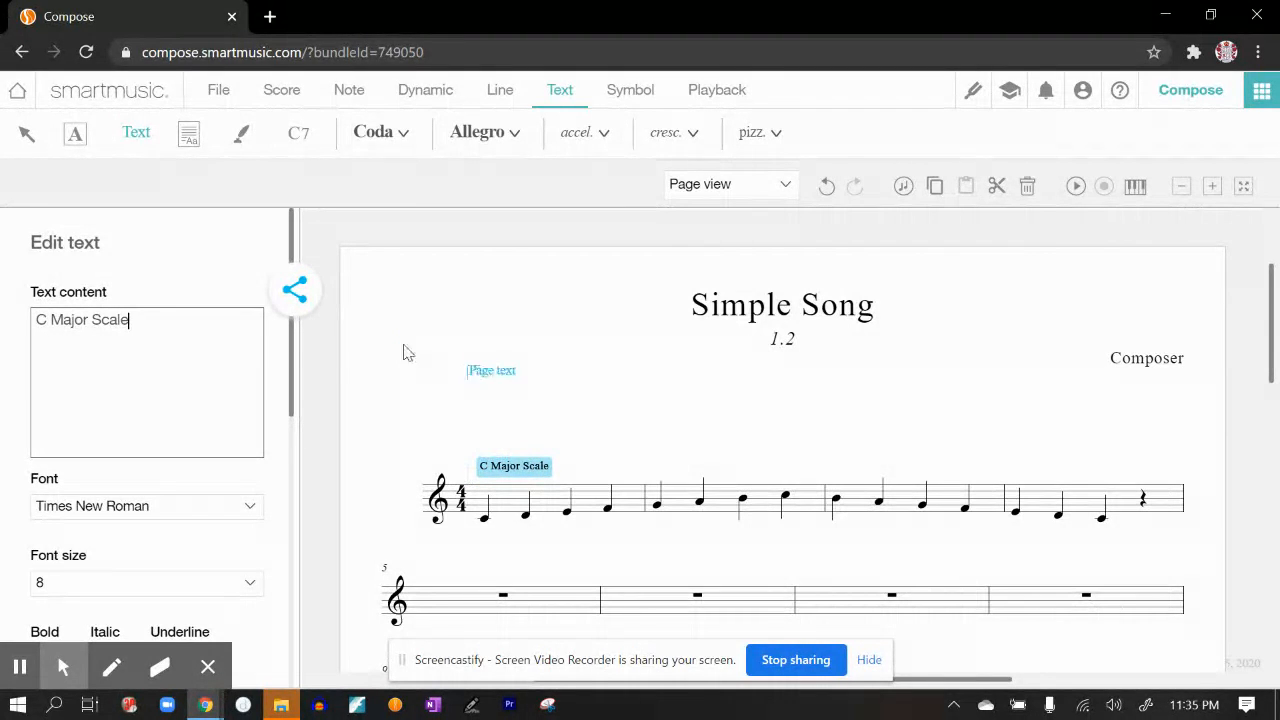
{"action": "left_click", "coordinate": [218, 90]}
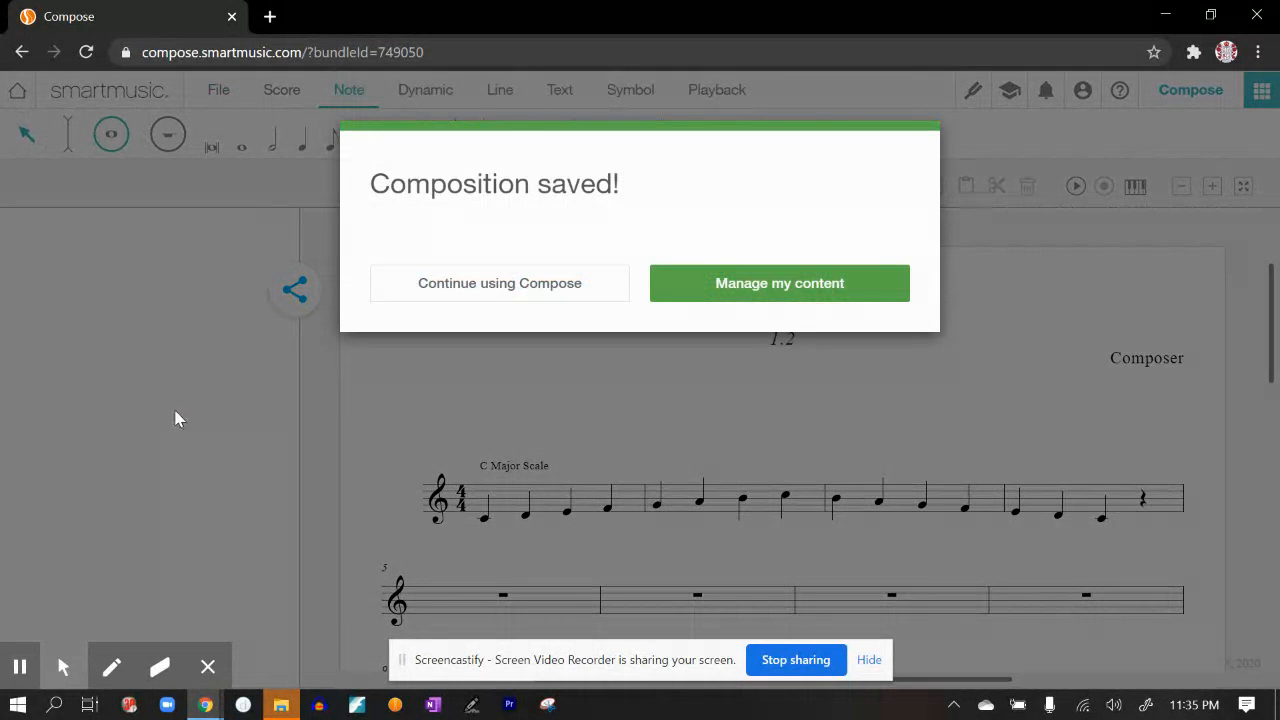
Dismiss the save confirmation, review the File options and return to note entry.
{"action": "left_click", "coordinate": [499, 283]}
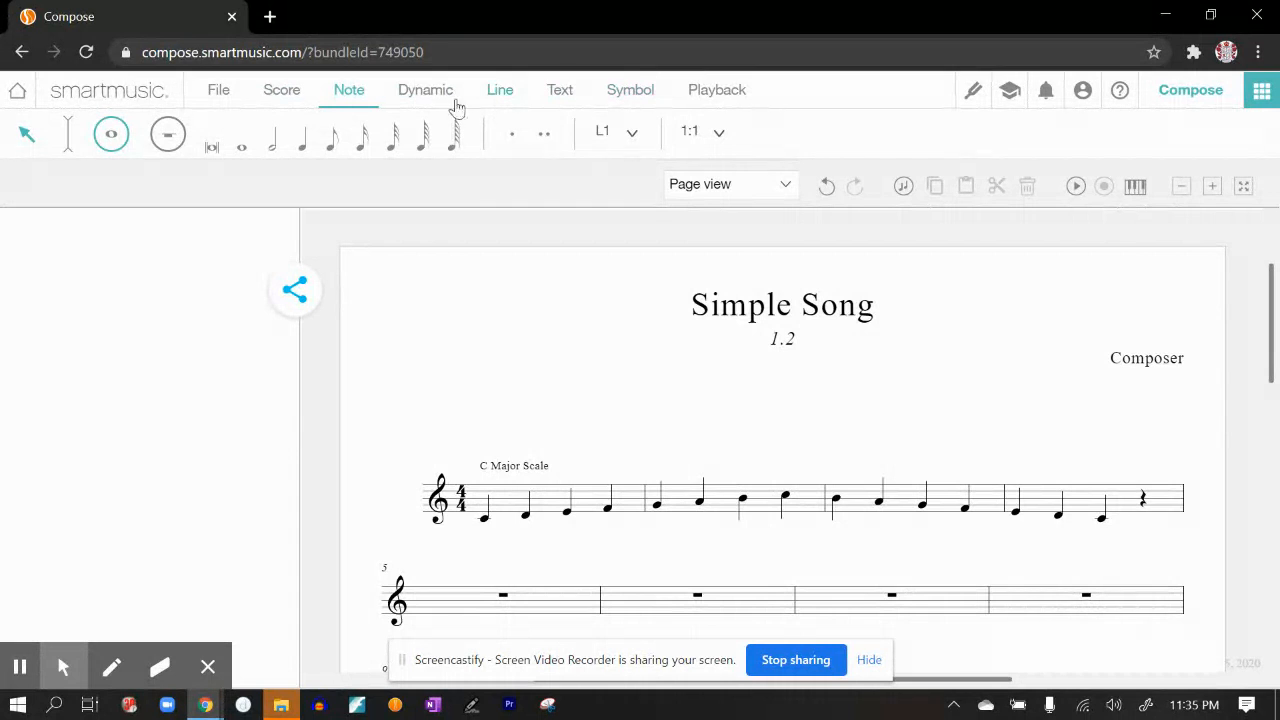
{"action": "mouse_move", "coordinate": [330, 100]}
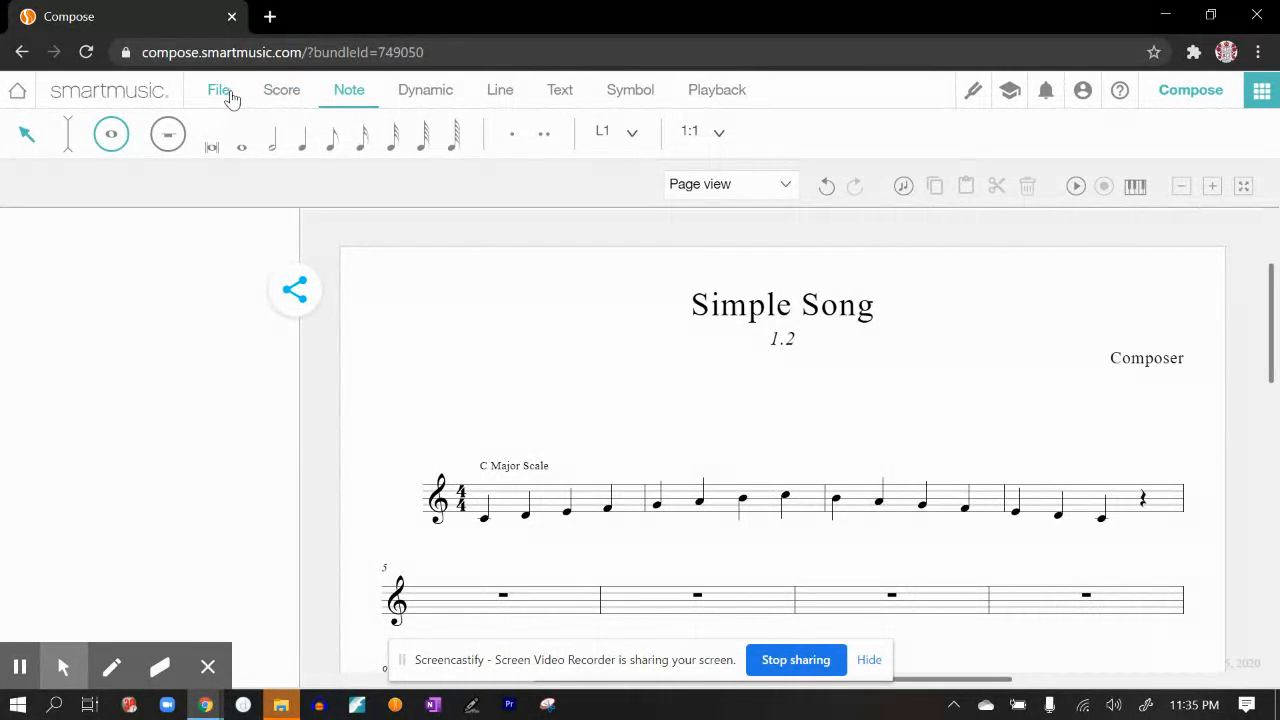
{"action": "left_click", "coordinate": [218, 89]}
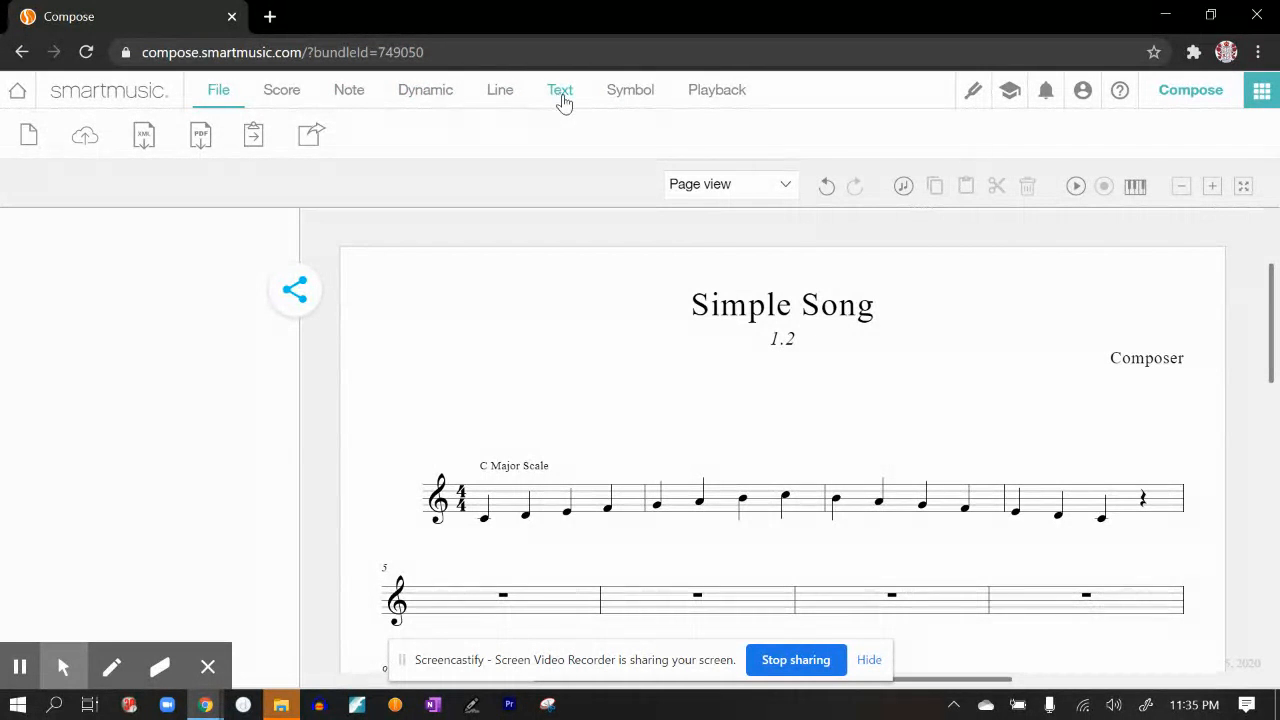
{"action": "mouse_move", "coordinate": [267, 110]}
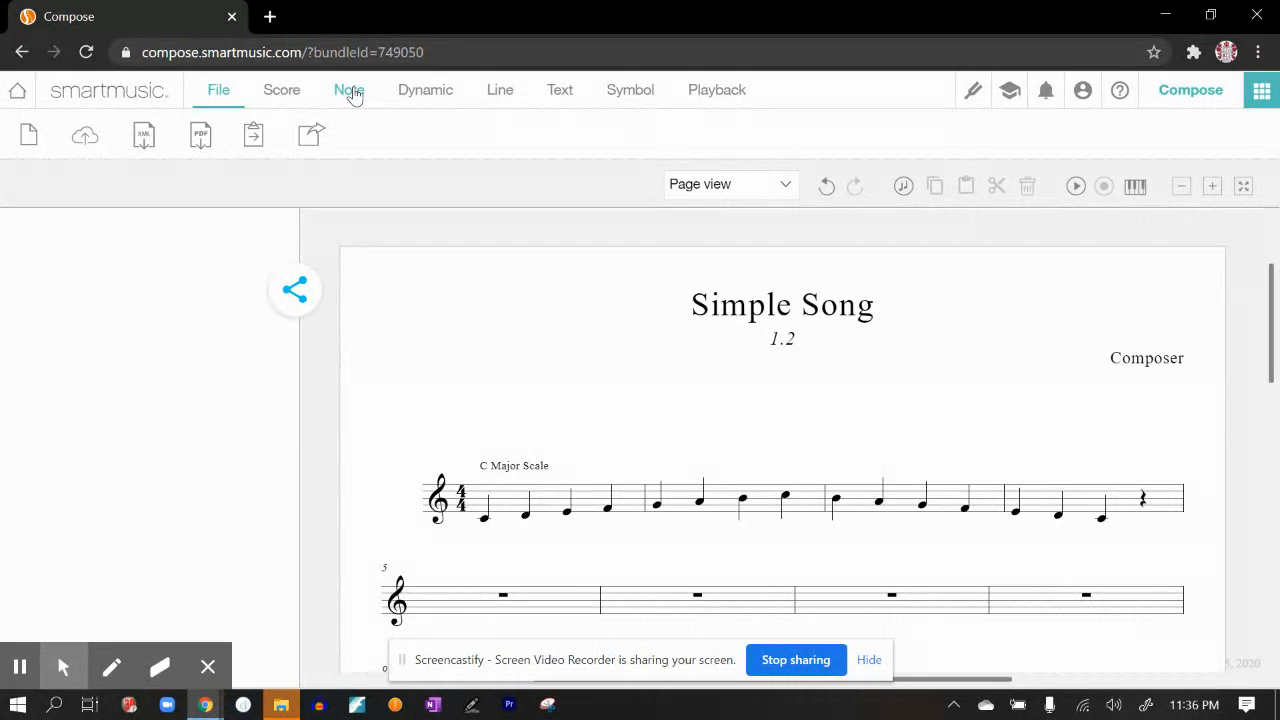
{"action": "left_click", "coordinate": [348, 89]}
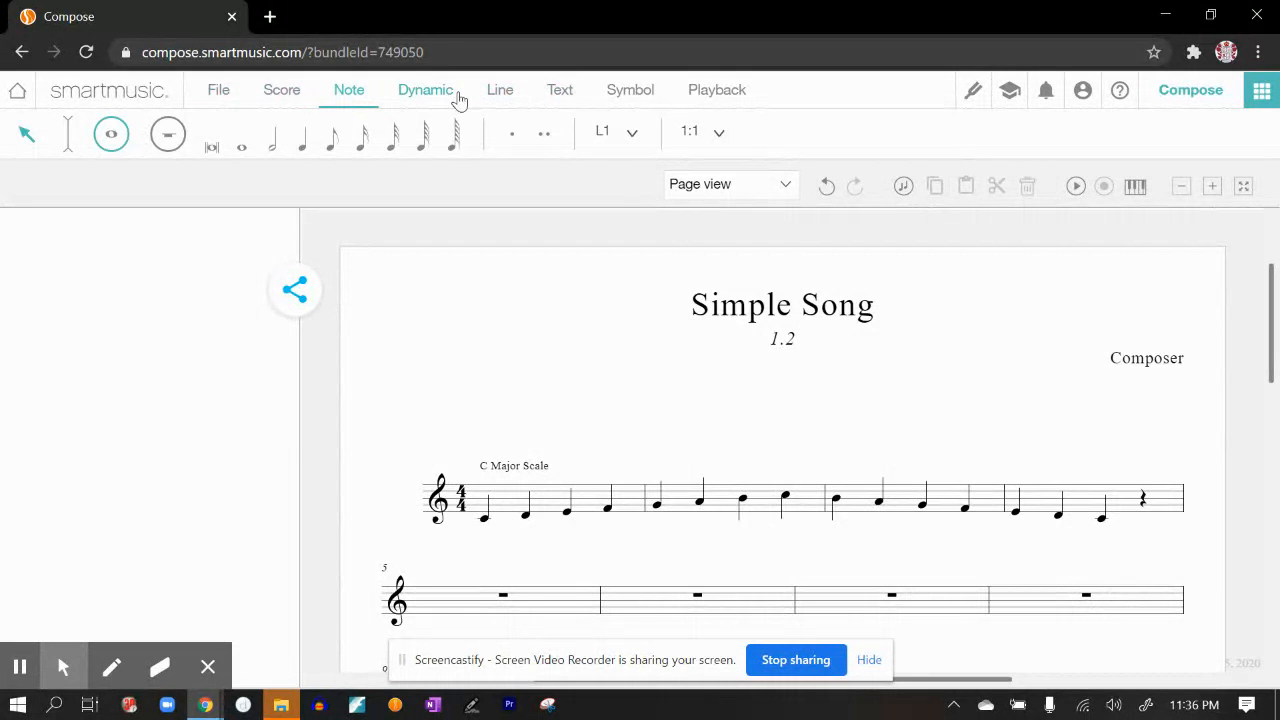
Add lyric numbers 1 up to 8 and back down to 1 under the scale notes.
{"action": "left_click", "coordinate": [559, 89]}
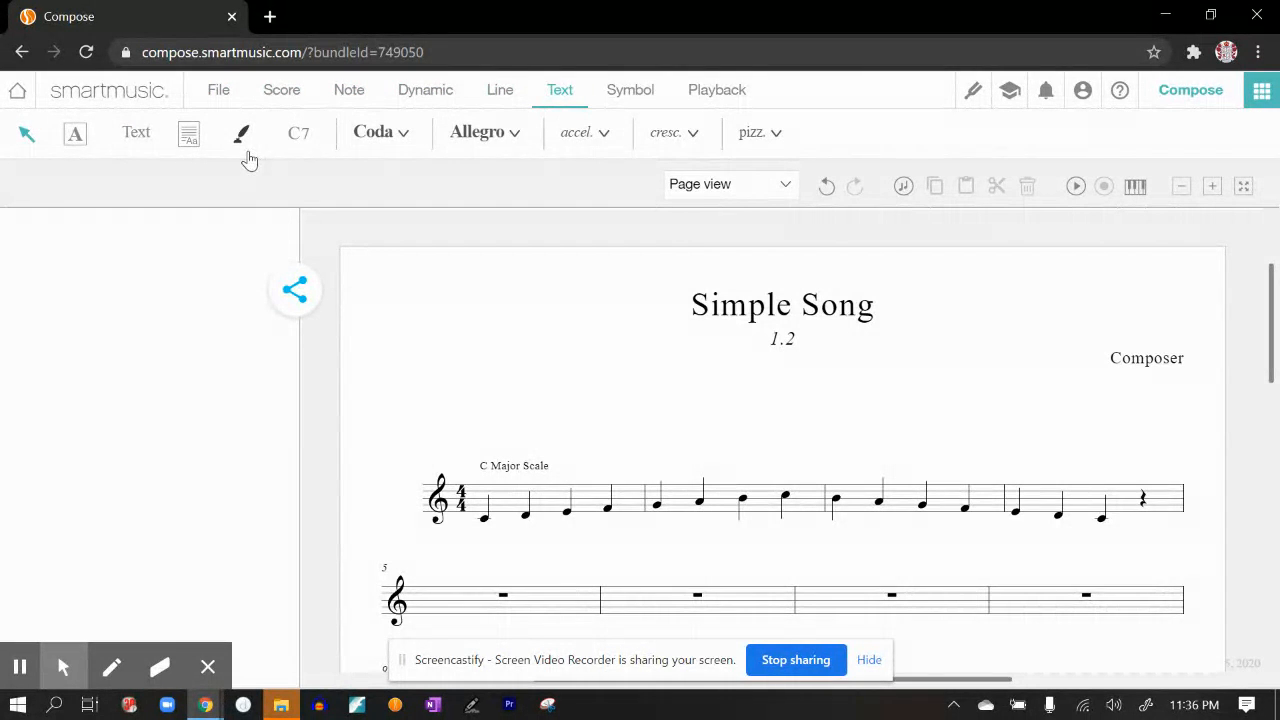
{"action": "mouse_move", "coordinate": [242, 132]}
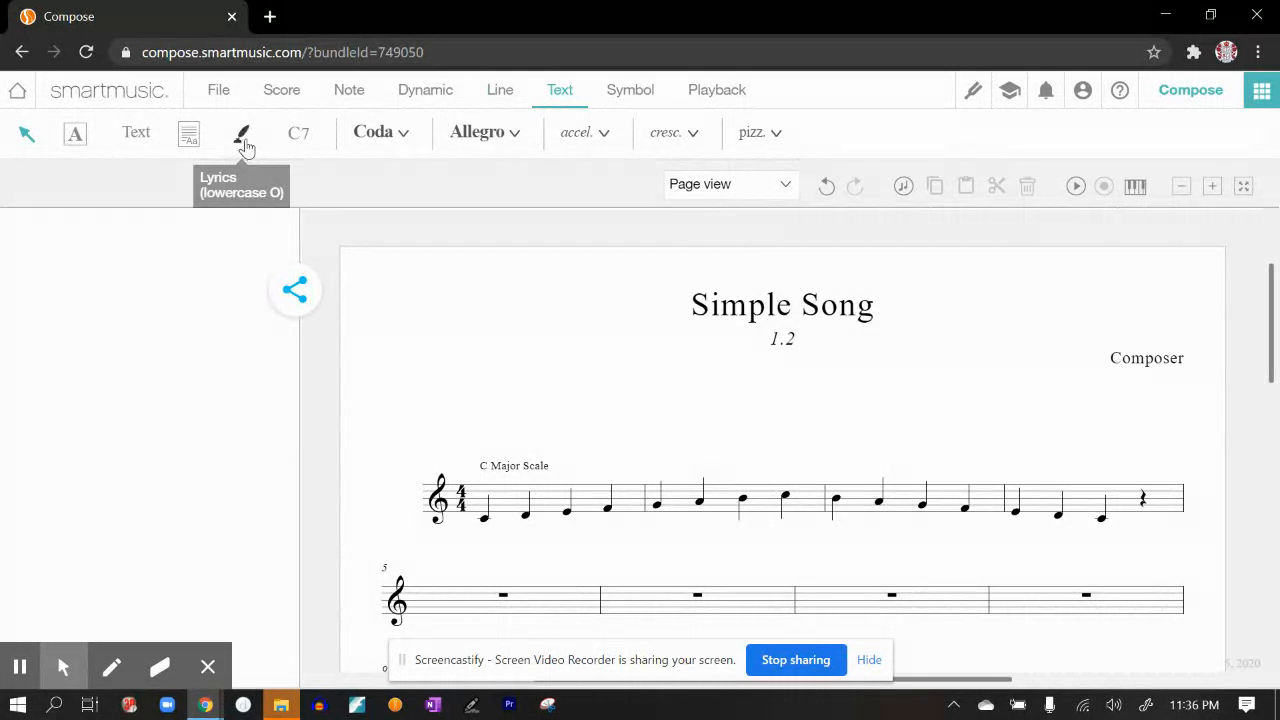
{"action": "left_click", "coordinate": [242, 133]}
{"action": "type", "text": "1 2 3 4 5 6 7 8 7 6 5 4 3 2 1"}
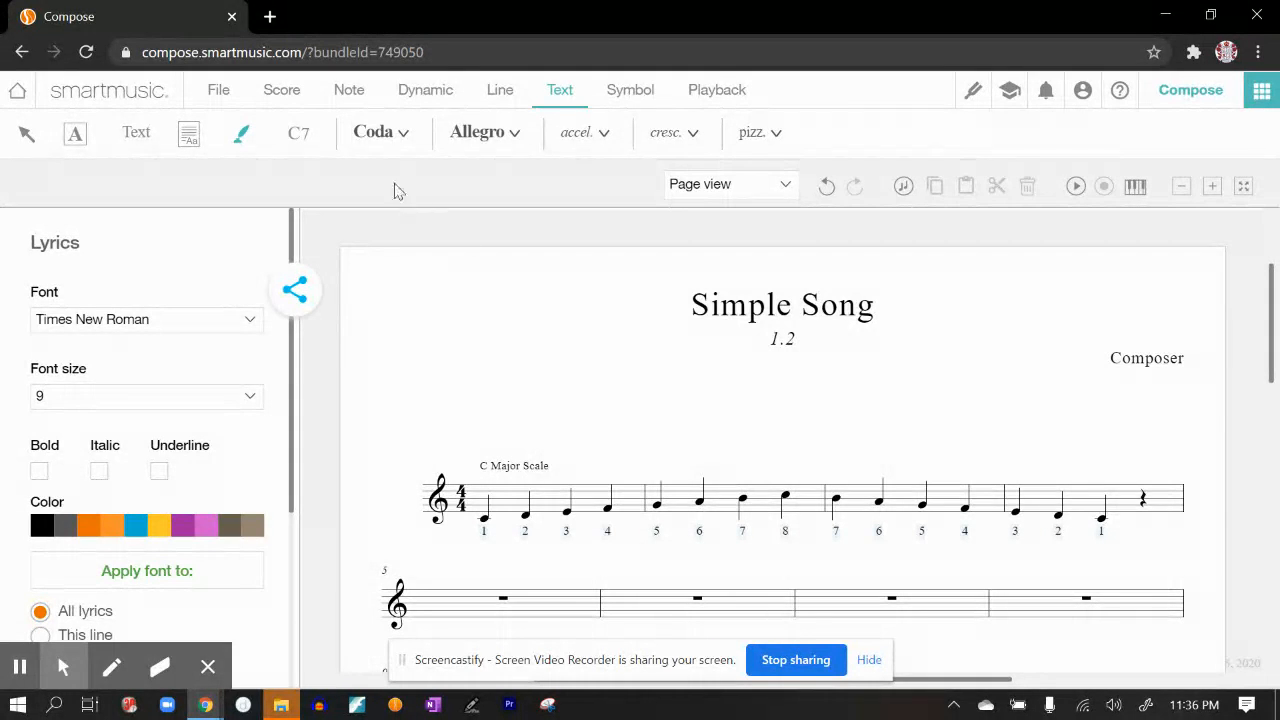
{"action": "left_click", "coordinate": [218, 89]}
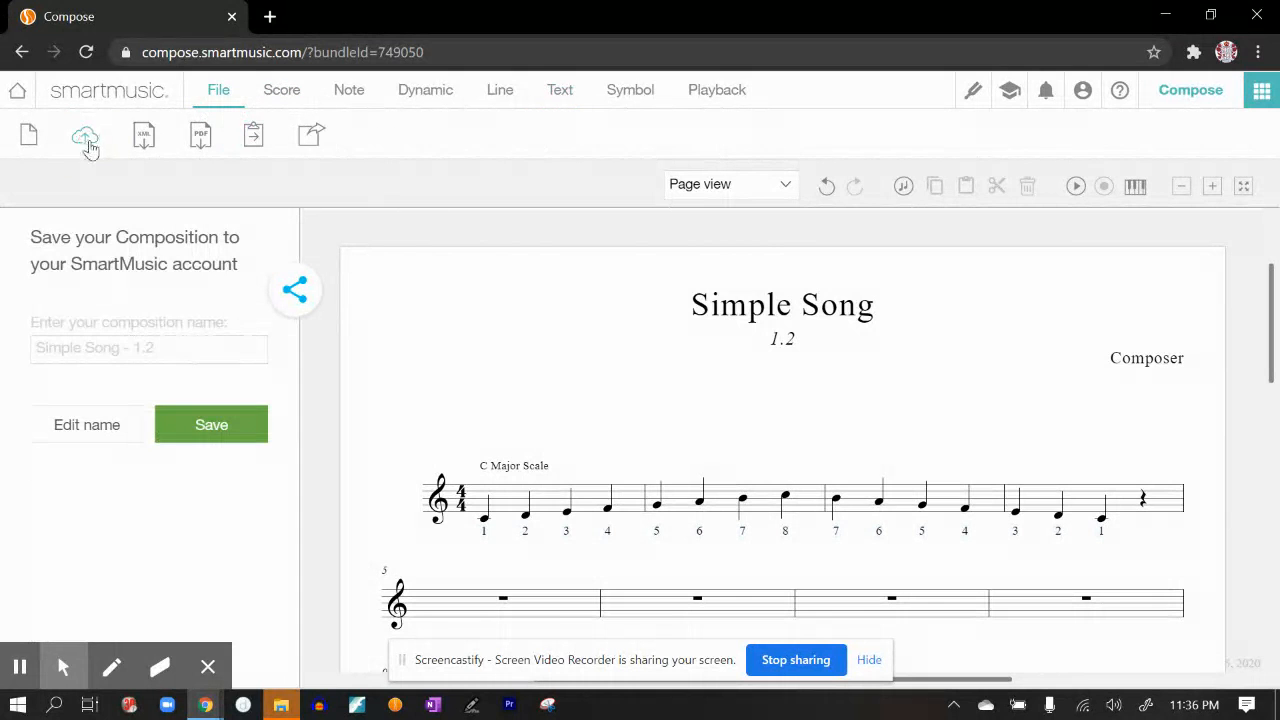
{"action": "left_click", "coordinate": [211, 424]}
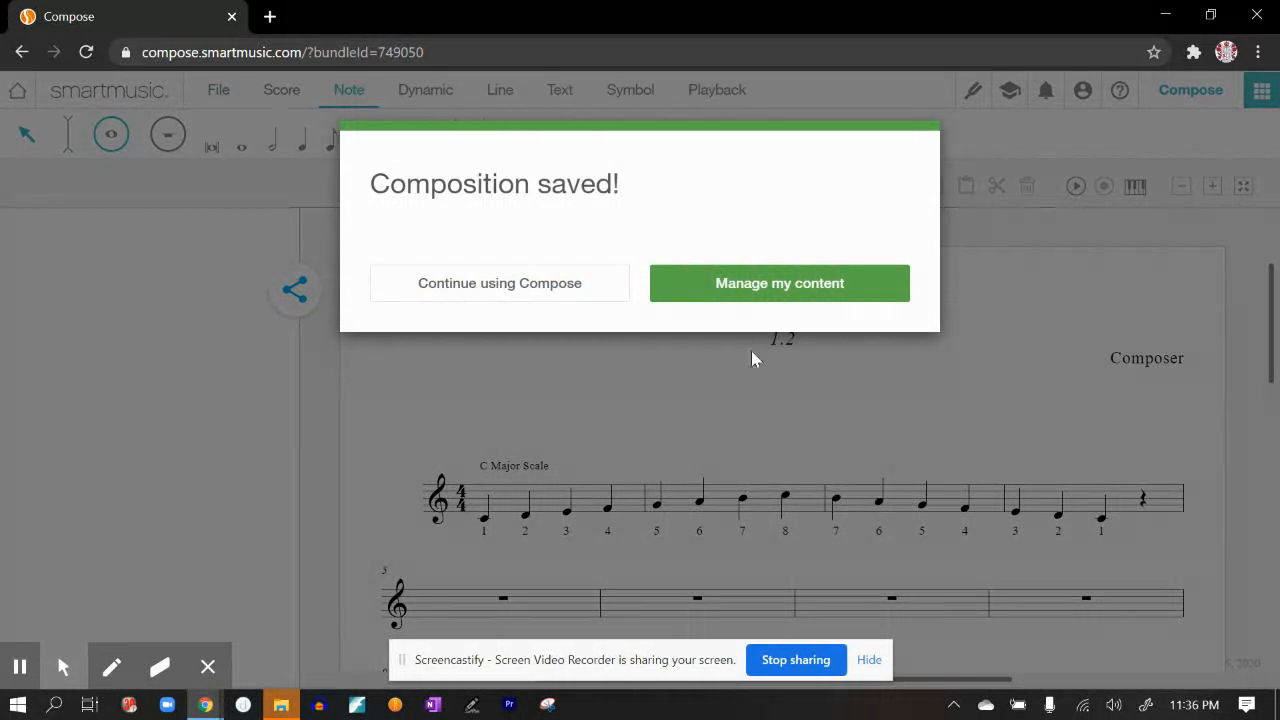
{"action": "left_click", "coordinate": [499, 283]}
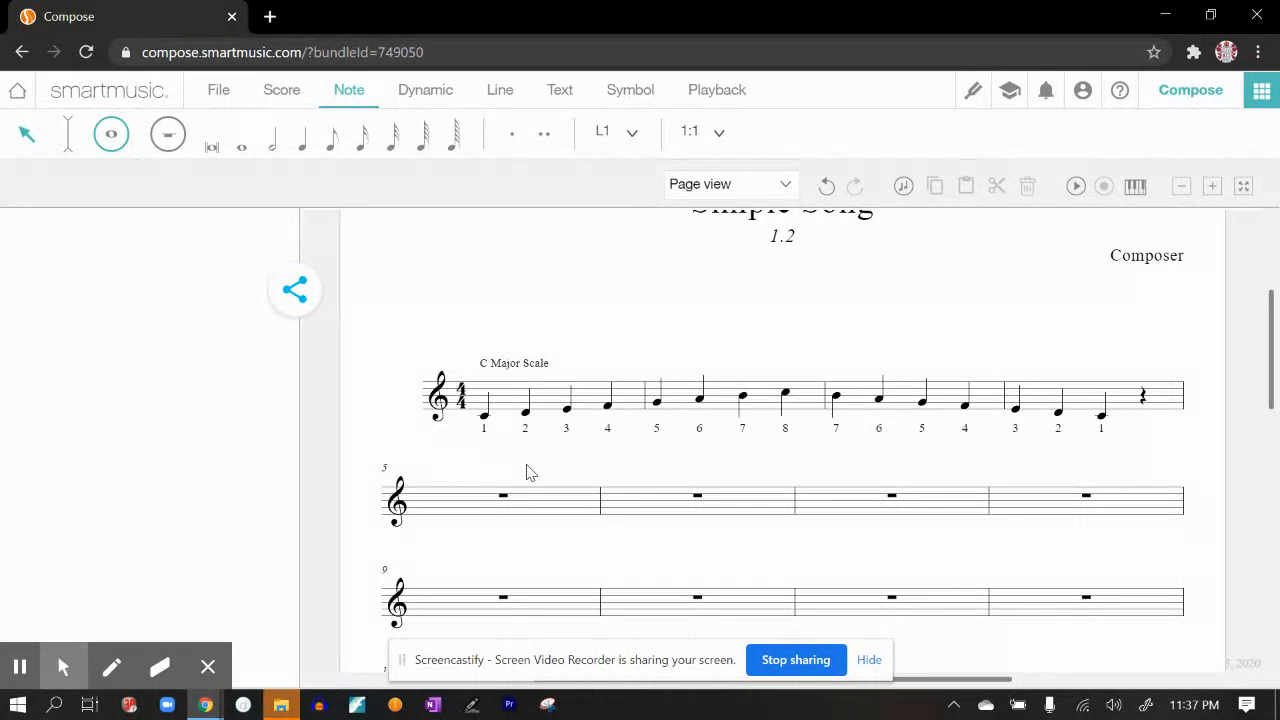
{"action": "mouse_move", "coordinate": [678, 497]}
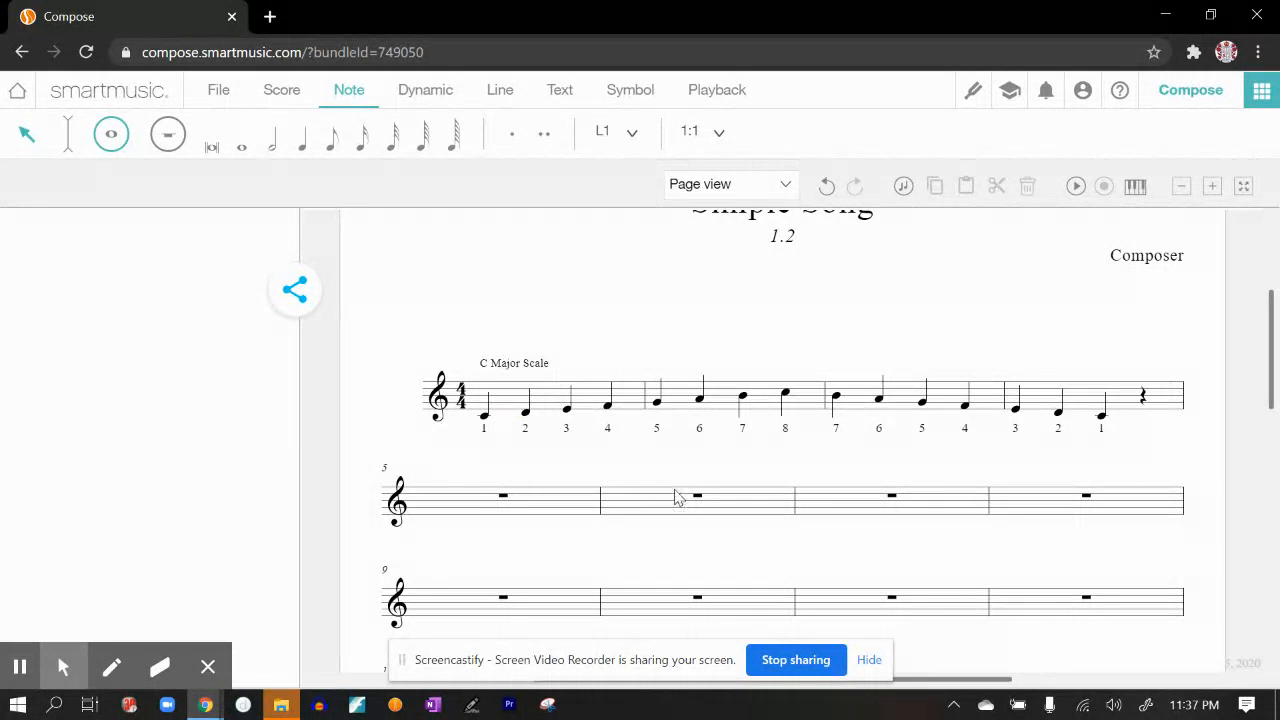
{"action": "mouse_move", "coordinate": [510, 444]}
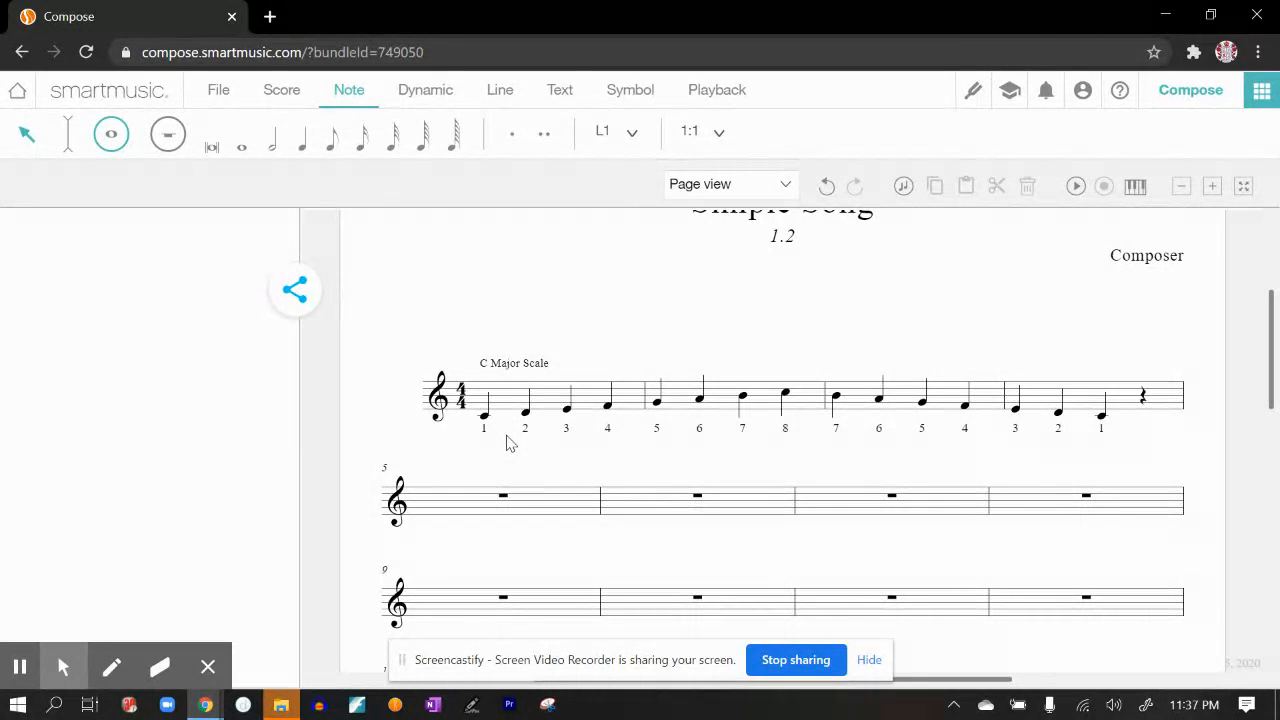
{"action": "mouse_move", "coordinate": [848, 407]}
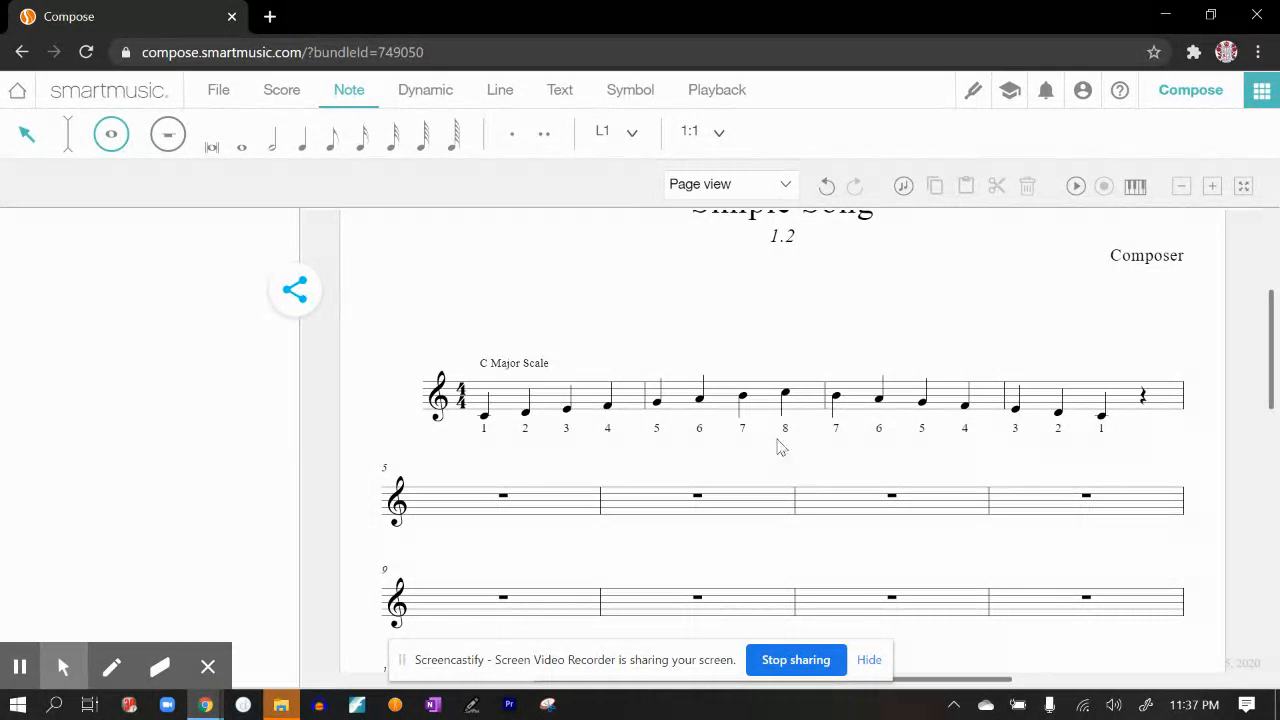
{"action": "mouse_move", "coordinate": [588, 430]}
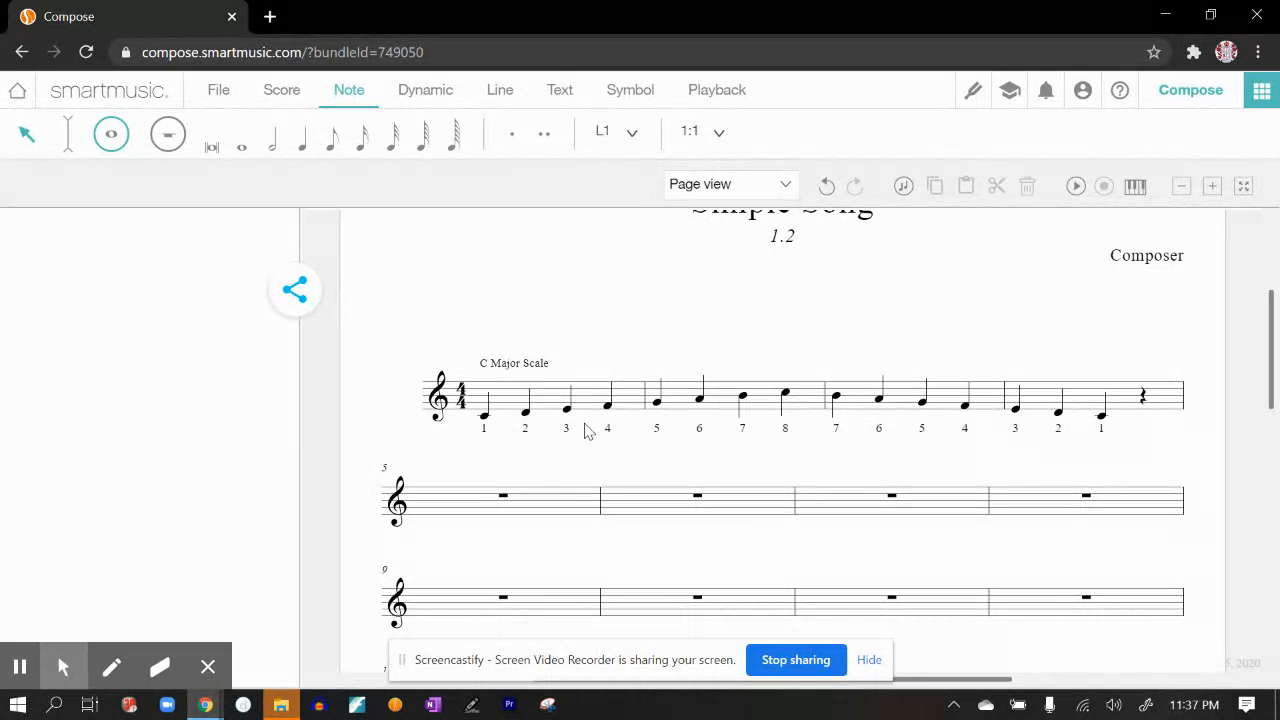
{"action": "mouse_move", "coordinate": [660, 462]}
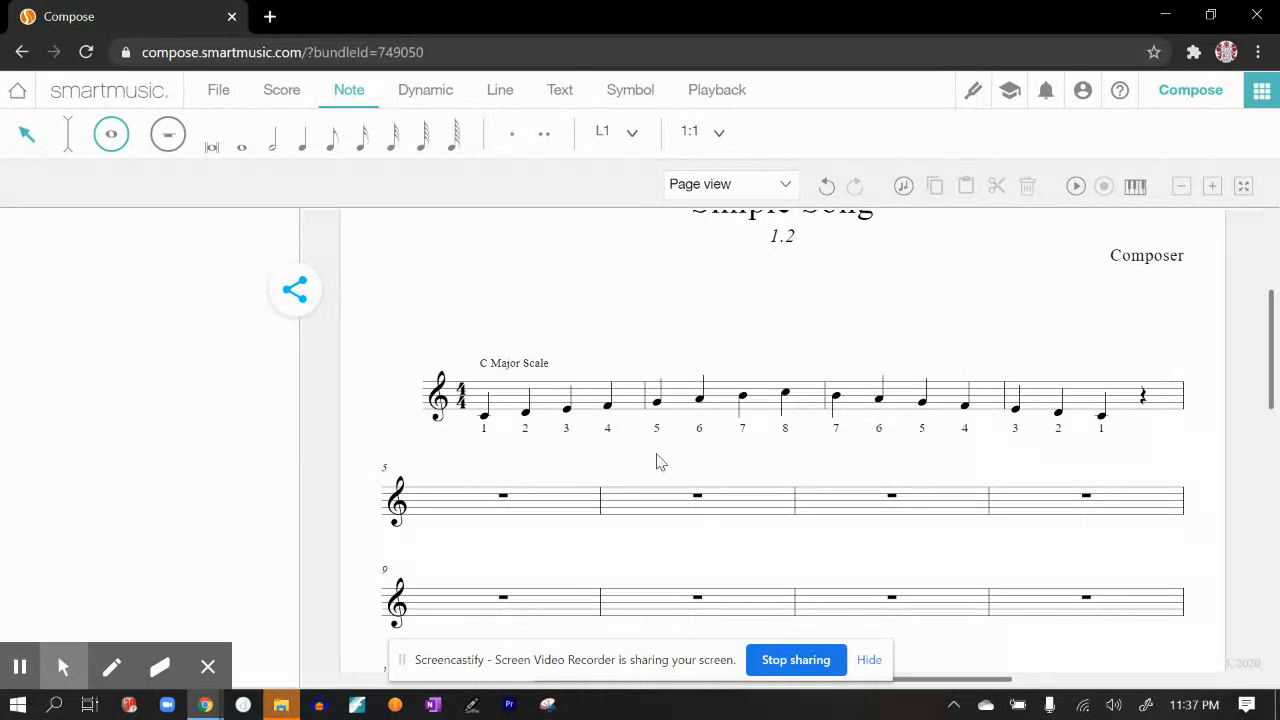
{"action": "mouse_move", "coordinate": [328, 218]}
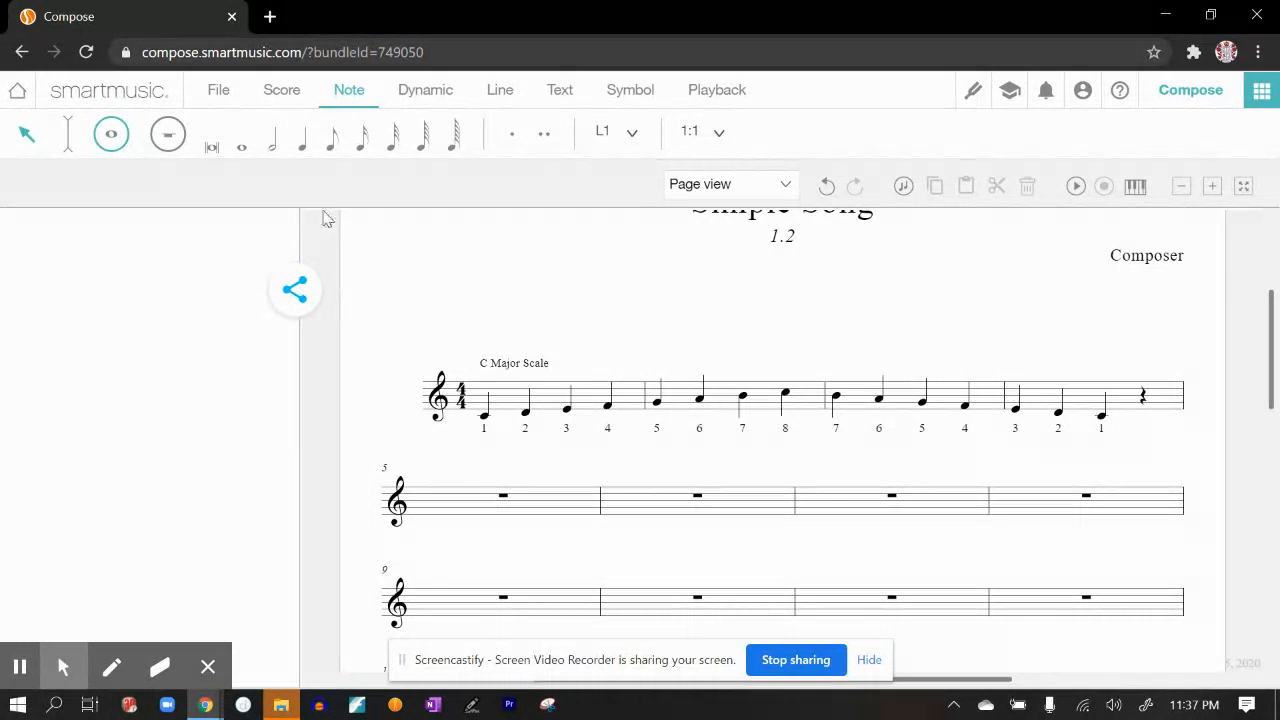
{"action": "mouse_move", "coordinate": [302, 140]}
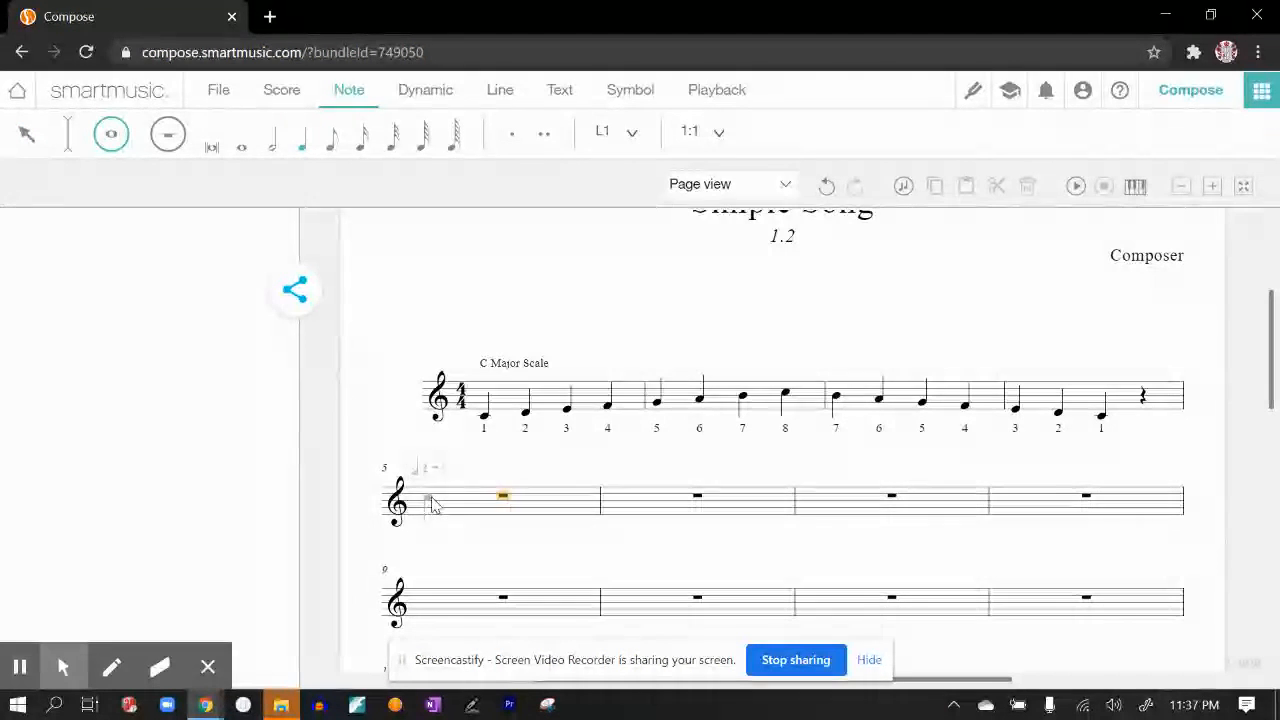
Enter a melody in measures 5–8 ending on a whole note and play it back from its first note.
{"action": "left_click", "coordinate": [500, 501]}
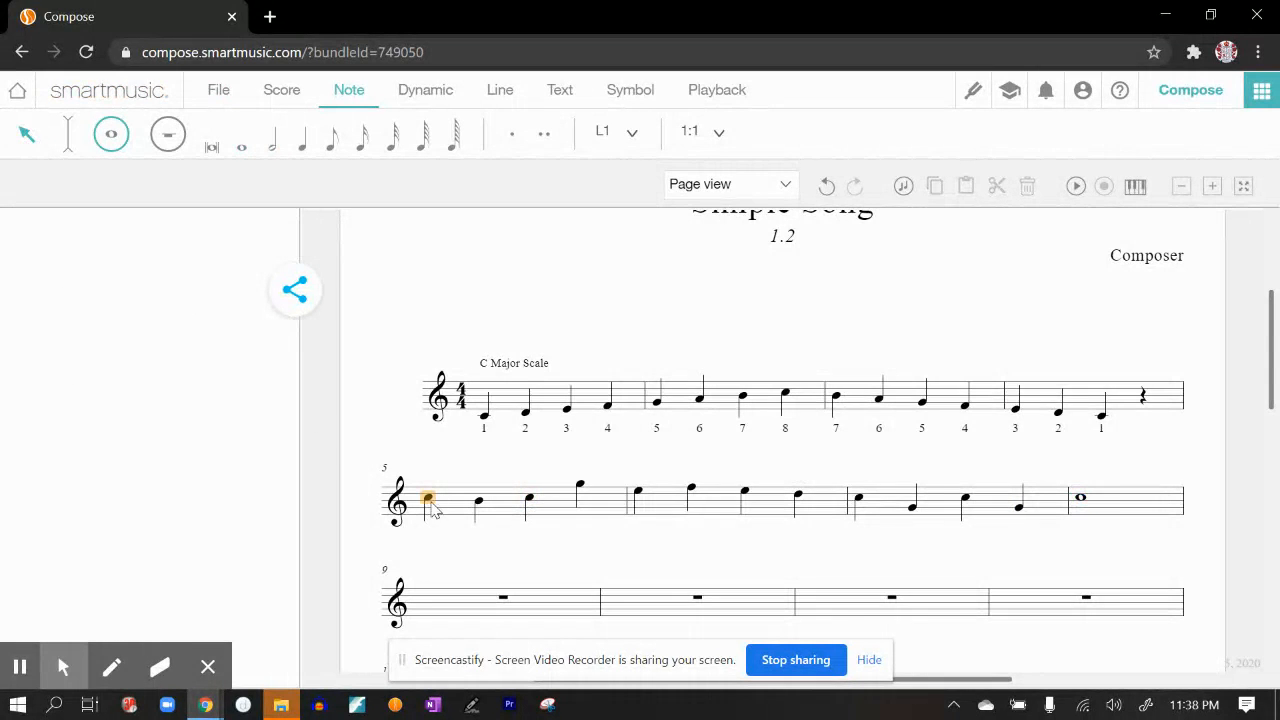
{"action": "left_click", "coordinate": [428, 499]}
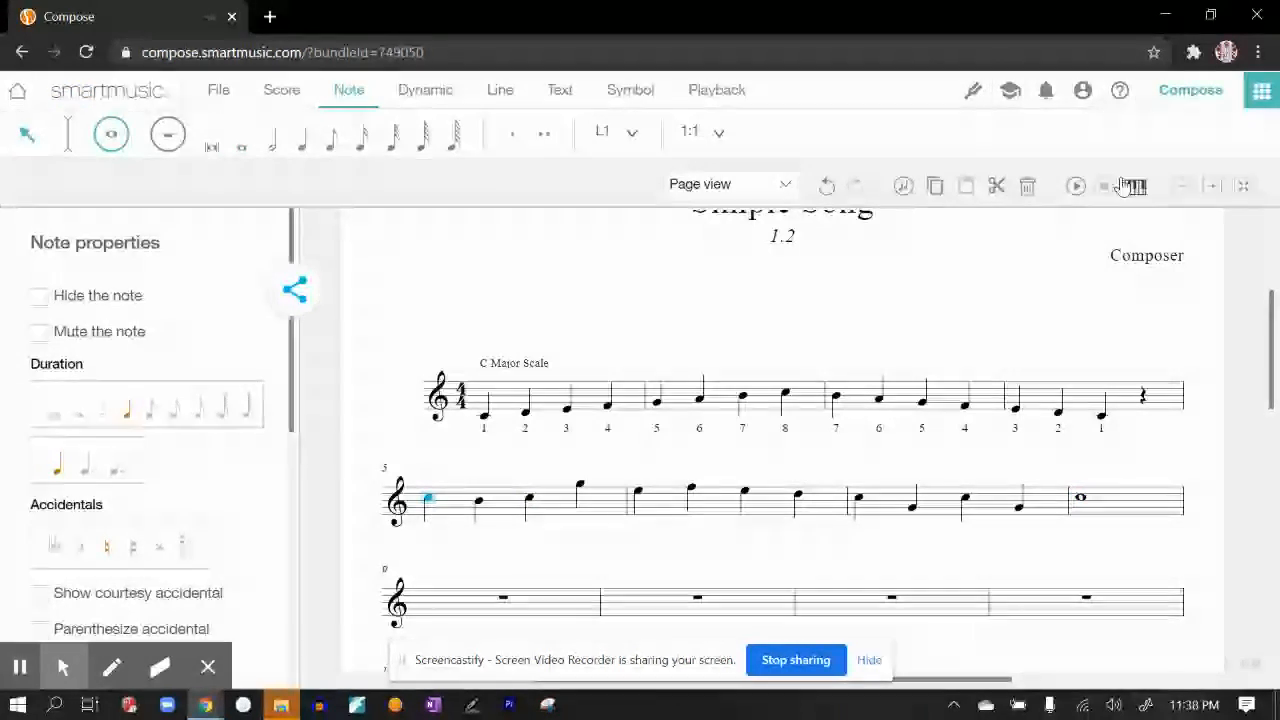
{"action": "left_click", "coordinate": [1075, 186]}
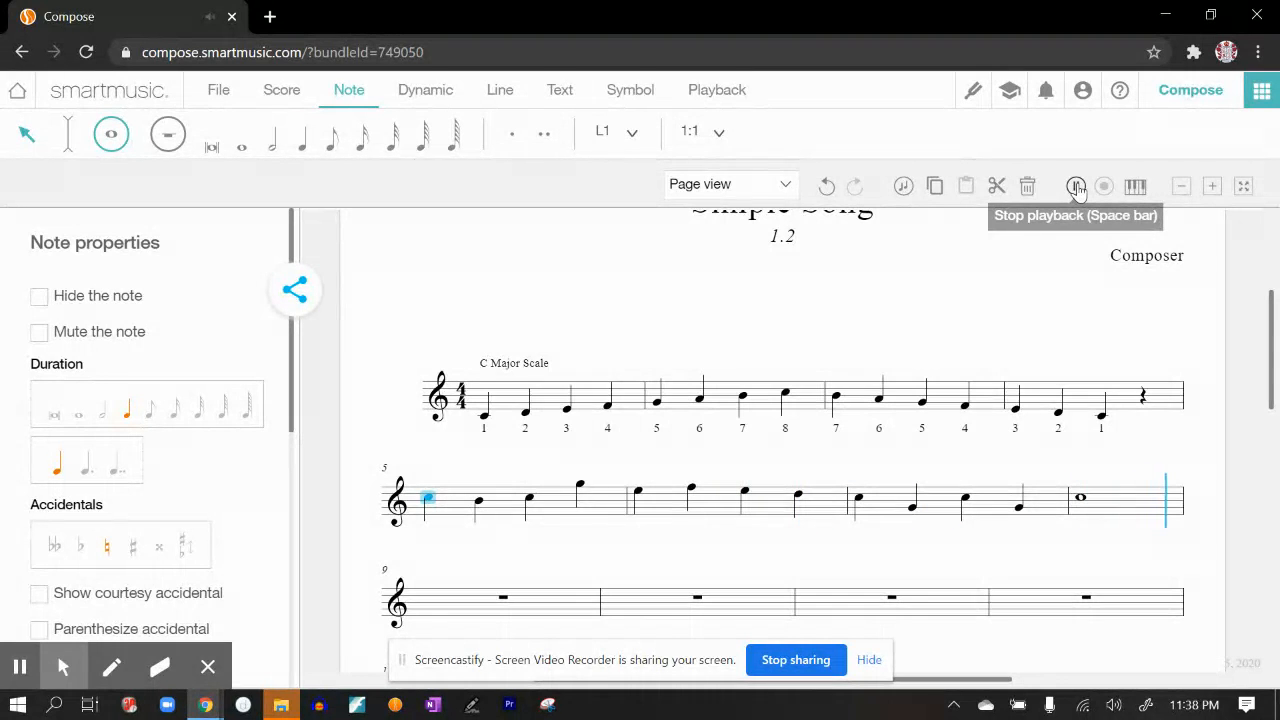
{"action": "left_click", "coordinate": [1076, 186]}
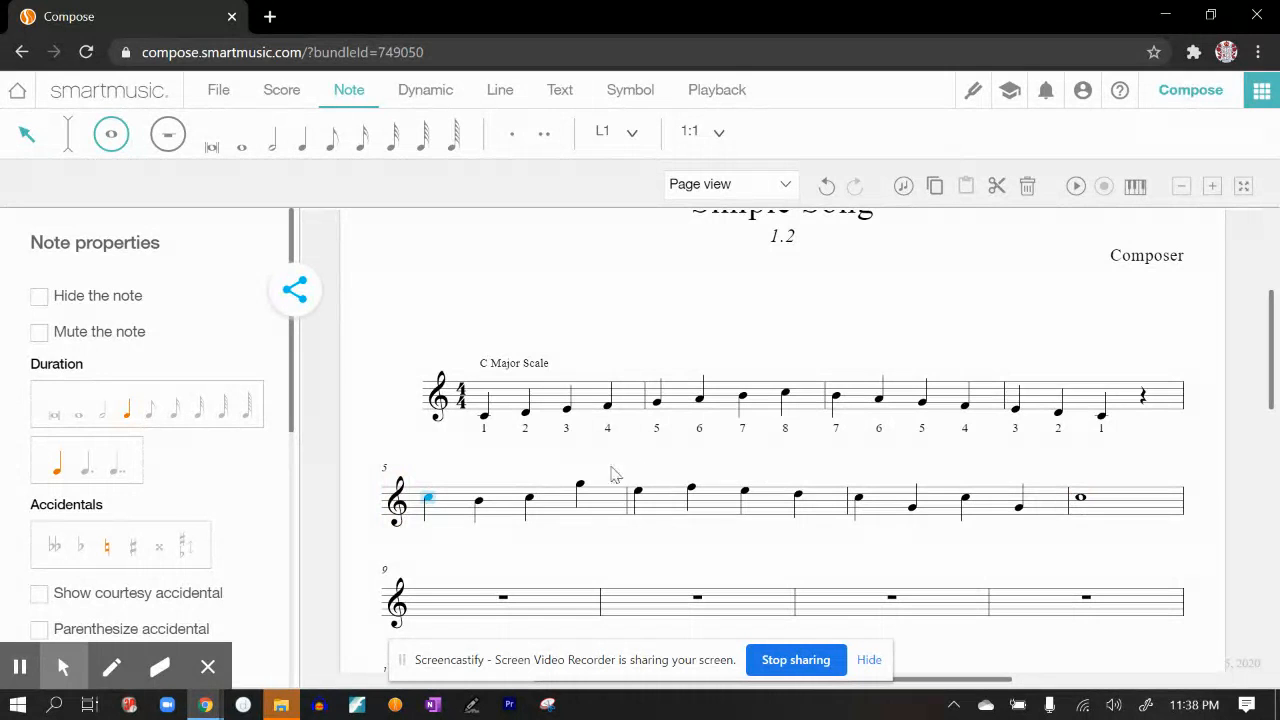
{"action": "mouse_move", "coordinate": [603, 516]}
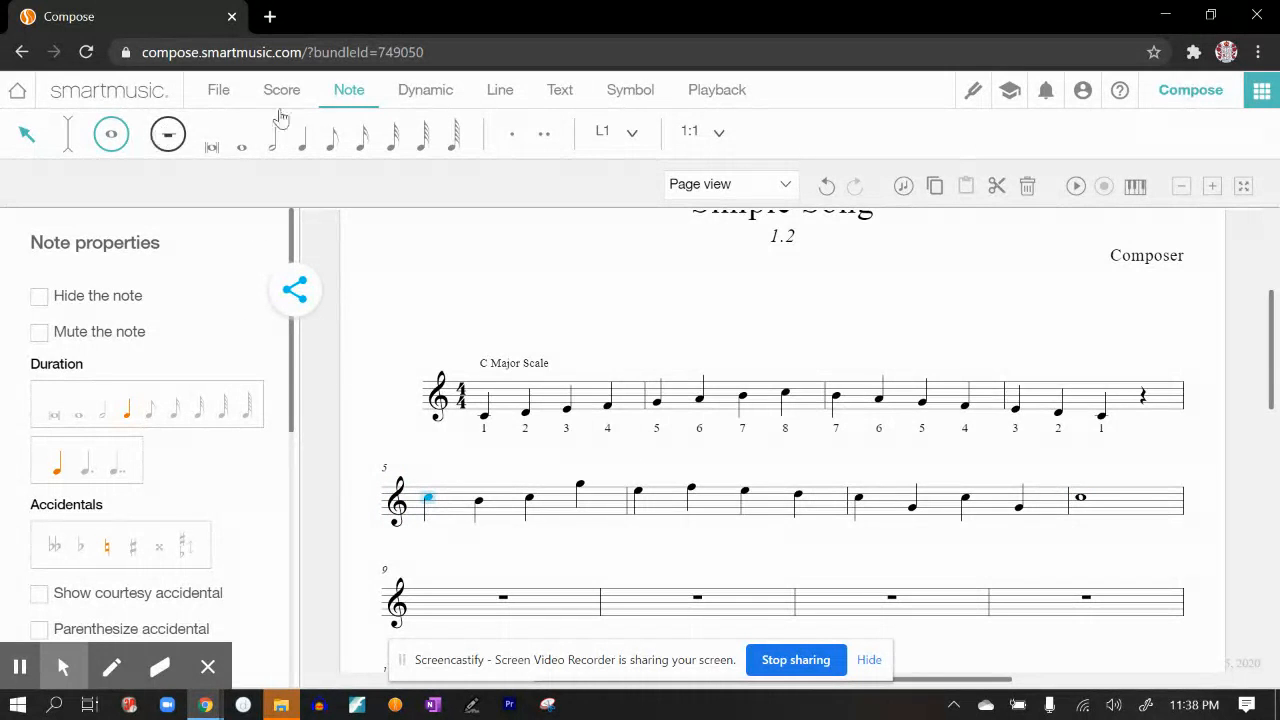
Type scale-degree lyric numbers under each melody note in measures 5–8.
{"action": "left_click", "coordinate": [559, 89]}
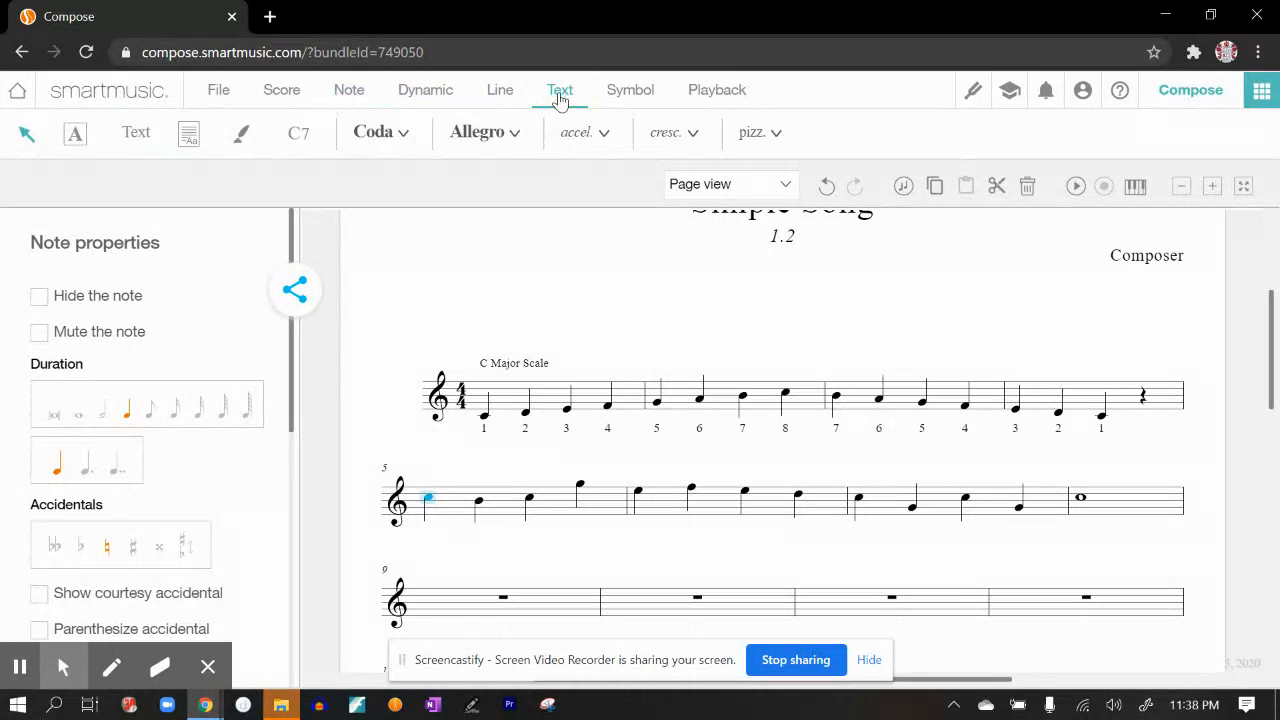
{"action": "left_click", "coordinate": [559, 89]}
{"action": "type", "text": "1 7 1 5 3"}
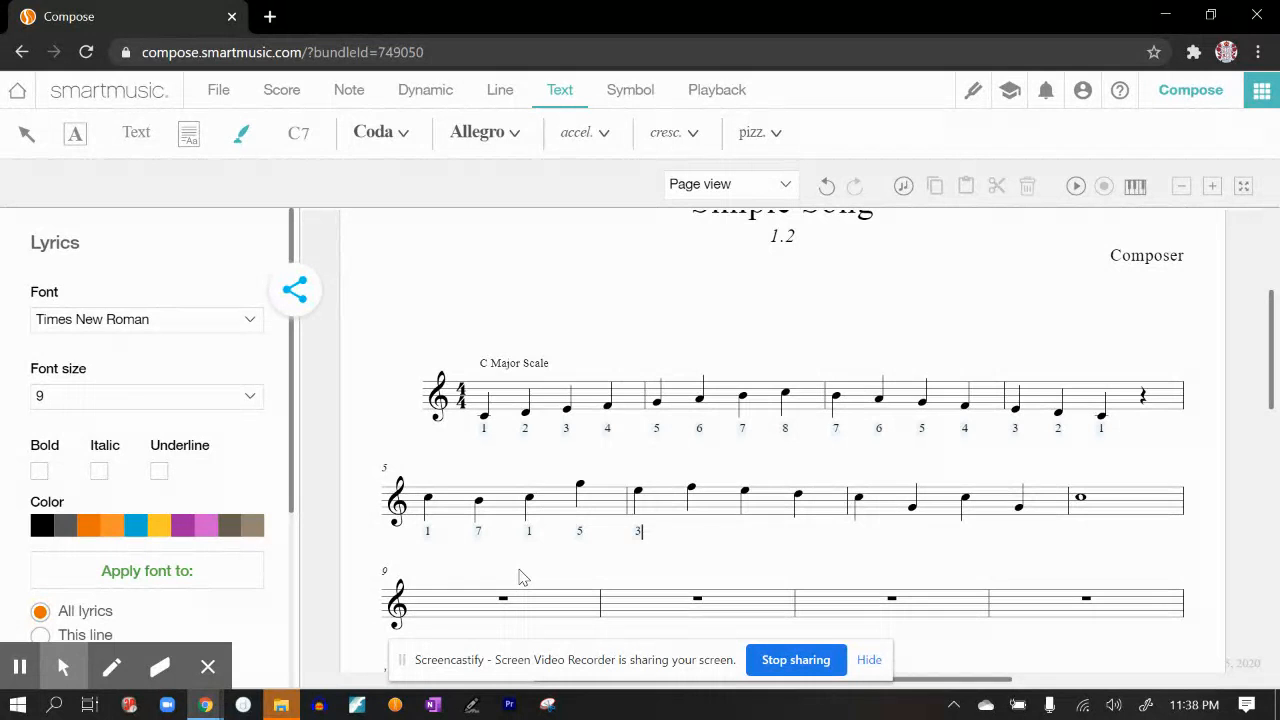
{"action": "type", "text": "4 3 2 1 5"}
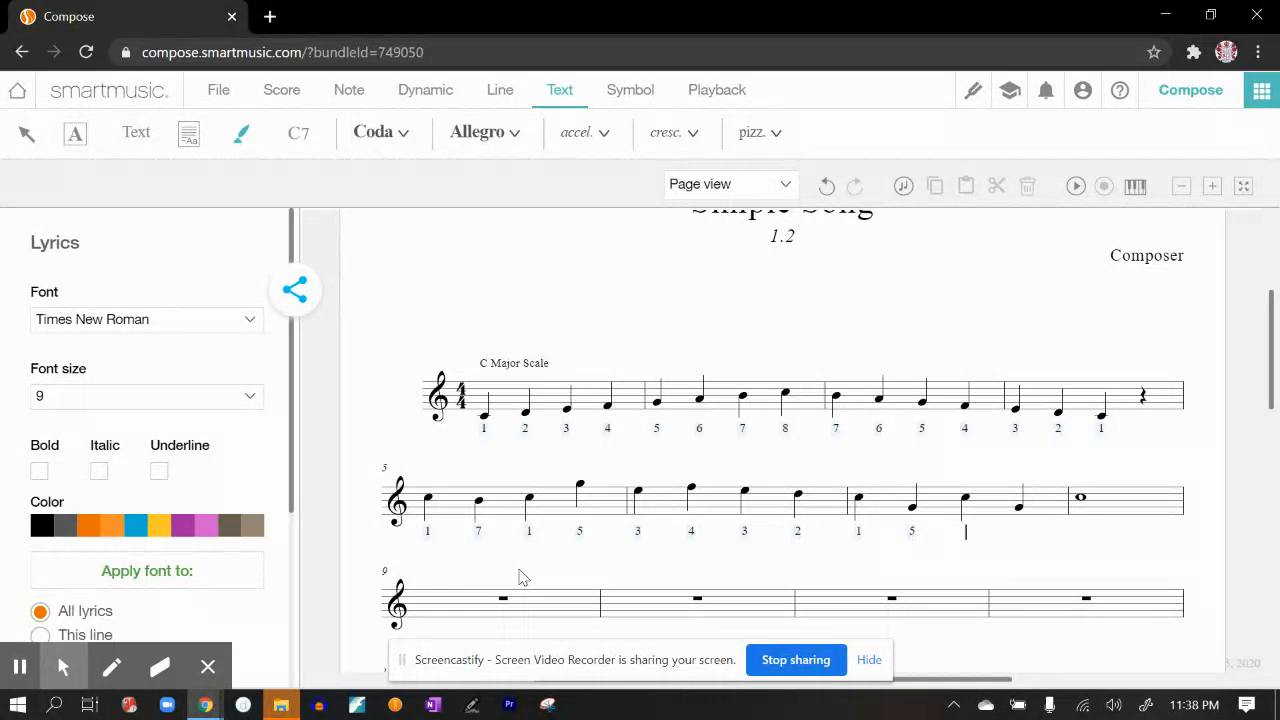
{"action": "type", "text": "1"}
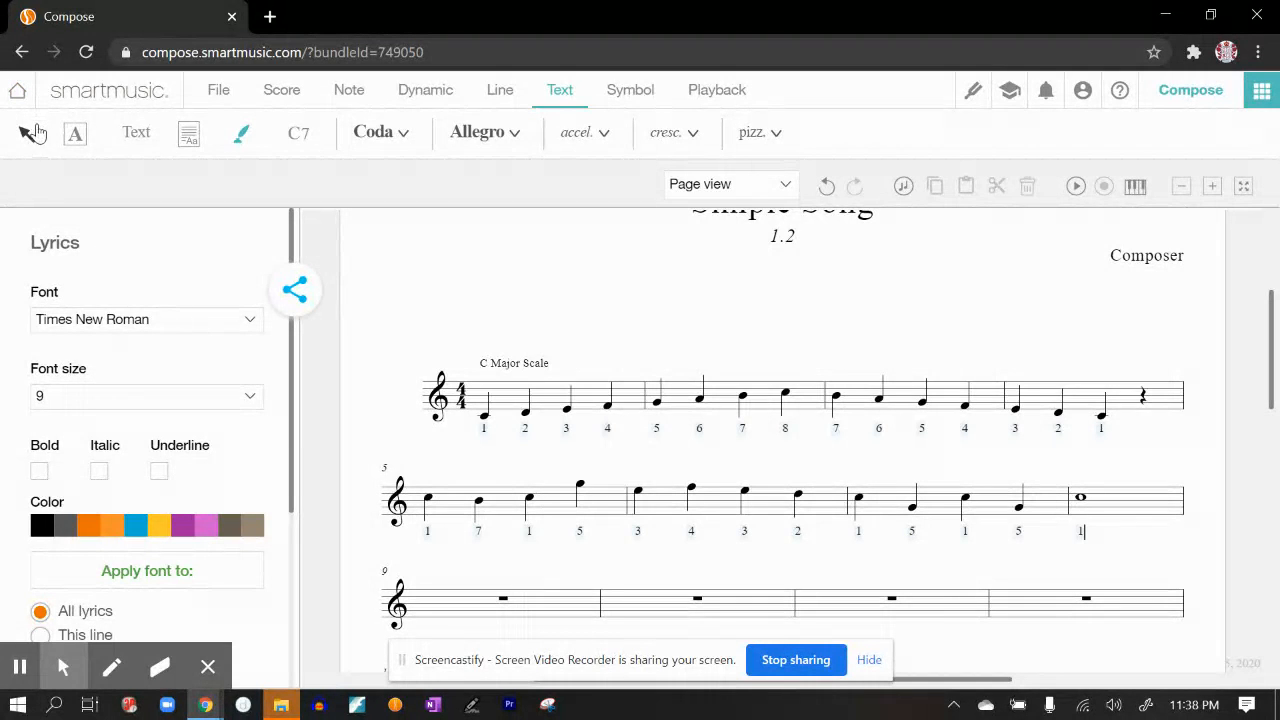
Save Simple Song to the SmartMusic cloud account and continue composing.
{"action": "left_click", "coordinate": [218, 89]}
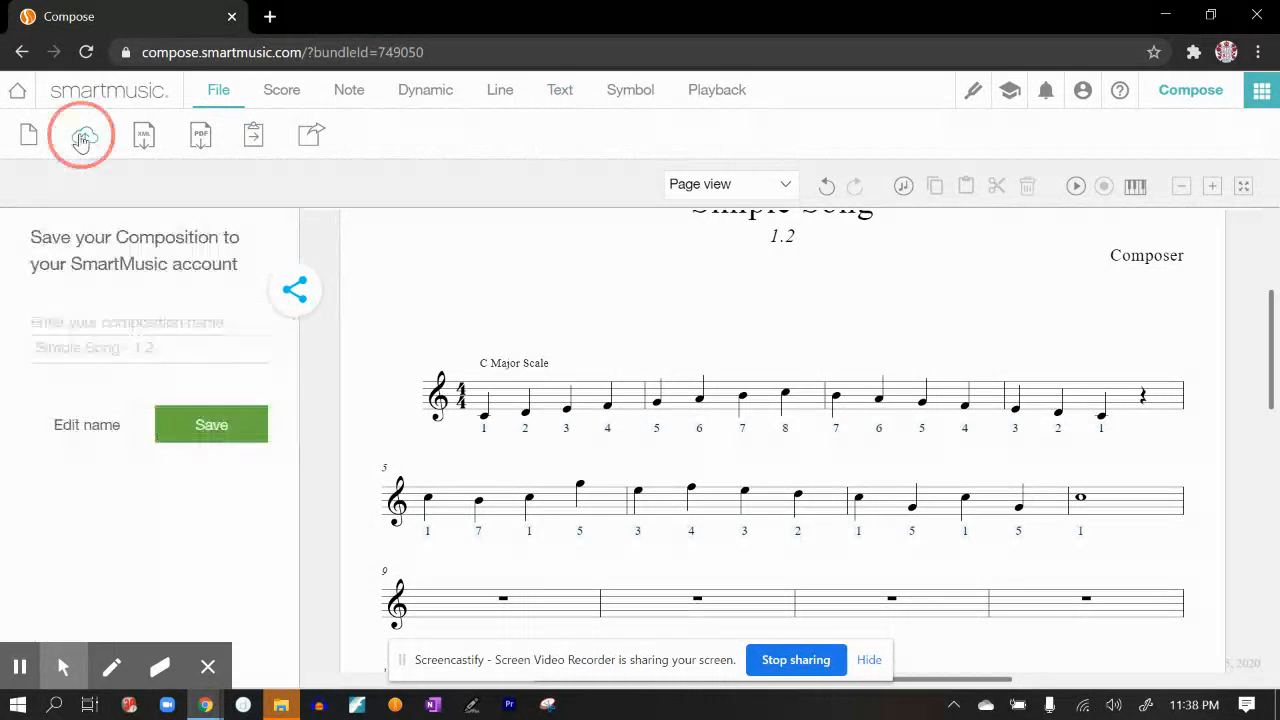
{"action": "left_click", "coordinate": [211, 424]}
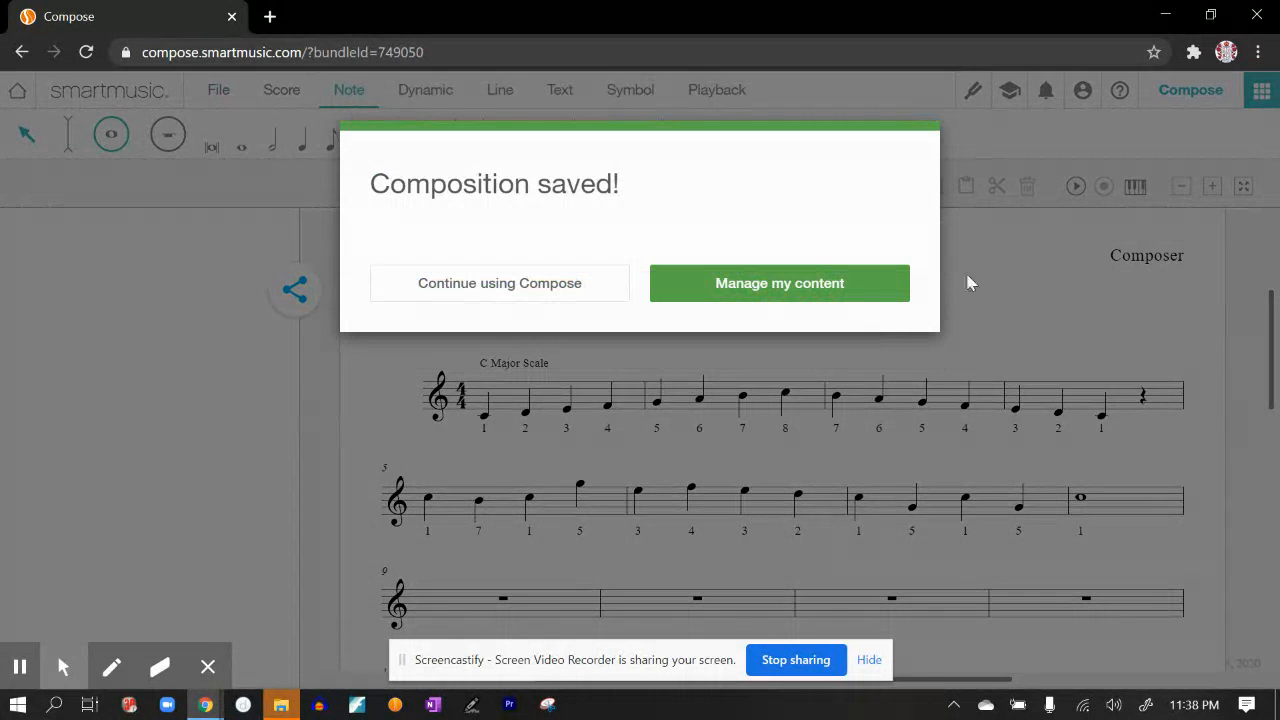
{"action": "left_click", "coordinate": [499, 283]}
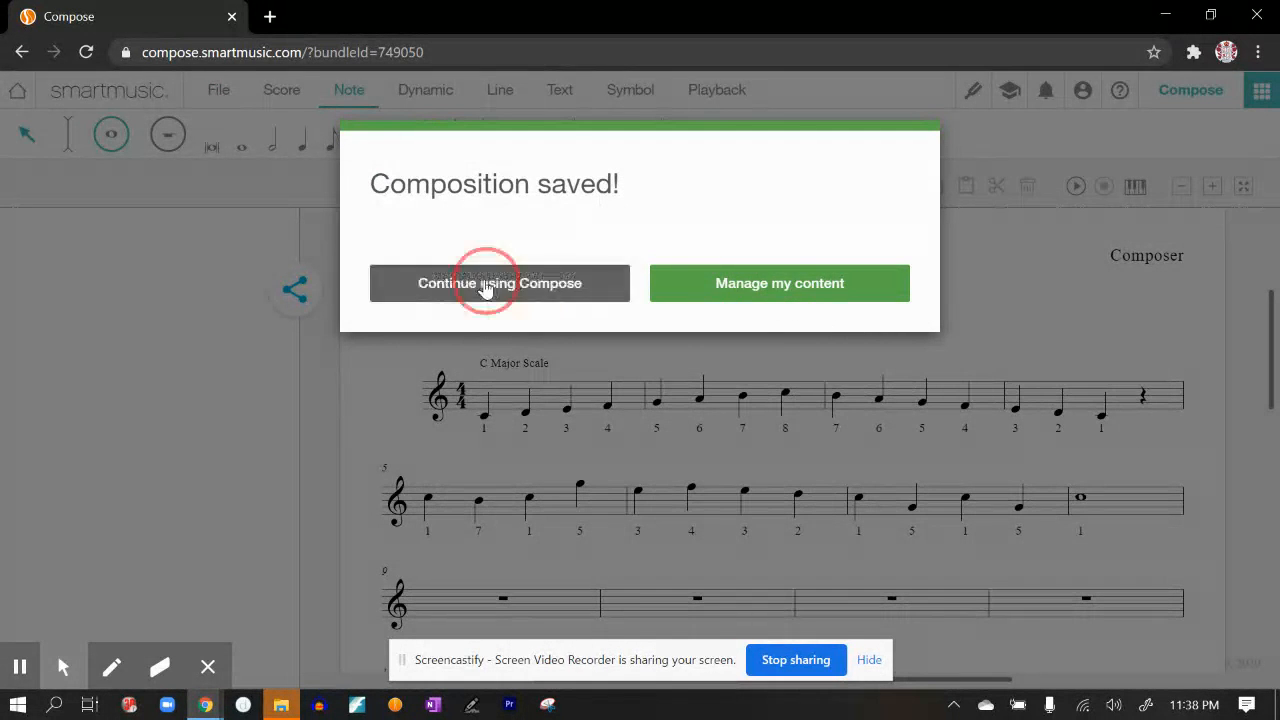
{"action": "left_click", "coordinate": [499, 283]}
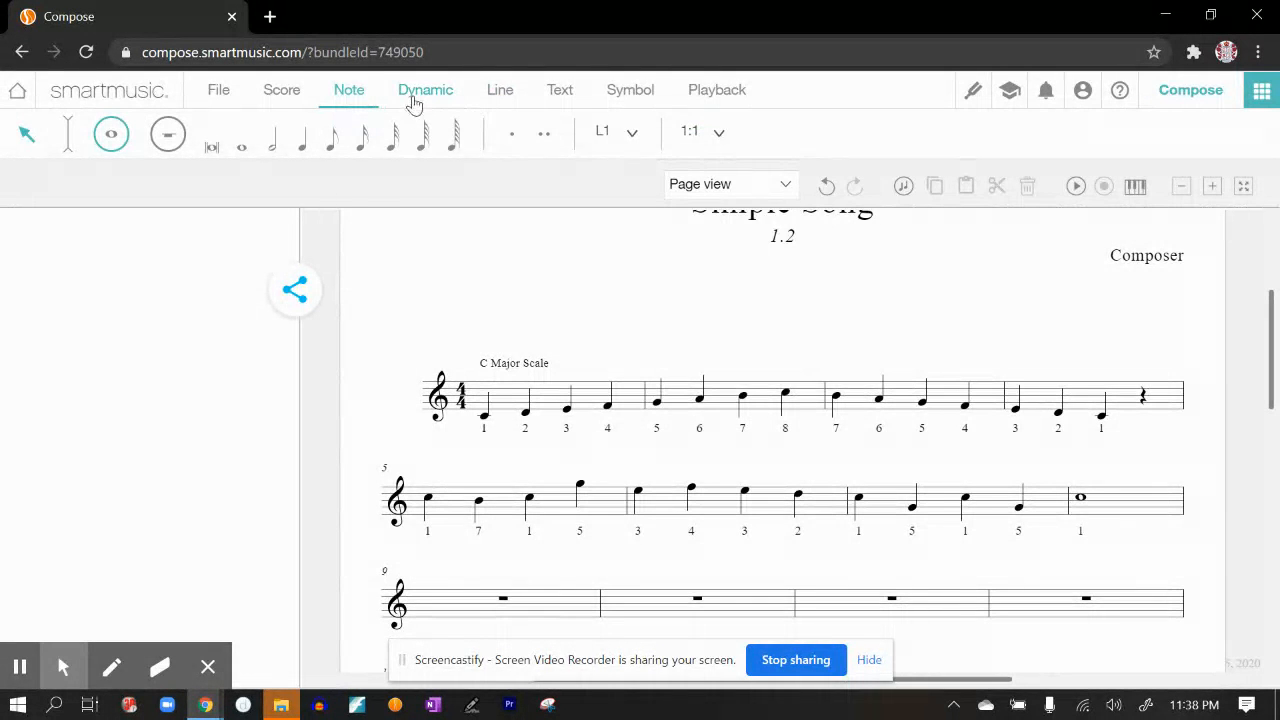
Place pp under measure 5's first note and mp under measure 7's first note.
{"action": "left_click", "coordinate": [425, 89]}
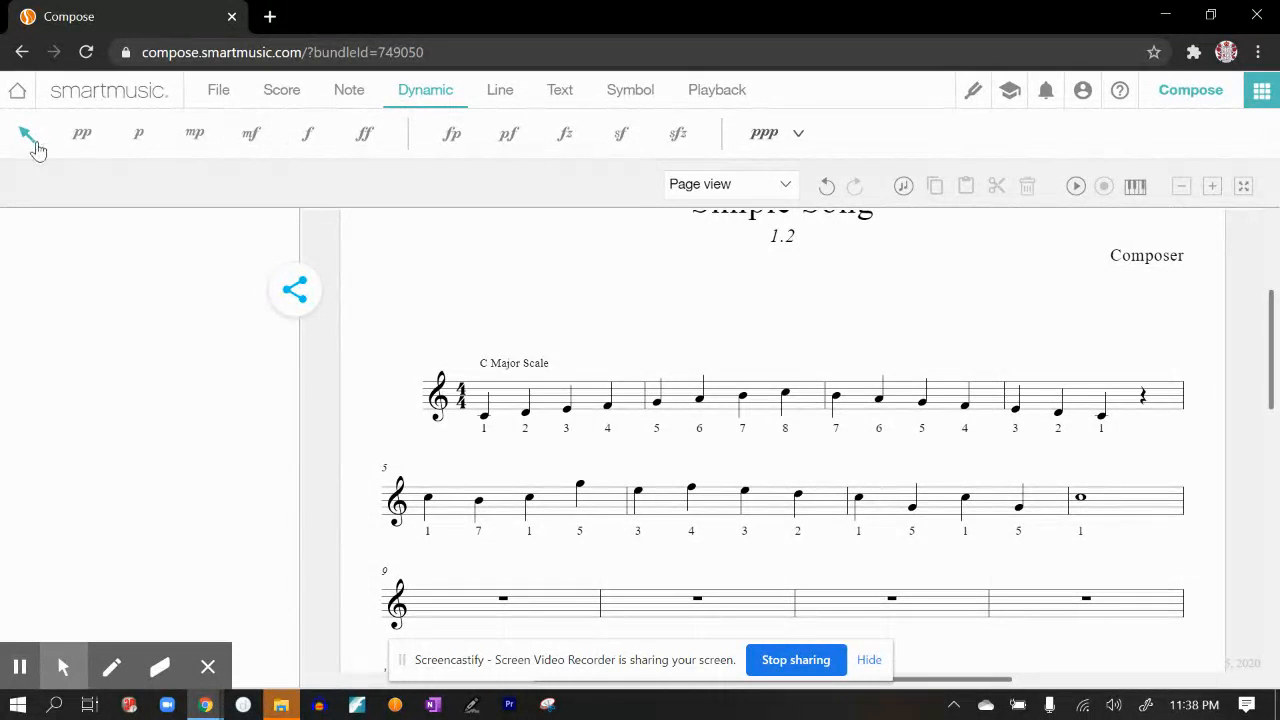
{"action": "left_click", "coordinate": [82, 133]}
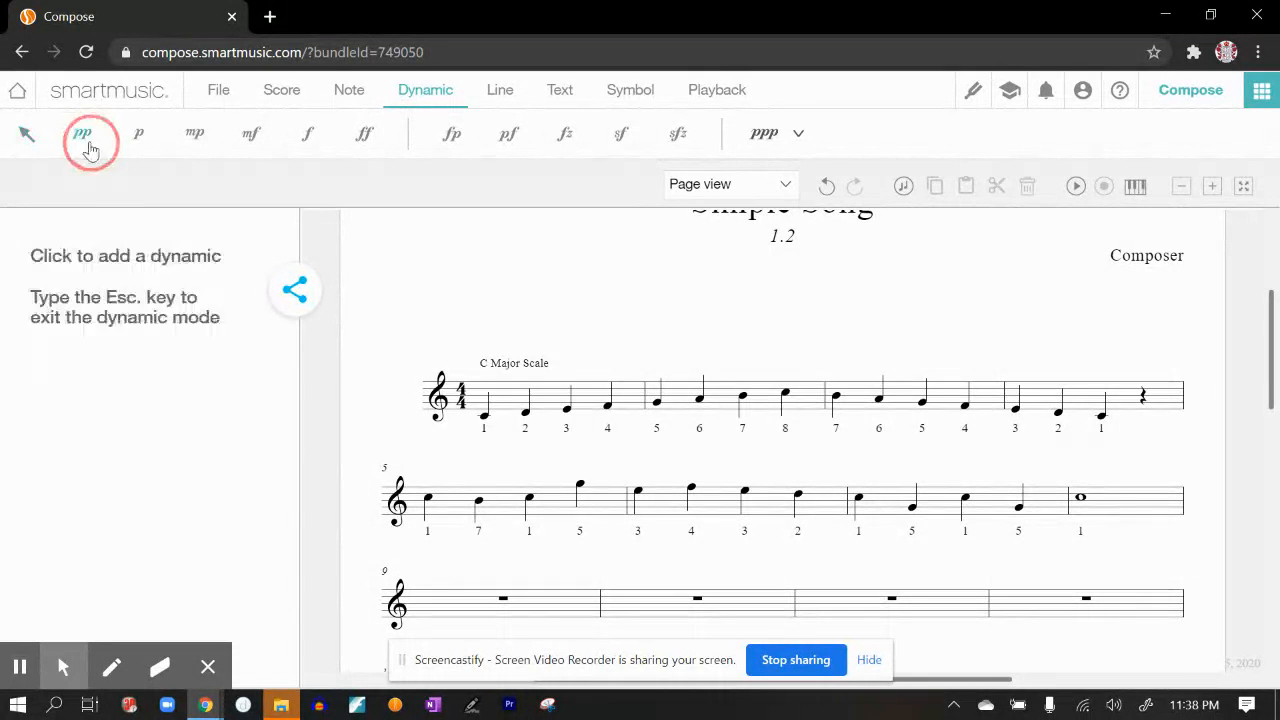
{"action": "left_click", "coordinate": [427, 505]}
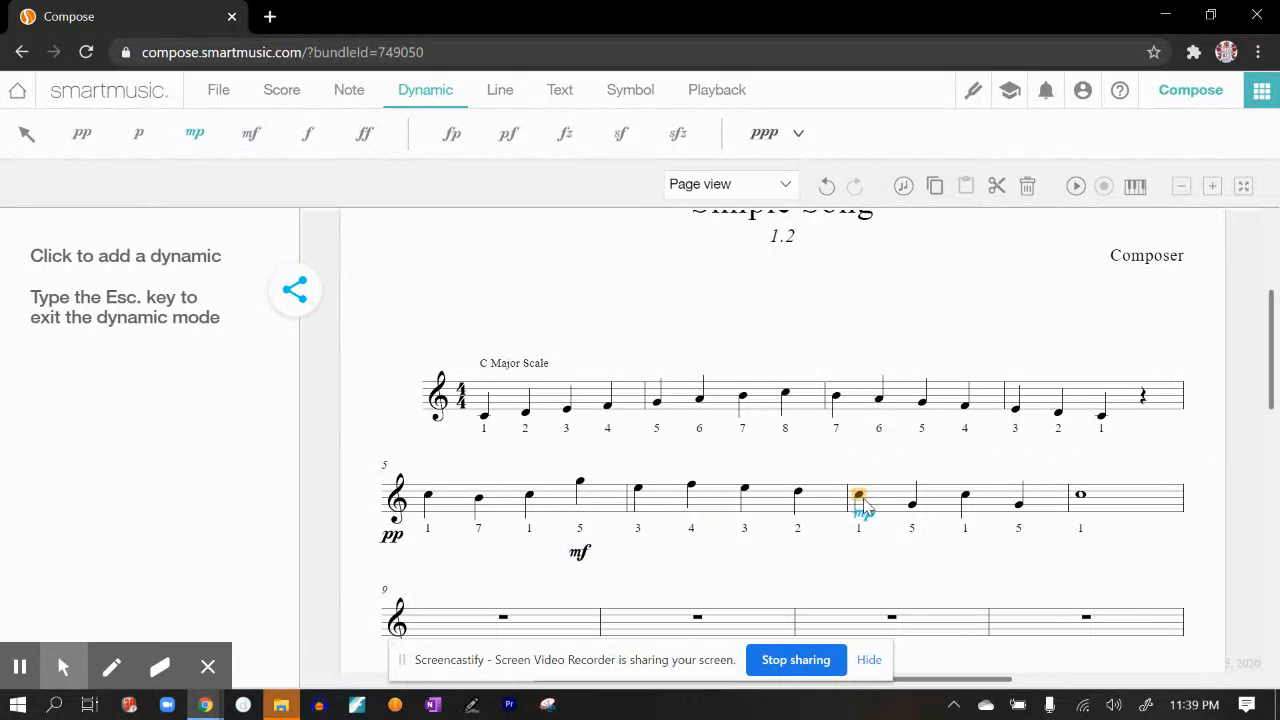
{"action": "left_click", "coordinate": [858, 497]}
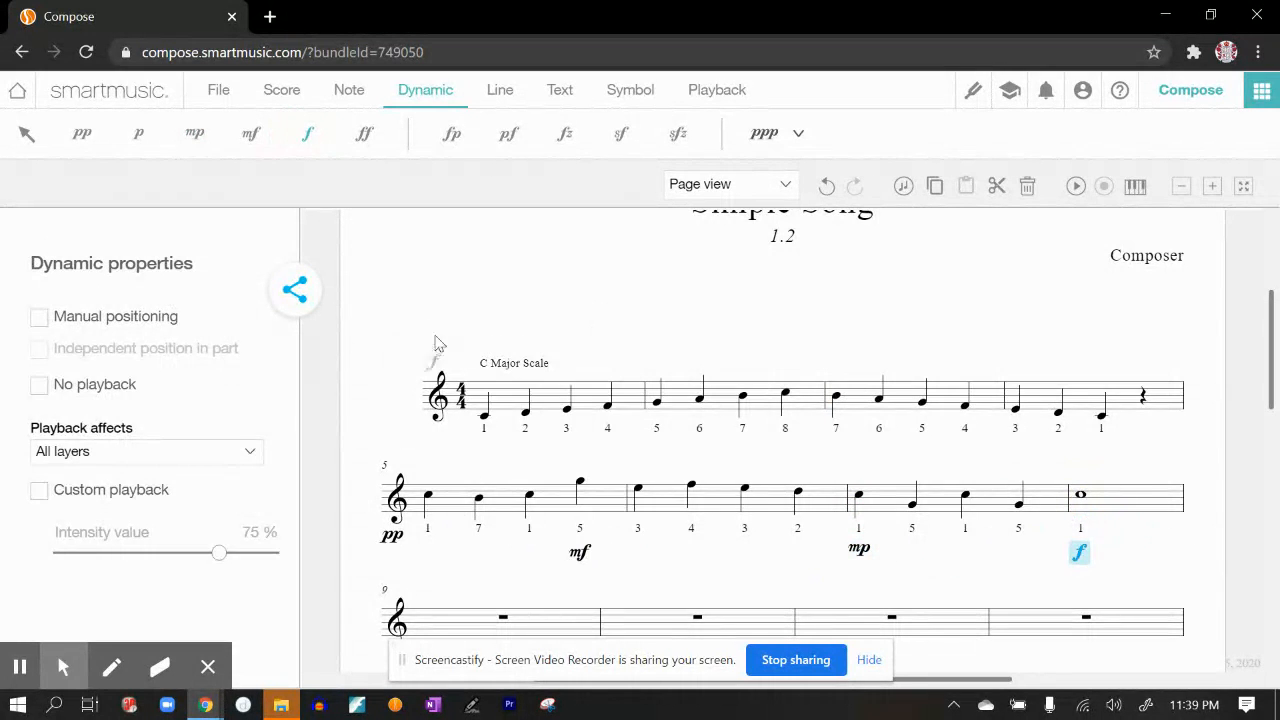
{"action": "left_click", "coordinate": [218, 89]}
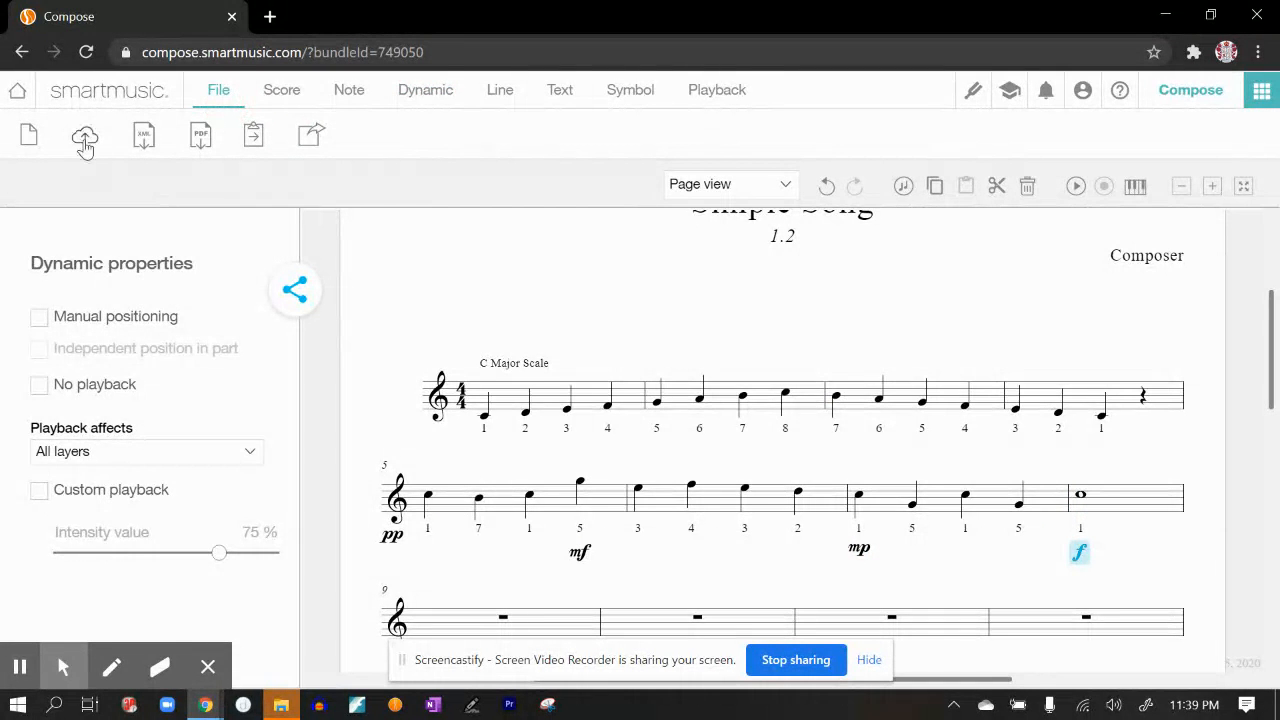
{"action": "left_click", "coordinate": [84, 135]}
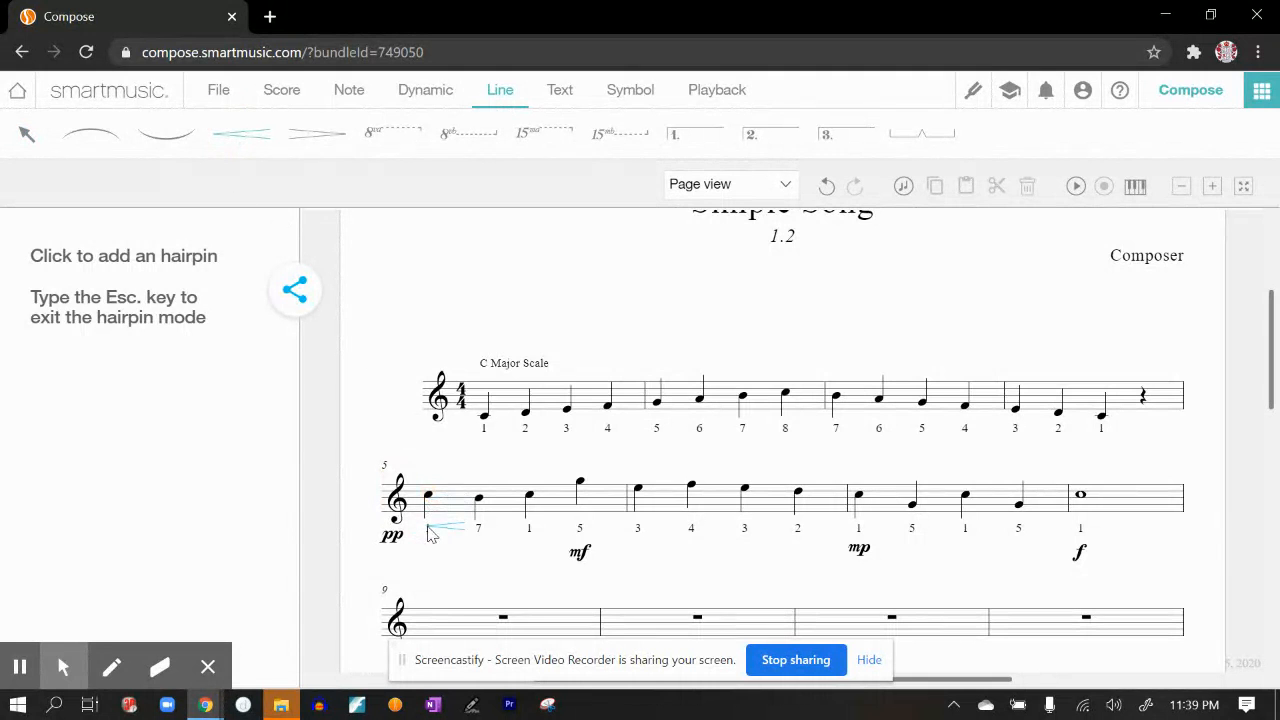
Add a crescendo from pp to mf in measure 5 and a short decrescendo under measure 6.
{"action": "left_click", "coordinate": [428, 497]}
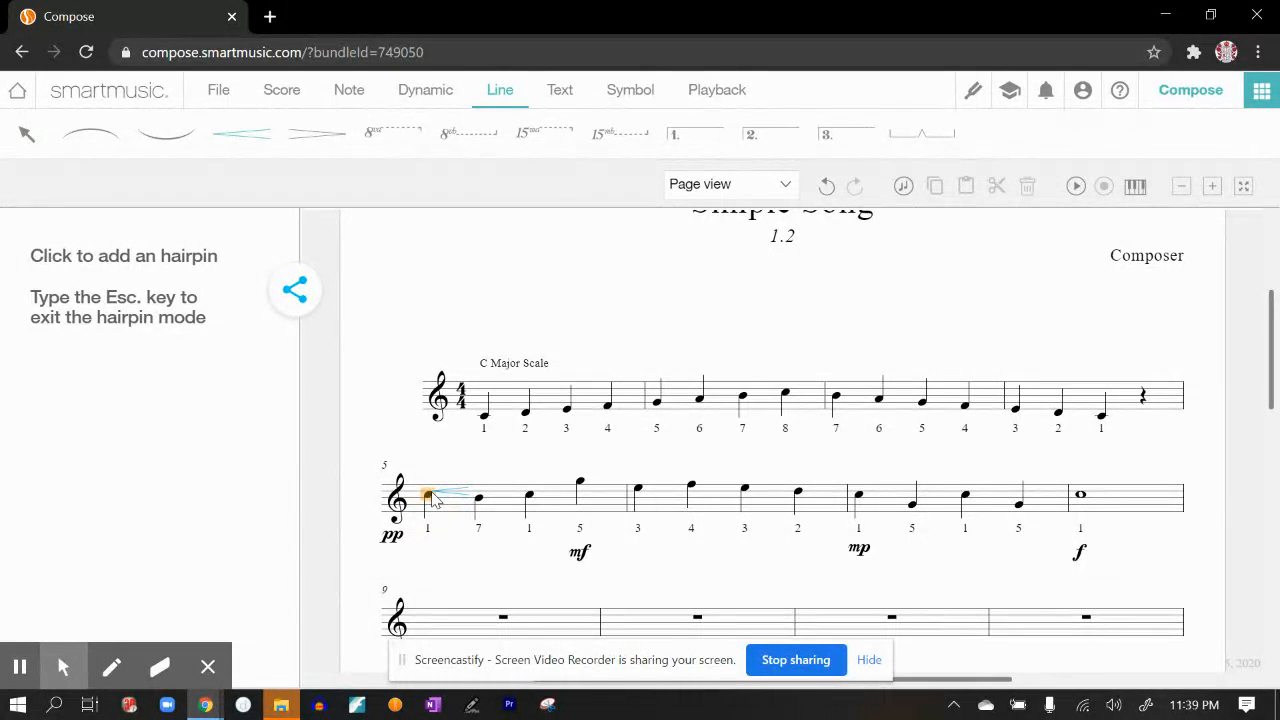
{"action": "left_click", "coordinate": [430, 497]}
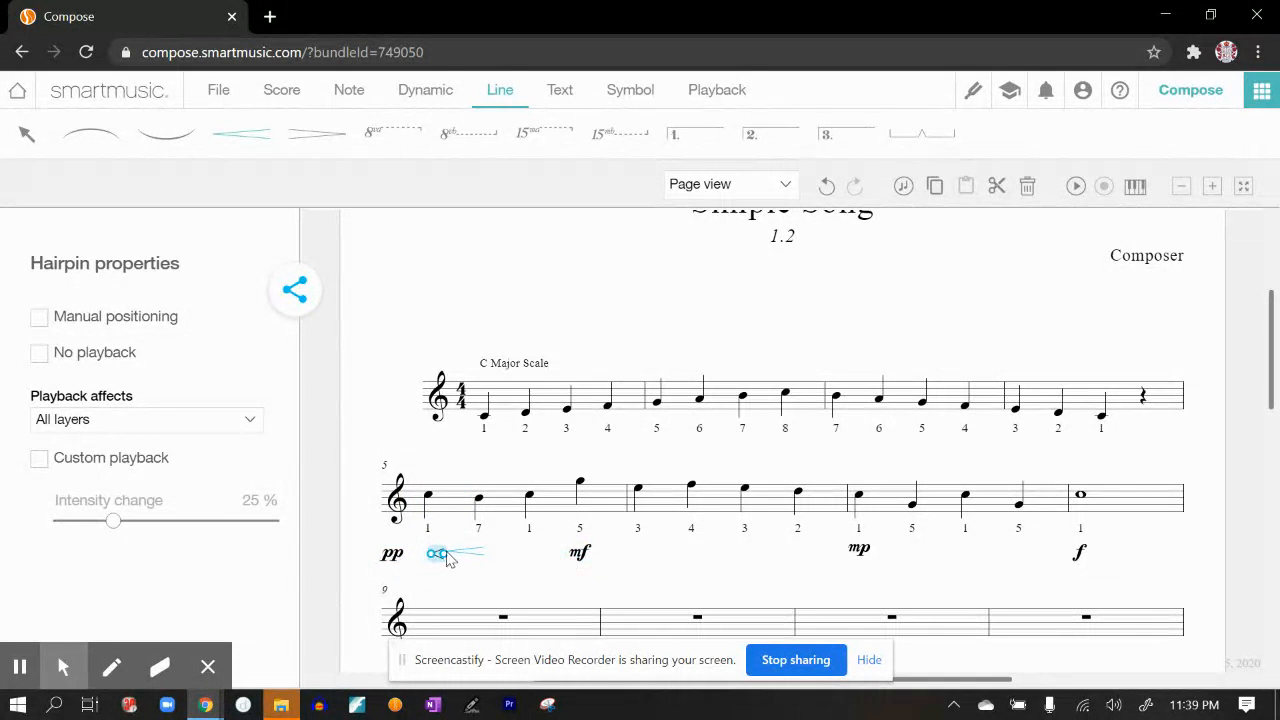
{"action": "left_click", "coordinate": [455, 553]}
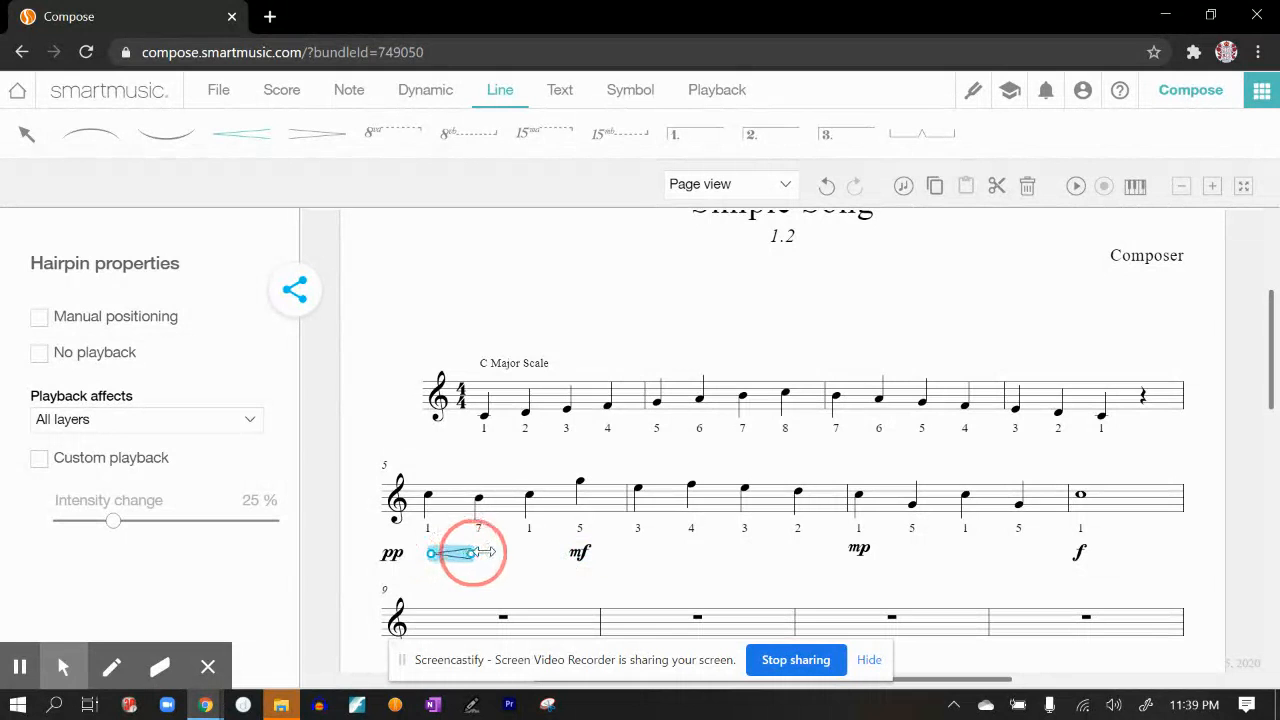
{"action": "left_click_drag", "start_coordinate": [490, 553], "coordinate": [560, 553]}
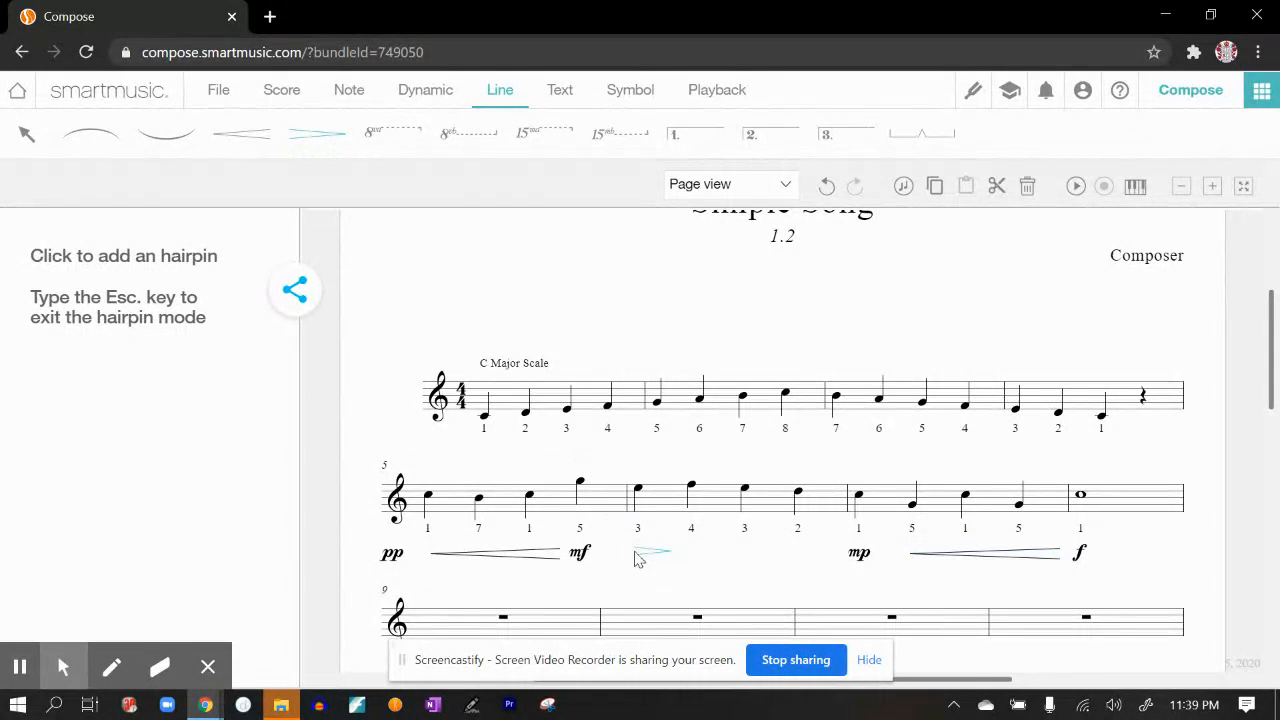
{"action": "left_click", "coordinate": [650, 553]}
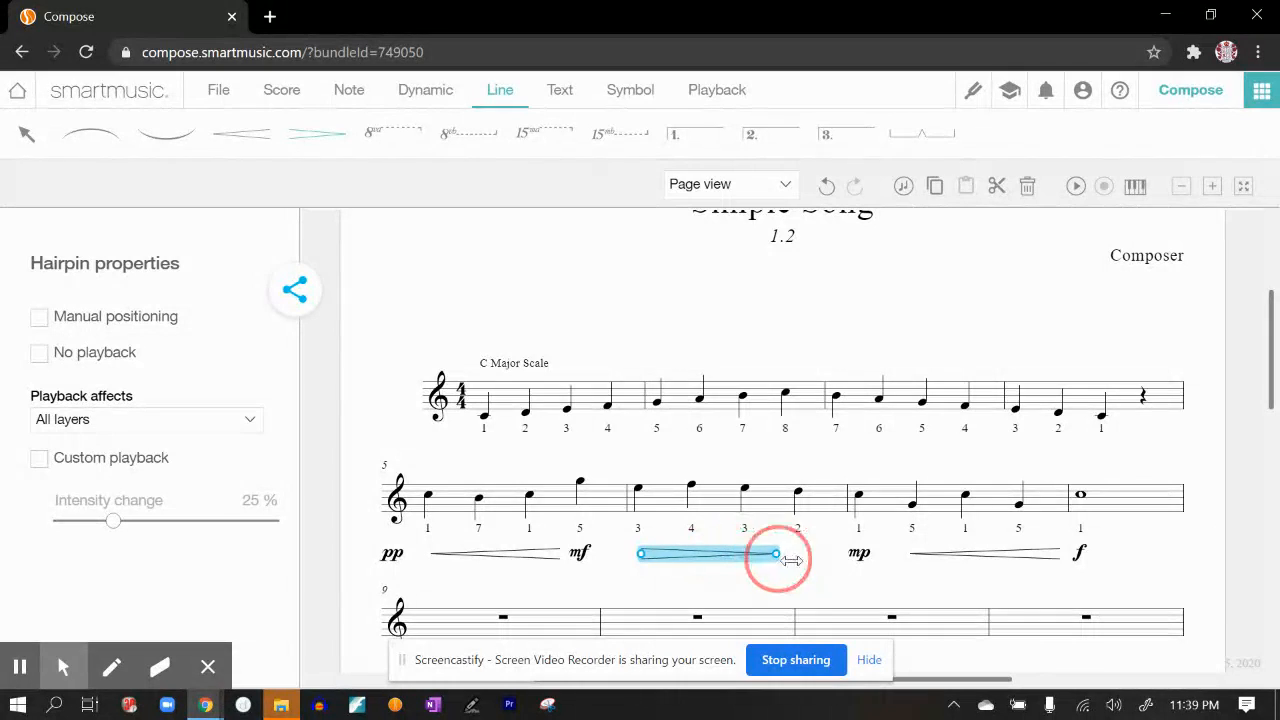
{"action": "left_click_drag", "start_coordinate": [775, 553], "coordinate": [688, 553]}
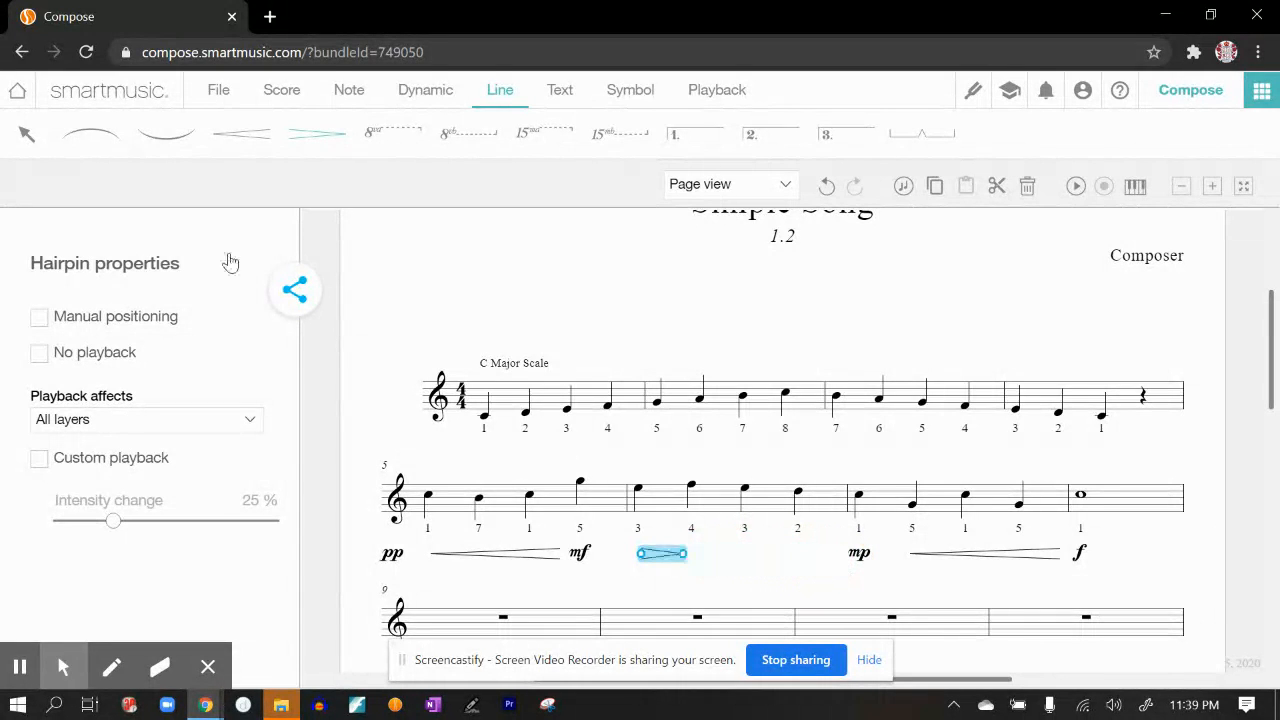
Save the composition to the SmartMusic account and continue composing.
{"action": "left_click", "coordinate": [218, 89]}
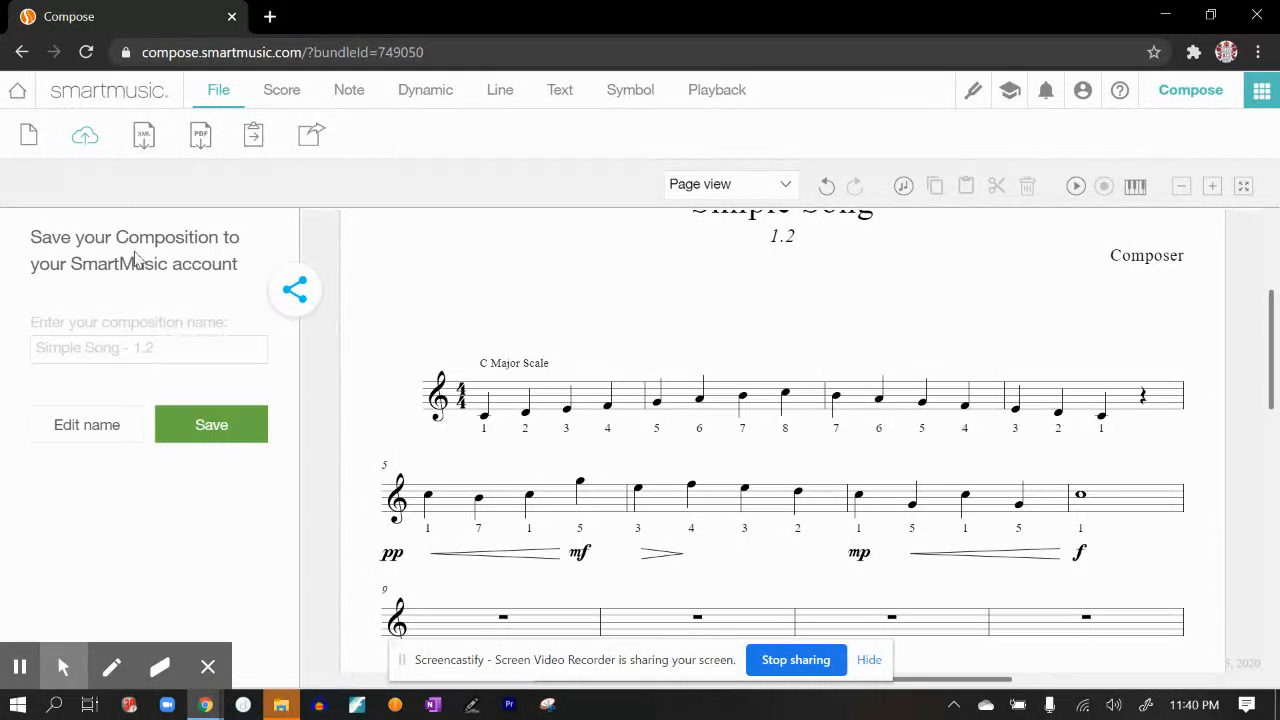
{"action": "left_click", "coordinate": [211, 424]}
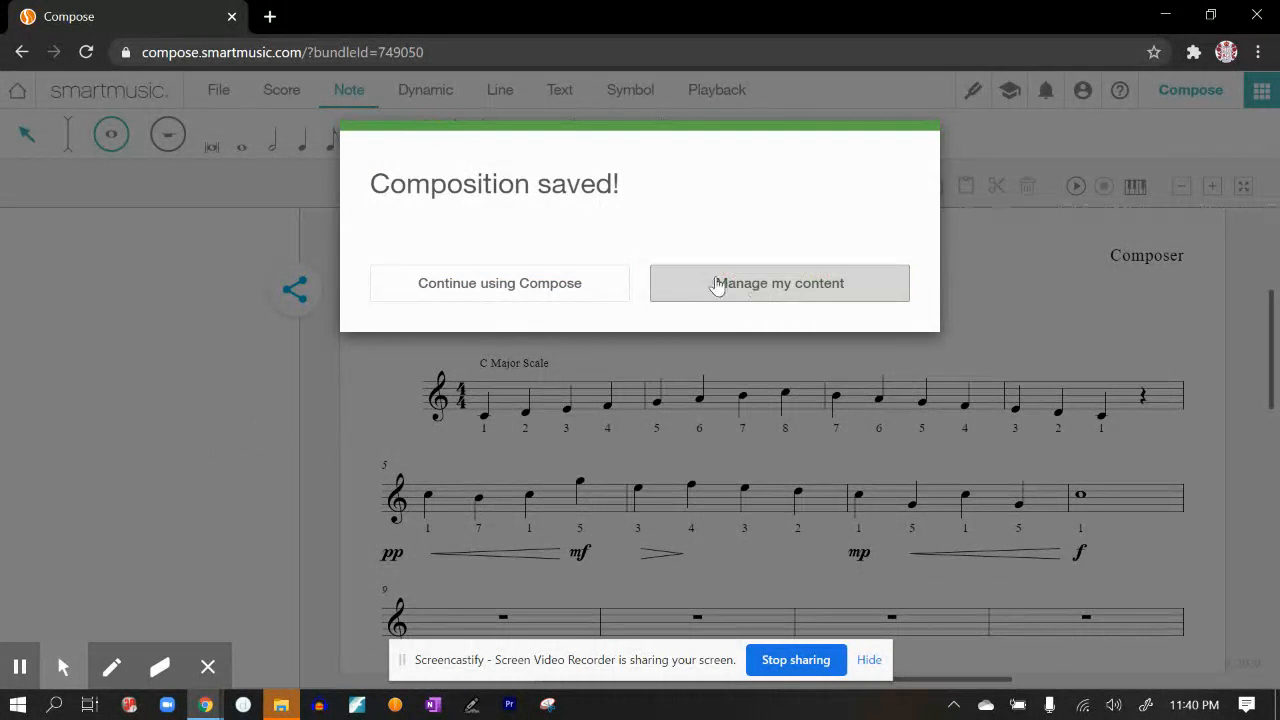
{"action": "left_click", "coordinate": [499, 283]}
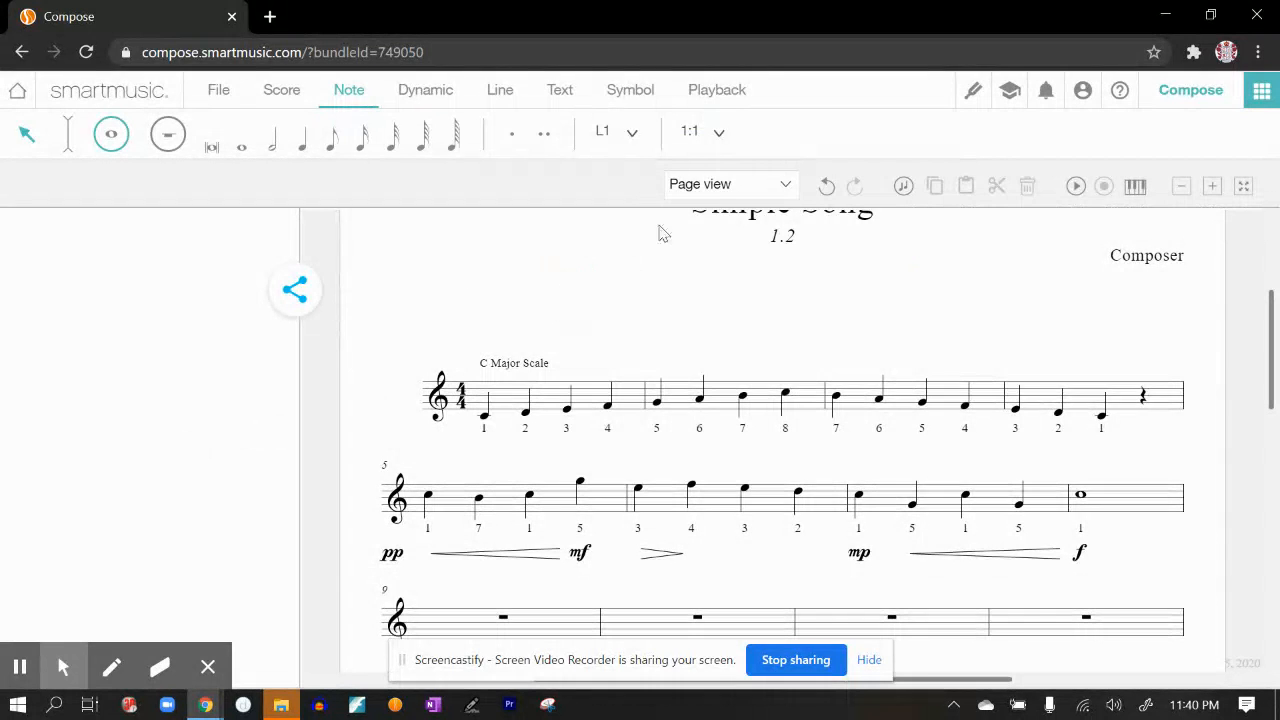
Draw a slur from measure 5's first note to measure 6's first note.
{"action": "left_click", "coordinate": [499, 89]}
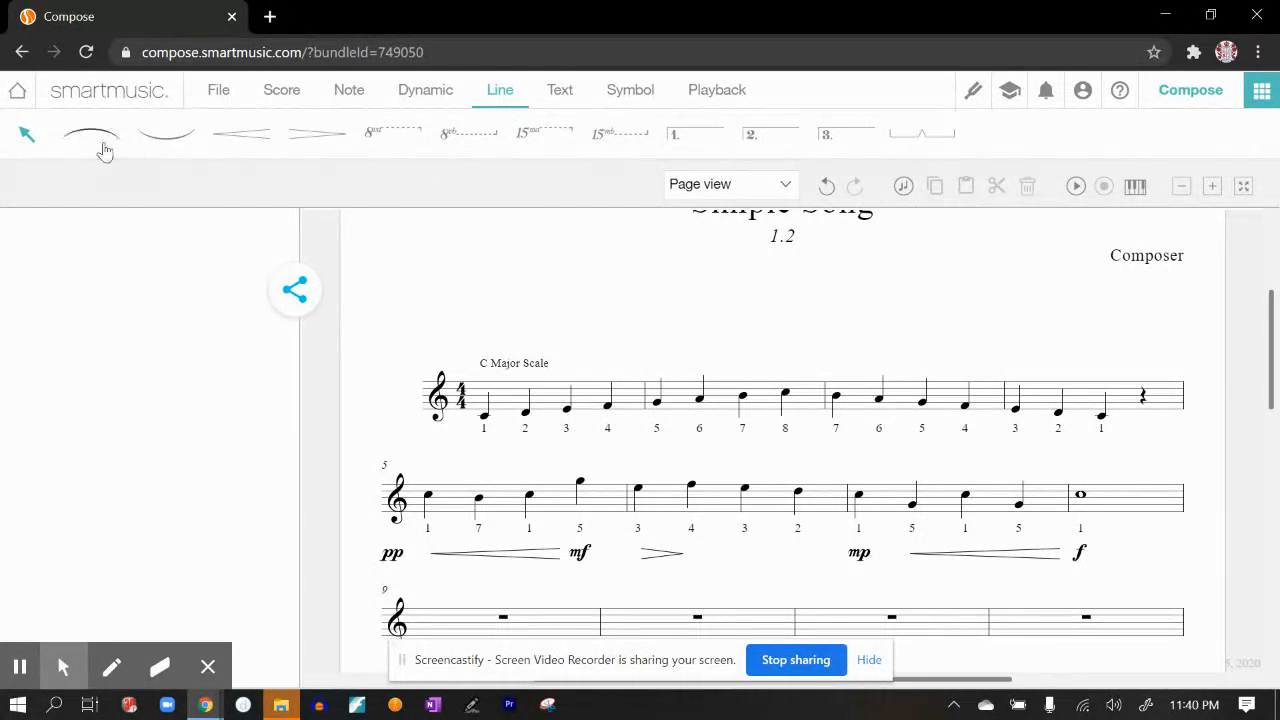
{"action": "left_click", "coordinate": [90, 133]}
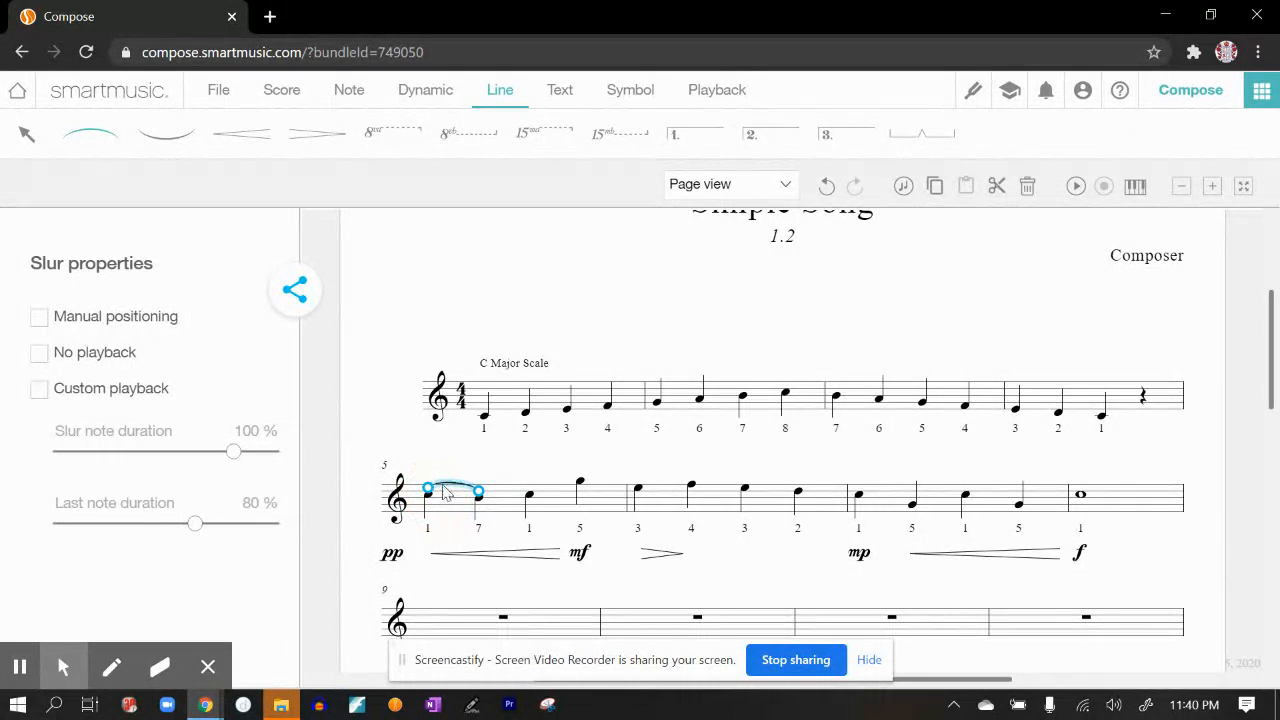
{"action": "left_click", "coordinate": [485, 488]}
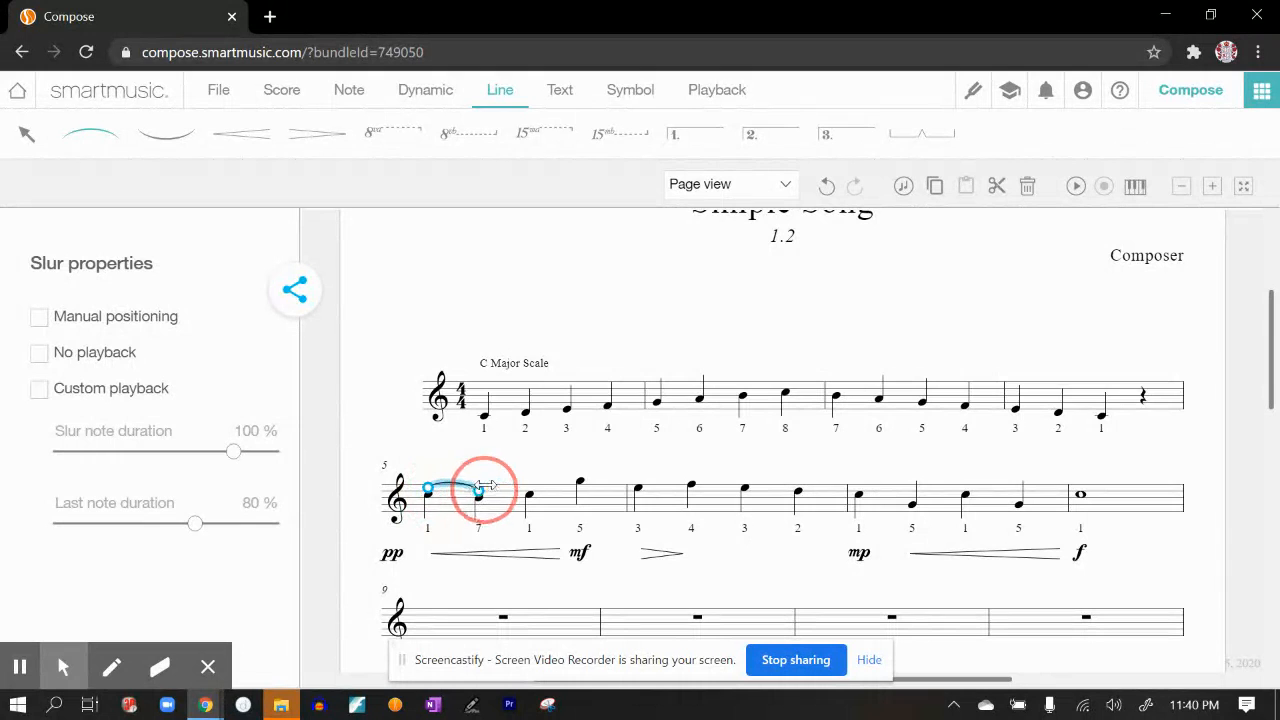
{"action": "left_click_drag", "start_coordinate": [485, 485], "coordinate": [580, 475]}
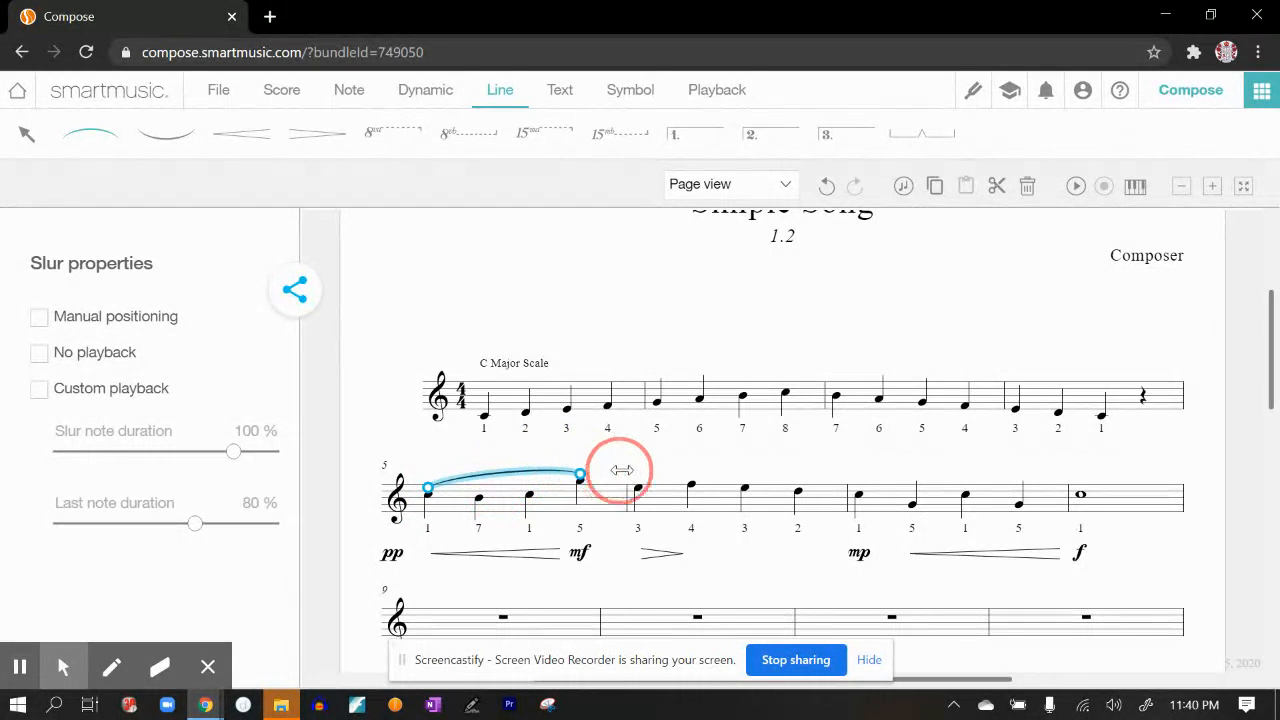
{"action": "left_click_drag", "start_coordinate": [580, 476], "coordinate": [637, 481]}
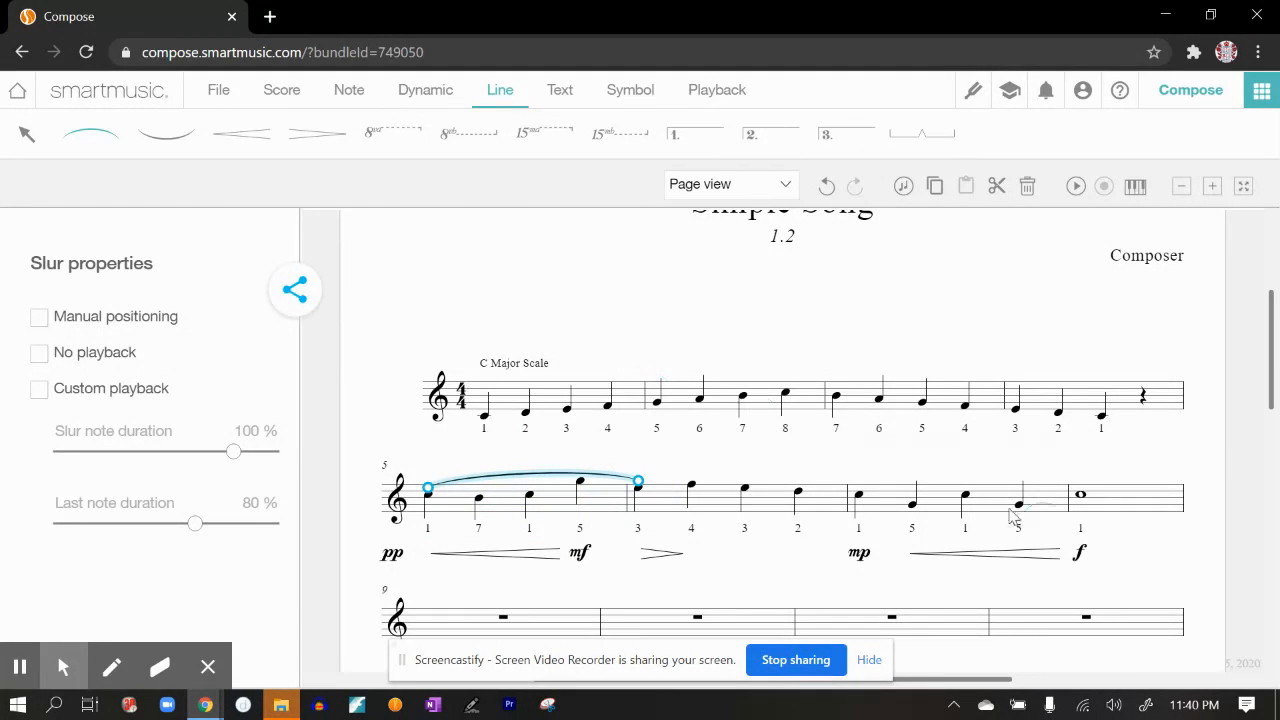
{"action": "mouse_move", "coordinate": [165, 131]}
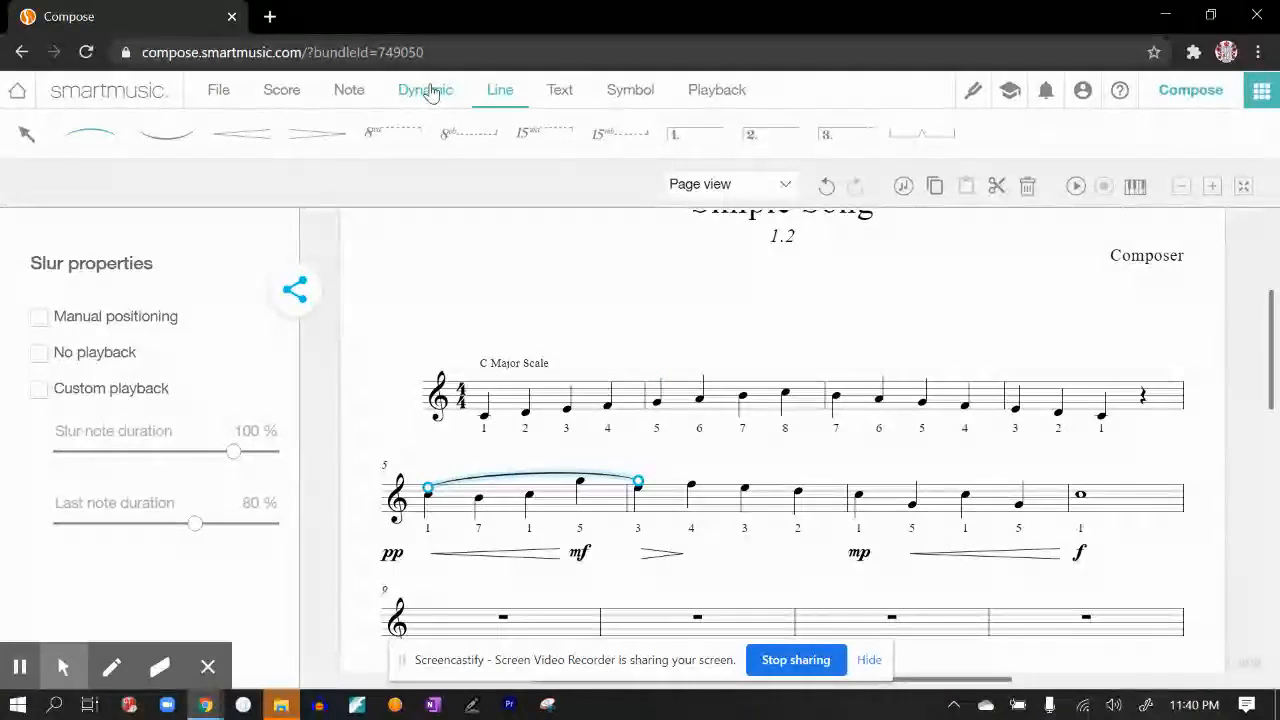
Add staccato dots to the second and third notes of measure 6 via Note properties.
{"action": "left_click", "coordinate": [349, 89]}
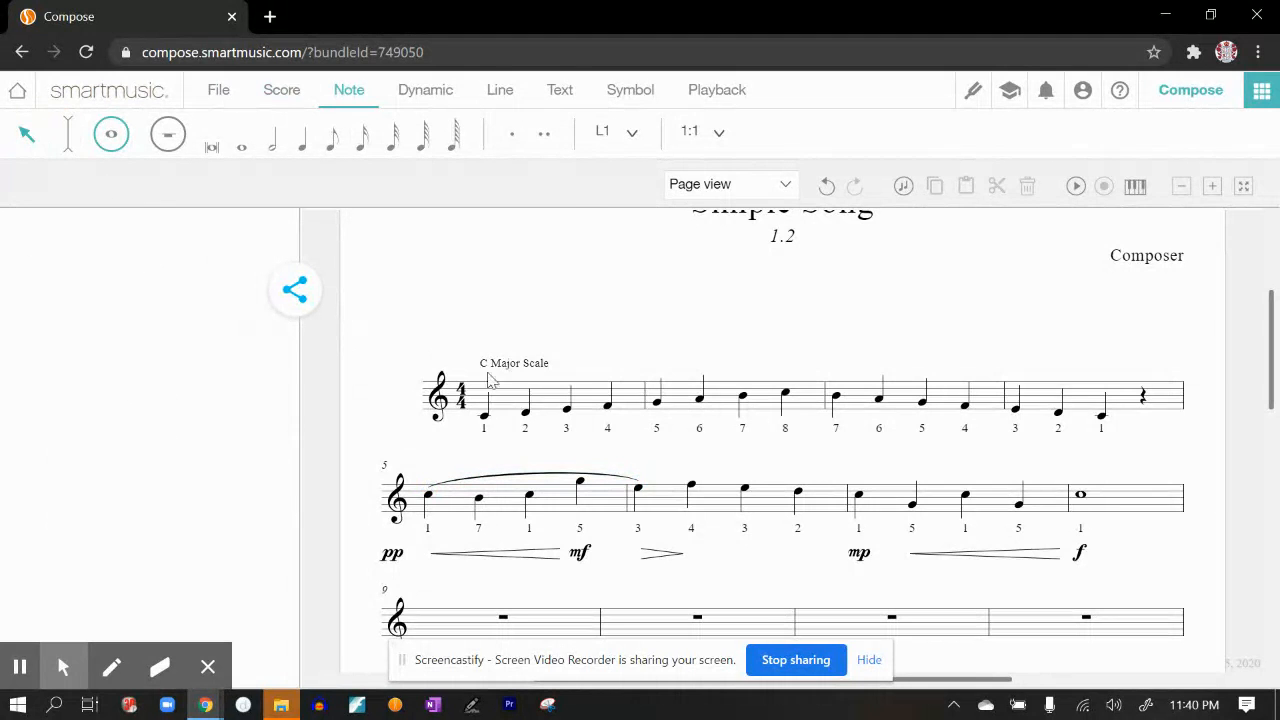
{"action": "left_click", "coordinate": [691, 489]}
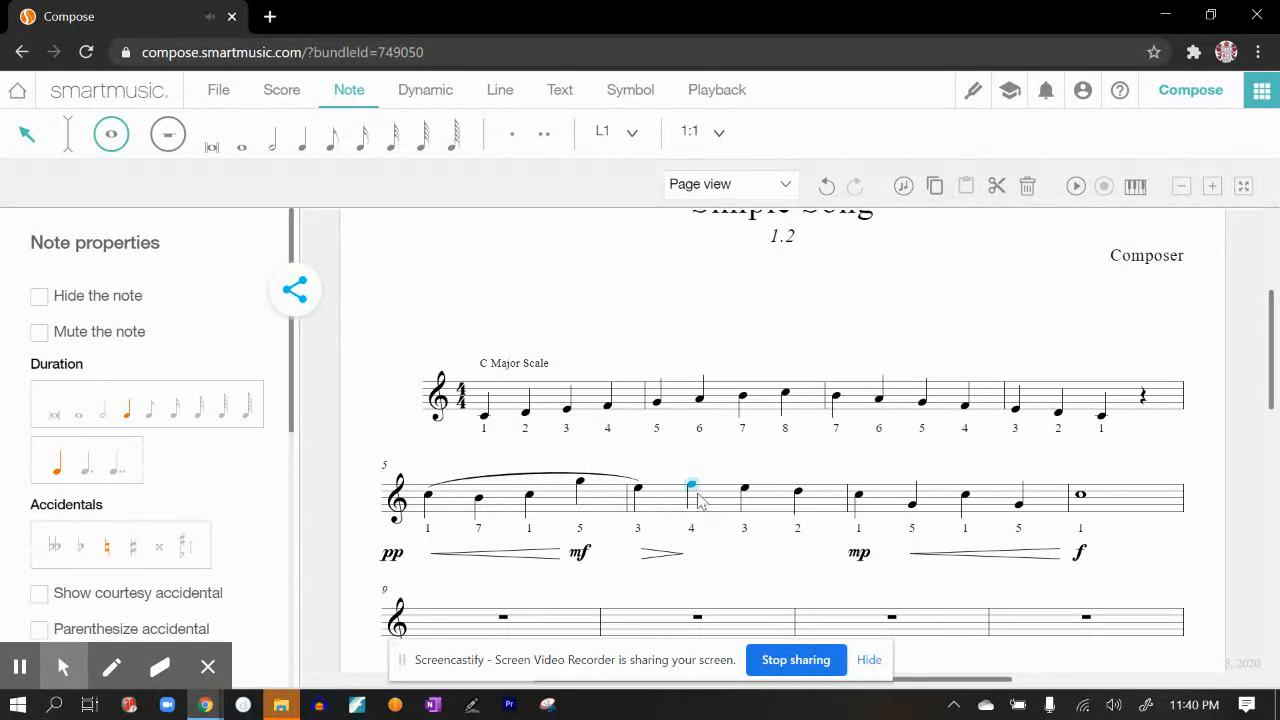
{"action": "scroll", "scroll_direction": "down", "scroll_amount": 3}
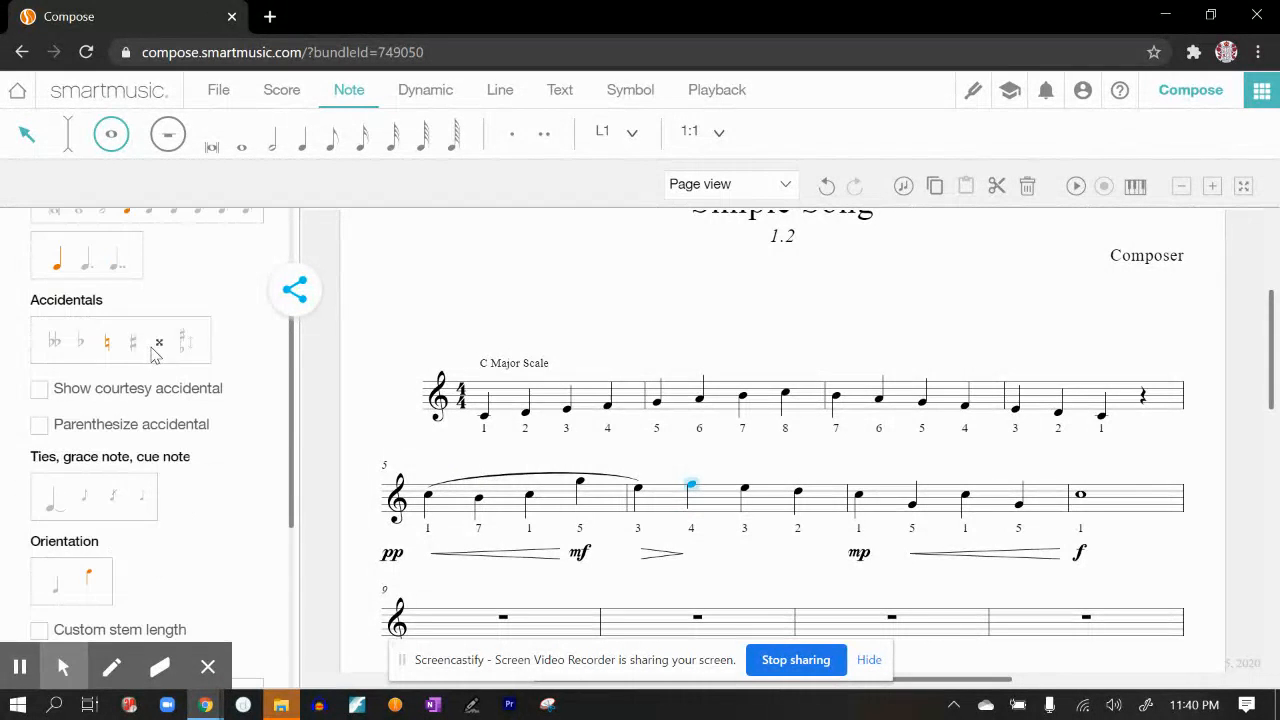
{"action": "scroll", "scroll_direction": "down", "scroll_amount": 3}
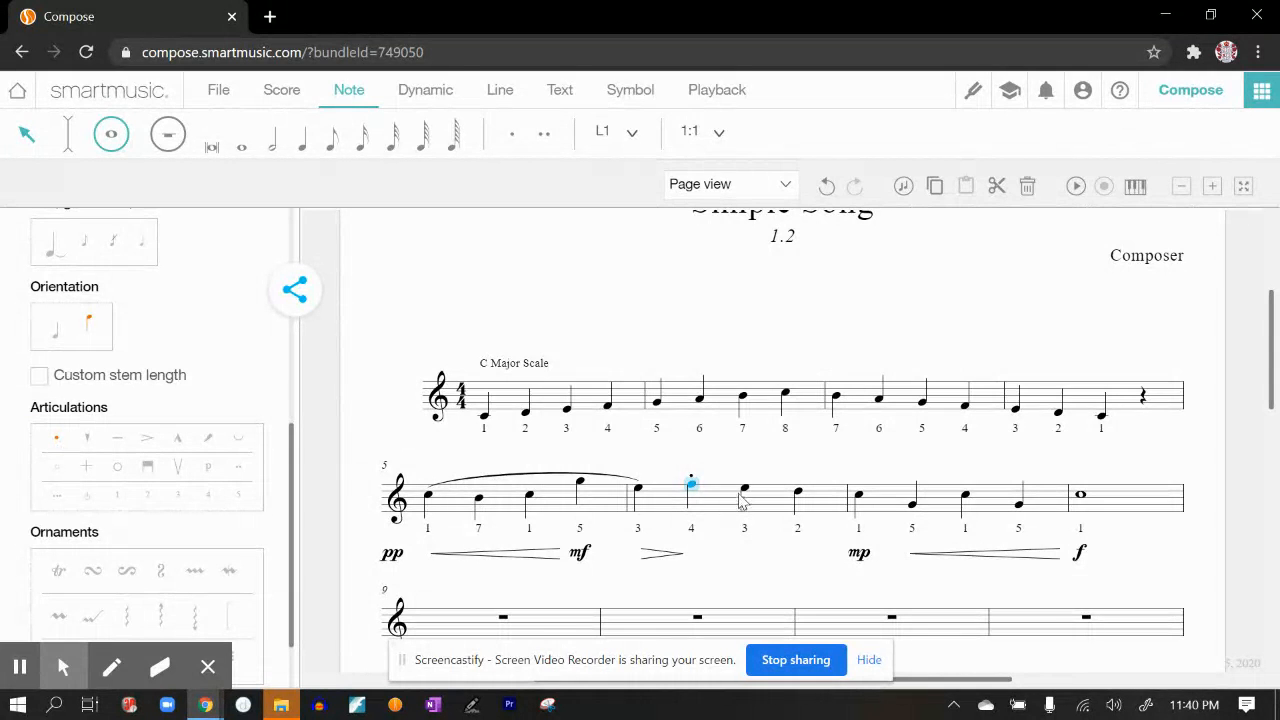
{"action": "left_click", "coordinate": [744, 490]}
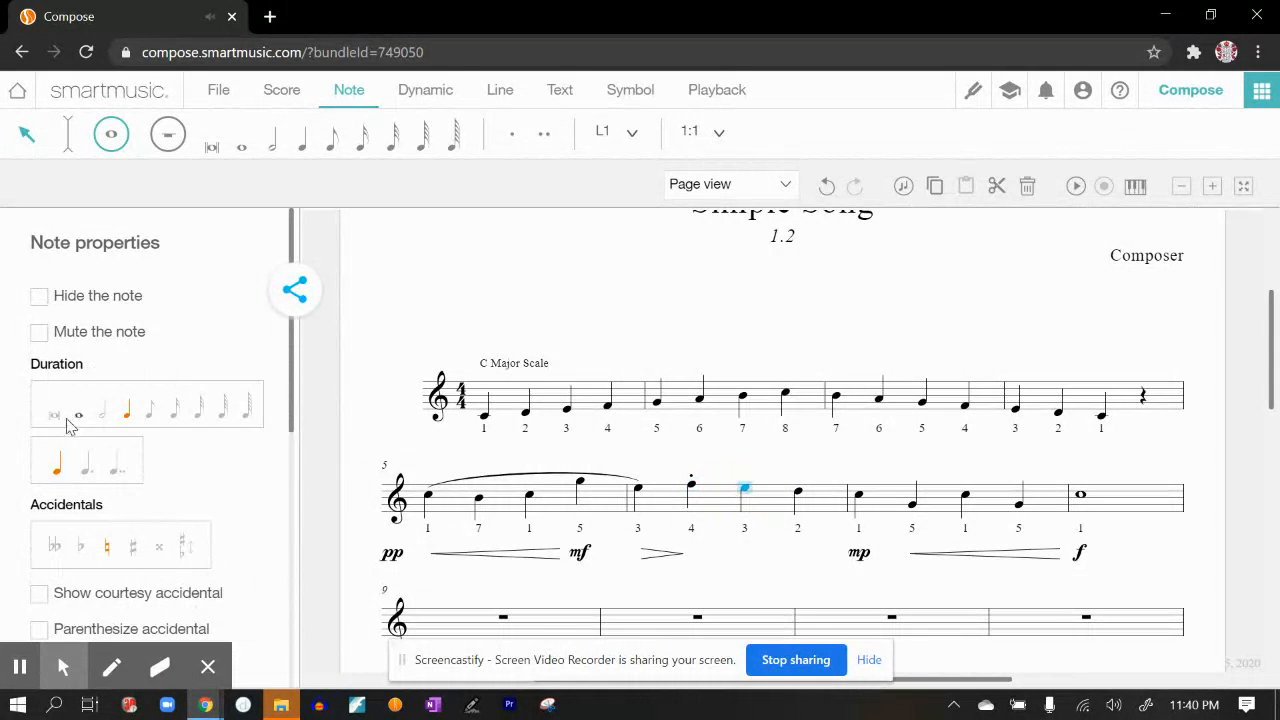
{"action": "scroll", "scroll_direction": "down", "scroll_amount": 3}
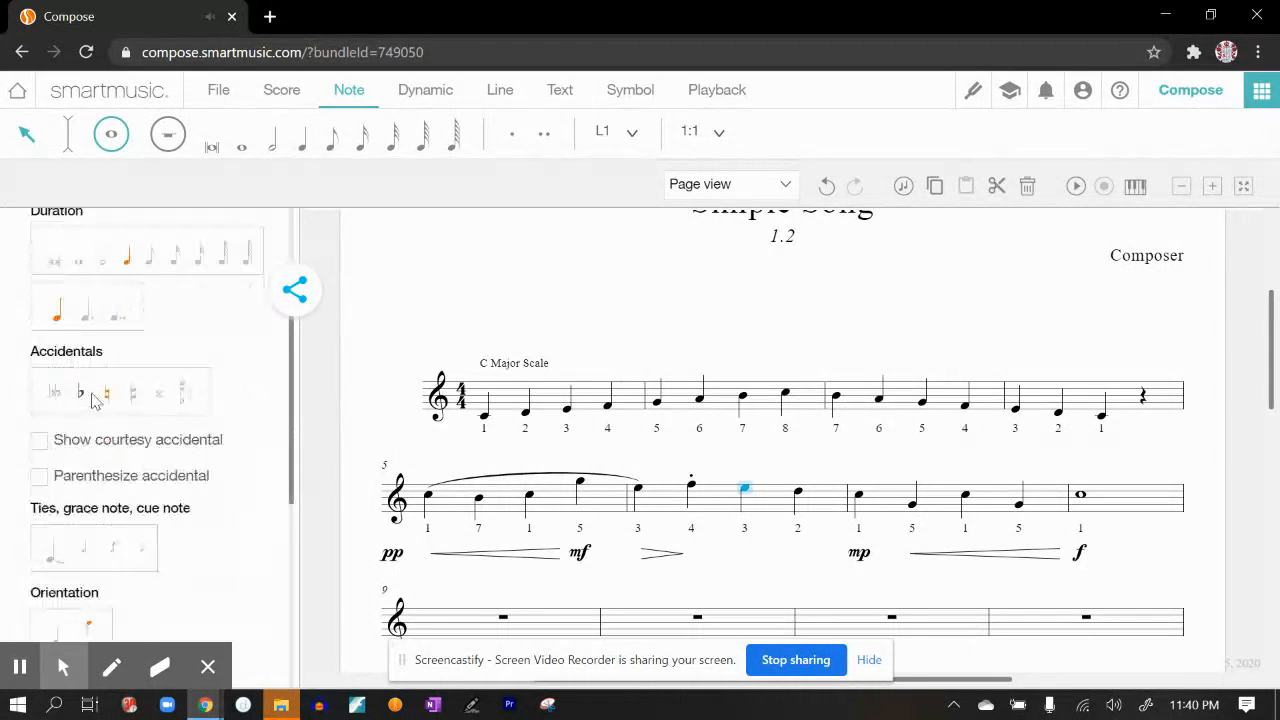
{"action": "scroll", "scroll_direction": "down", "scroll_amount": 3}
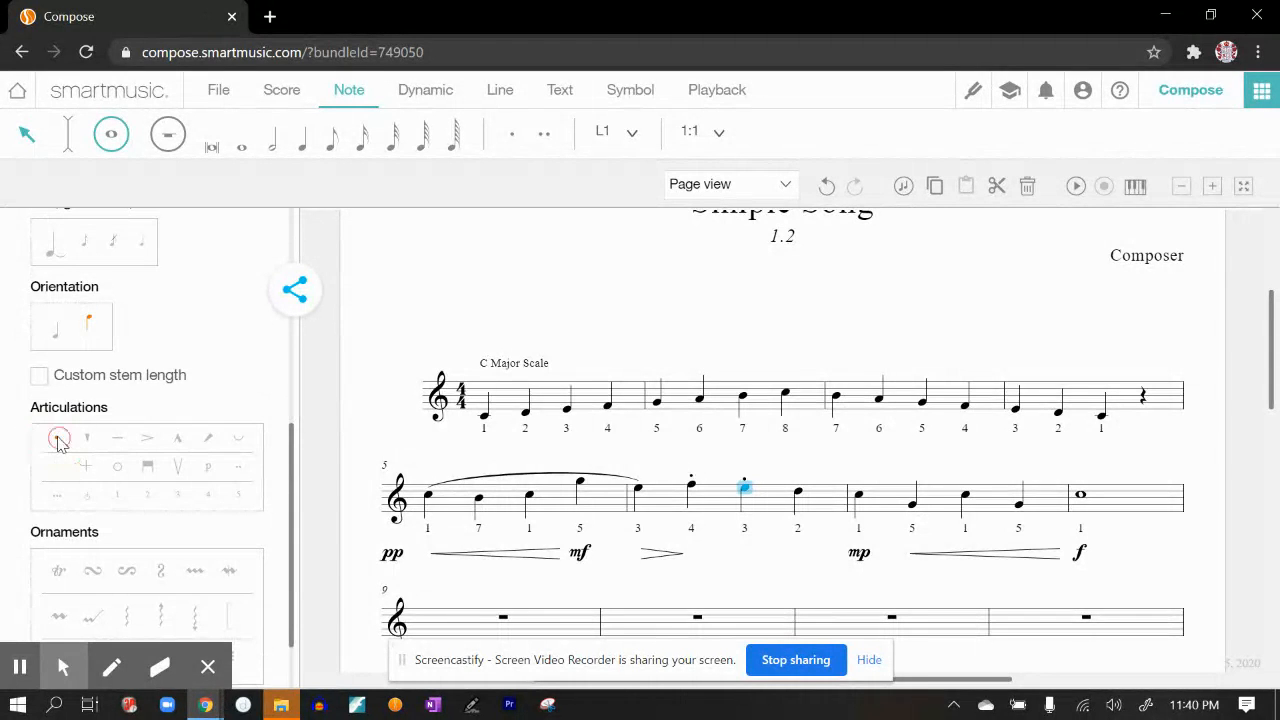
{"action": "left_click", "coordinate": [797, 493]}
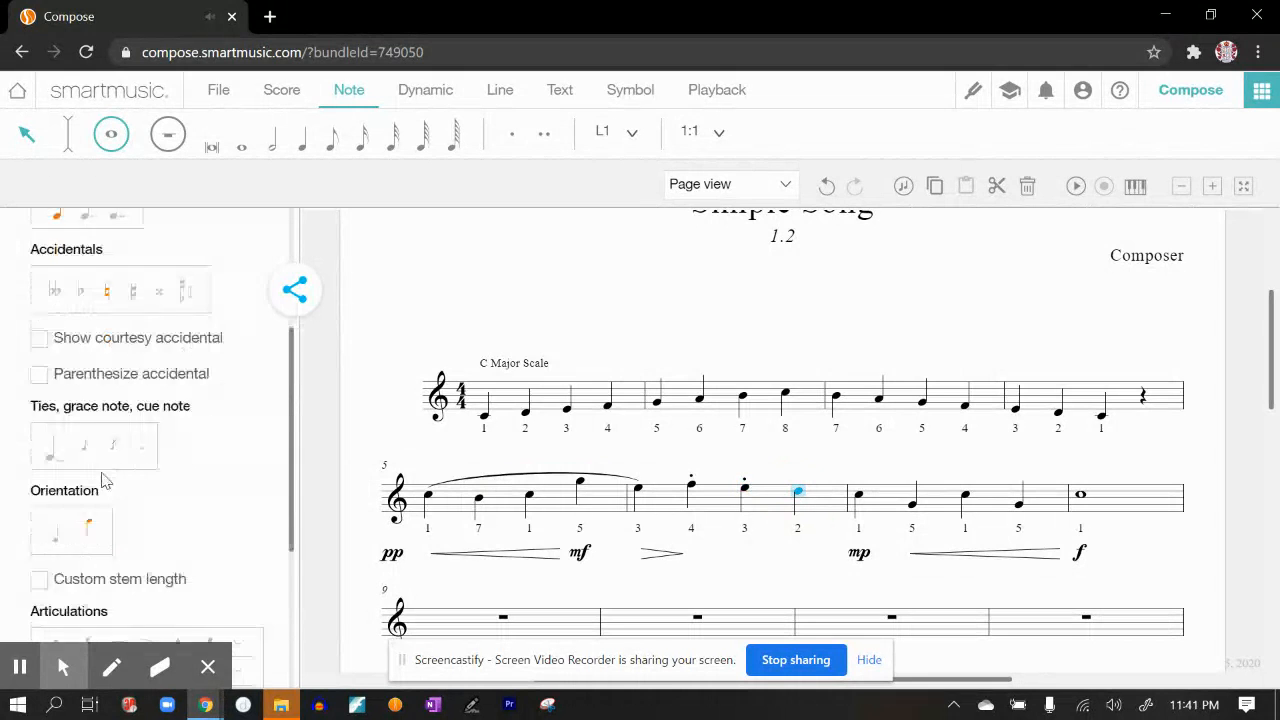
{"action": "scroll", "scroll_direction": "down", "scroll_amount": 3}
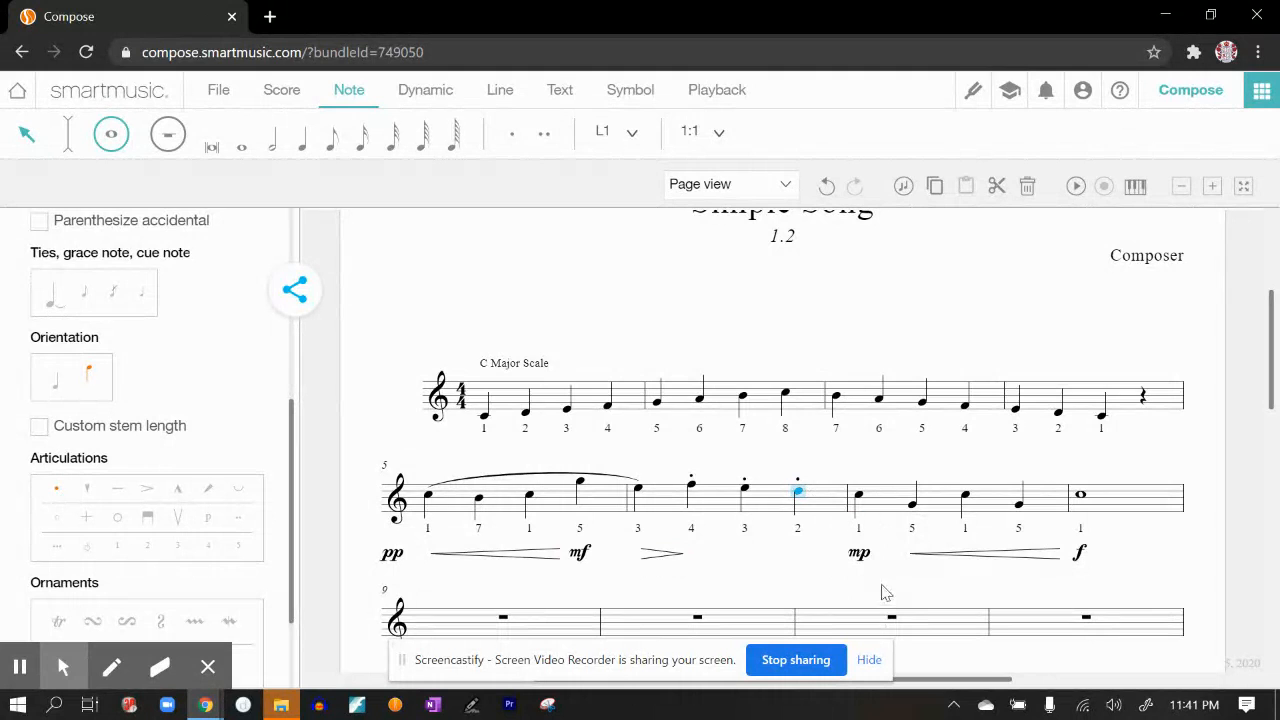
{"action": "mouse_move", "coordinate": [875, 490]}
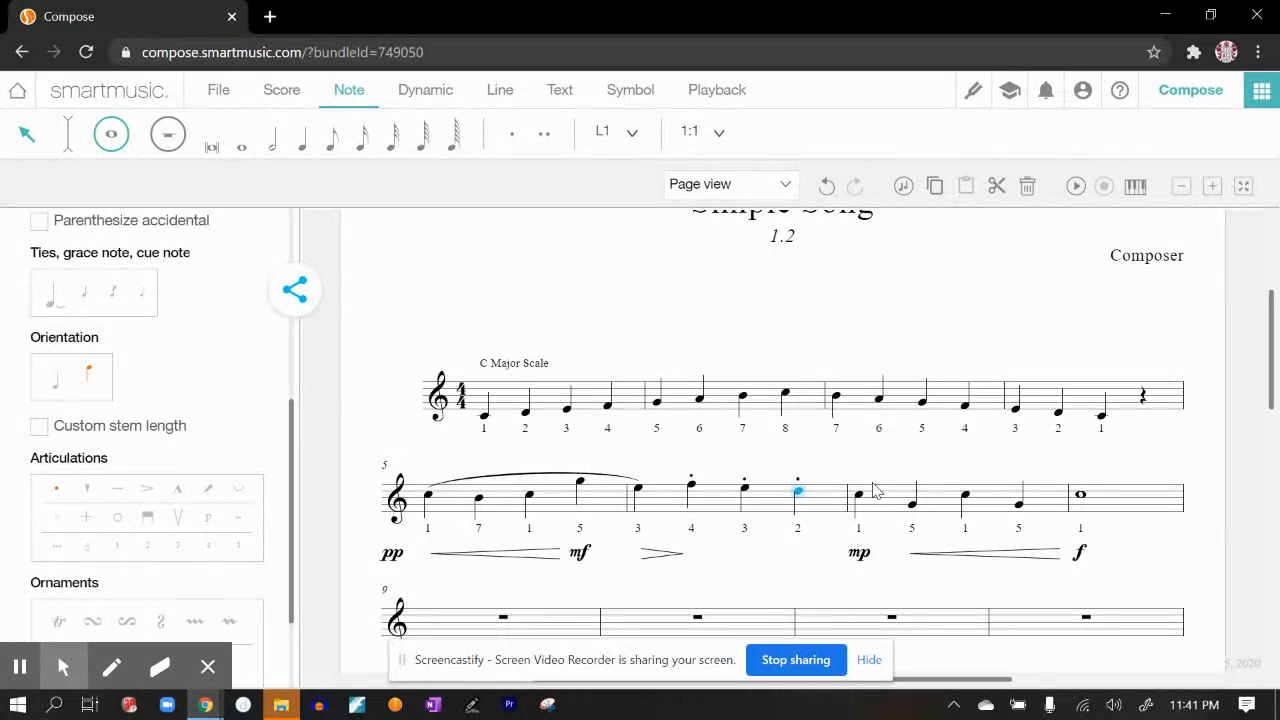
{"action": "mouse_move", "coordinate": [818, 474]}
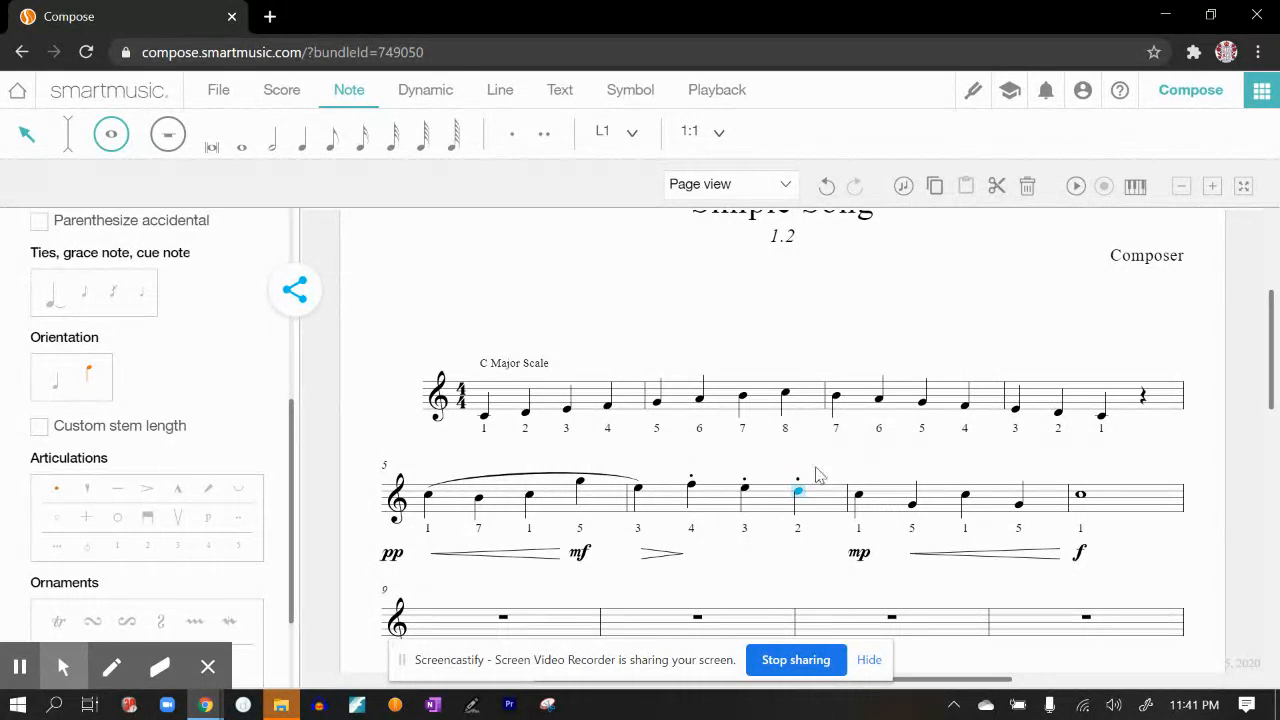
{"action": "mouse_move", "coordinate": [838, 462]}
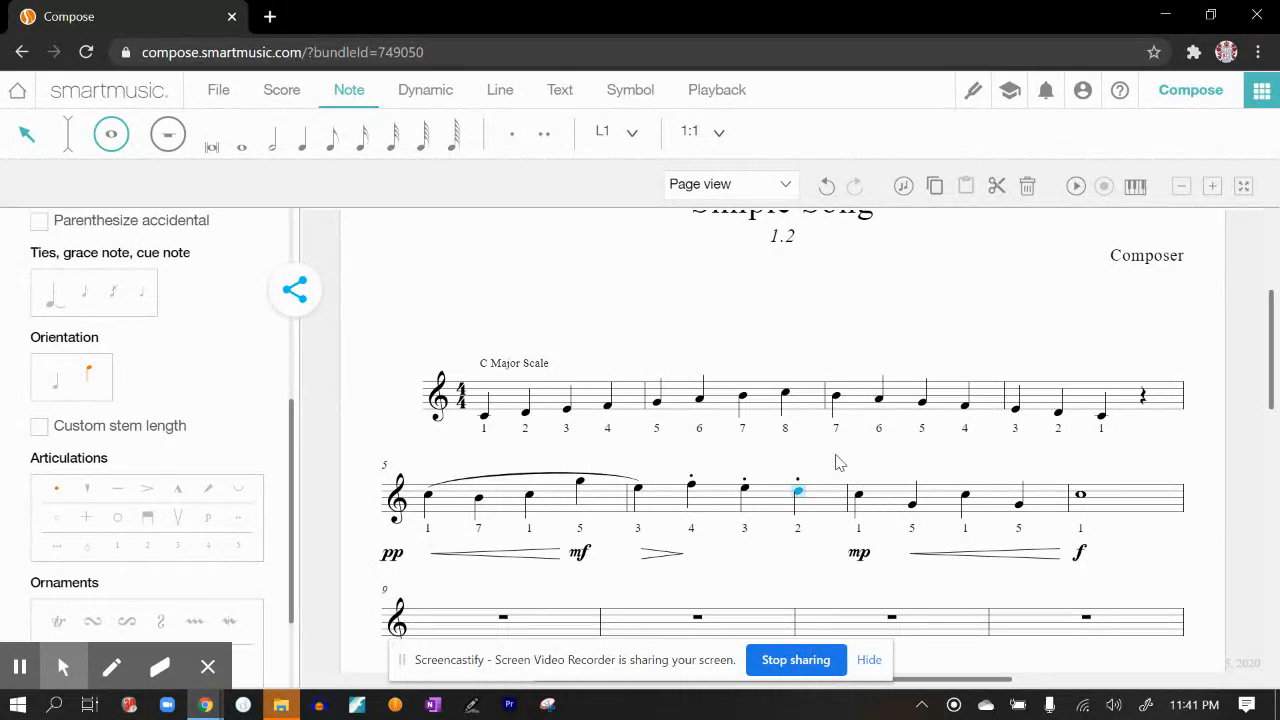
Select all four quarter notes of measure 7.
{"action": "left_click", "coordinate": [840, 465]}
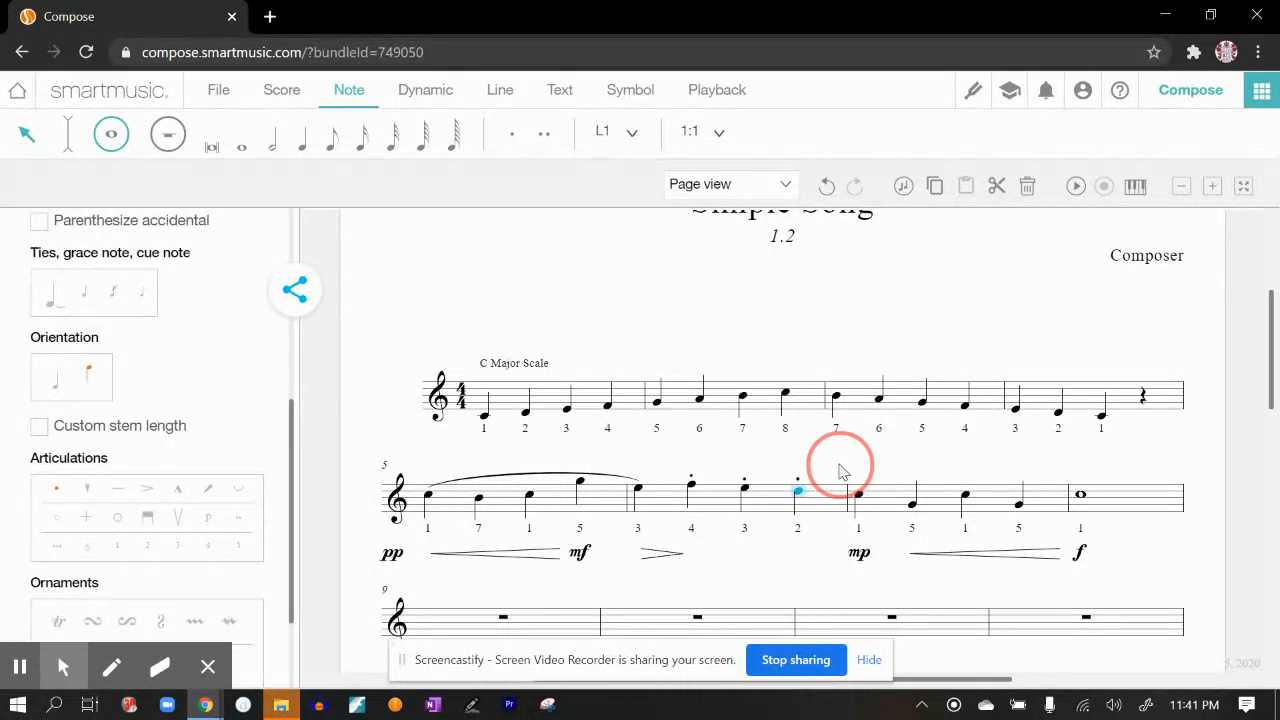
{"action": "left_click", "coordinate": [858, 498]}
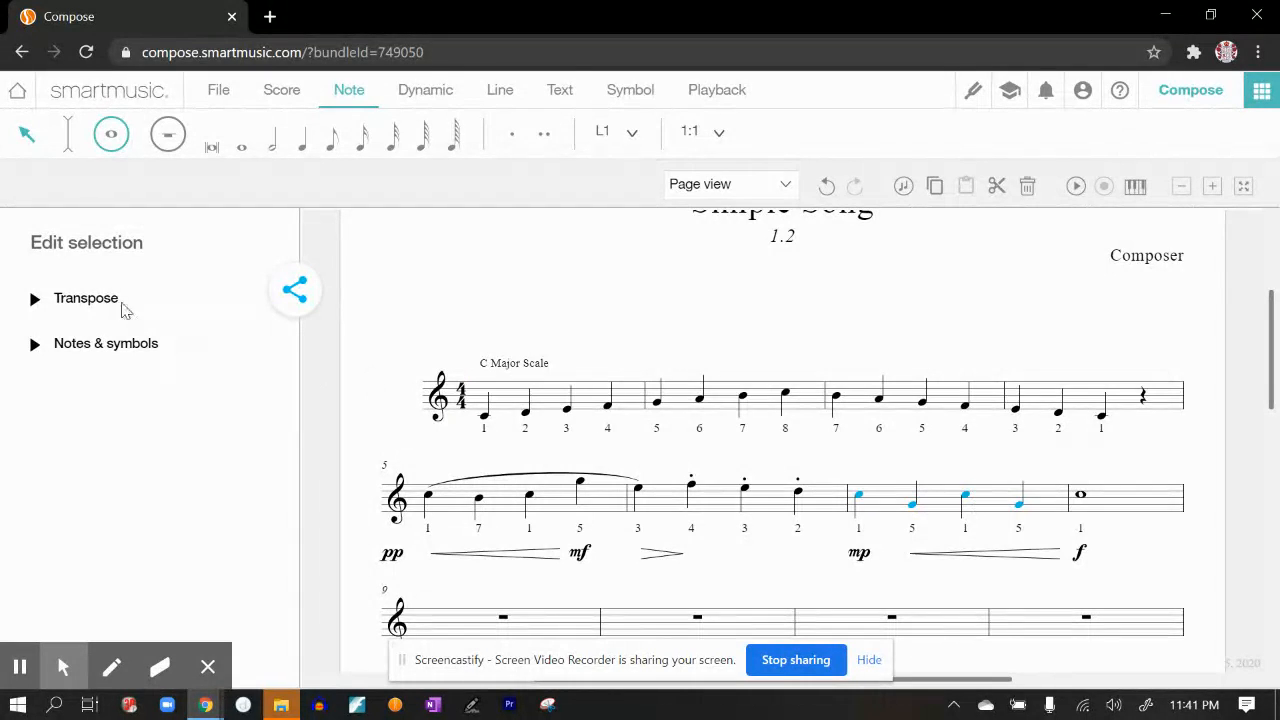
{"action": "mouse_move", "coordinate": [118, 312]}
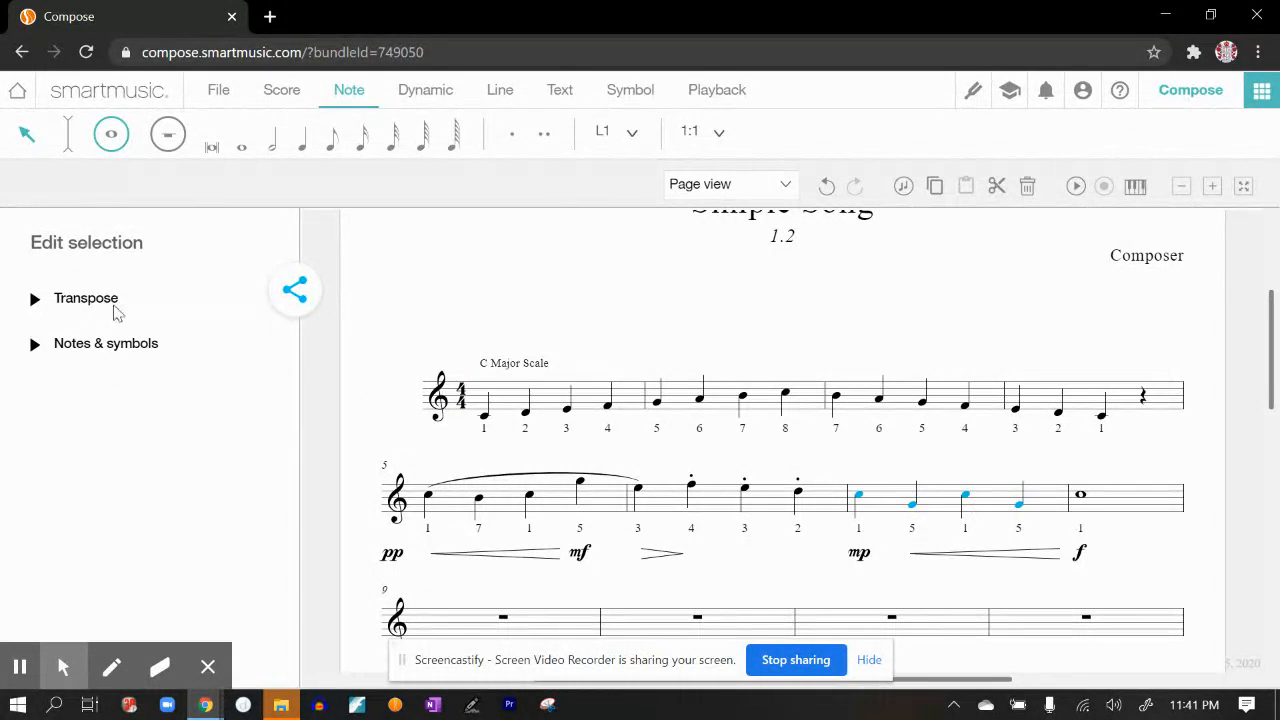
{"action": "mouse_move", "coordinate": [51, 357]}
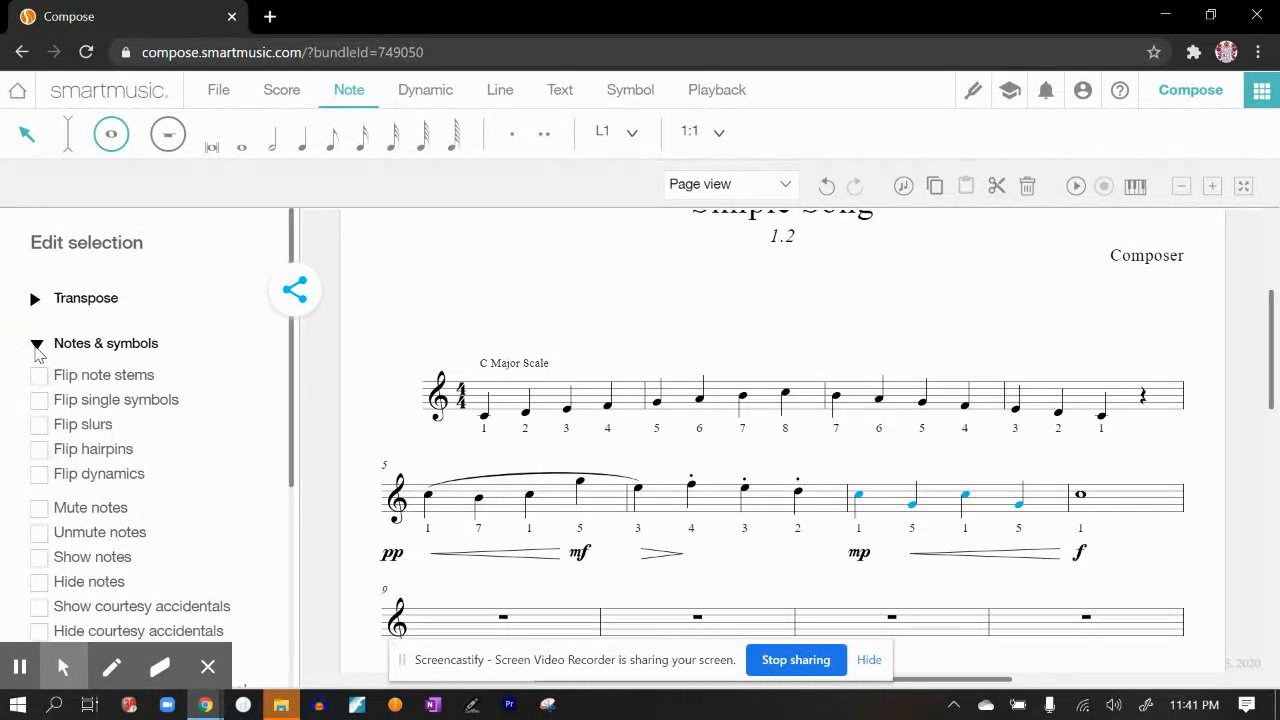
{"action": "scroll", "scroll_direction": "down", "scroll_amount": 3}
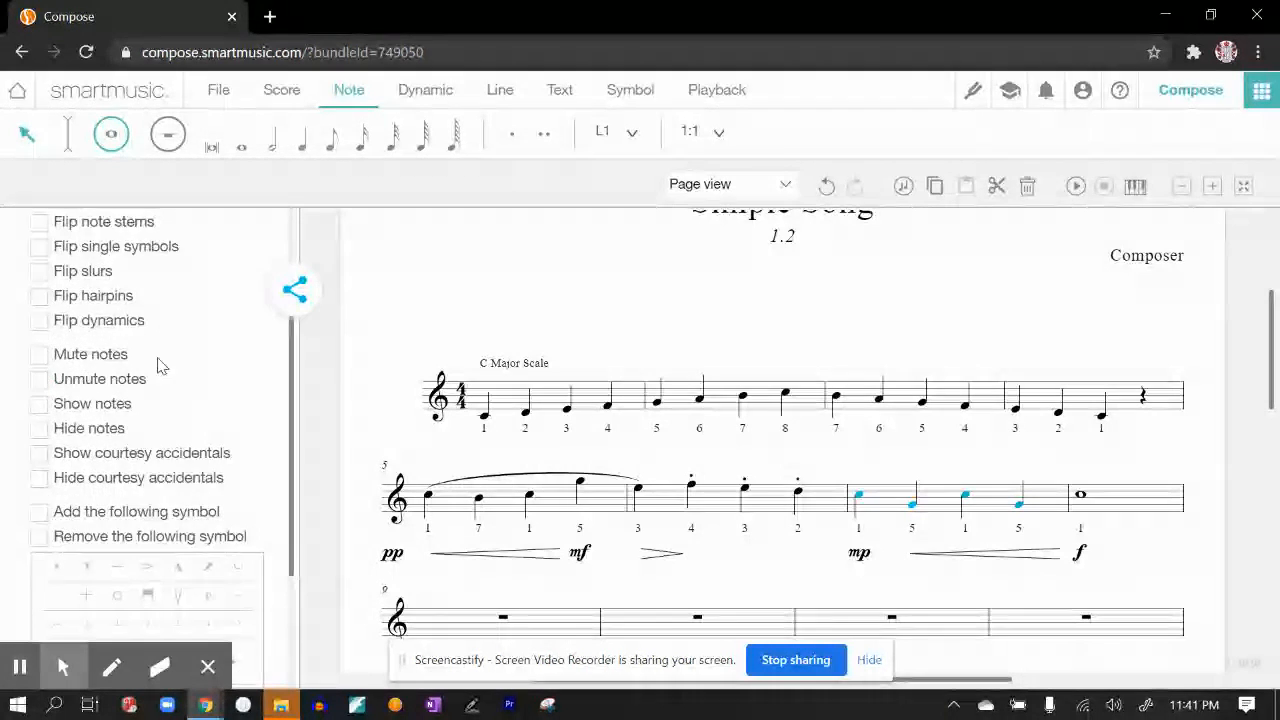
{"action": "scroll", "scroll_direction": "down", "scroll_amount": 3}
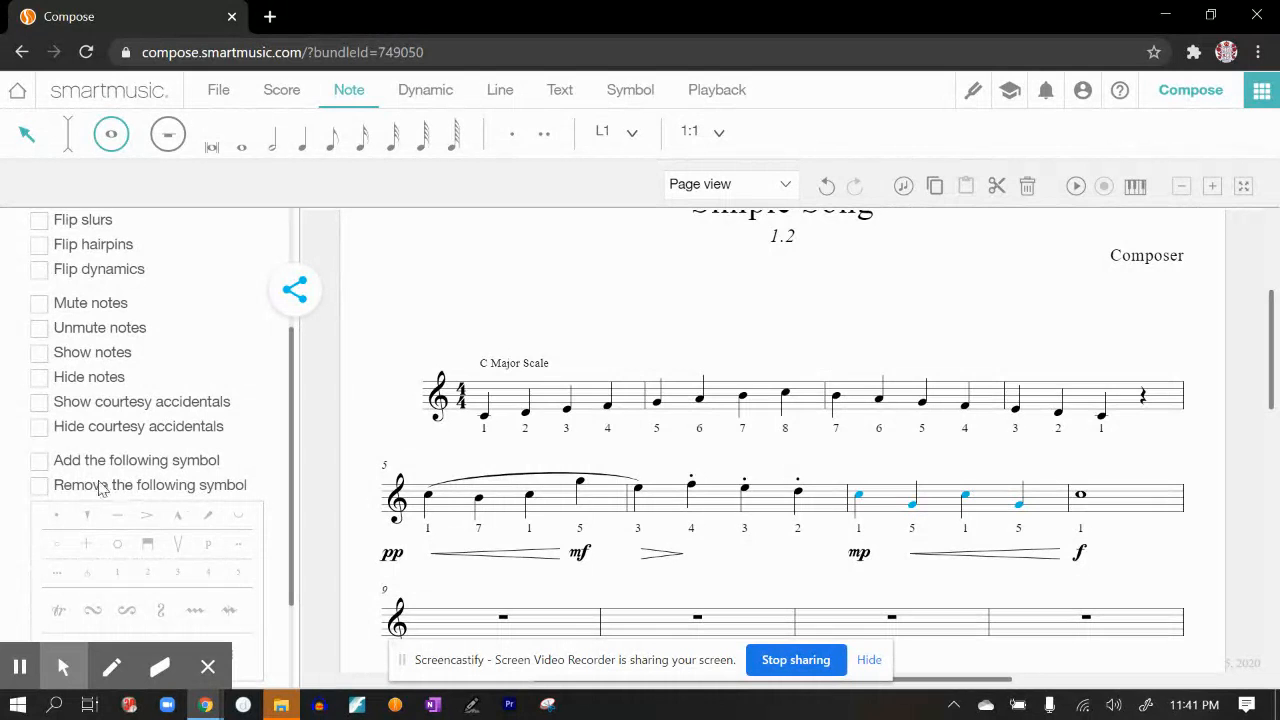
Apply a tenuto mark to the selected notes using 'Add the following symbol'.
{"action": "left_click", "coordinate": [39, 460]}
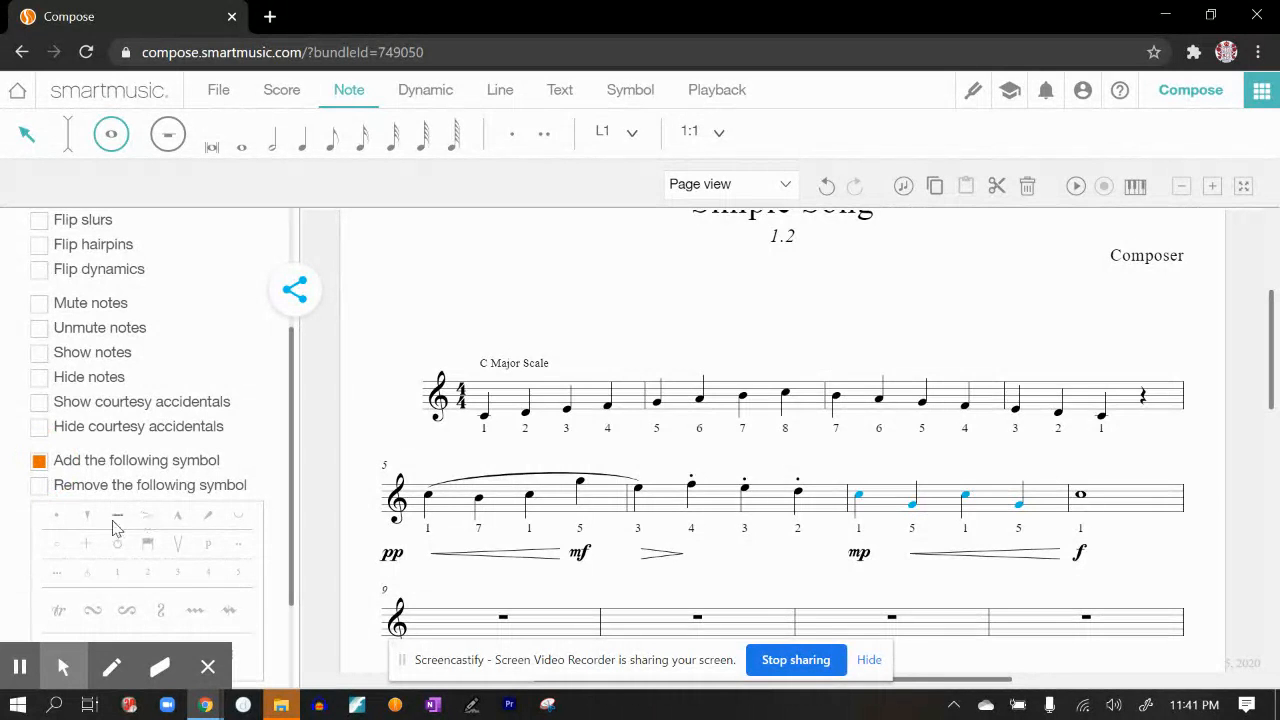
{"action": "scroll", "scroll_direction": "down", "scroll_amount": 3}
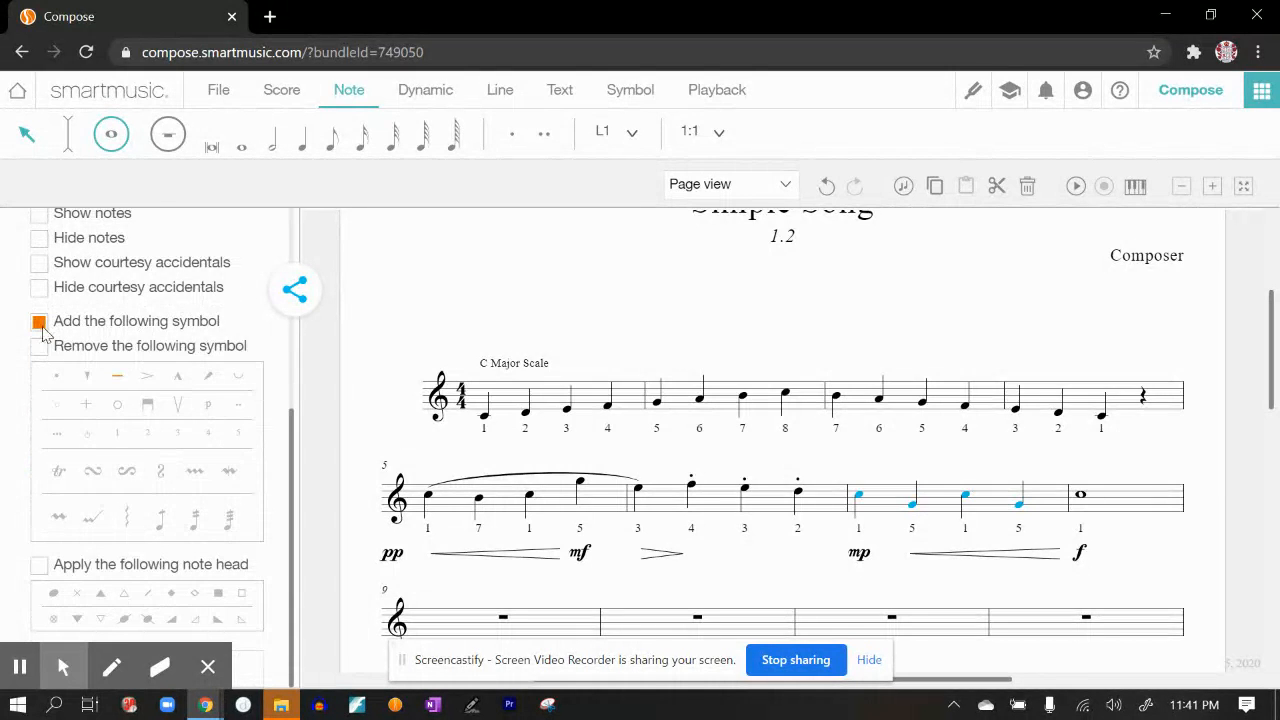
{"action": "left_click", "coordinate": [39, 320]}
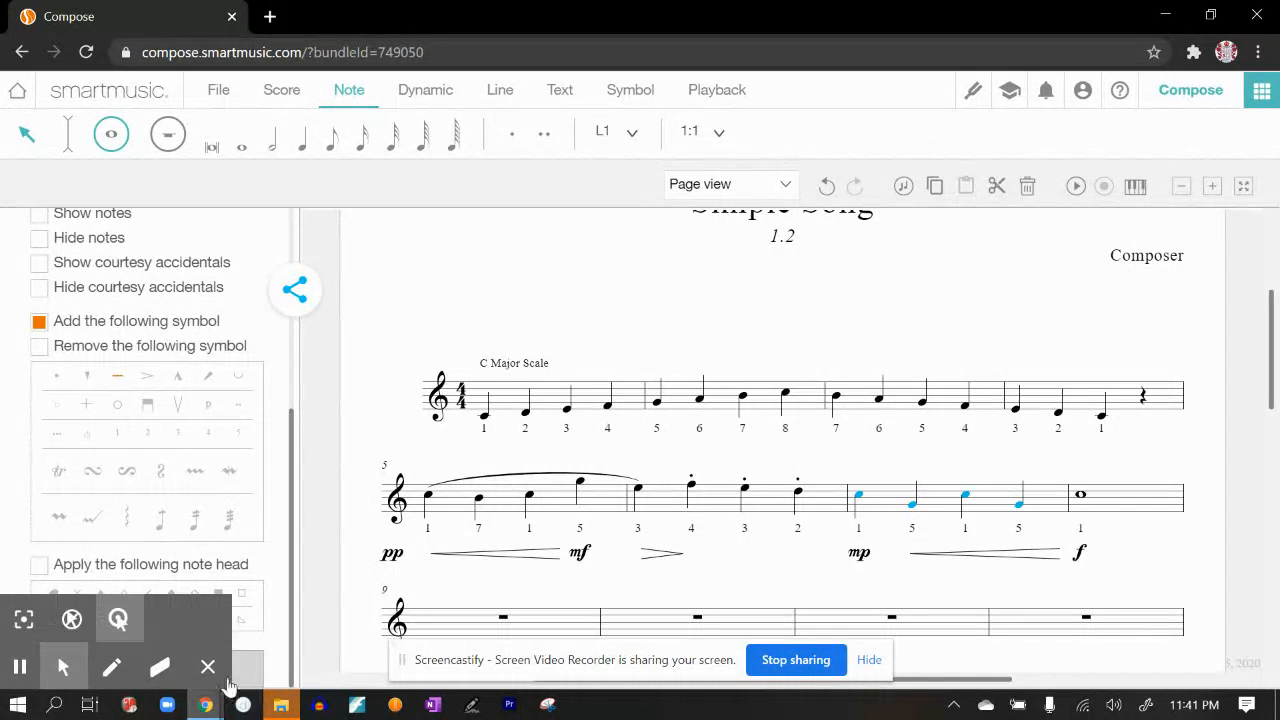
{"action": "mouse_move", "coordinate": [208, 667]}
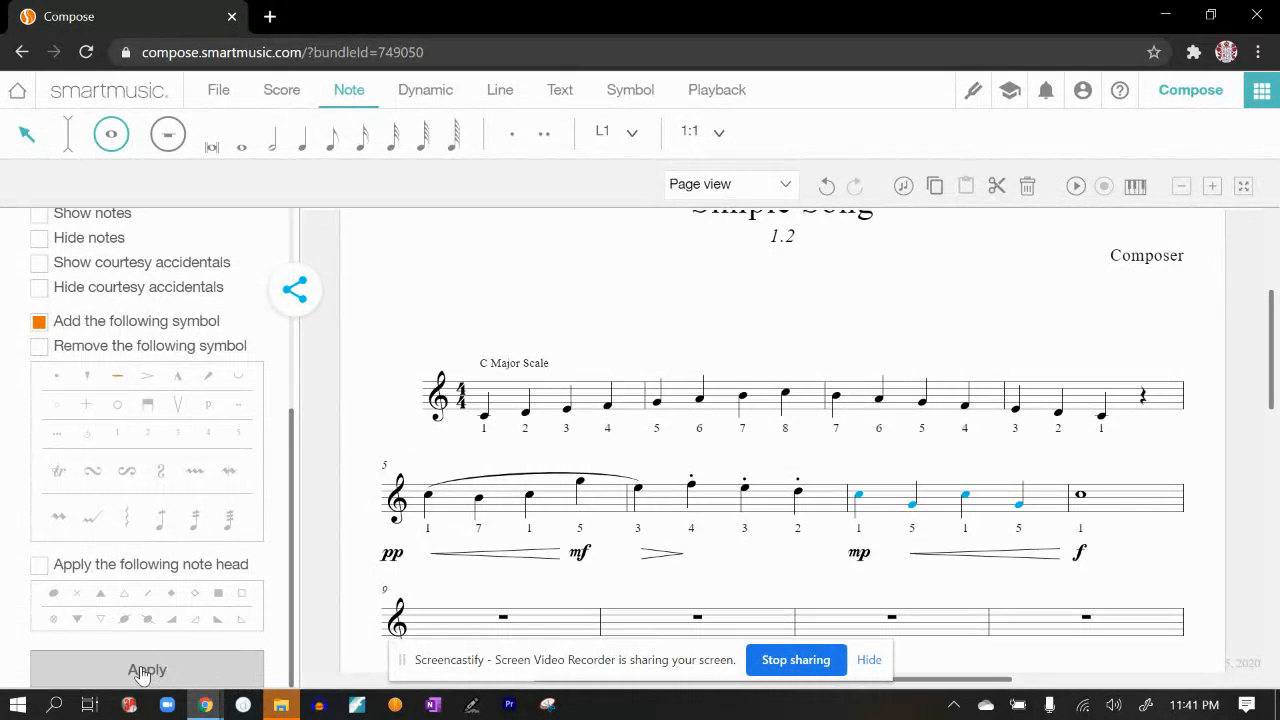
{"action": "left_click", "coordinate": [147, 669]}
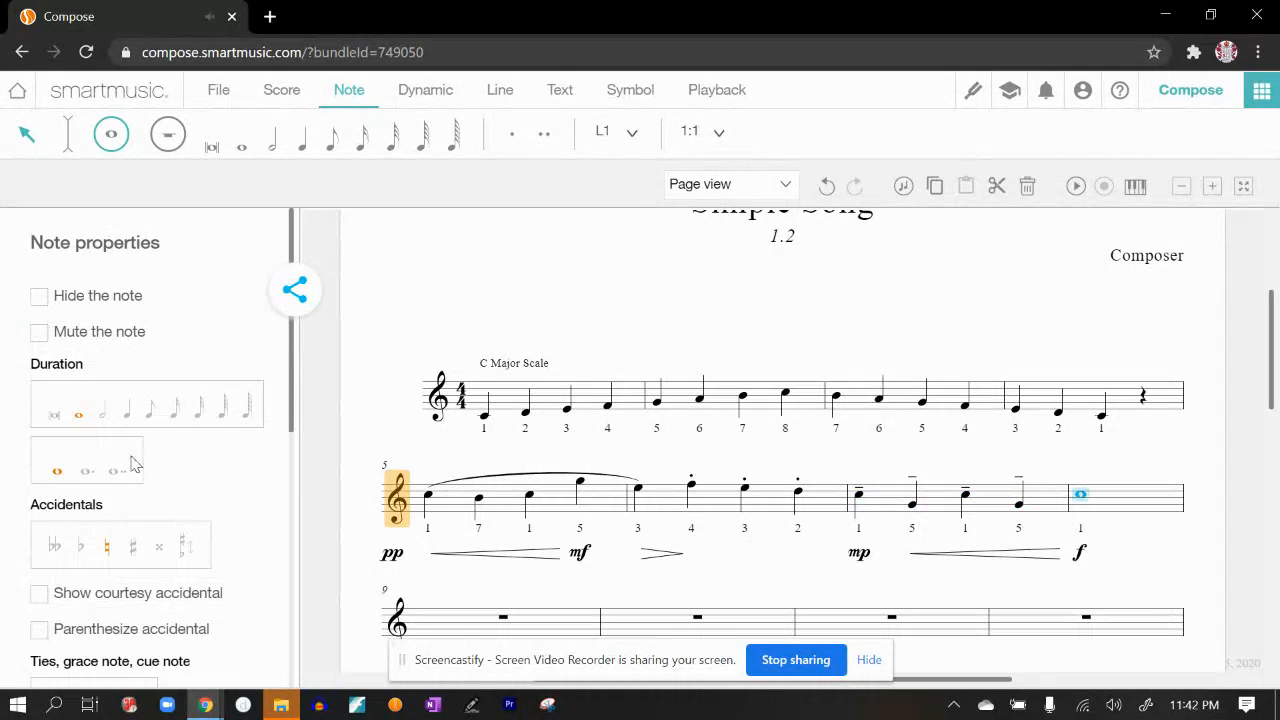
Accent the whole note in measure 8 and bring up the File options.
{"action": "scroll", "scroll_direction": "down", "scroll_amount": 3}
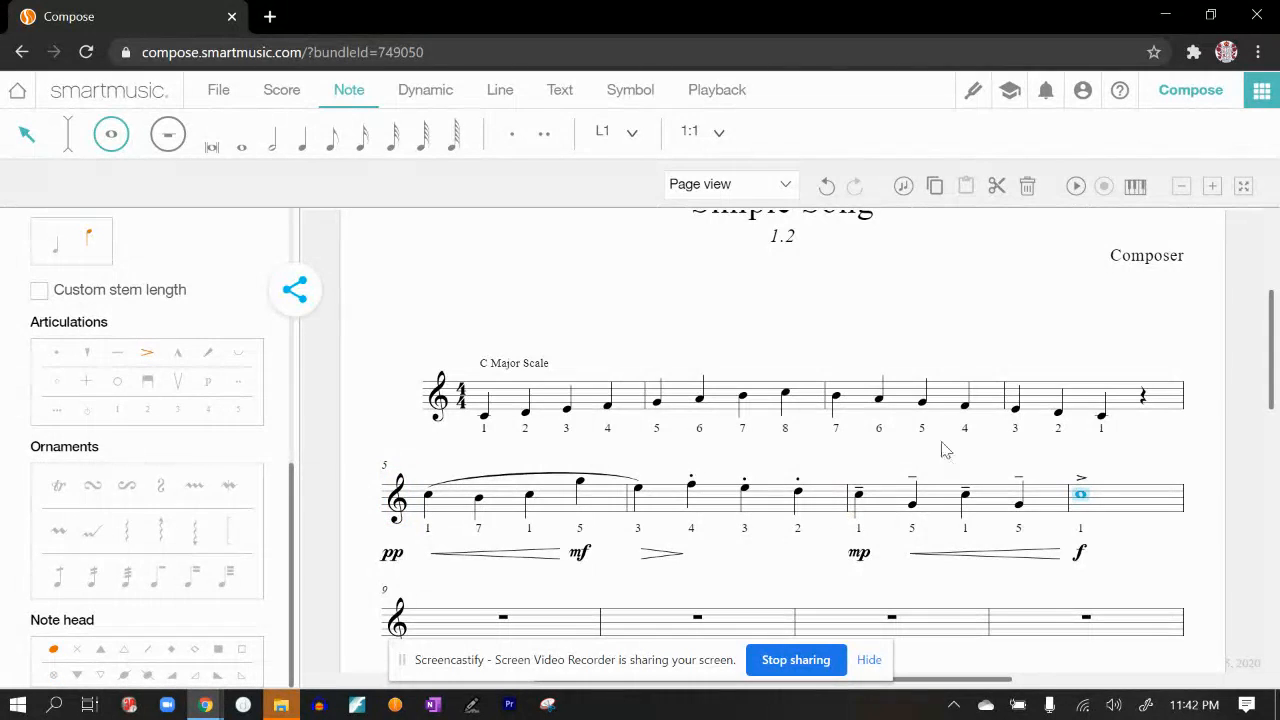
{"action": "mouse_move", "coordinate": [563, 327]}
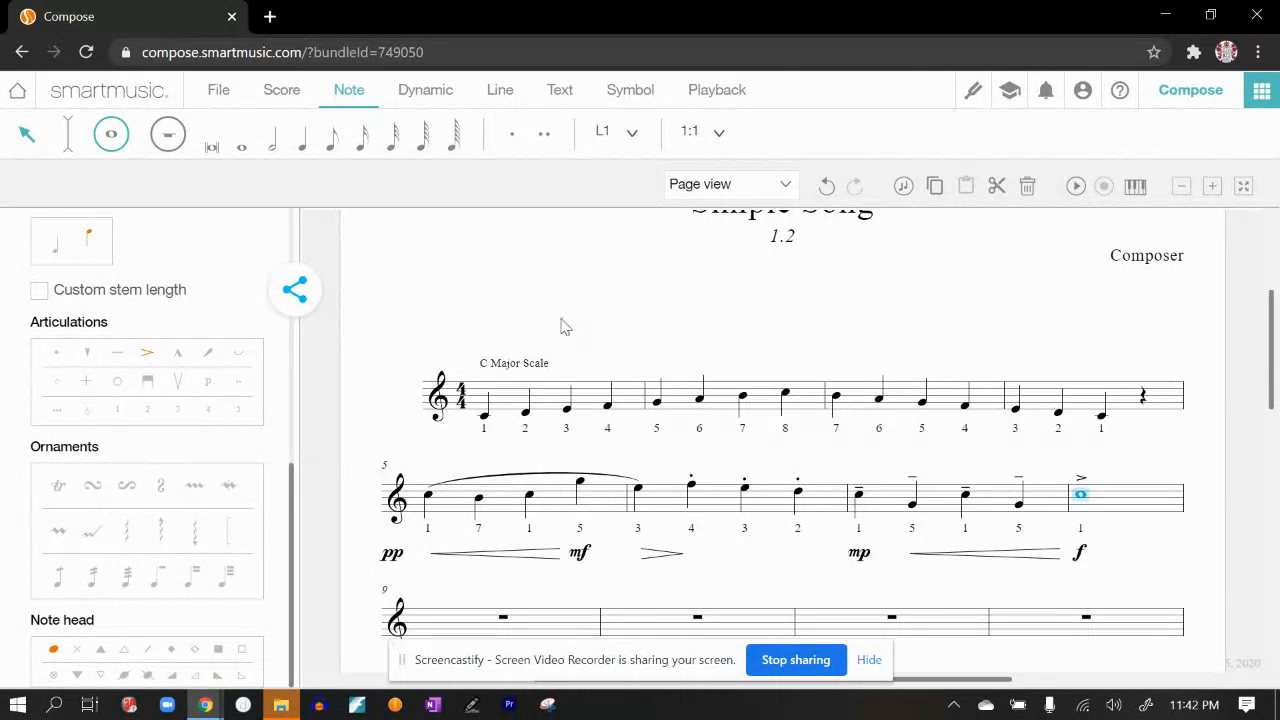
{"action": "mouse_move", "coordinate": [212, 138]}
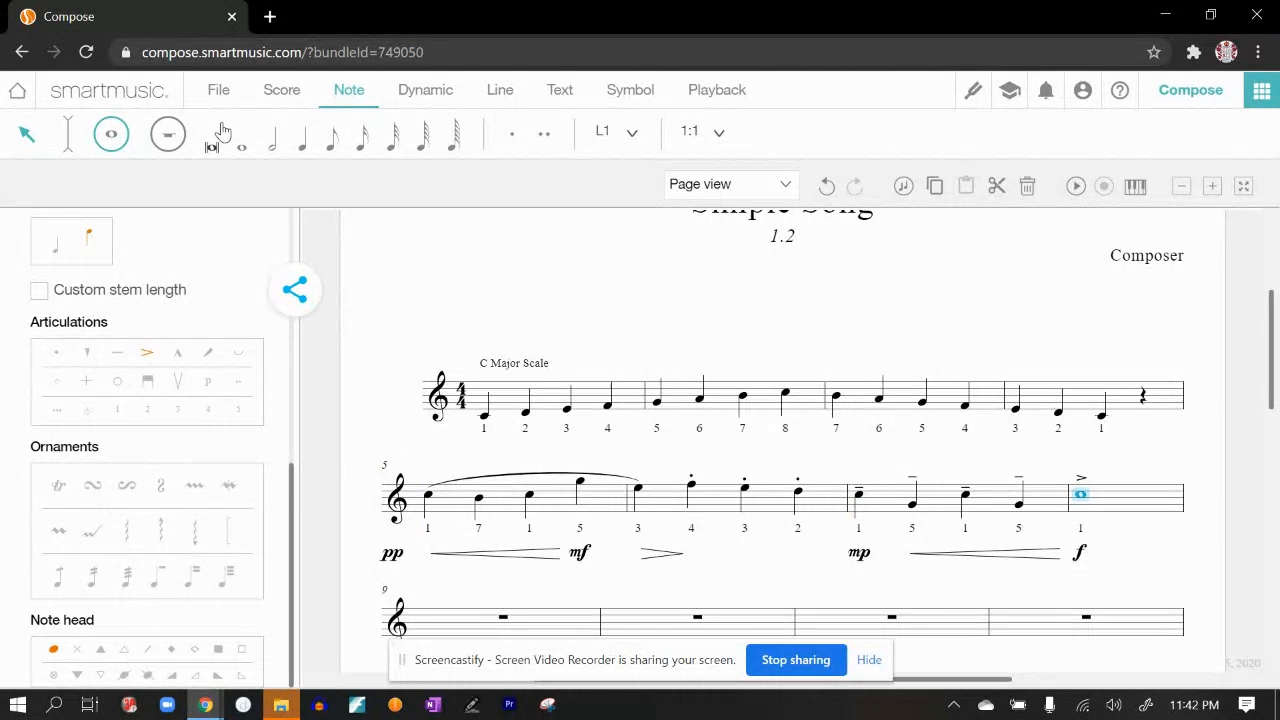
{"action": "left_click", "coordinate": [218, 90]}
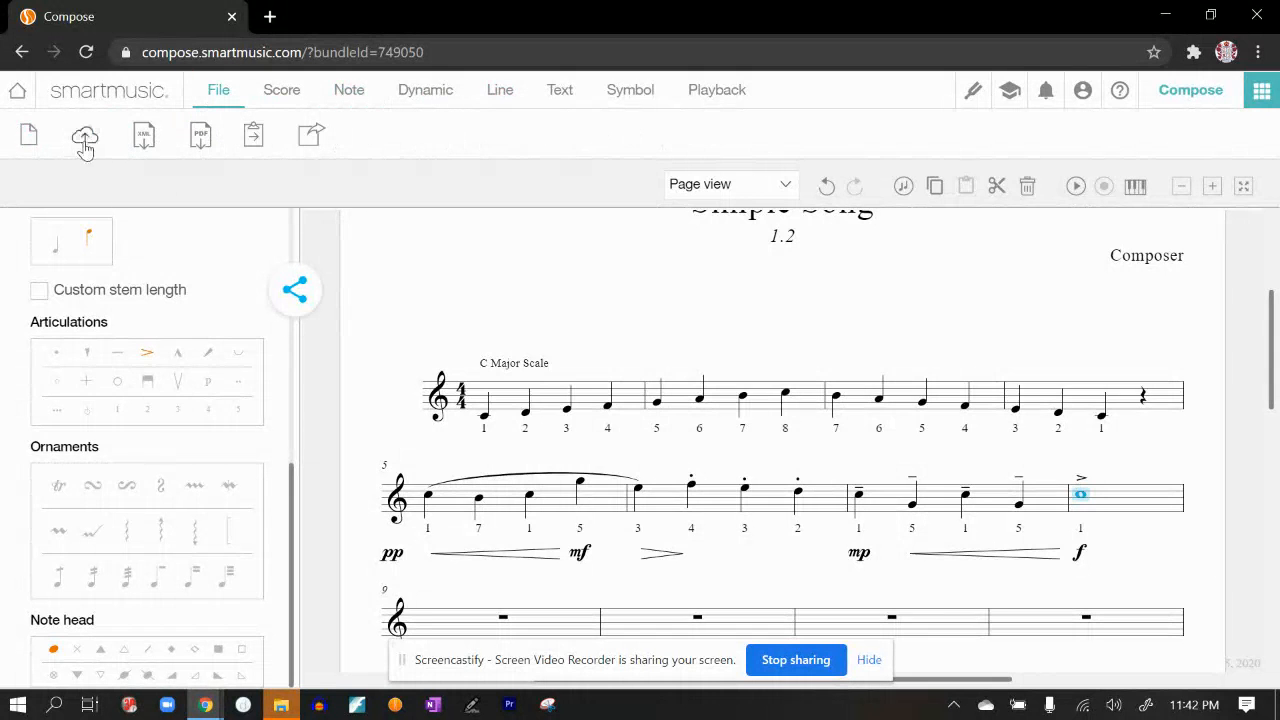
Save the composition to the cloud and continue composing.
{"action": "left_click", "coordinate": [84, 134]}
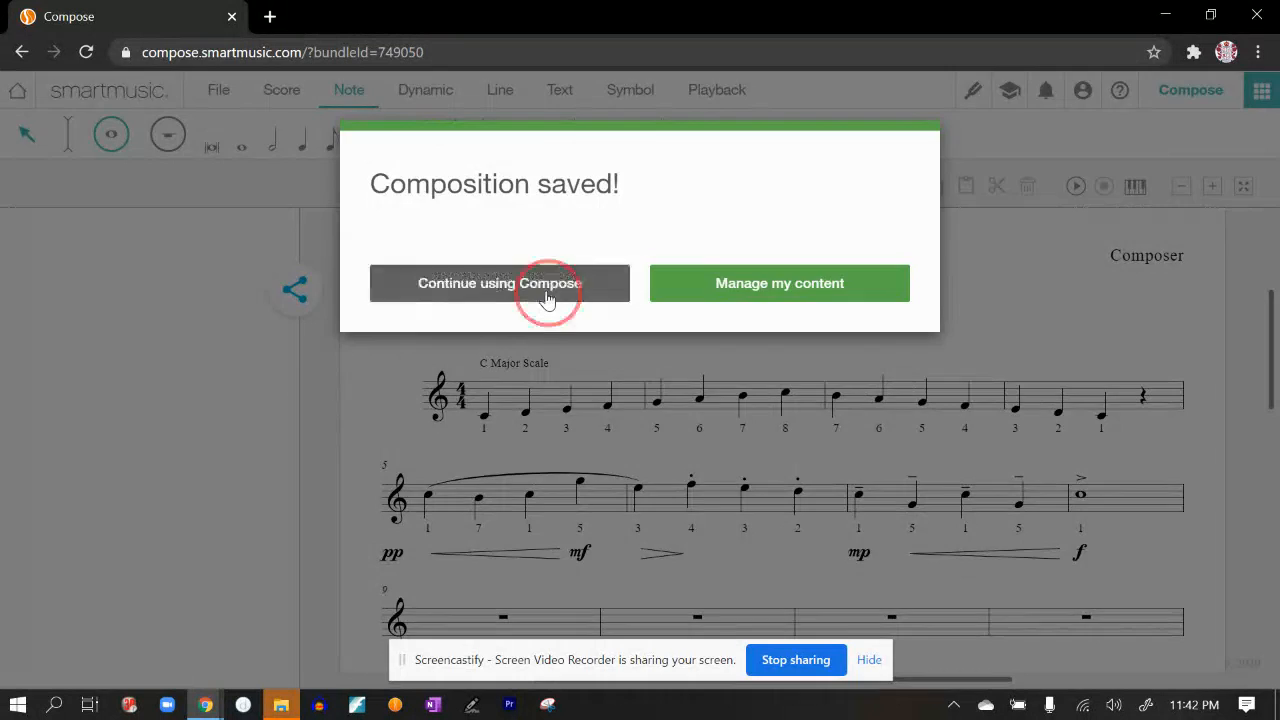
{"action": "left_click", "coordinate": [499, 283]}
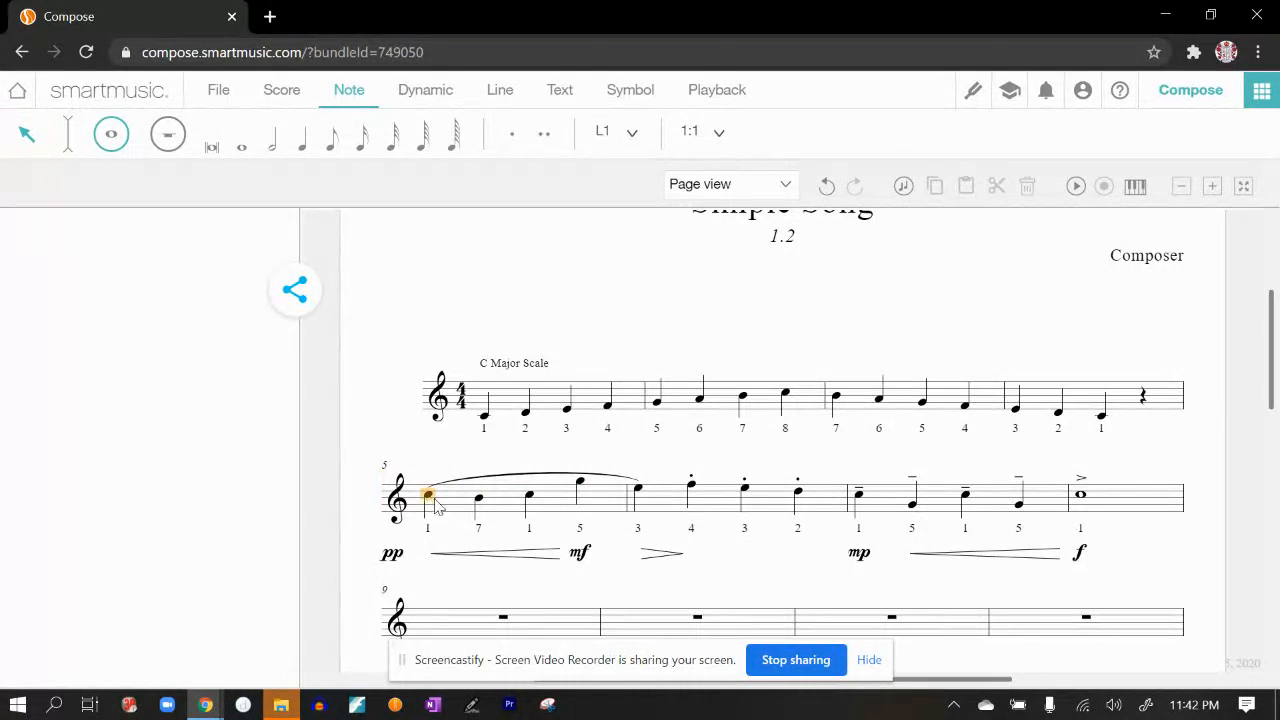
Select measure 5's first note and show its Note properties panel.
{"action": "left_click", "coordinate": [427, 497]}
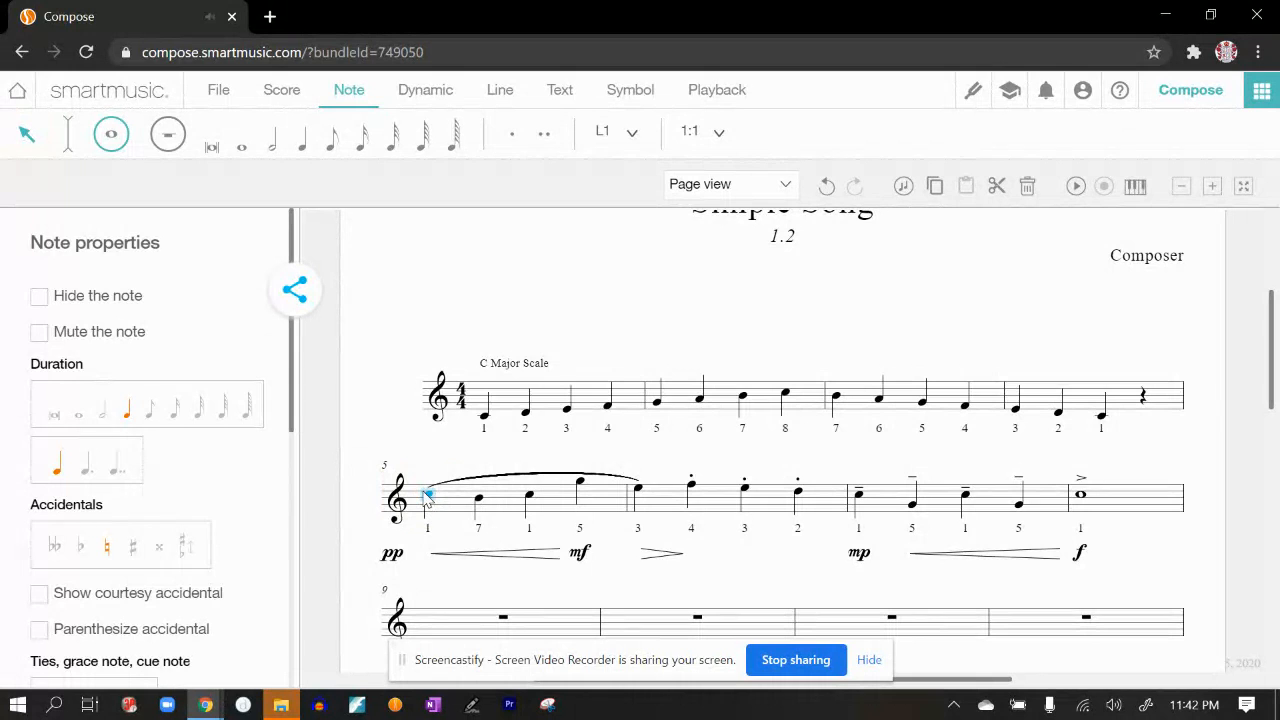
{"action": "left_click", "coordinate": [1075, 186]}
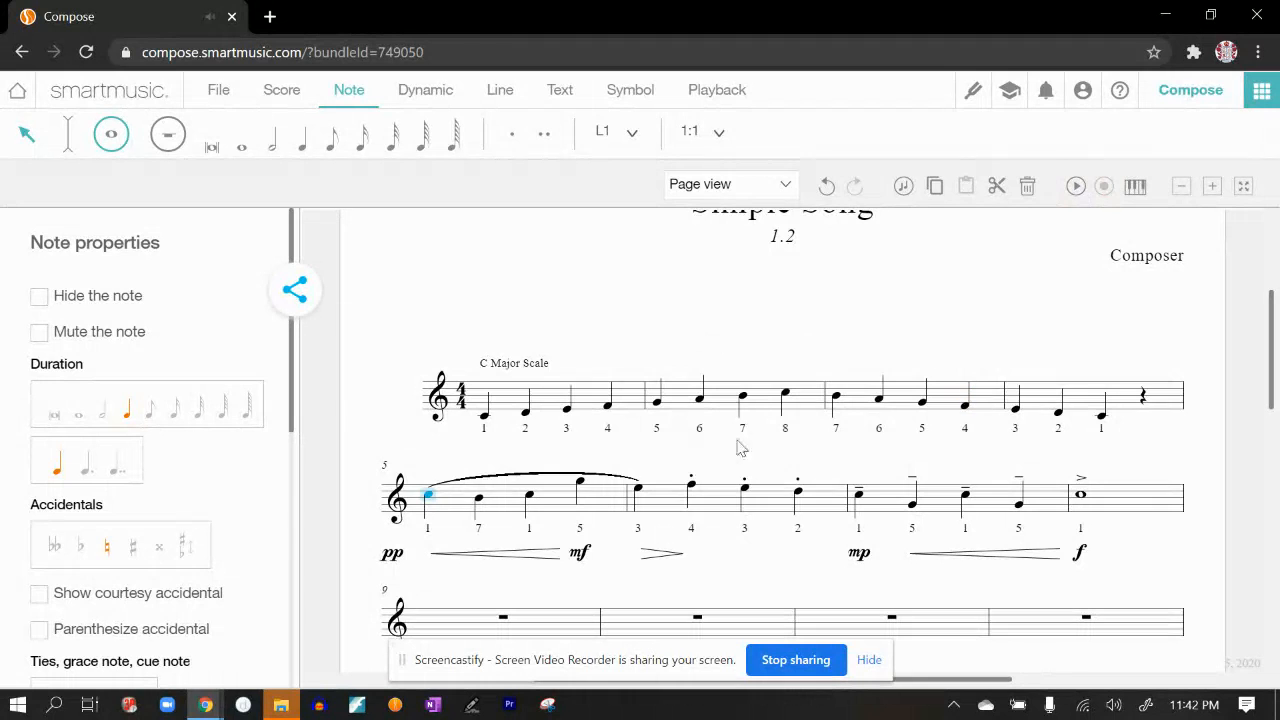
{"action": "mouse_move", "coordinate": [659, 415]}
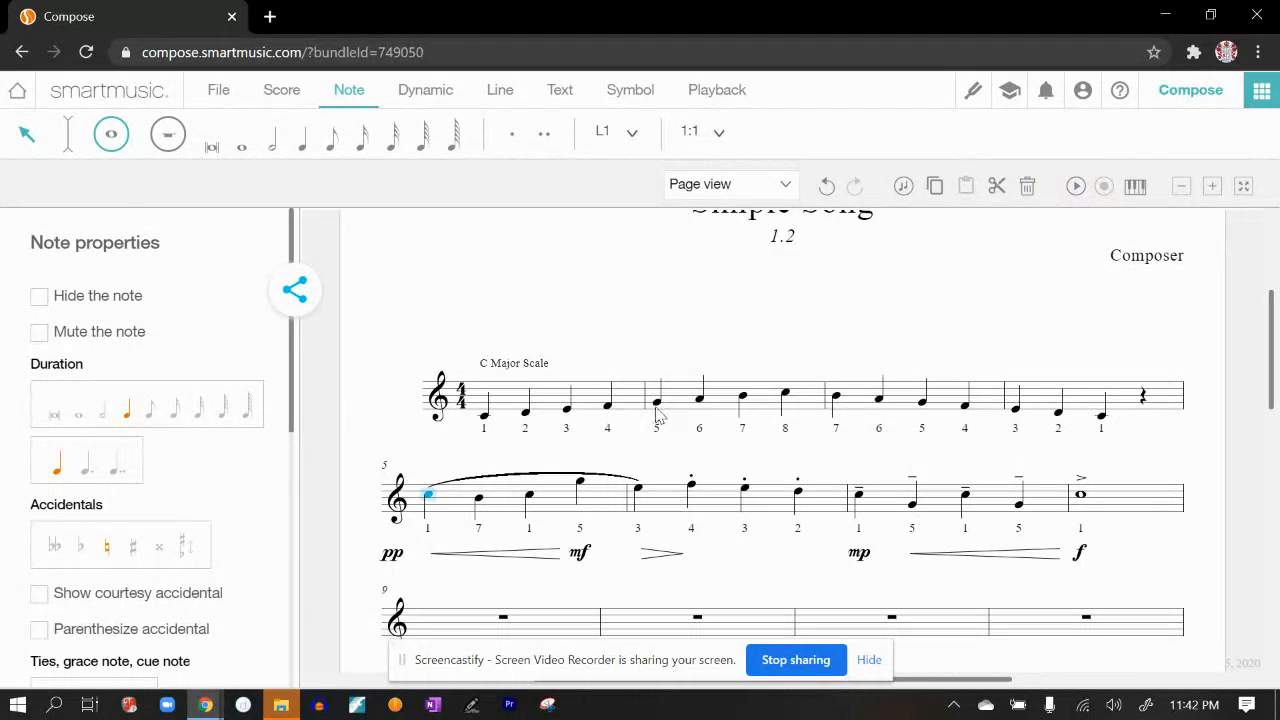
{"action": "mouse_move", "coordinate": [784, 457]}
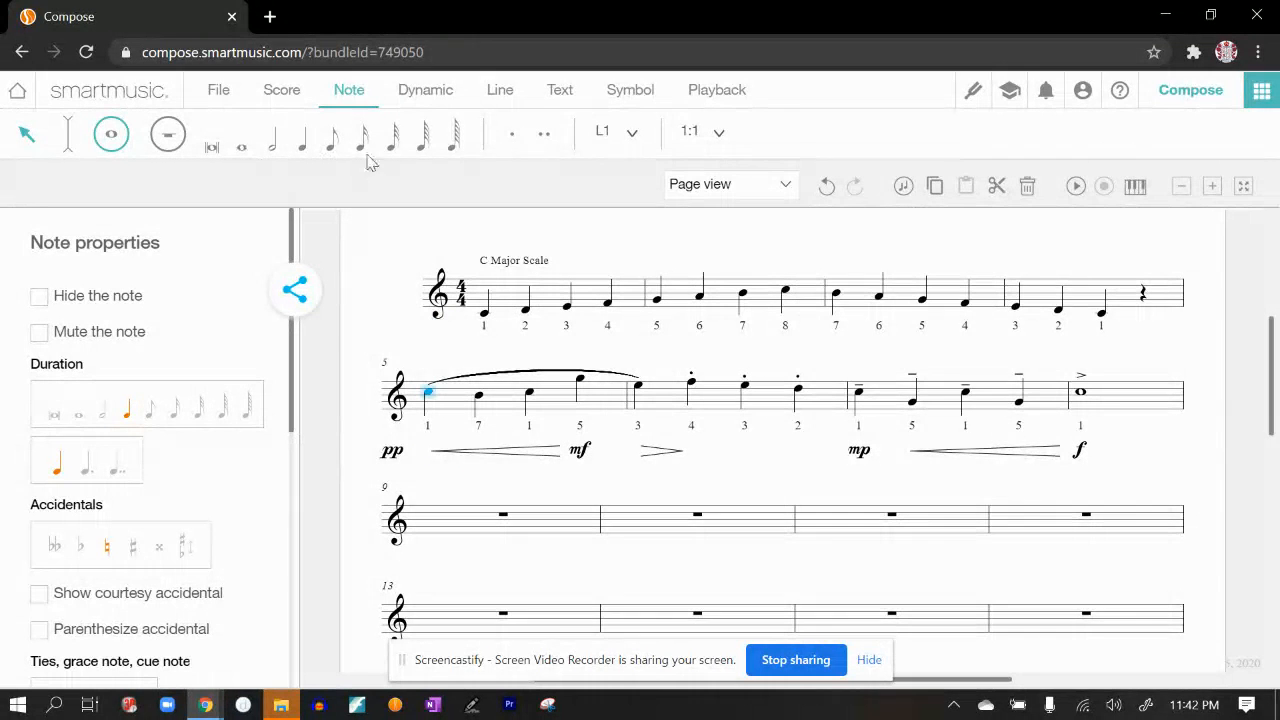
Select the opening beat of measure 9 and switch to note entry for a quarter note.
{"action": "left_click", "coordinate": [560, 89]}
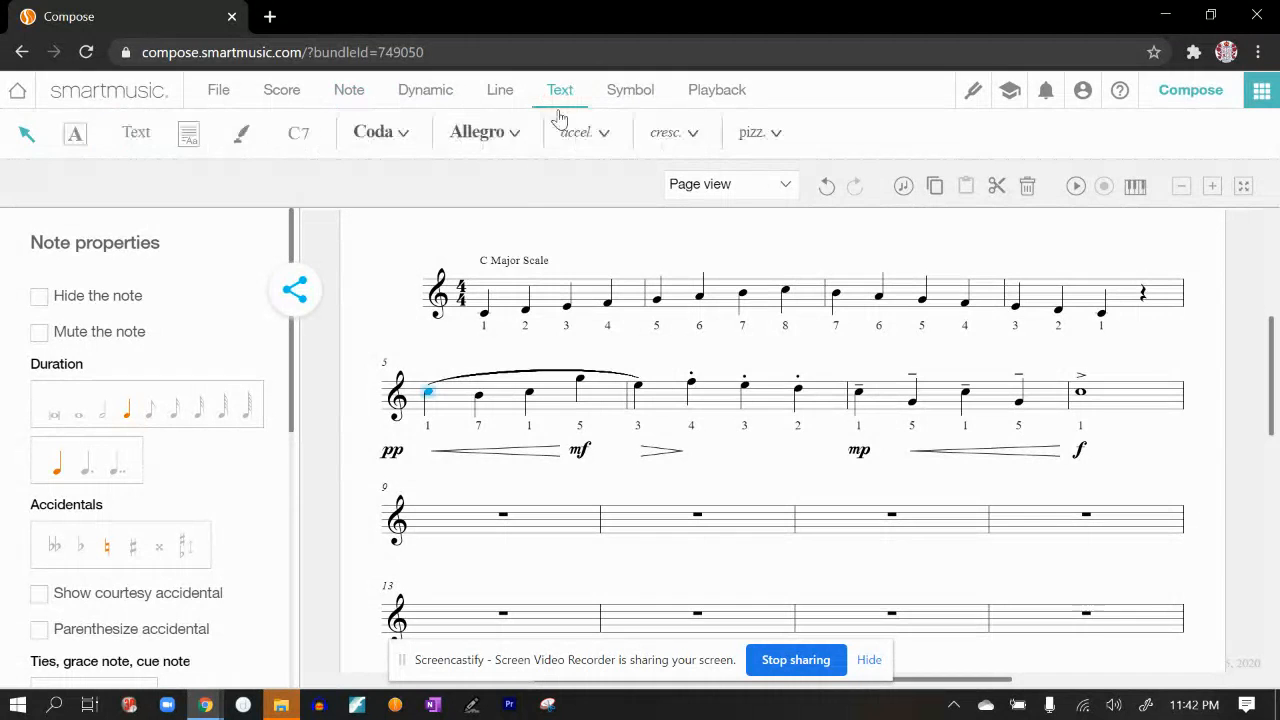
{"action": "left_click", "coordinate": [503, 514]}
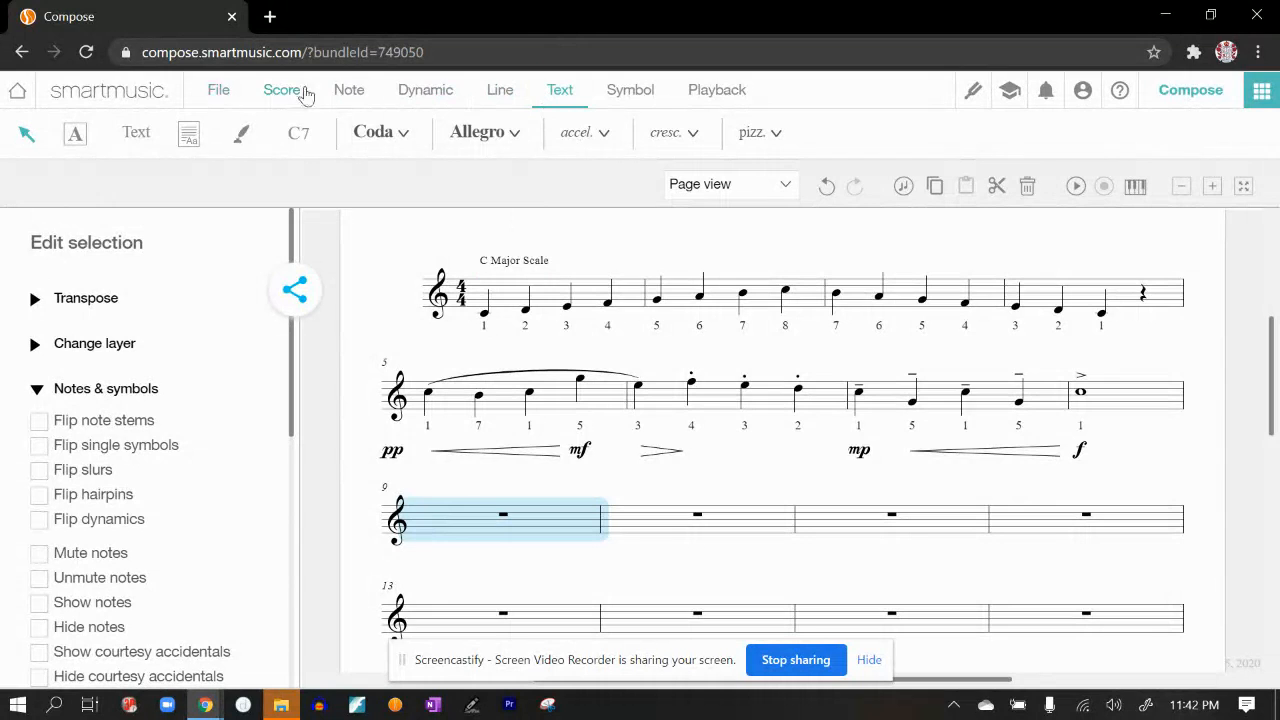
{"action": "left_click", "coordinate": [349, 89]}
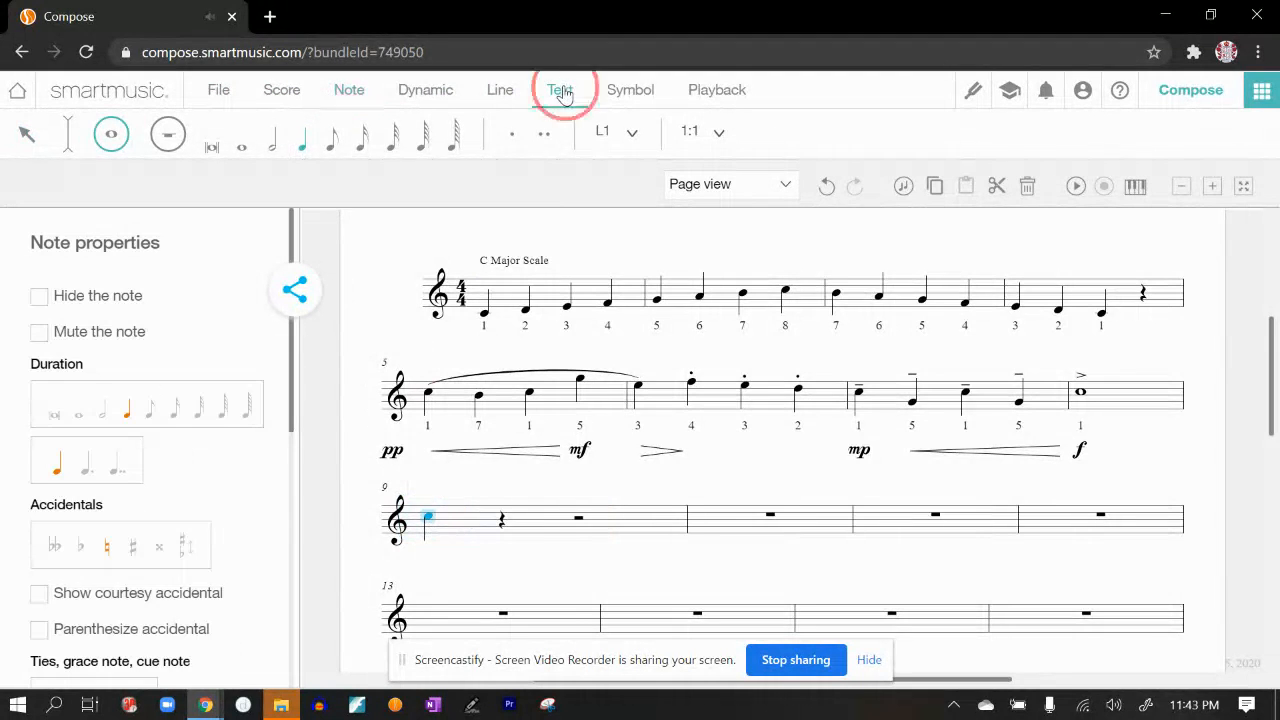
Add the text 'Student Meldoy' above measure 9's opening quarter note.
{"action": "left_click", "coordinate": [560, 89]}
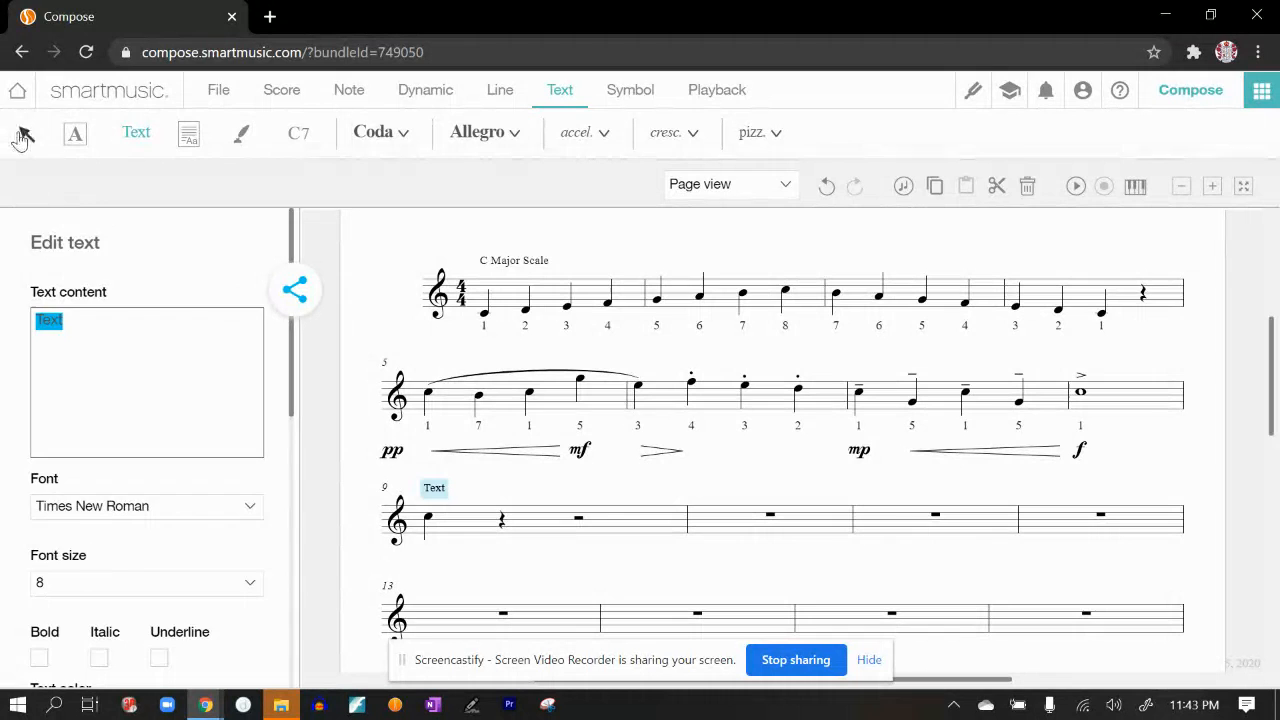
{"action": "type", "text": "s"}
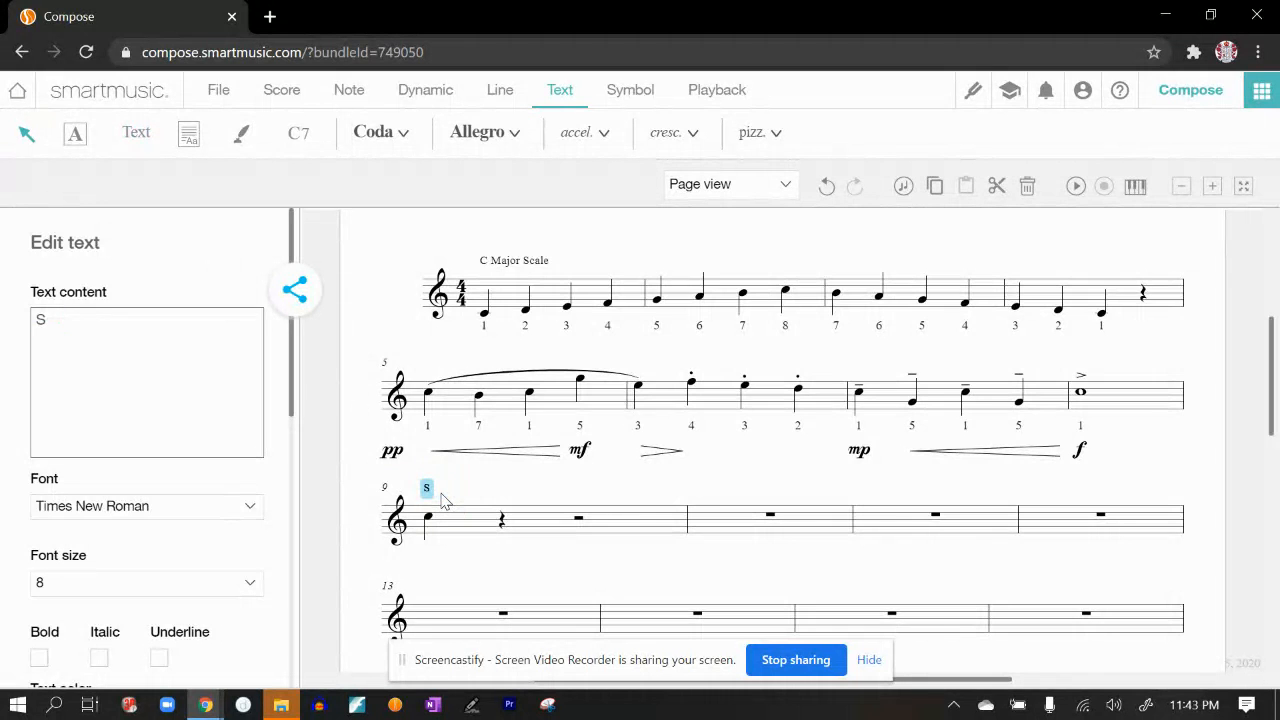
{"action": "type", "text": "tudent M"}
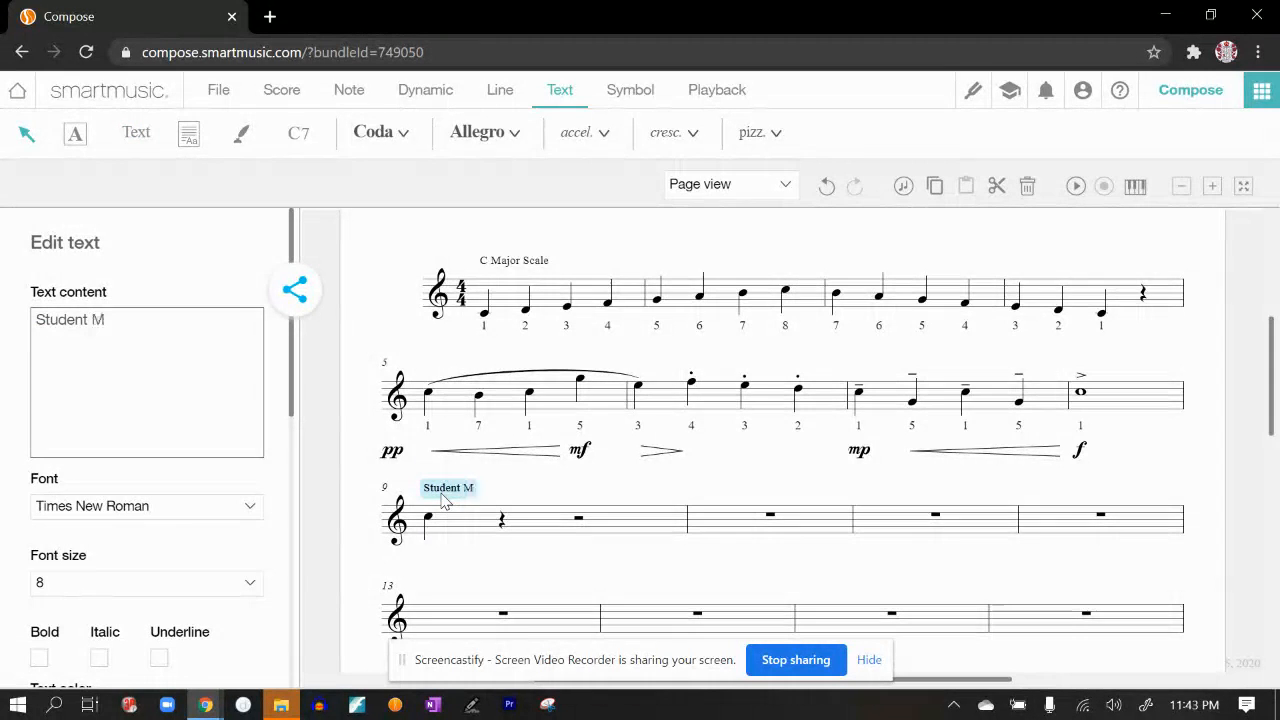
{"action": "type", "text": "eldoy"}
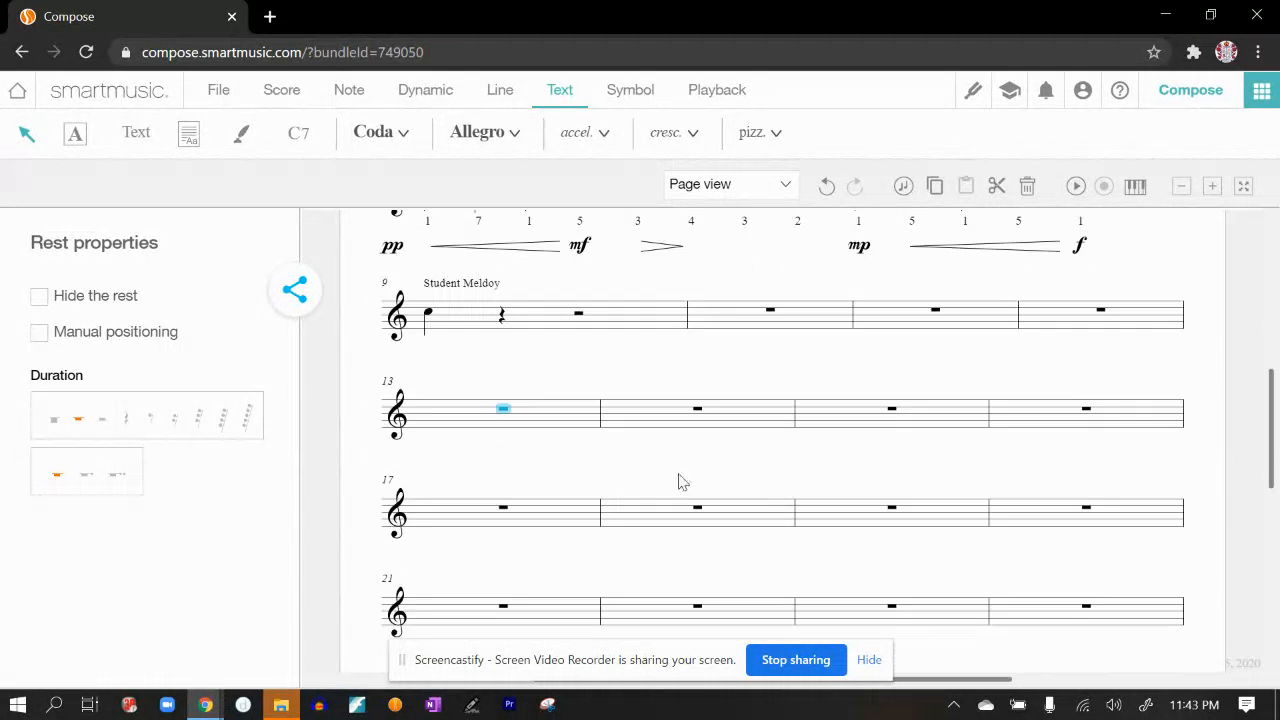
Select the empty measures from 13 to the end and bring up the score-wide tools.
{"action": "scroll", "scroll_direction": "down", "scroll_amount": 3}
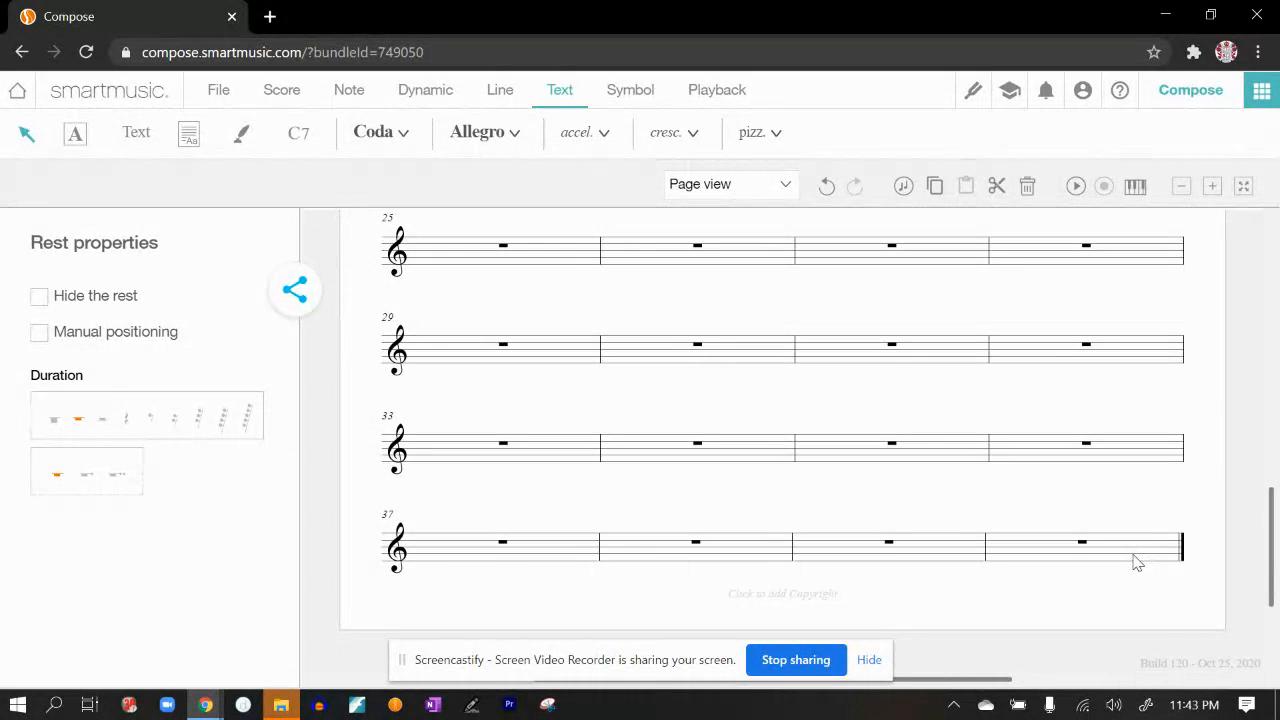
{"action": "mouse_move", "coordinate": [1131, 588]}
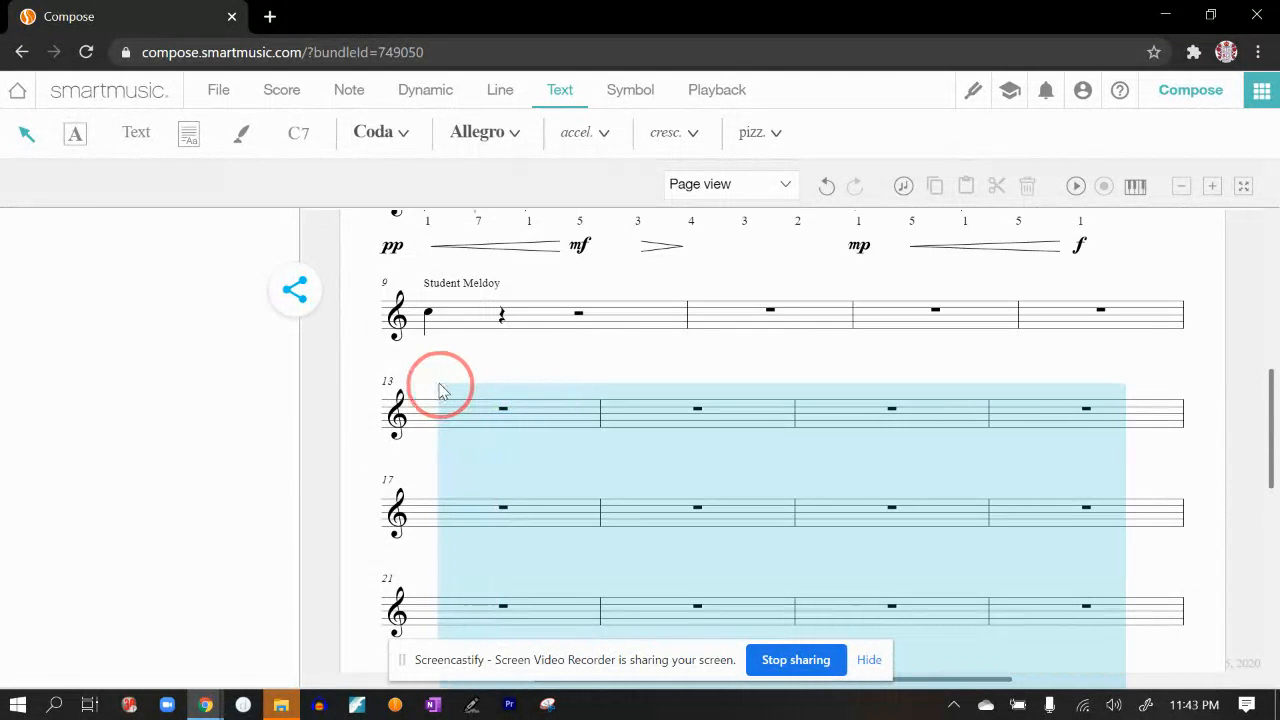
{"action": "left_click", "coordinate": [428, 410]}
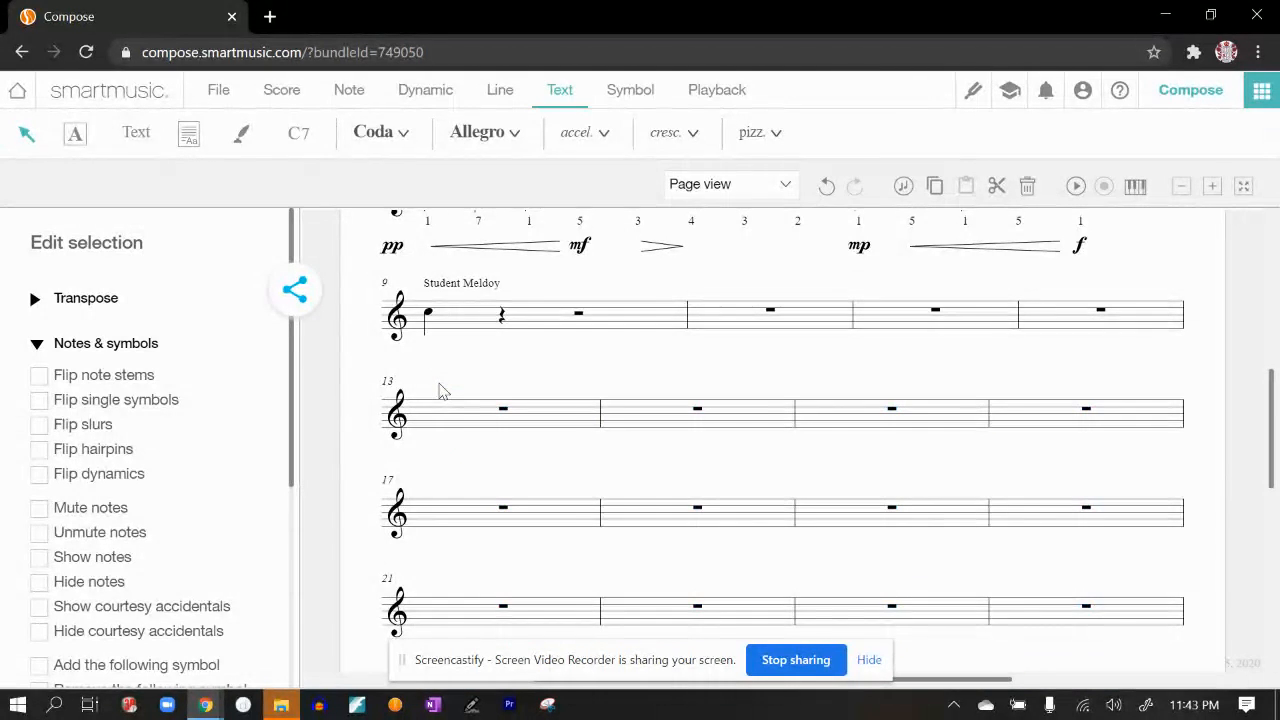
{"action": "scroll", "scroll_direction": "down", "scroll_amount": 3}
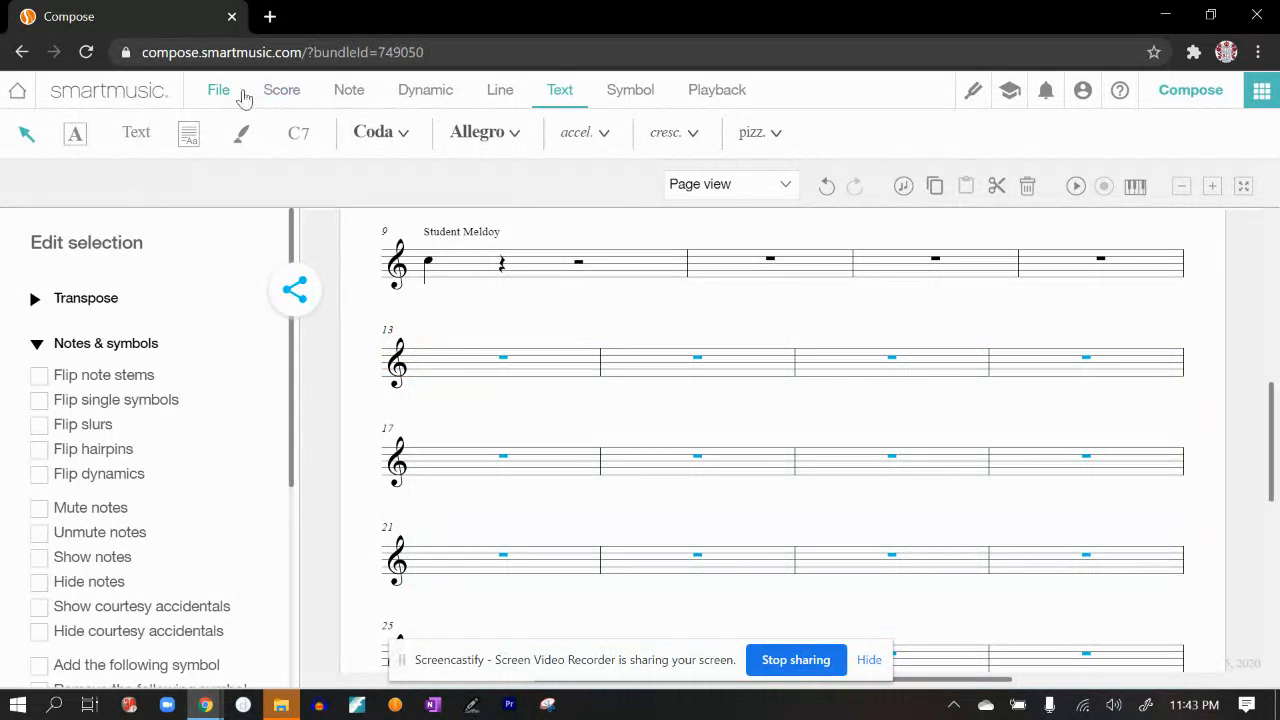
{"action": "left_click", "coordinate": [281, 89]}
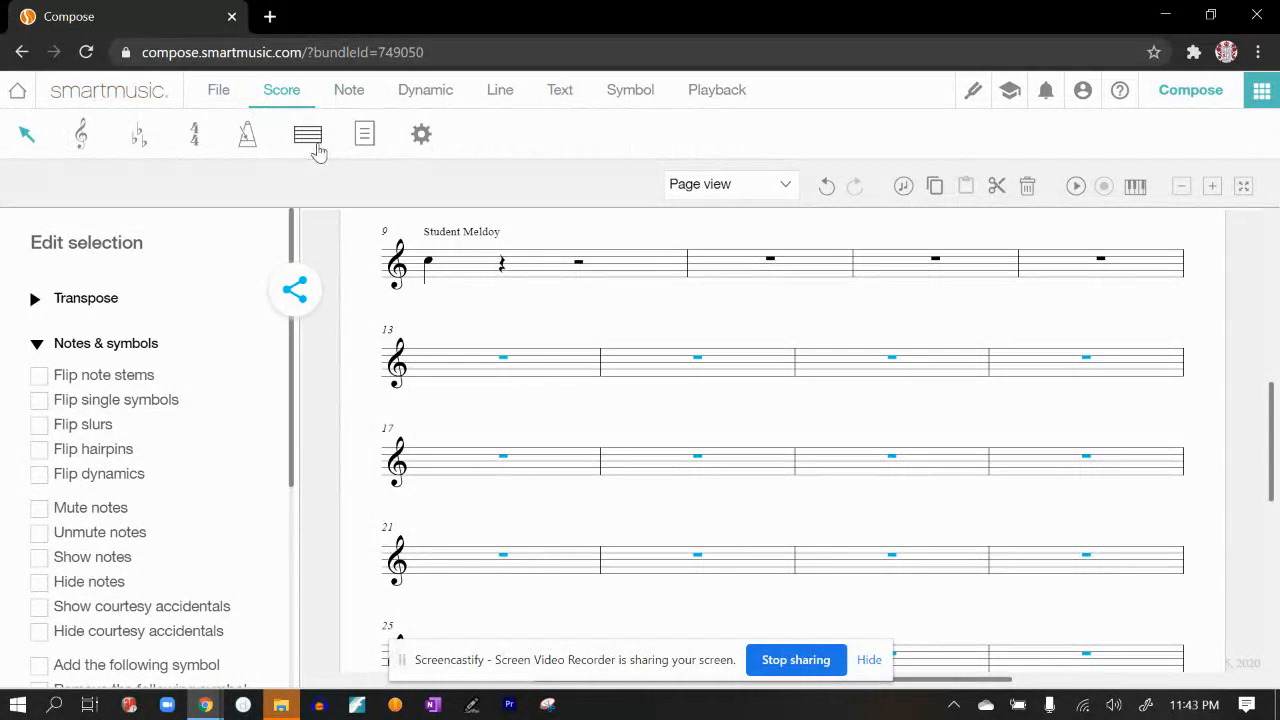
Review the staff settings panel including measure numbering, then return to the score.
{"action": "left_click", "coordinate": [307, 133]}
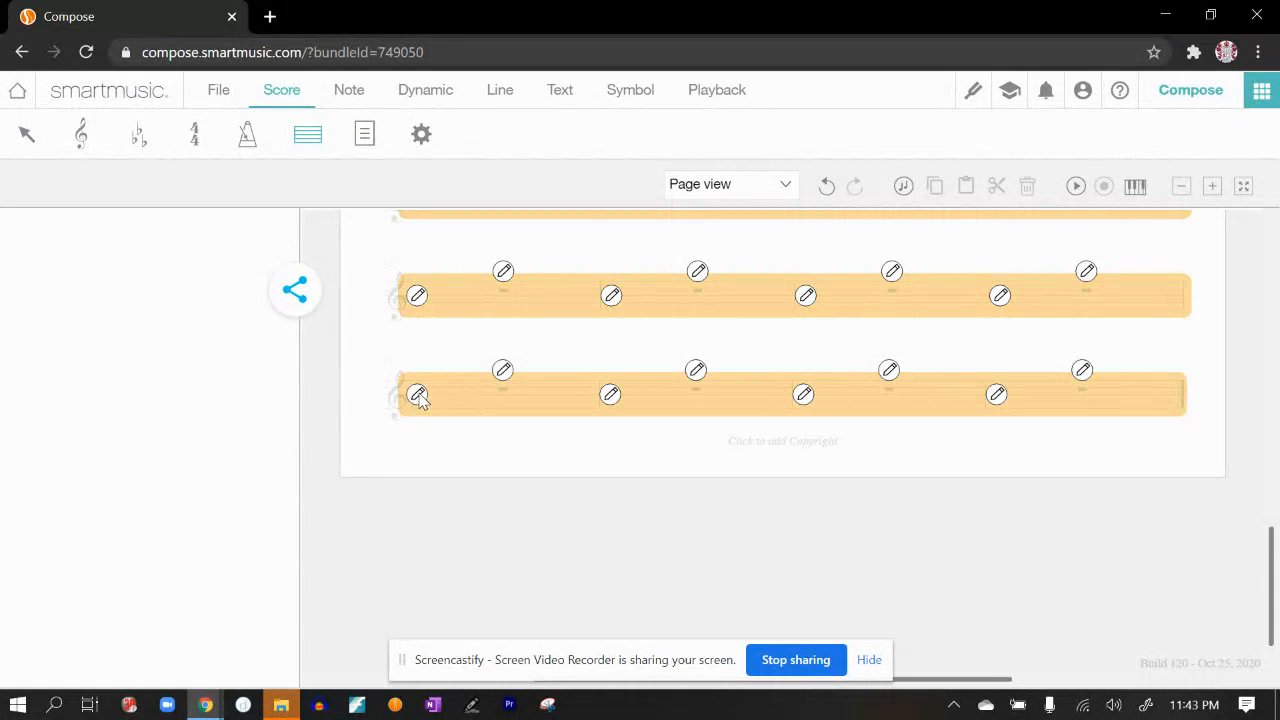
{"action": "scroll", "scroll_direction": "down", "scroll_amount": 3}
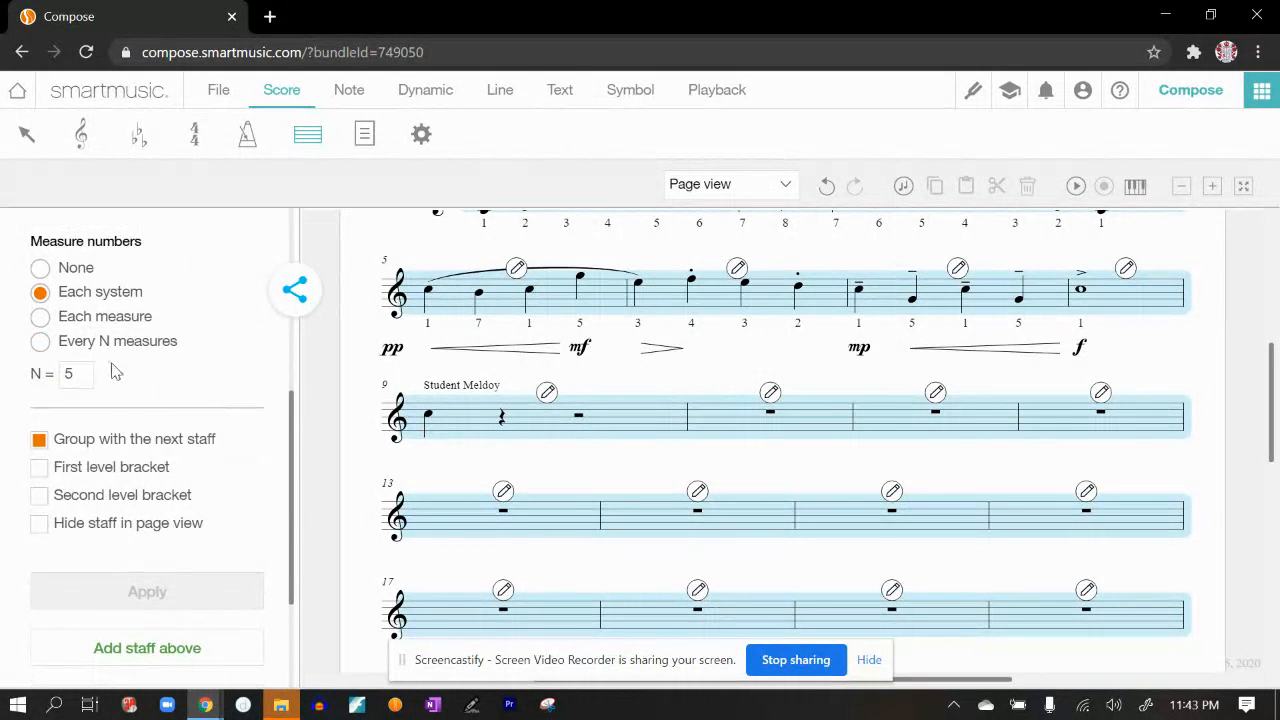
{"action": "scroll", "scroll_direction": "down", "scroll_amount": 3}
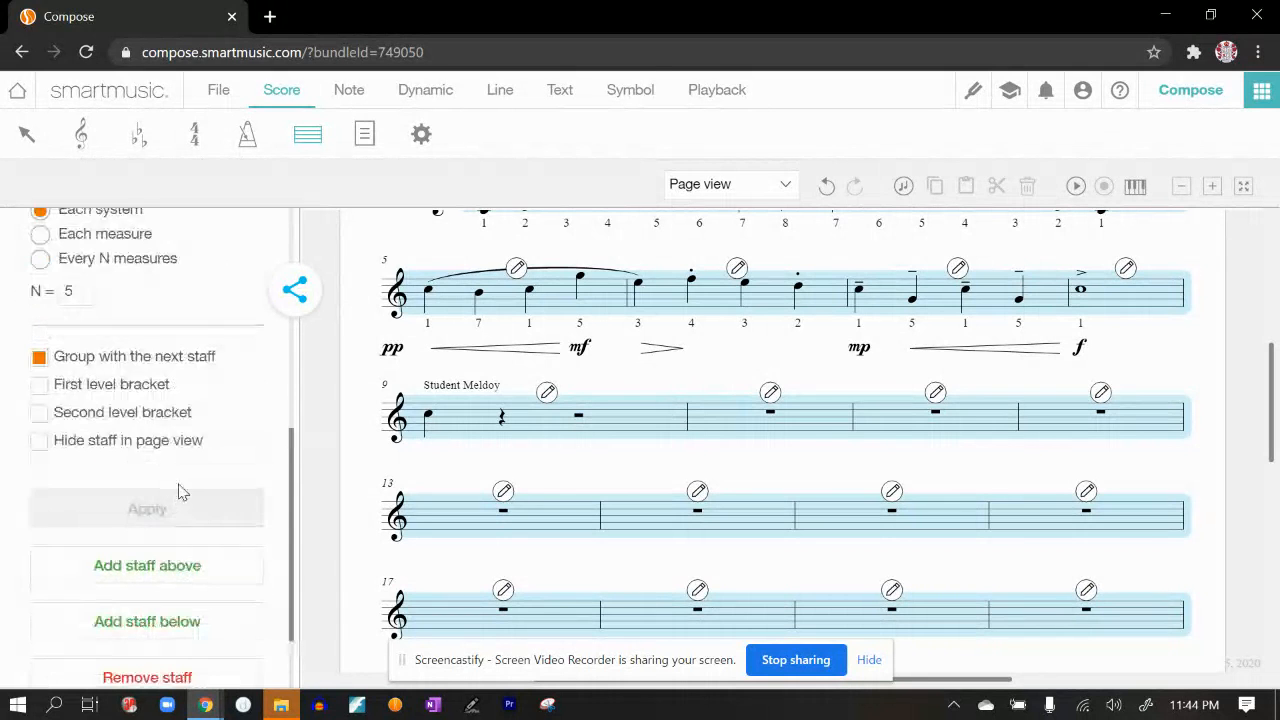
{"action": "scroll", "scroll_direction": "down", "scroll_amount": 3}
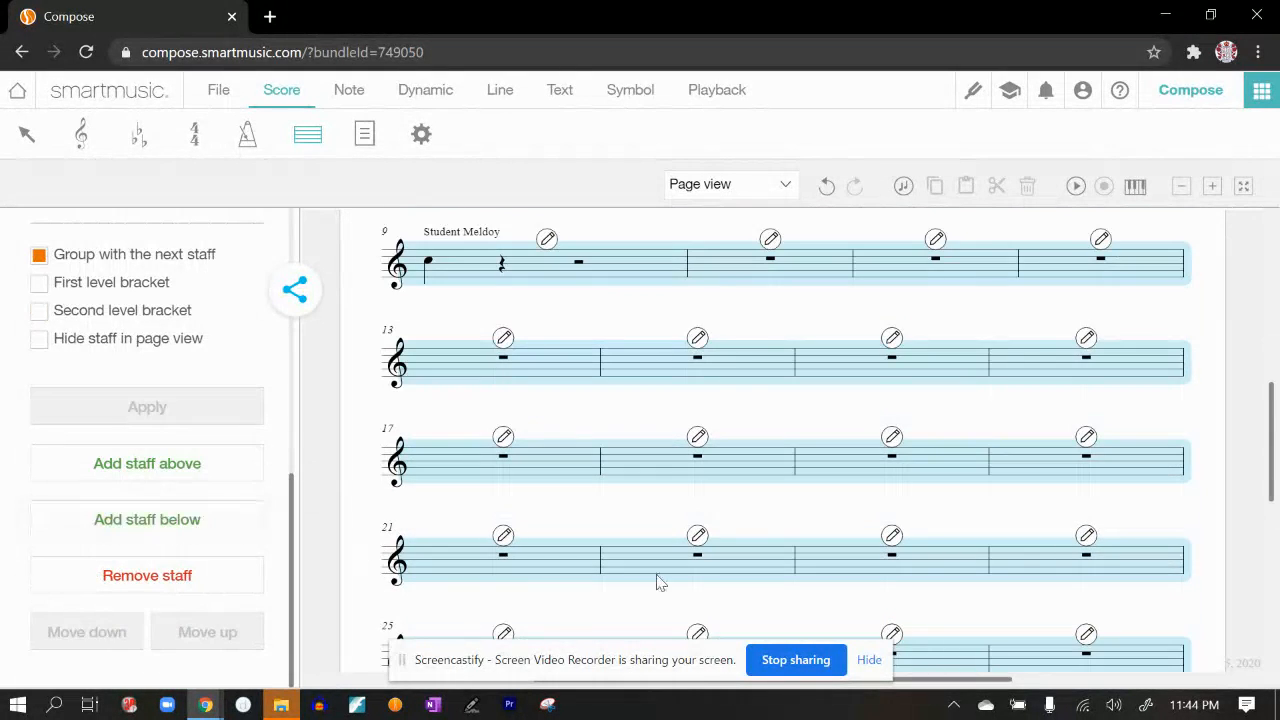
{"action": "scroll", "scroll_direction": "down", "scroll_amount": 3}
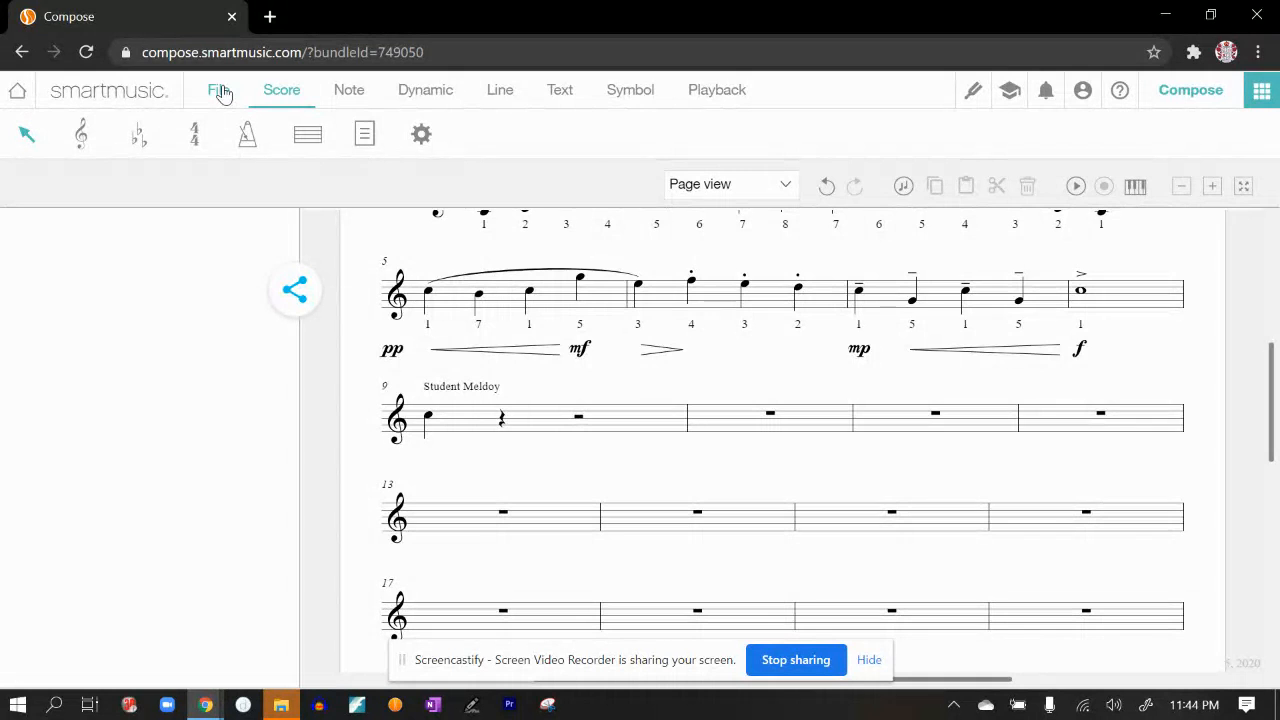
Export Simple Song - 1.2 as a MusicXML file saved to the computer.
{"action": "left_click", "coordinate": [218, 89]}
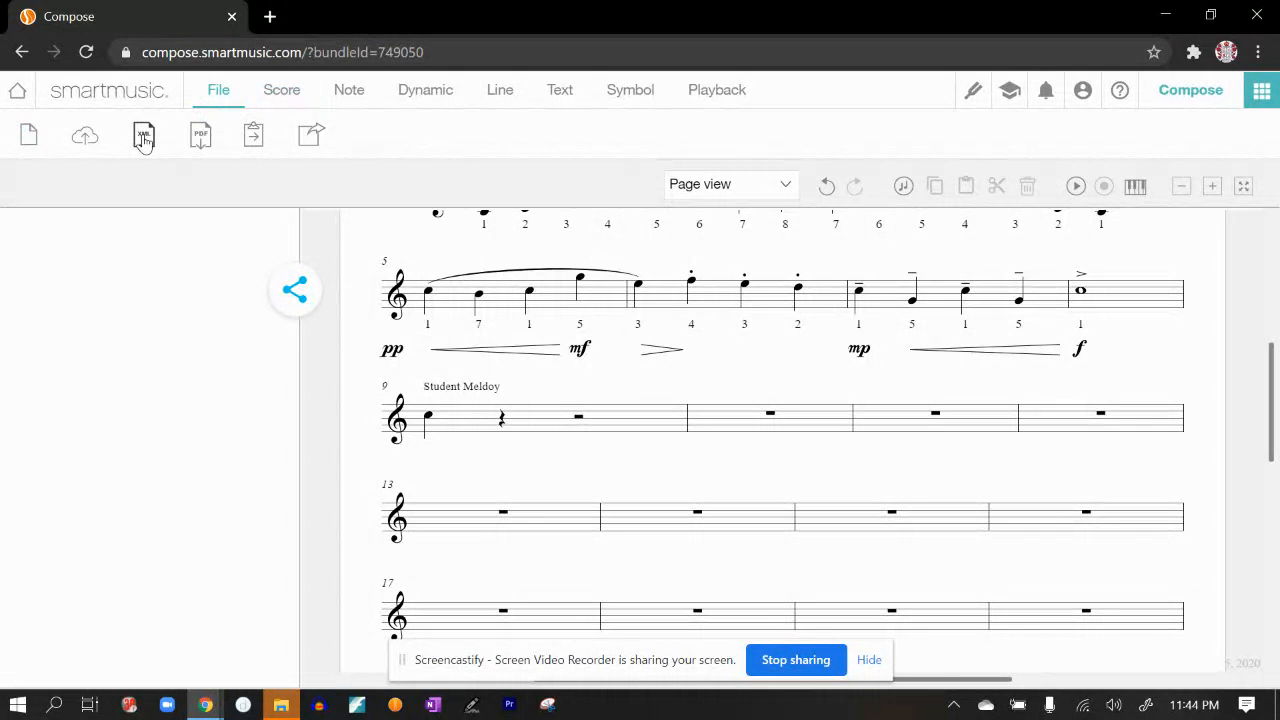
{"action": "left_click", "coordinate": [143, 134]}
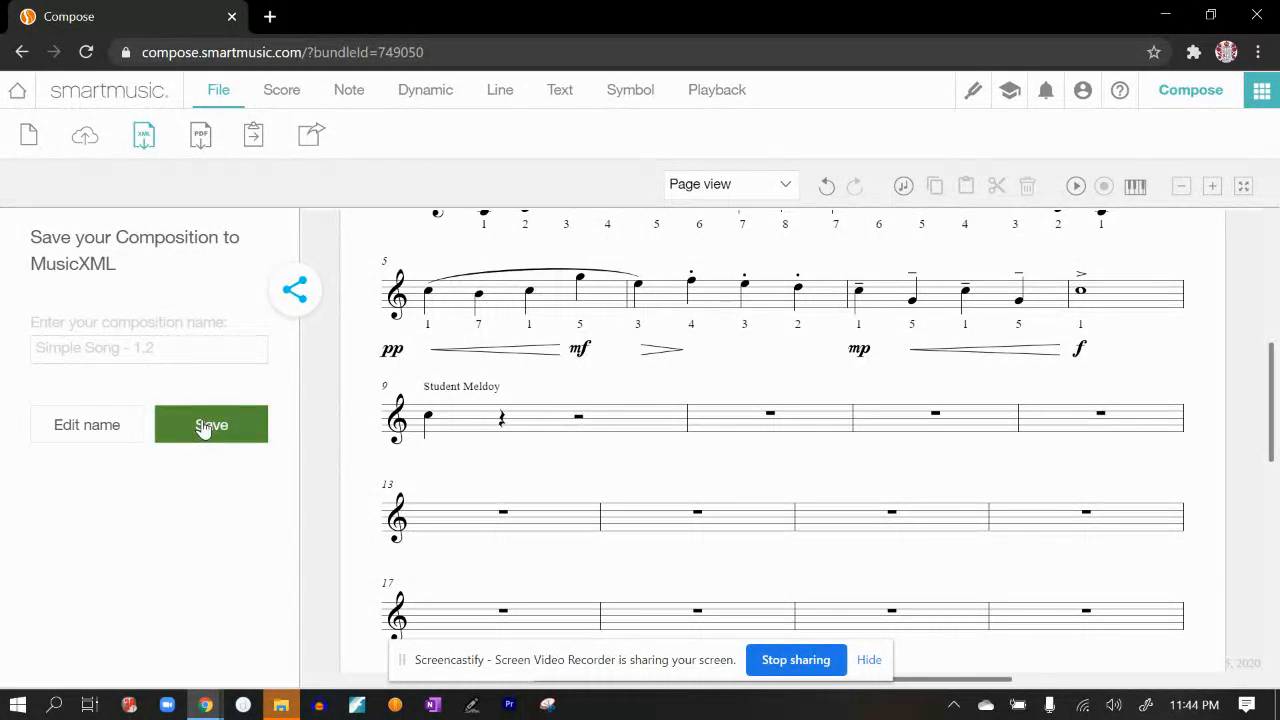
{"action": "left_click", "coordinate": [211, 424]}
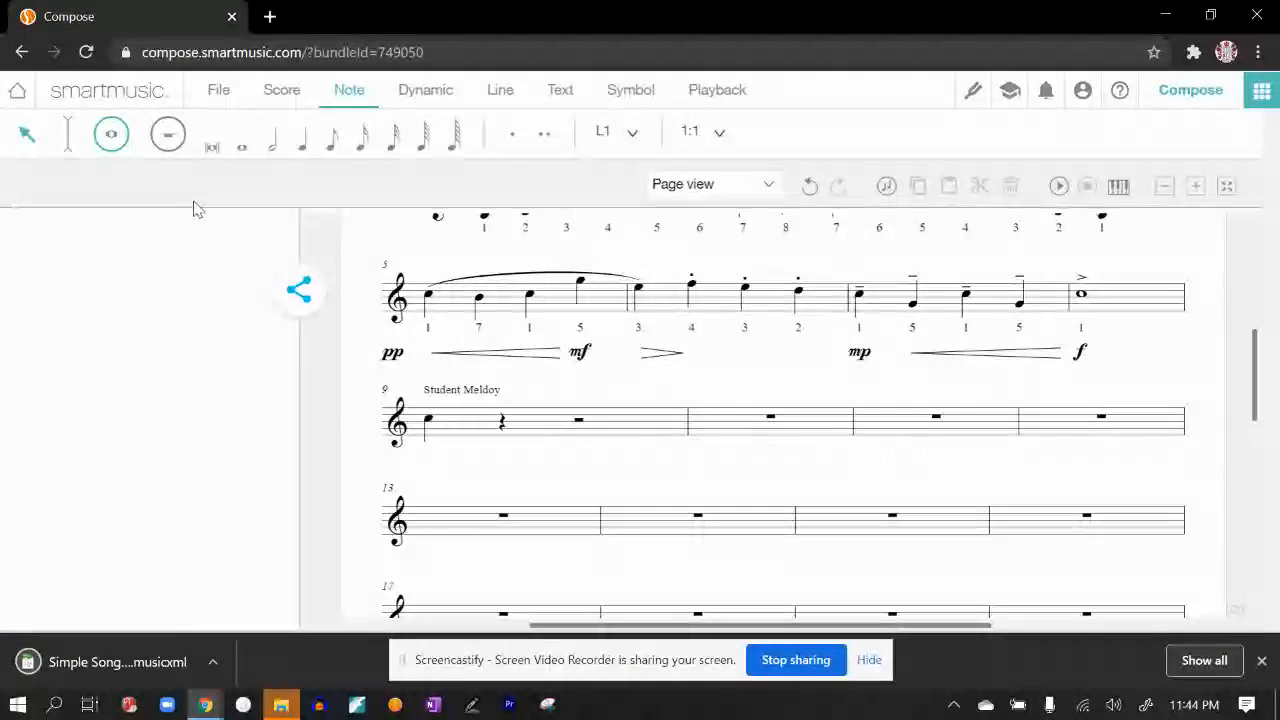
{"action": "left_click", "coordinate": [218, 89]}
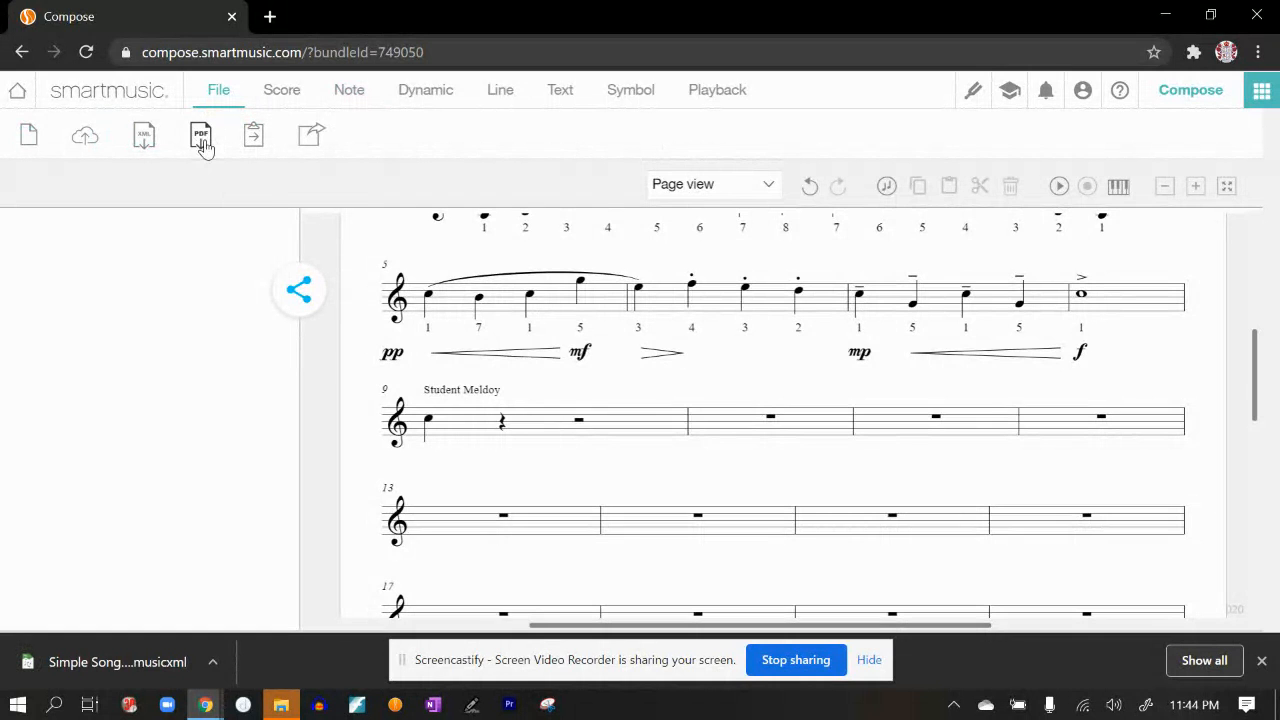
Export the score as Simple Song - 1.2.pdf saved to the computer.
{"action": "left_click", "coordinate": [200, 134]}
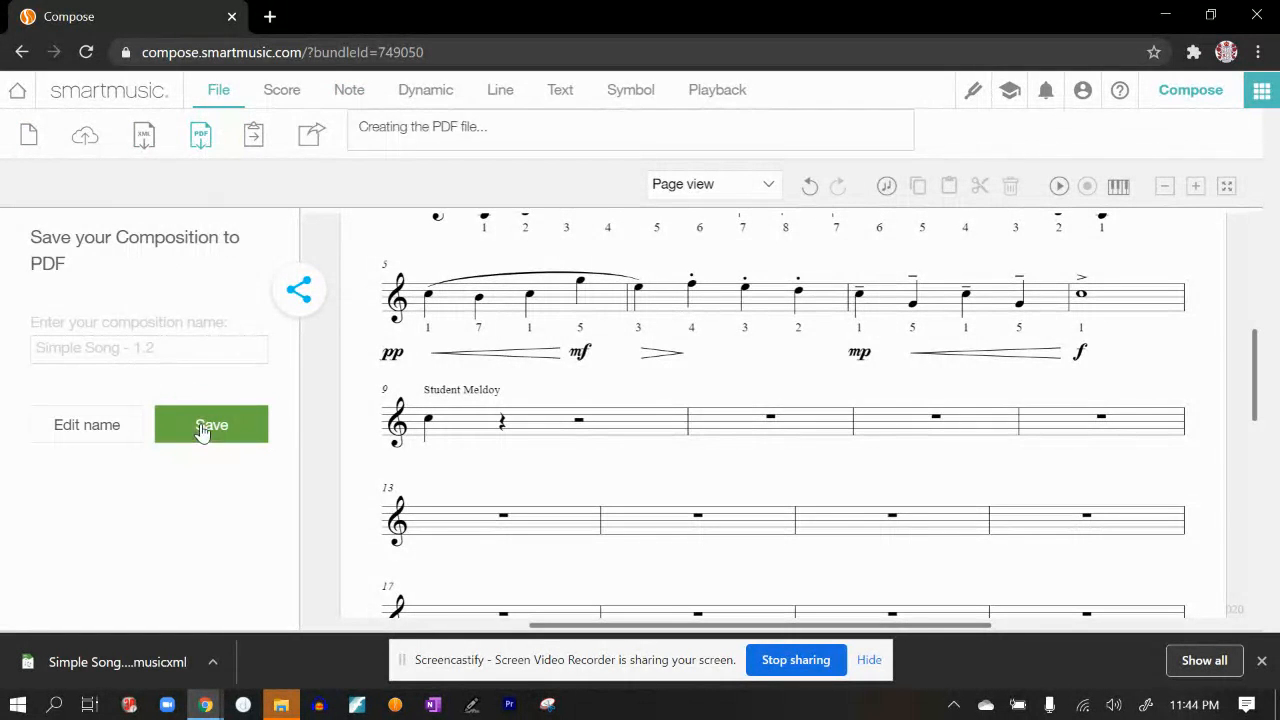
{"action": "left_click", "coordinate": [211, 424]}
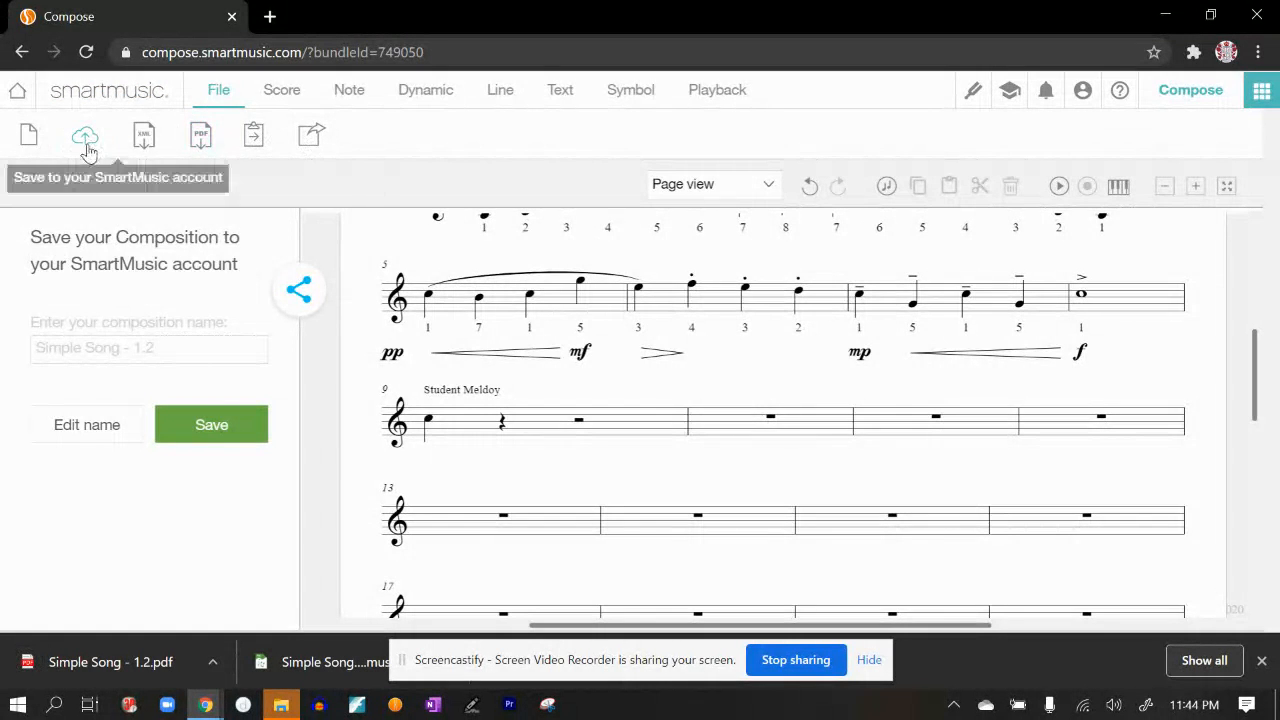
{"action": "mouse_move", "coordinate": [310, 331]}
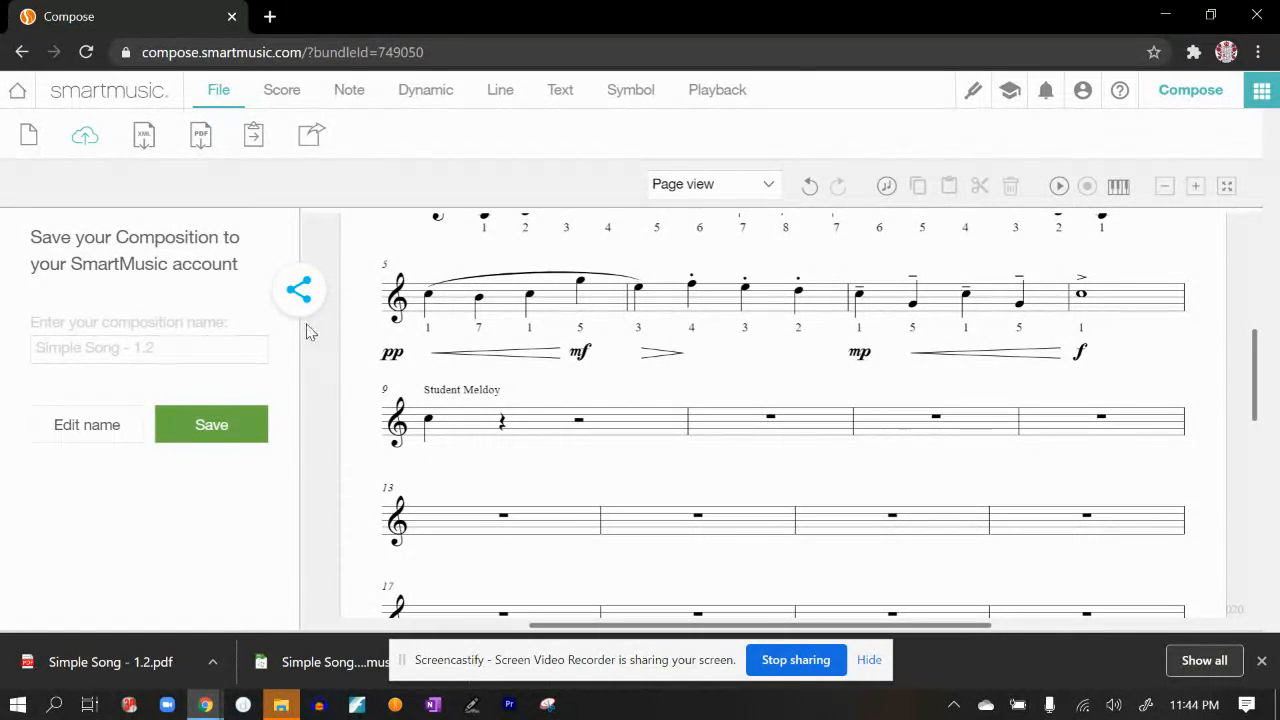
{"action": "mouse_move", "coordinate": [298, 290]}
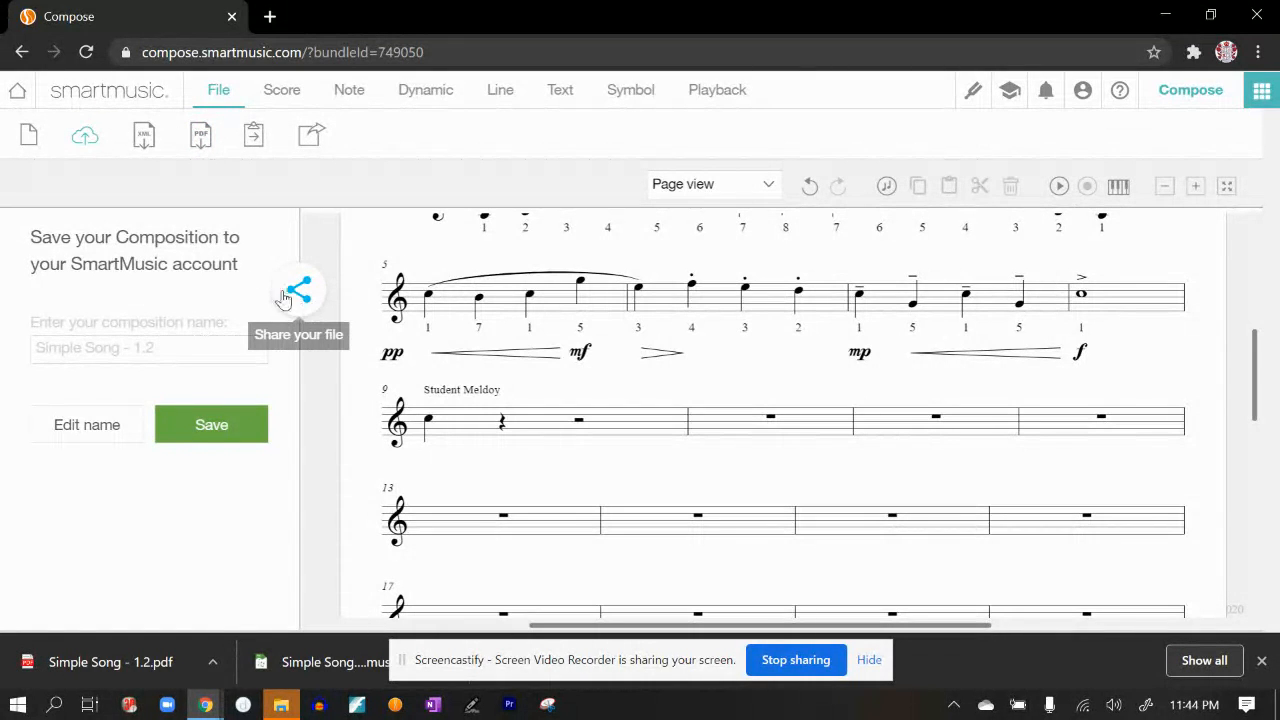
Bring up the Share Music panel for Simple Song.
{"action": "left_click", "coordinate": [211, 424]}
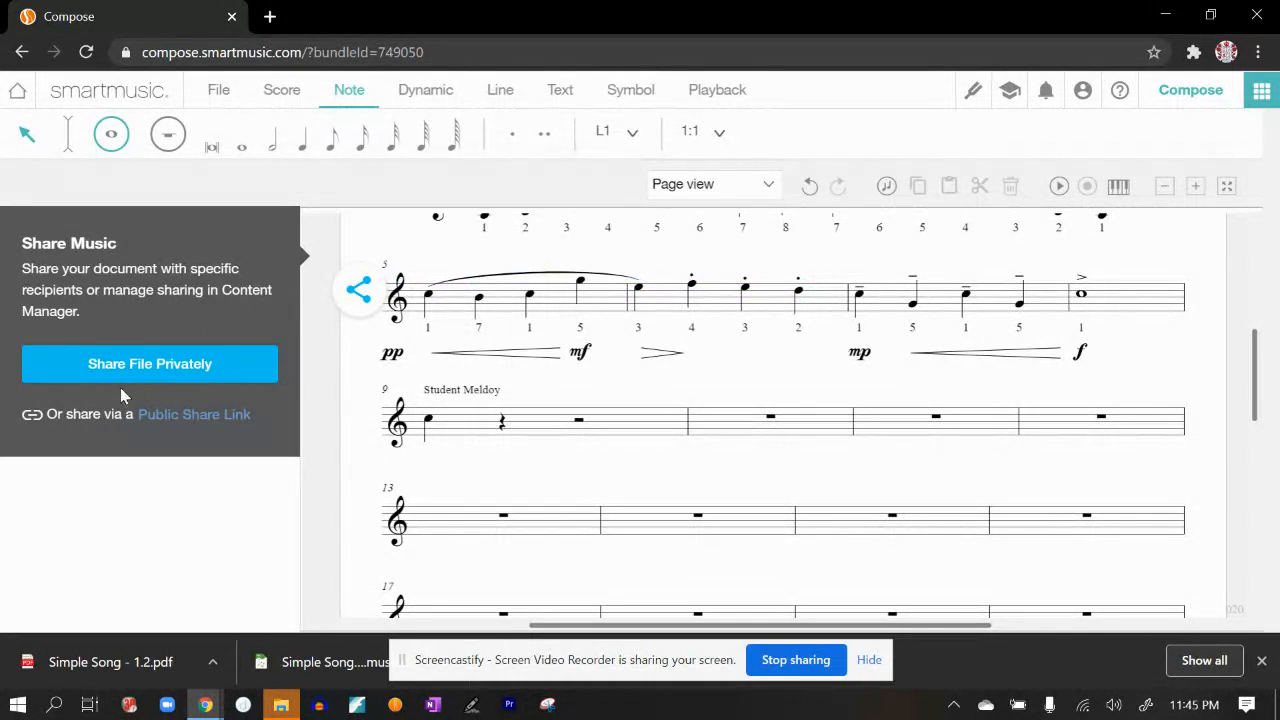
{"action": "mouse_move", "coordinate": [160, 280]}
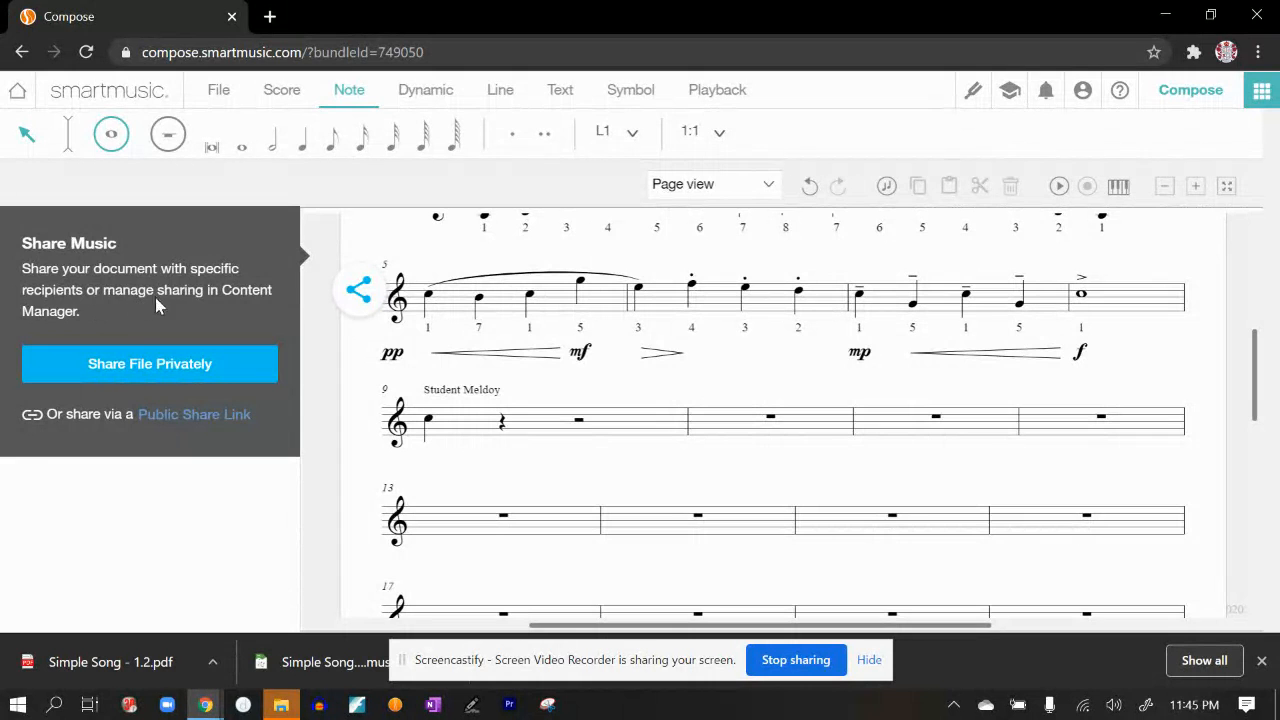
{"action": "mouse_move", "coordinate": [149, 363]}
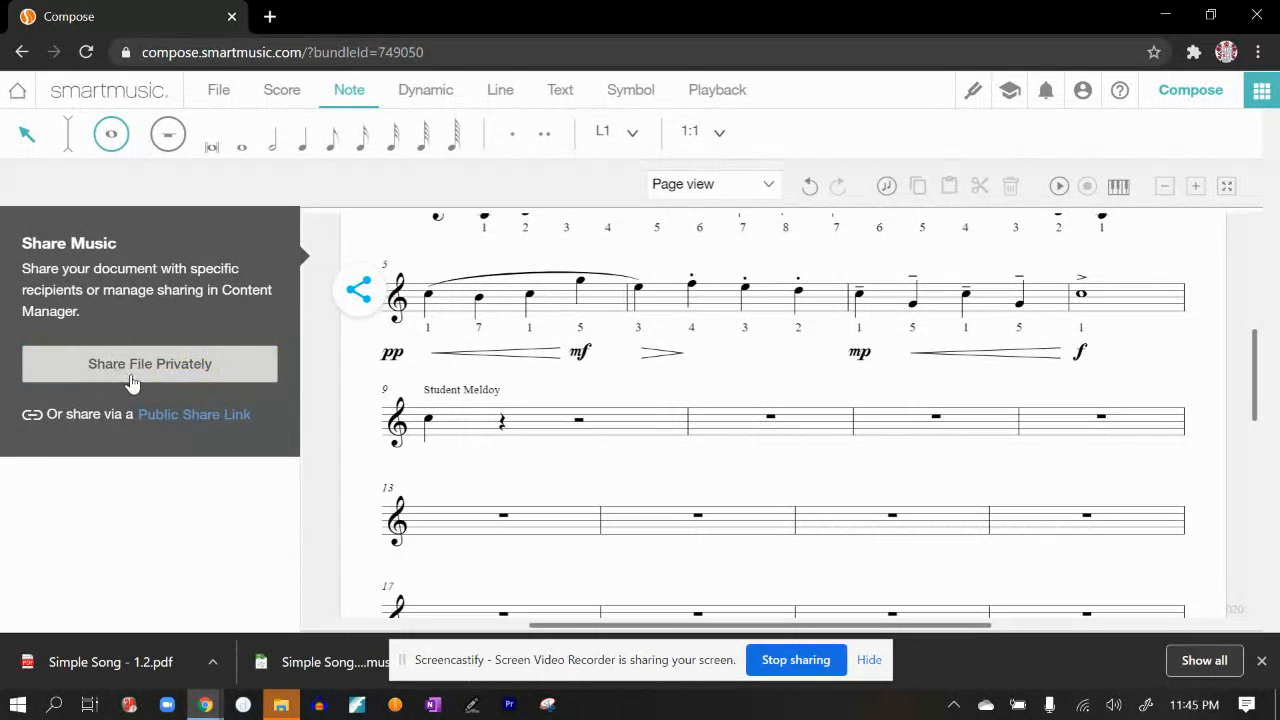
{"action": "mouse_move", "coordinate": [84, 425]}
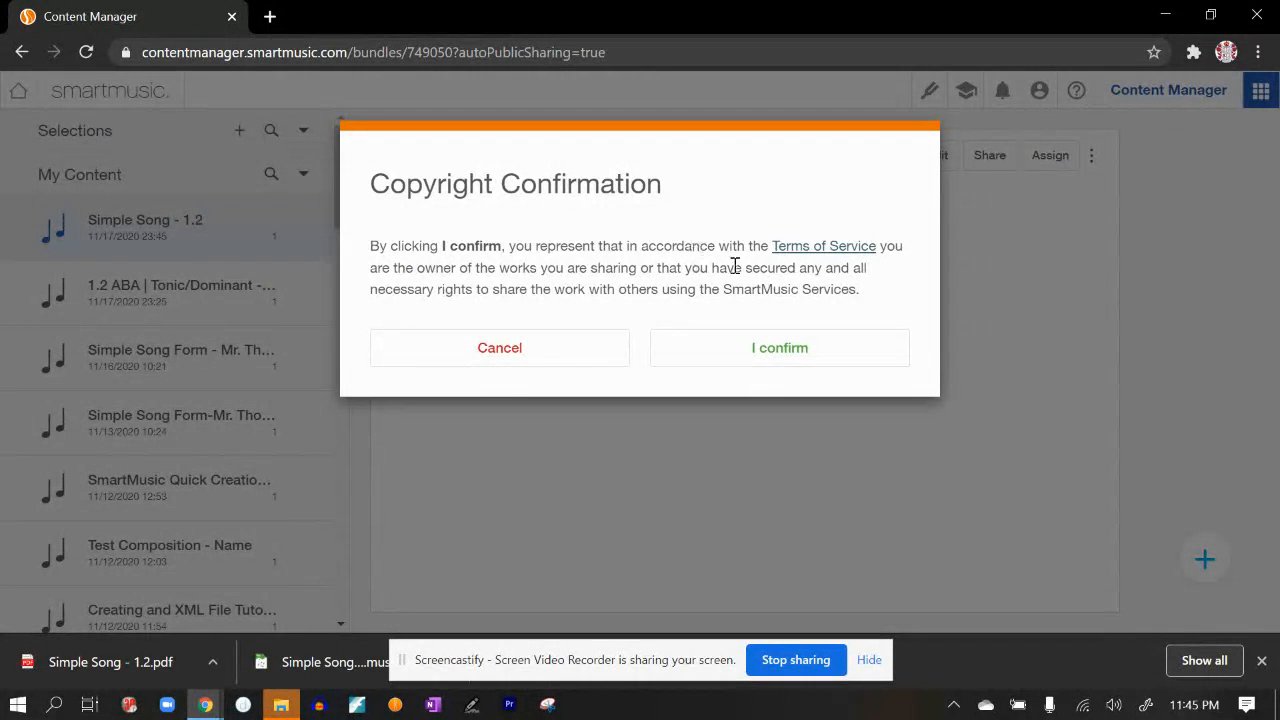
Confirm copyright rights and copy the generated public share link.
{"action": "left_click", "coordinate": [779, 347]}
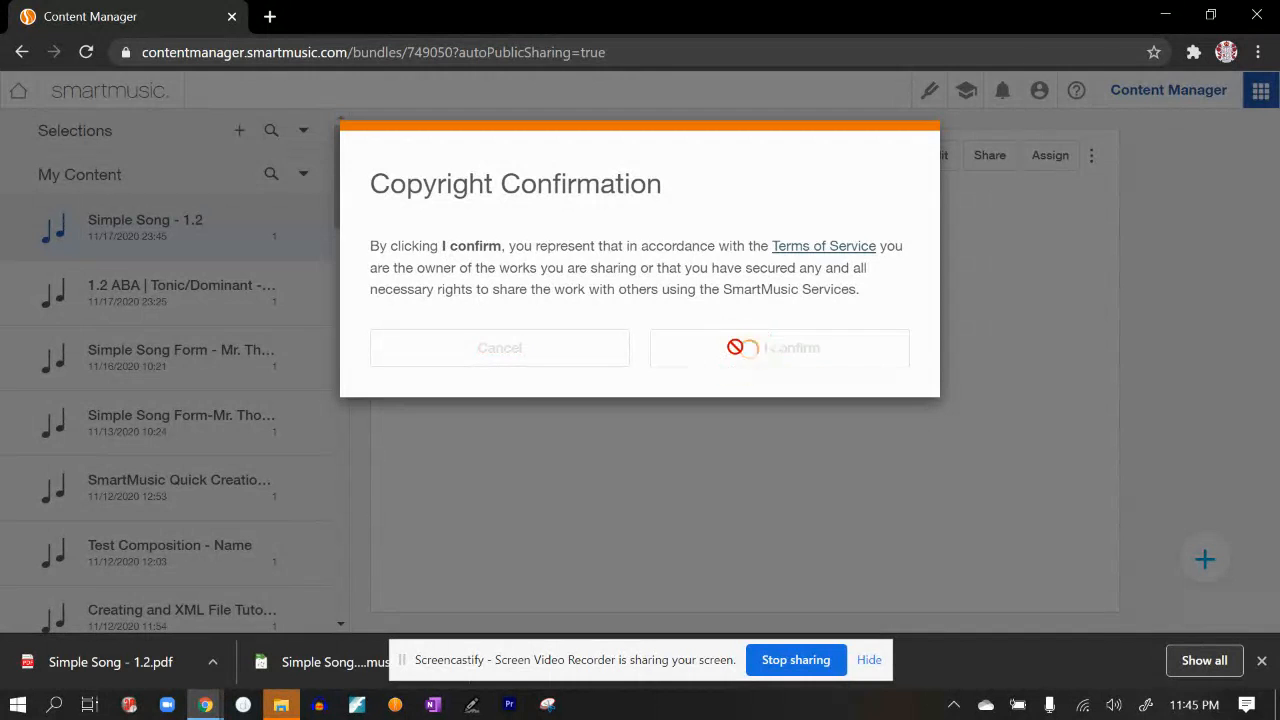
{"action": "left_click", "coordinate": [790, 347]}
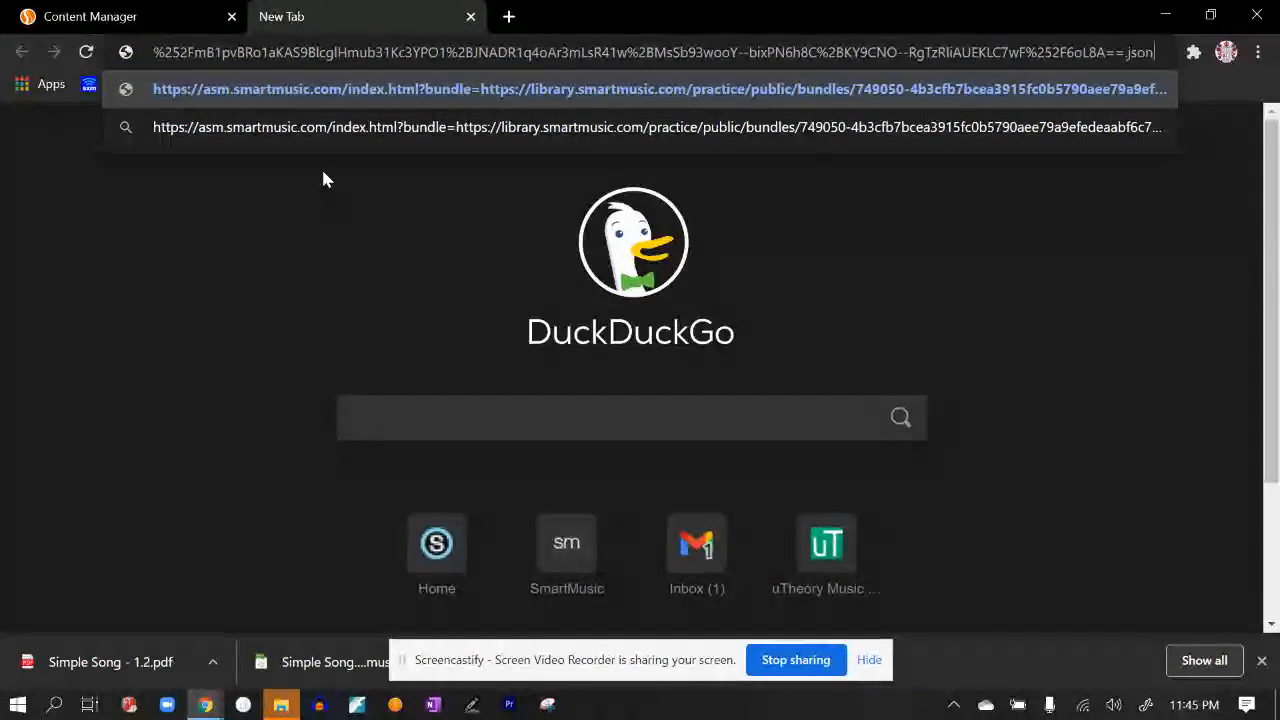
Load the pasted public share link so Simple Song opens in SmartMusic.
{"action": "key", "text": "Enter"}
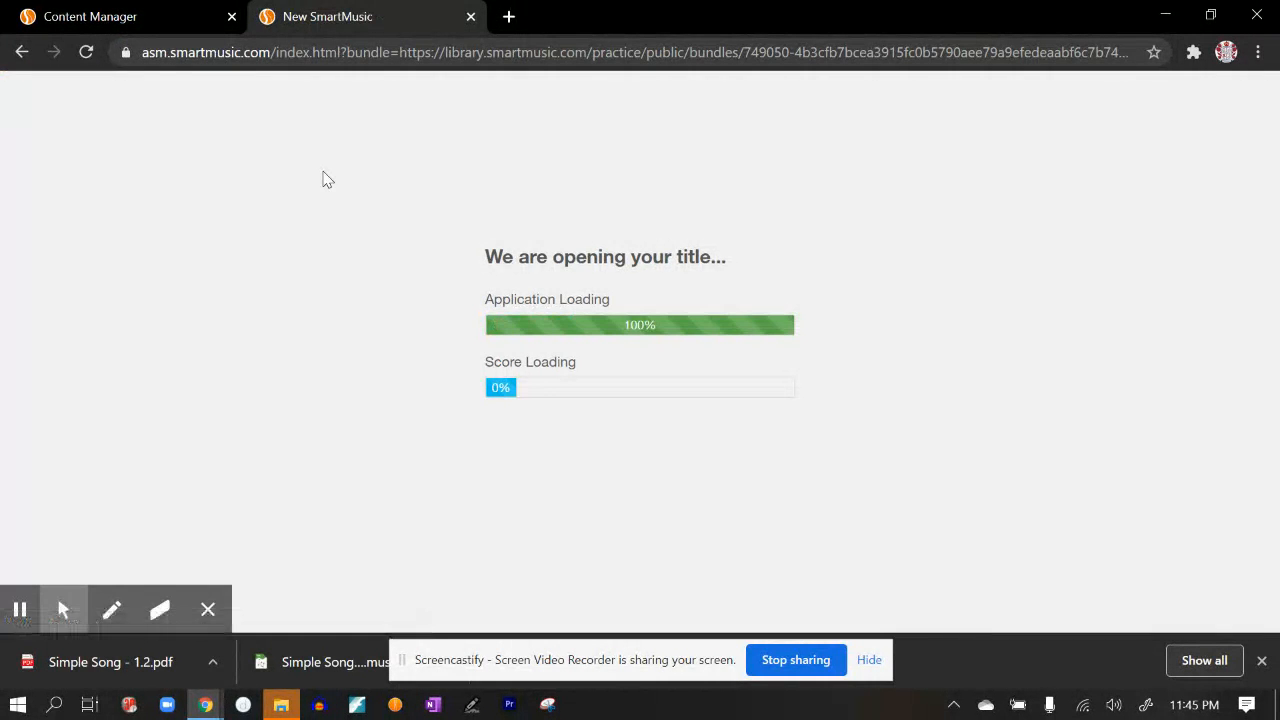
{"action": "mouse_move", "coordinate": [343, 166]}
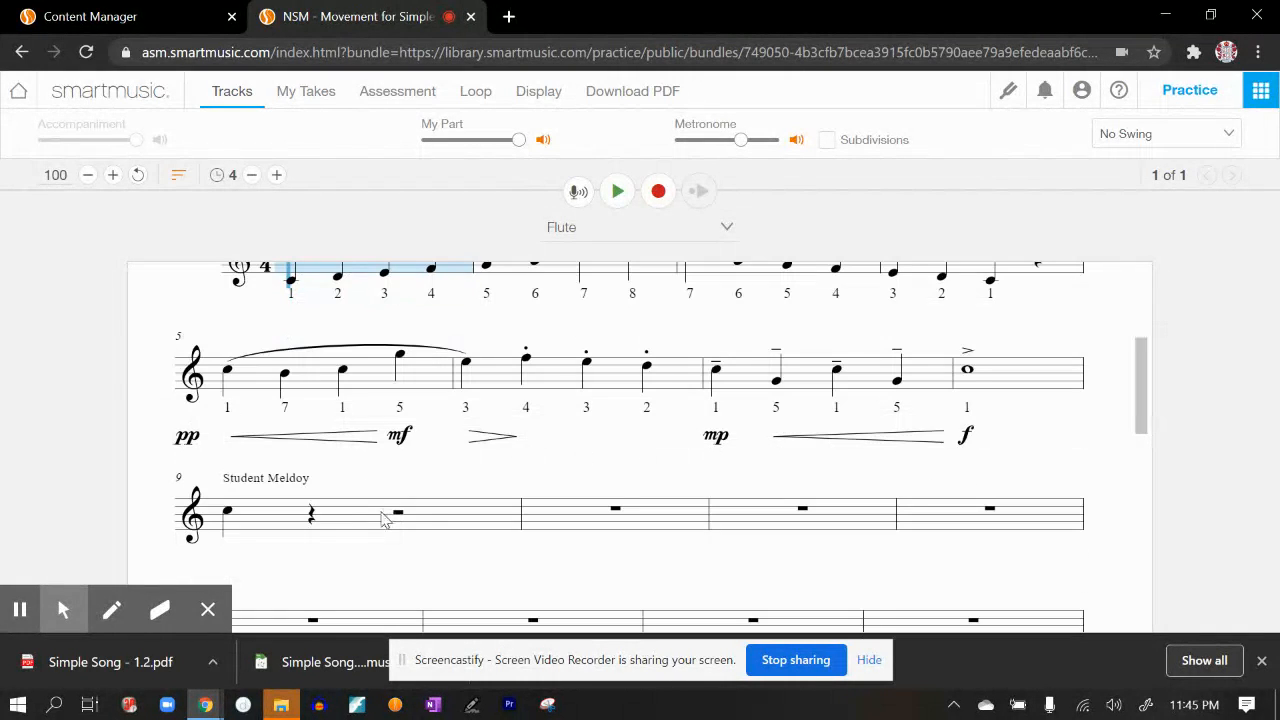
{"action": "mouse_move", "coordinate": [368, 555]}
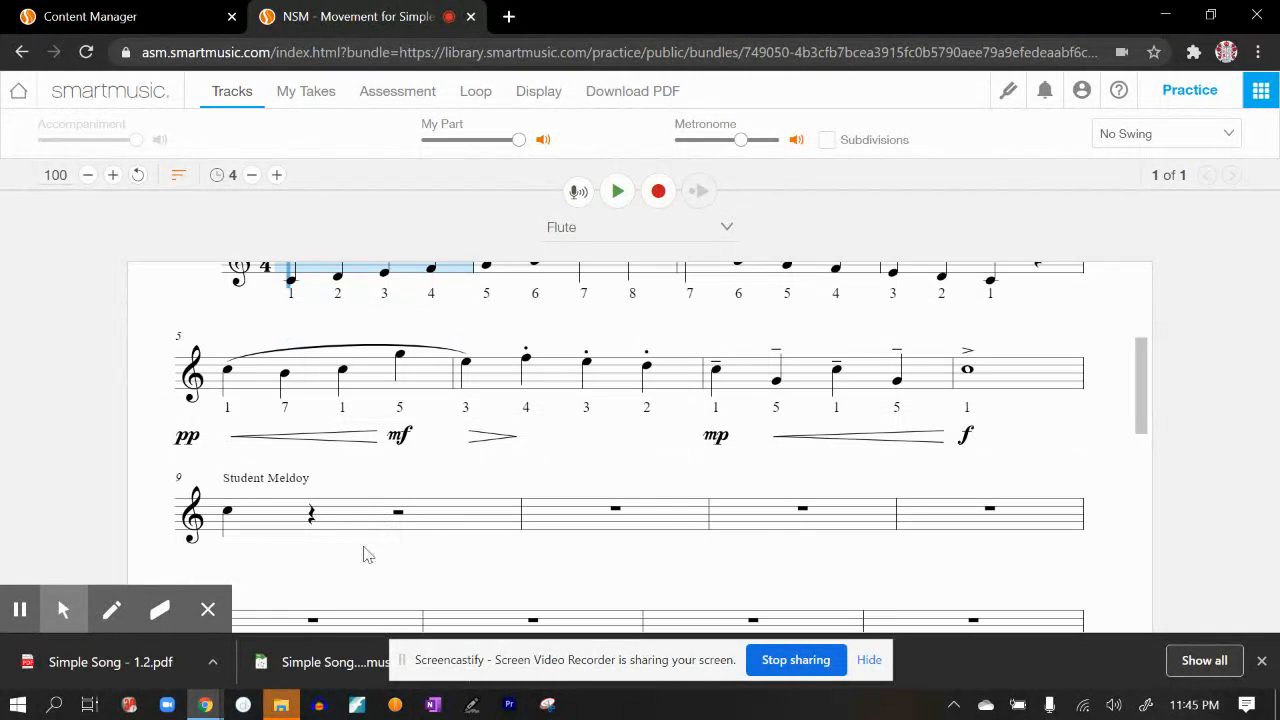
{"action": "mouse_move", "coordinate": [720, 508]}
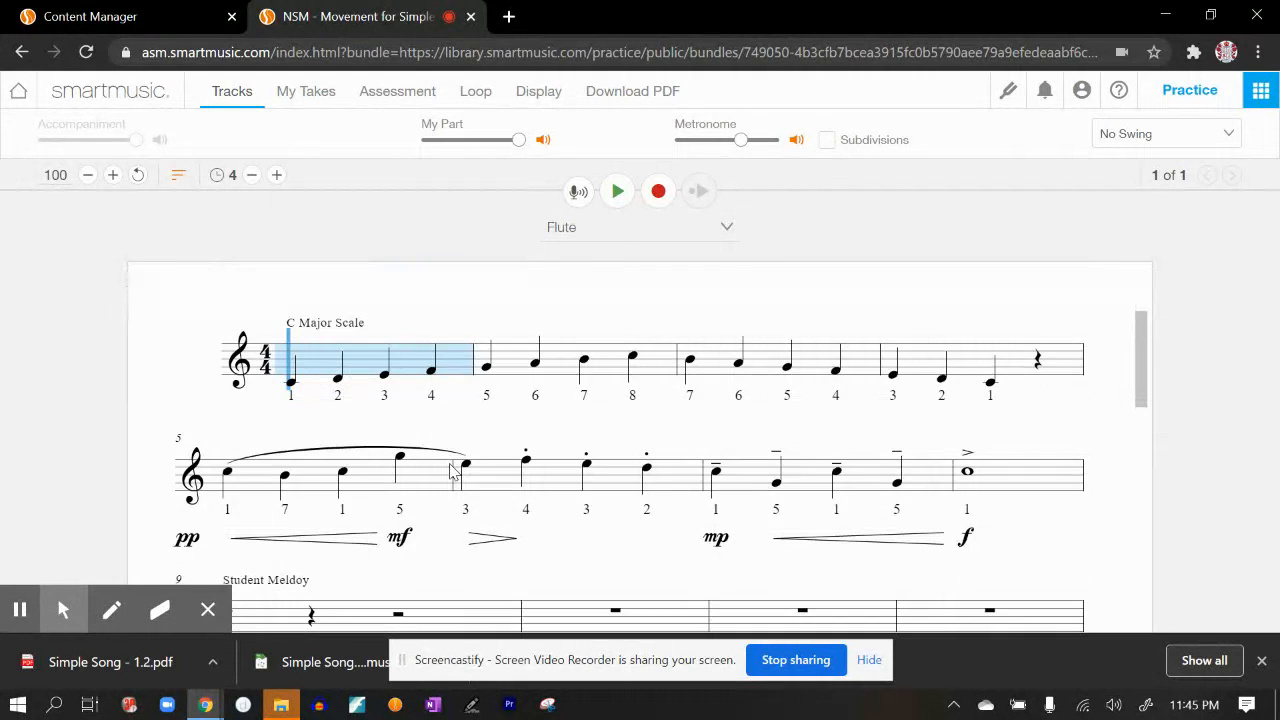
{"action": "scroll", "scroll_direction": "down", "scroll_amount": 3}
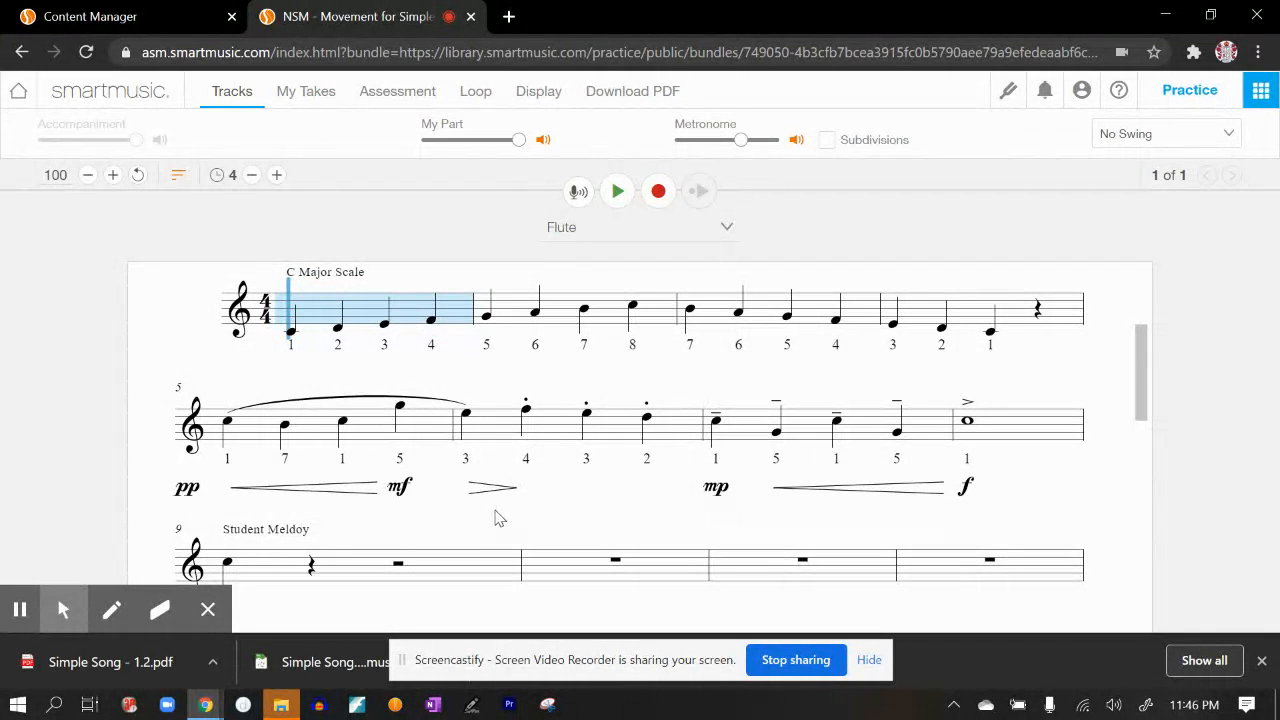
{"action": "scroll", "scroll_direction": "down", "scroll_amount": 3}
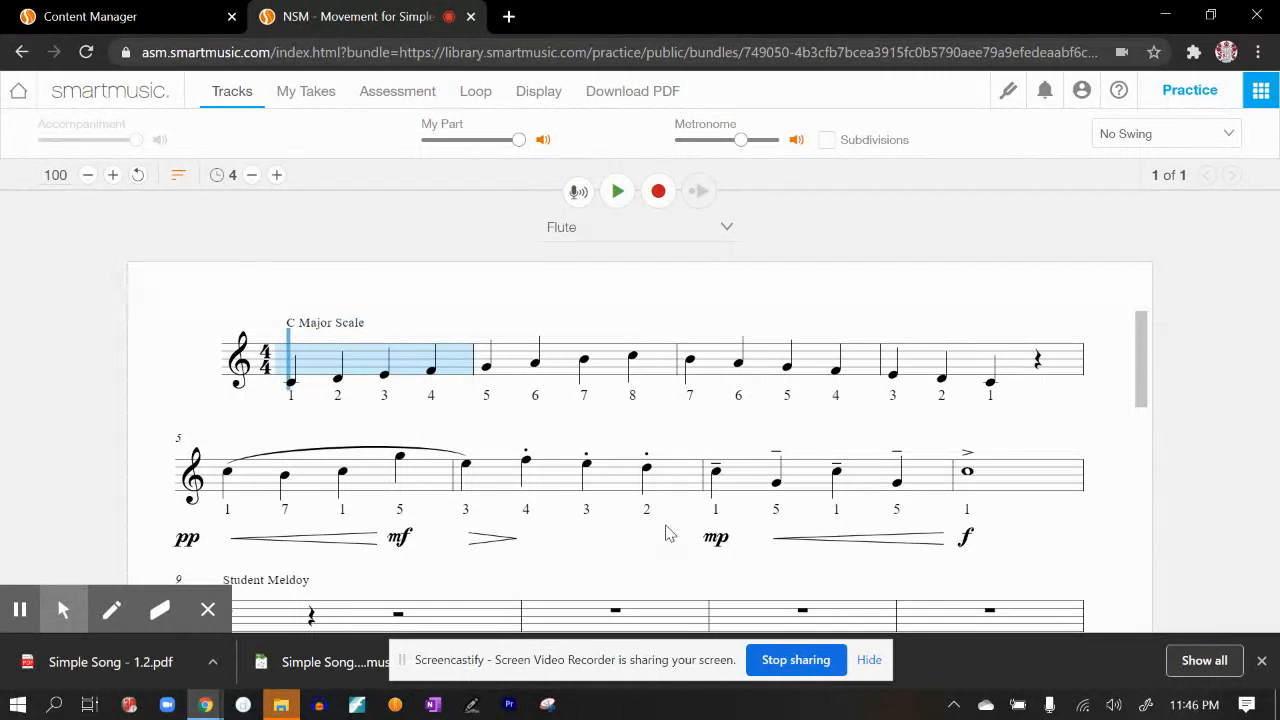